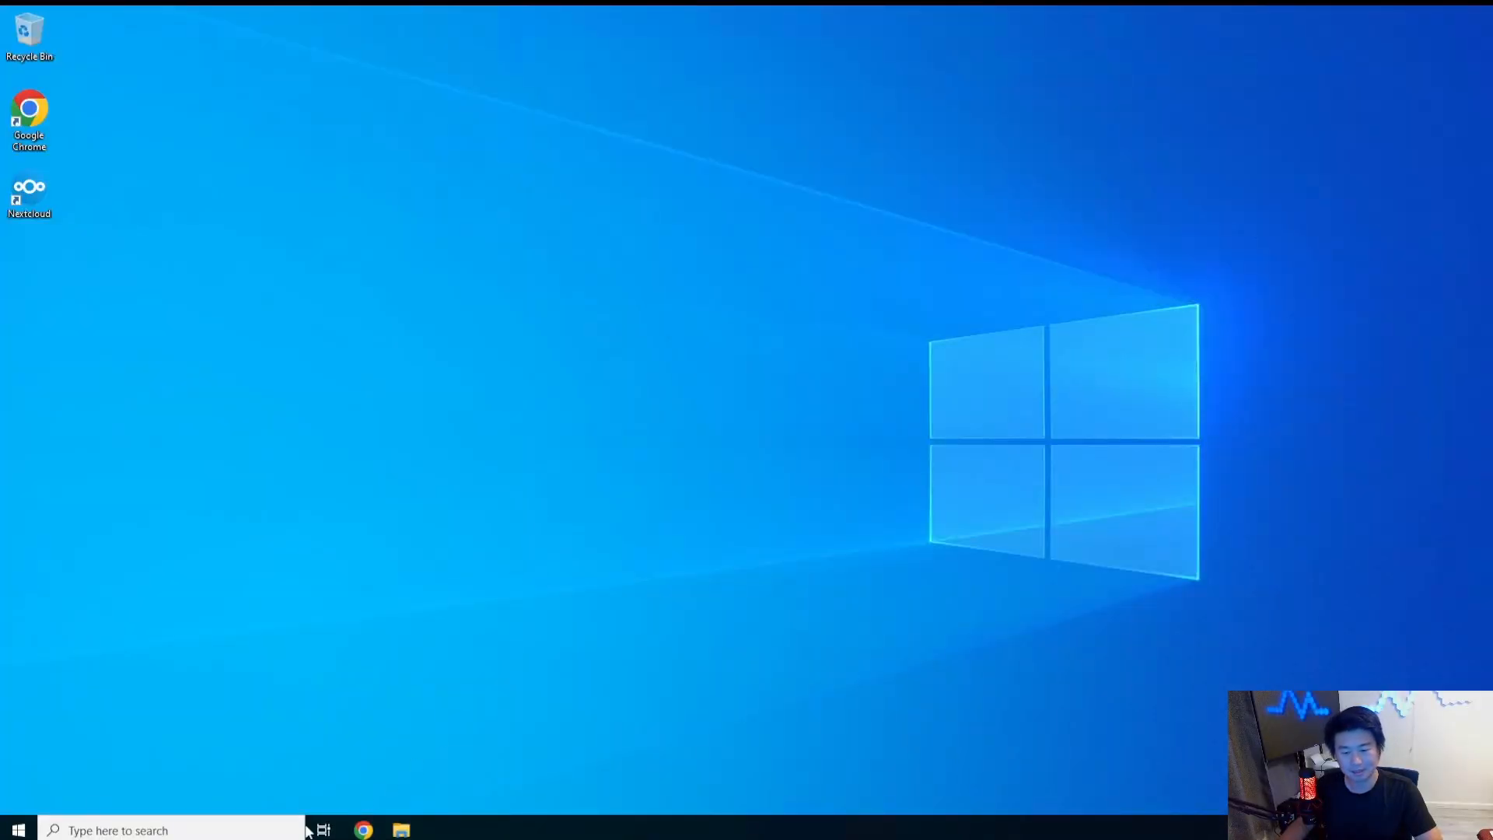
# Start a root SSH session to the portainer server at 192.168.1.144 from cmd
pyautogui.write('cmd')
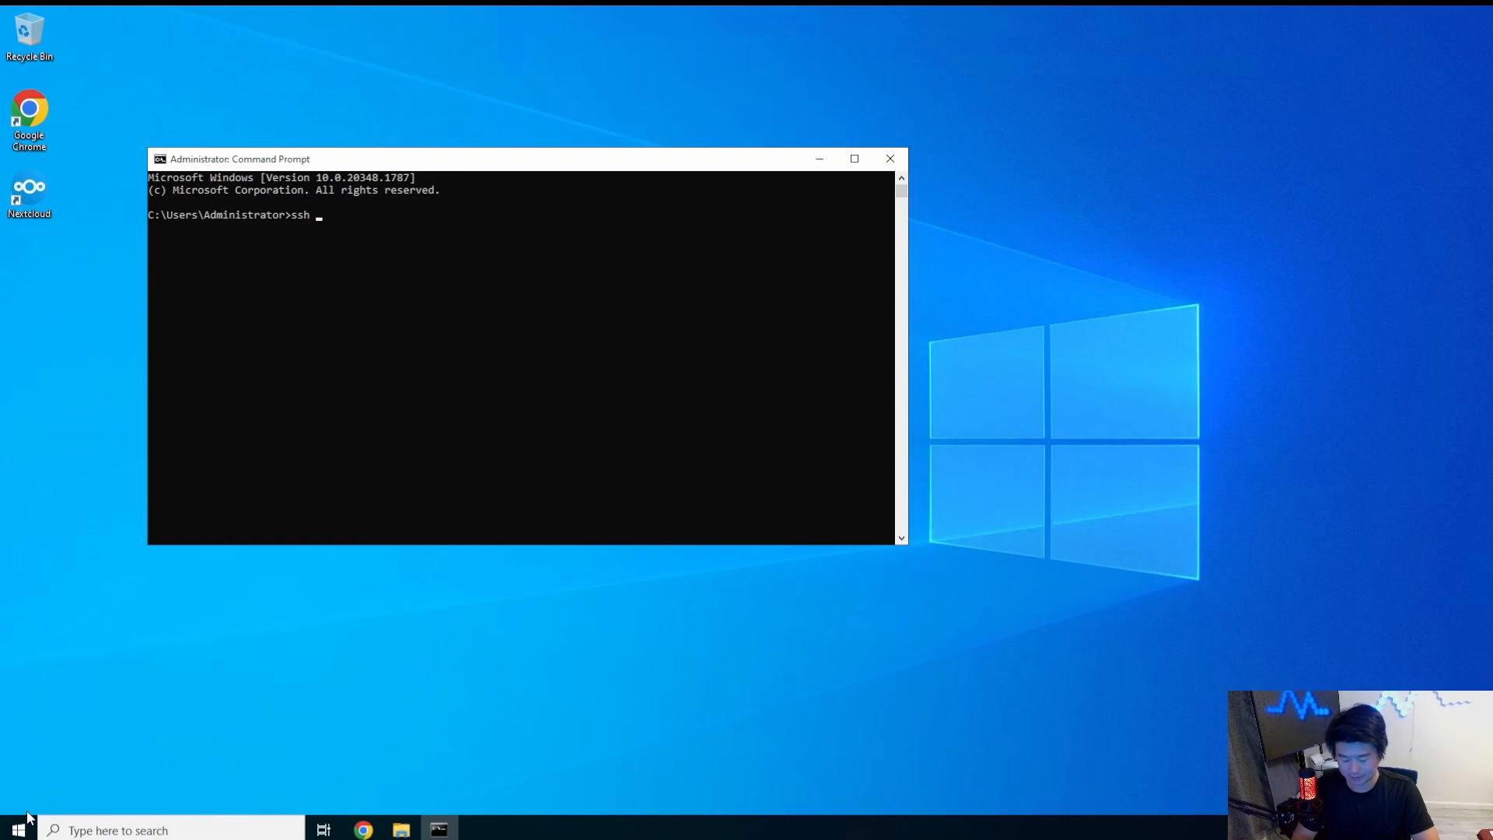
pyautogui.write('p')
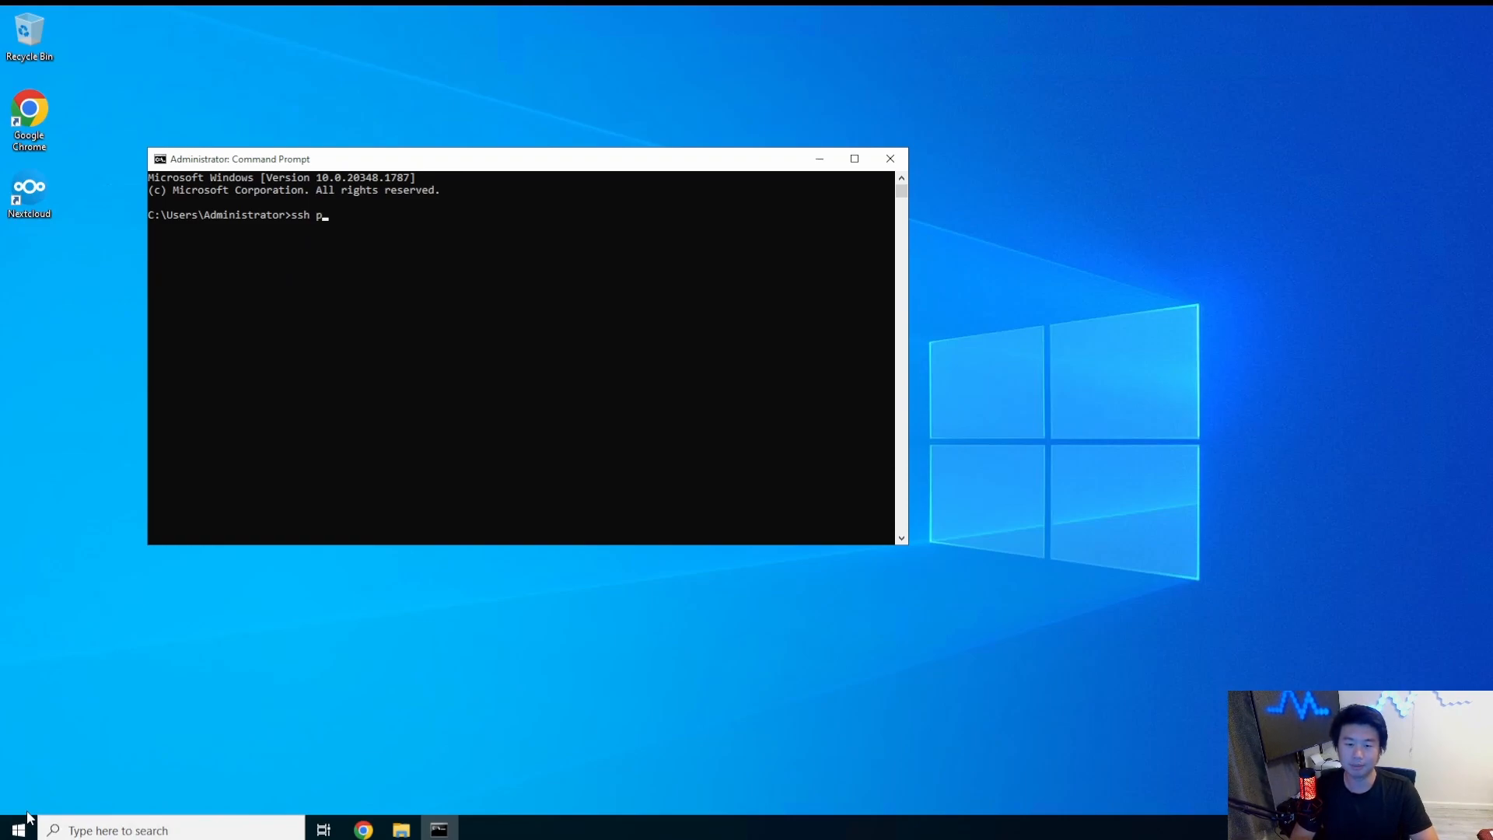
pyautogui.write('root')
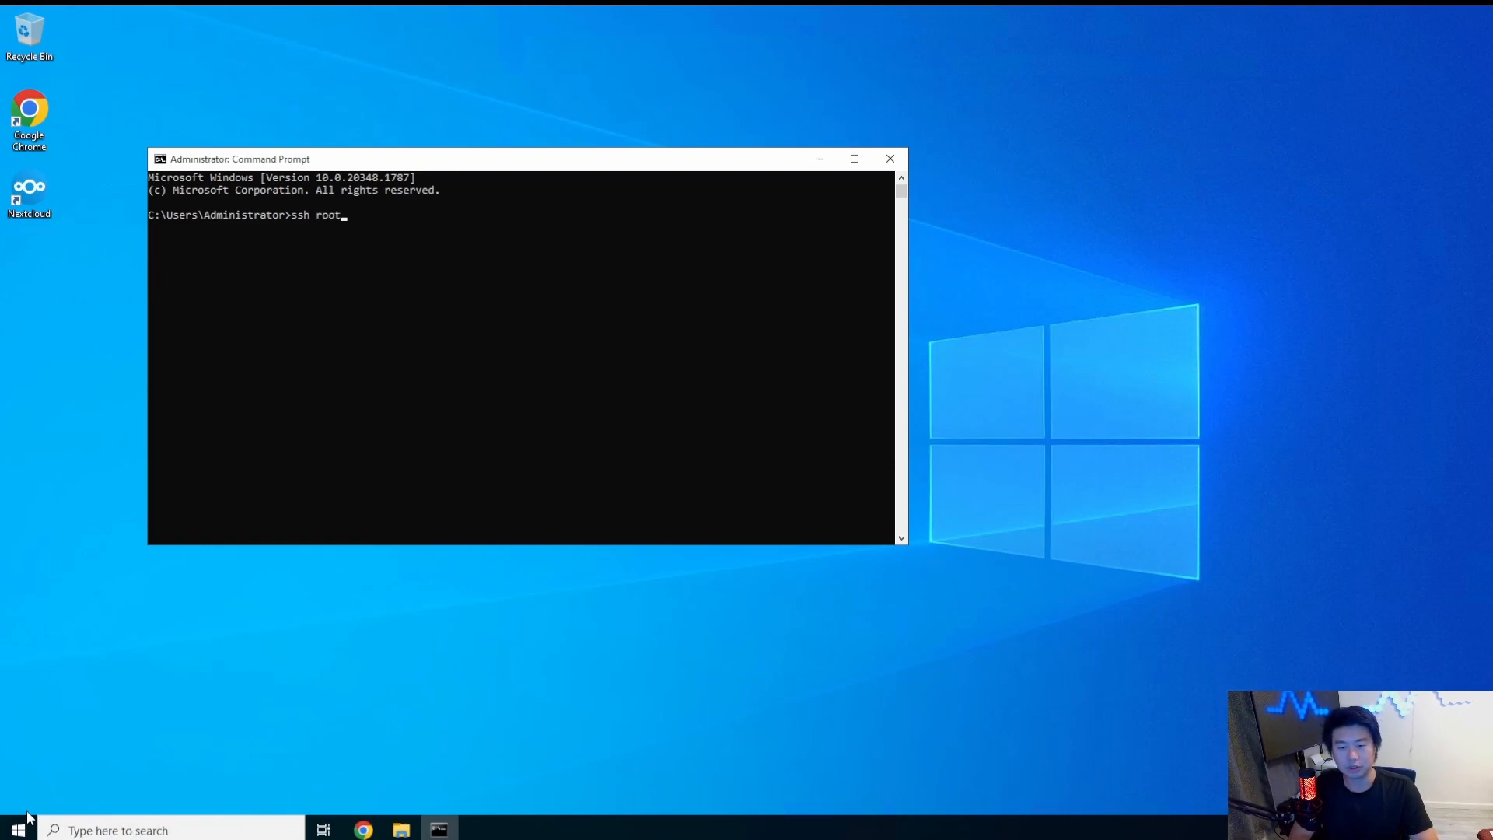
pyautogui.write('@192.168.1.144')
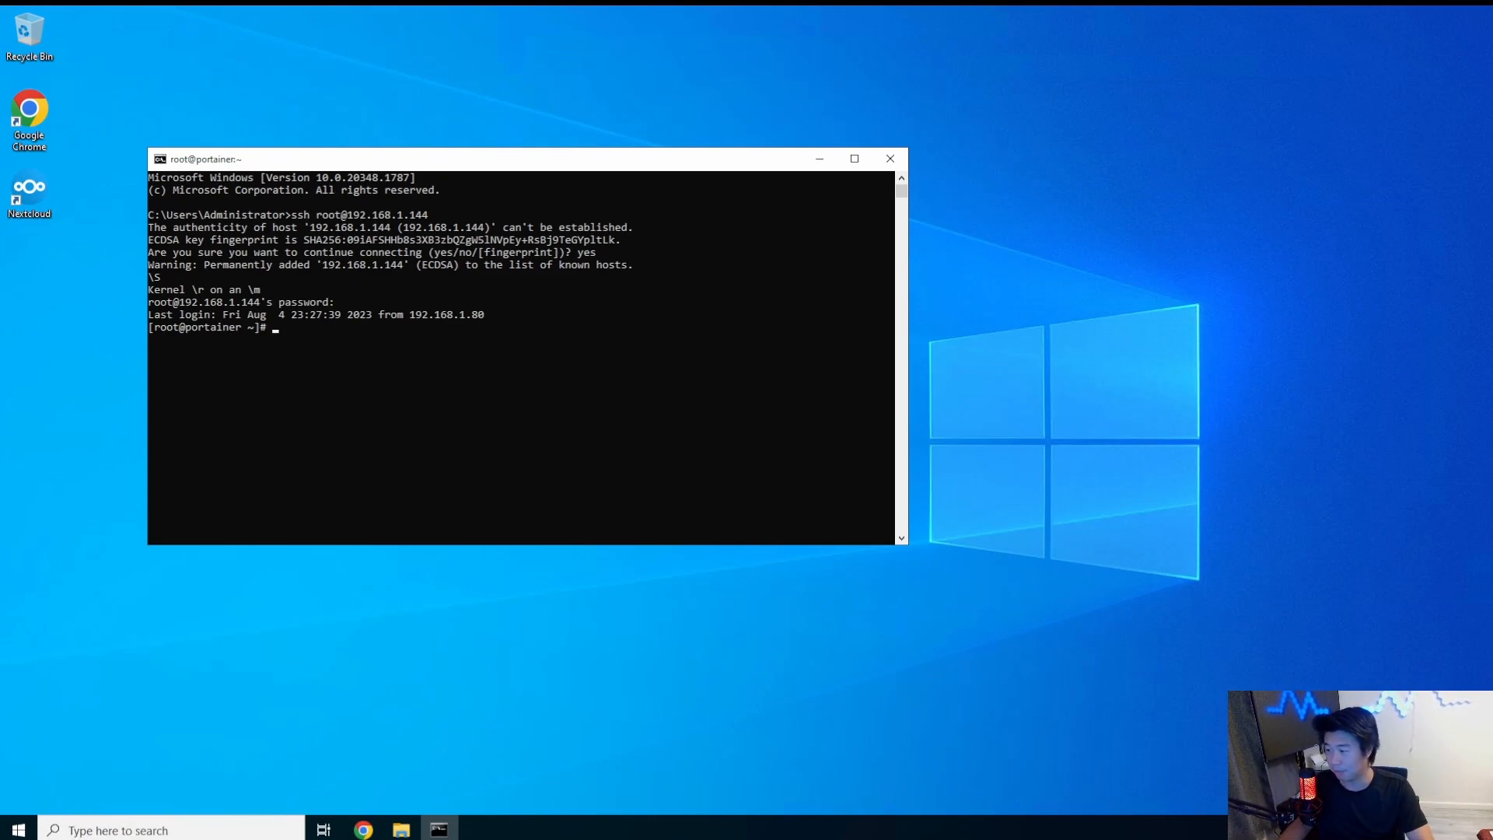
# Add the docker-ce.repo repository with yum config-manager and install docker-ce
pyautogui.write('yum config-manager --add-repo https://download.docker.com/linux/centos/docker-ce.repo')
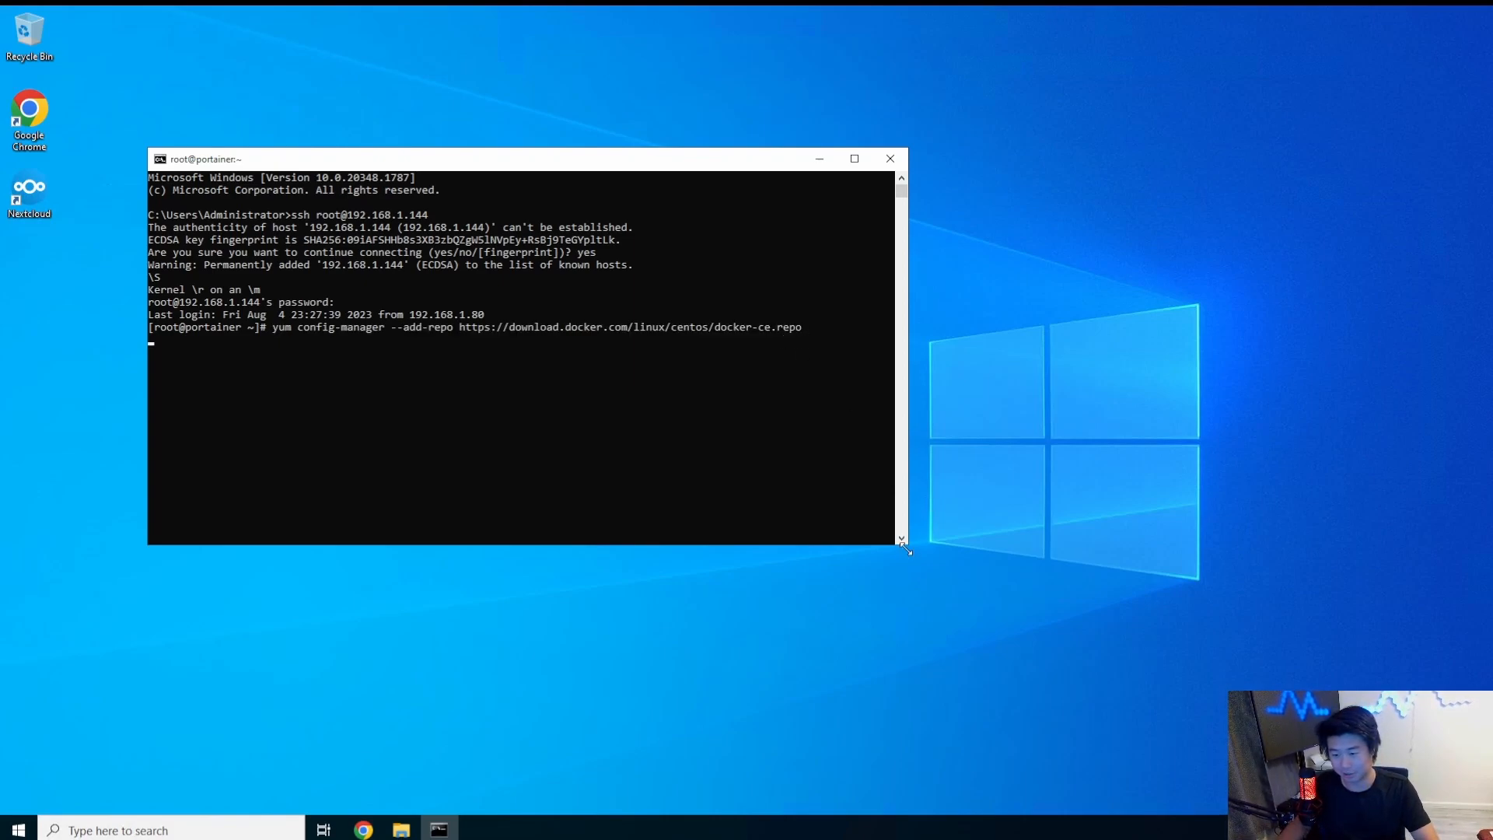
pyautogui.moveTo(903, 546); pyautogui.dragTo(1153, 695)
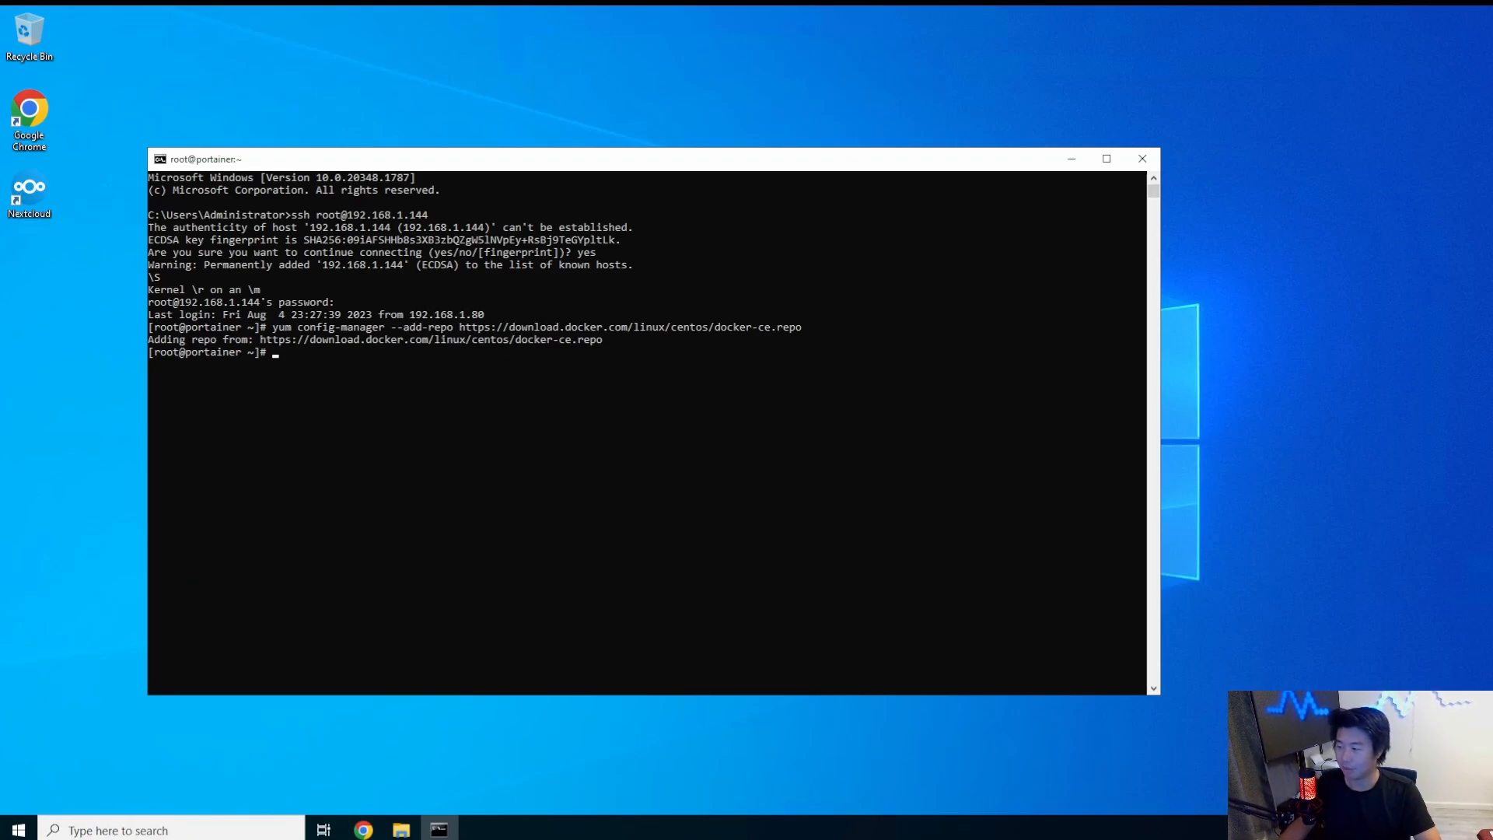
pyautogui.write('yum -y install docker-ce')
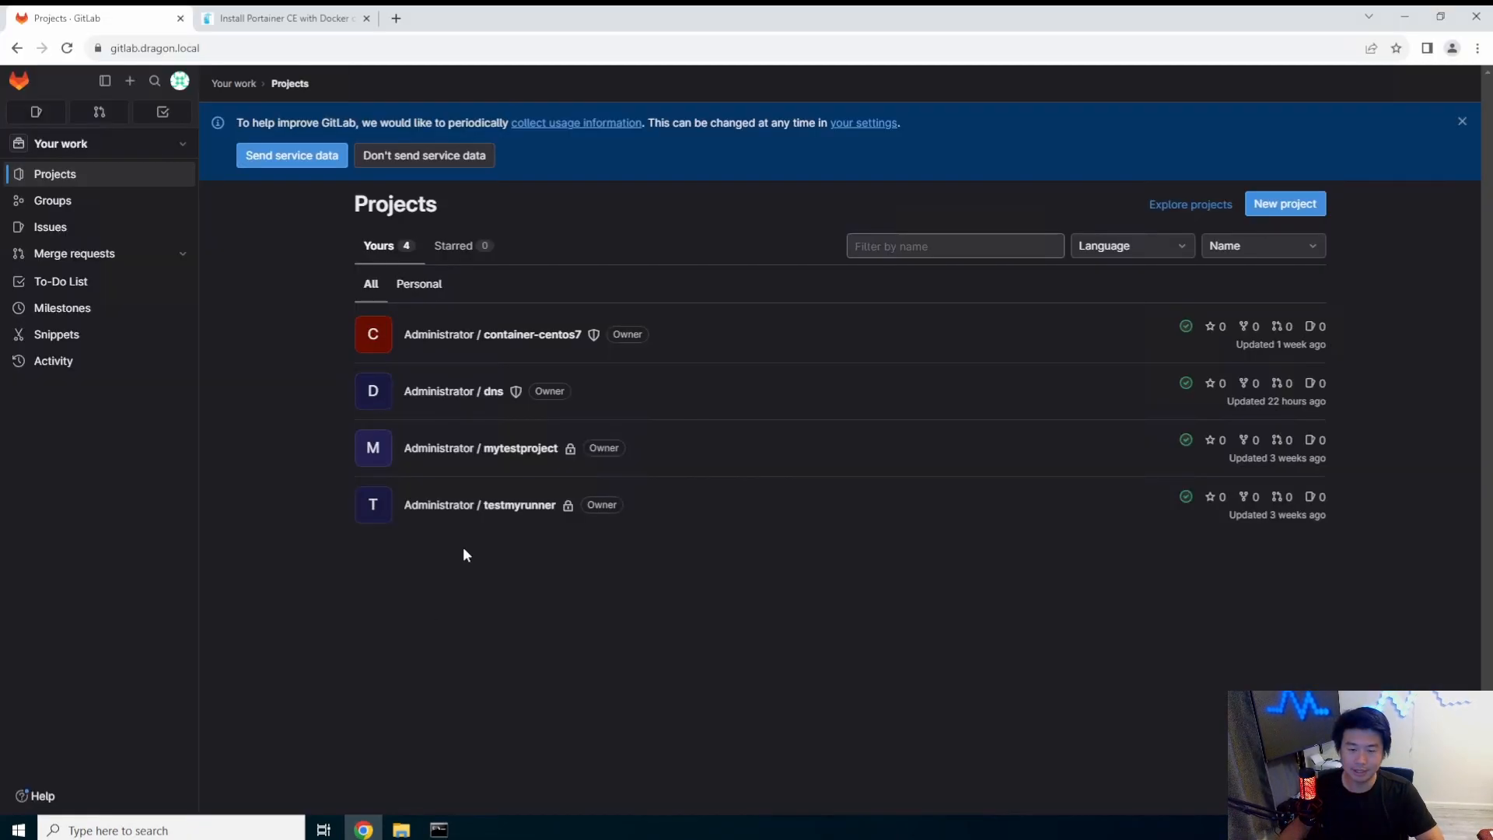
# Review the Portainer CE Linux guide down to Deployment and Logging In, then return to GitLab
pyautogui.click(283, 19)
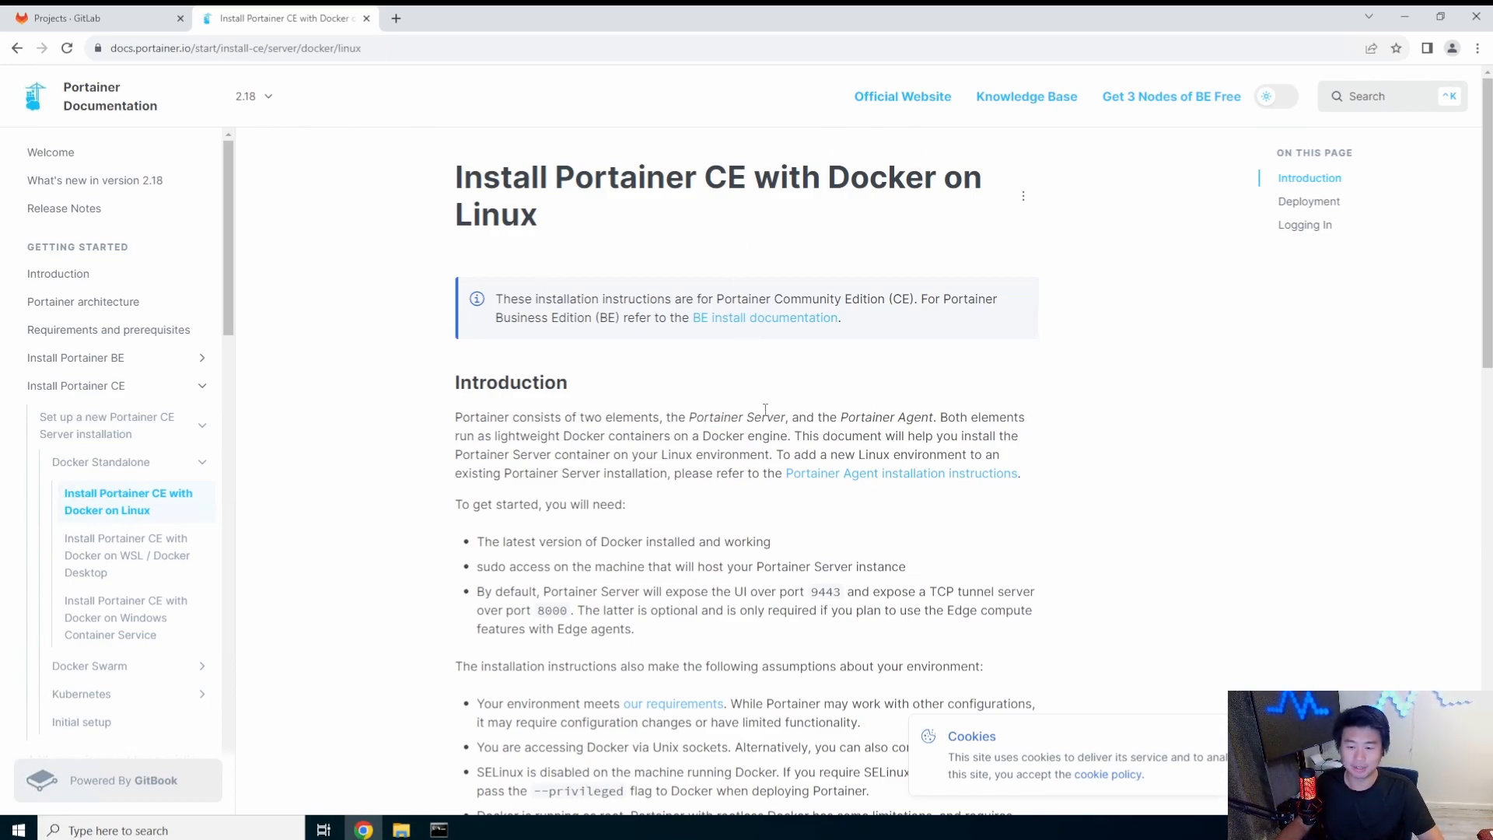
pyautogui.moveTo(982, 411)
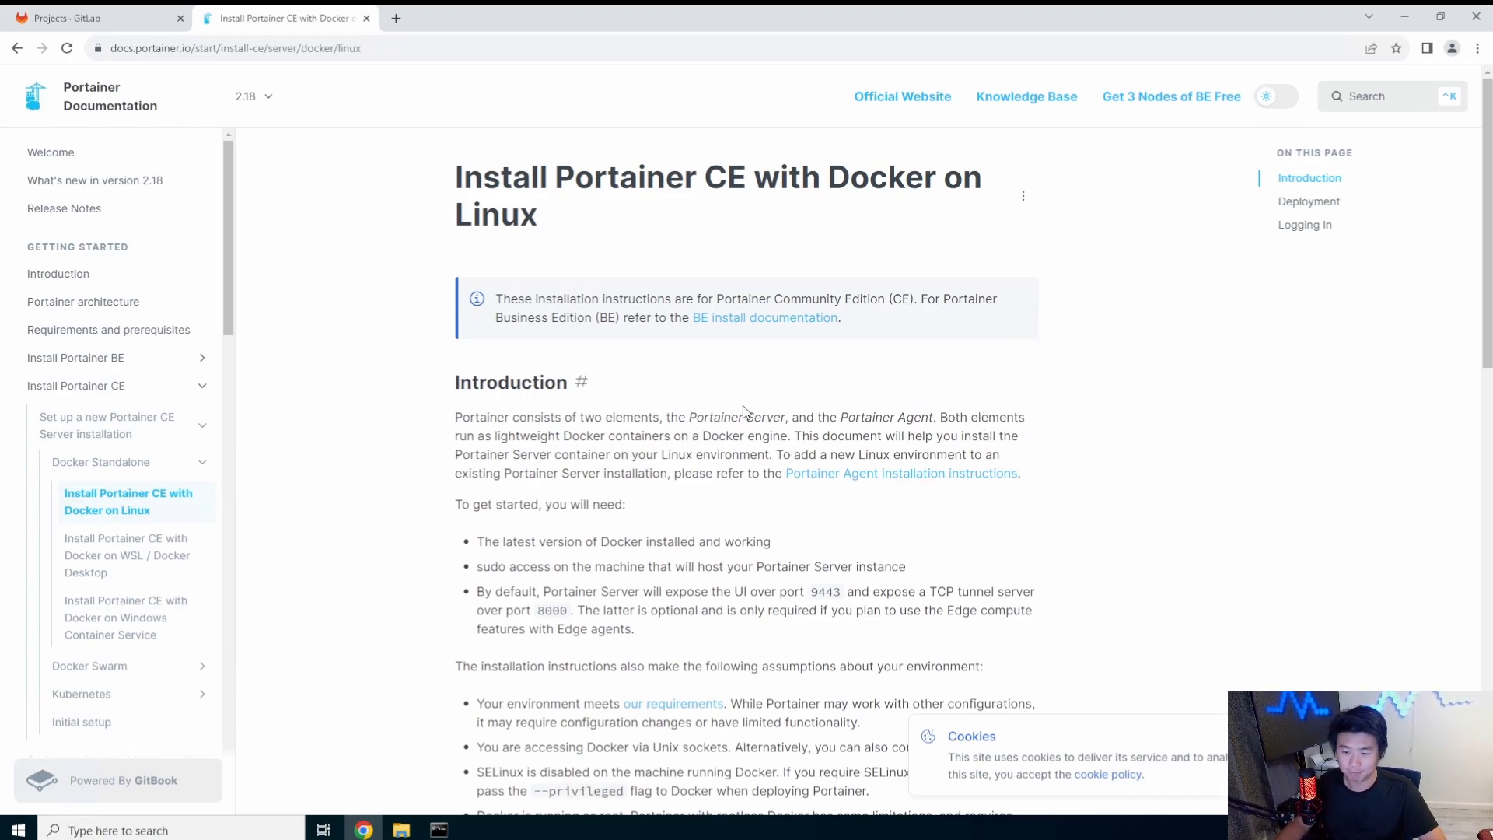
pyautogui.scroll(-3)
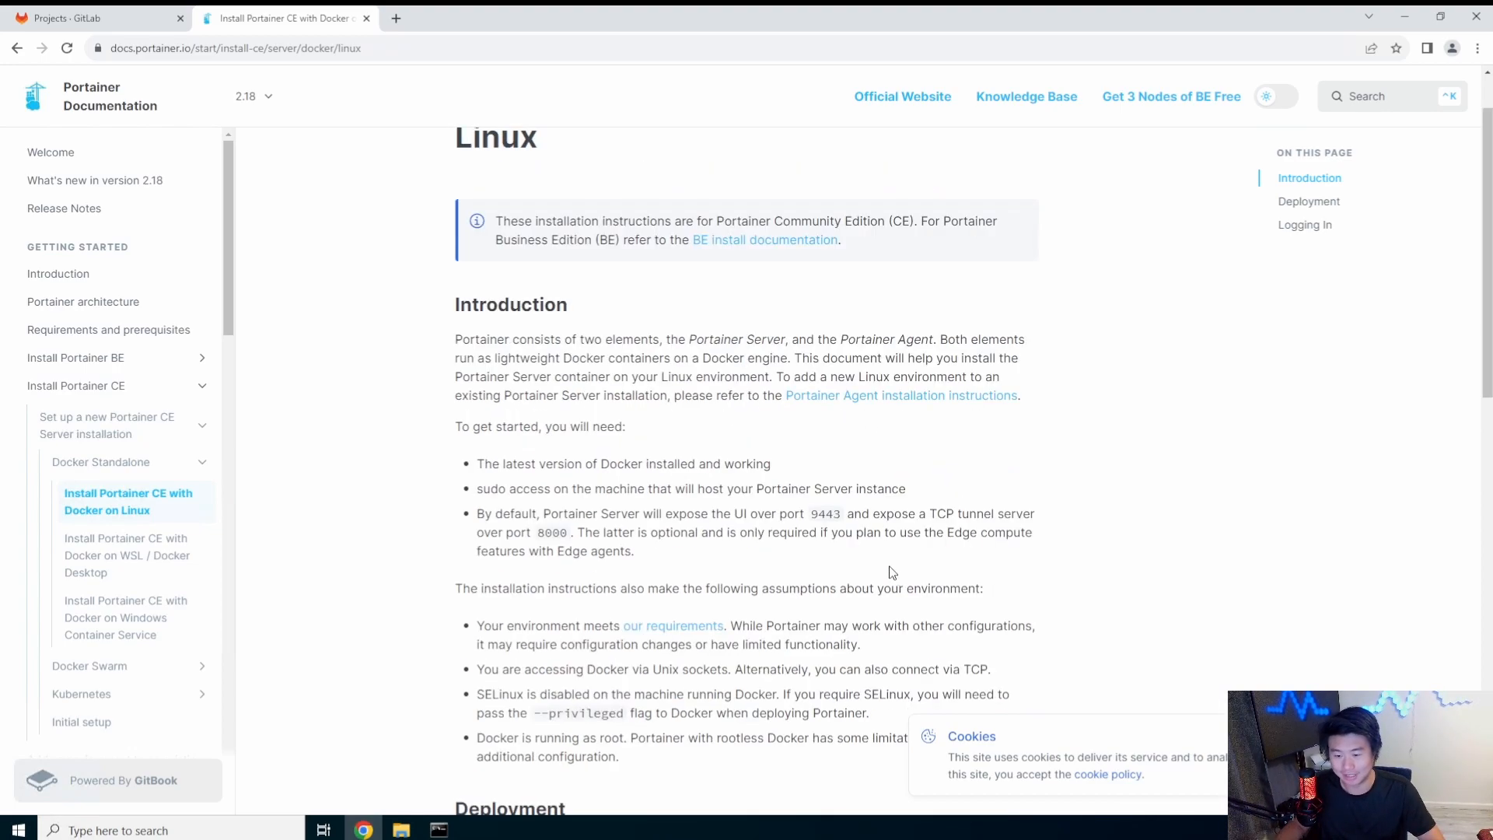
pyautogui.scroll(-3)
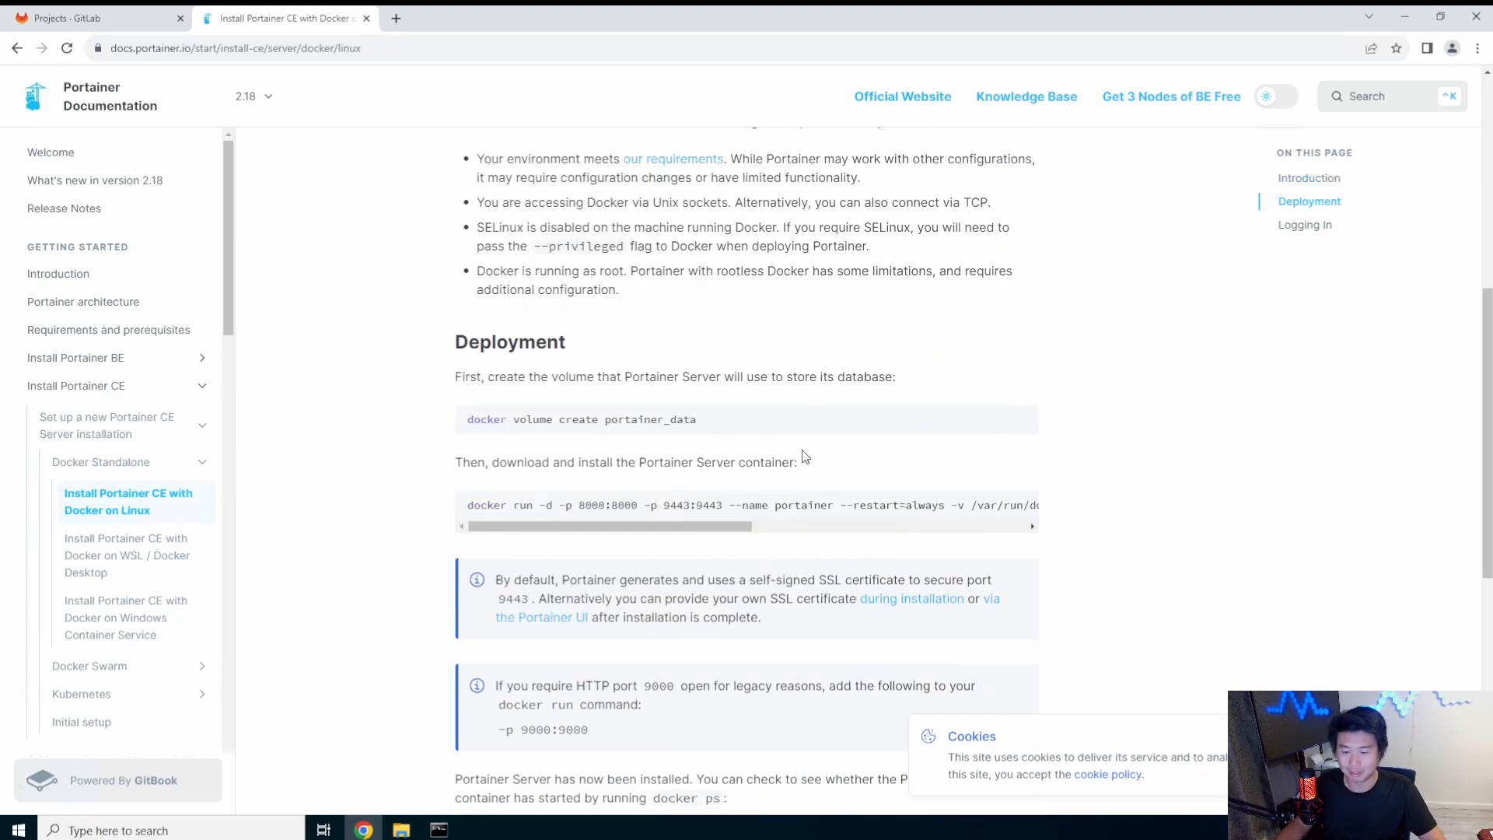
pyautogui.scroll(-3)
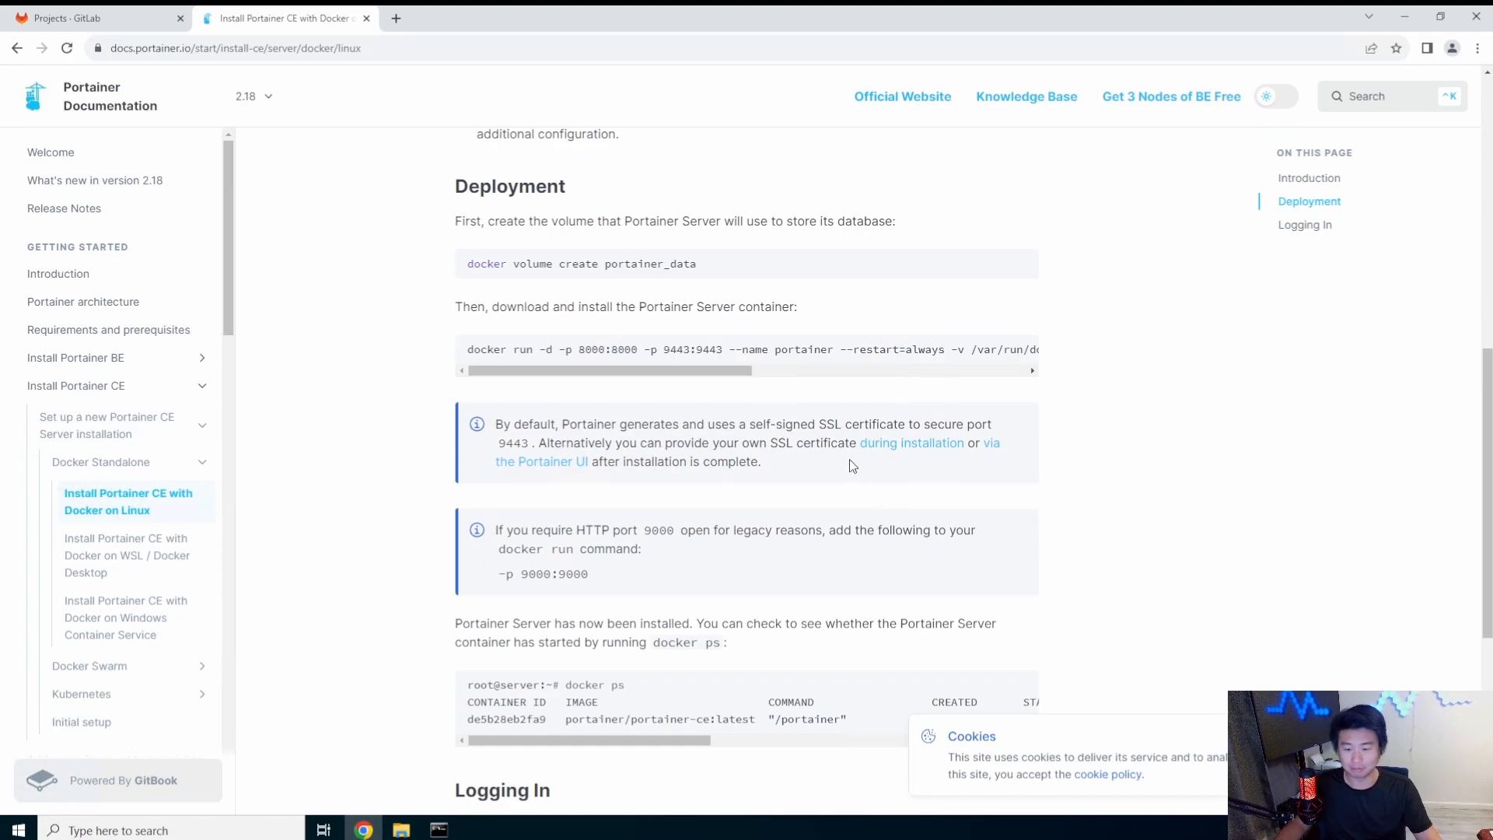
pyautogui.scroll(-3)
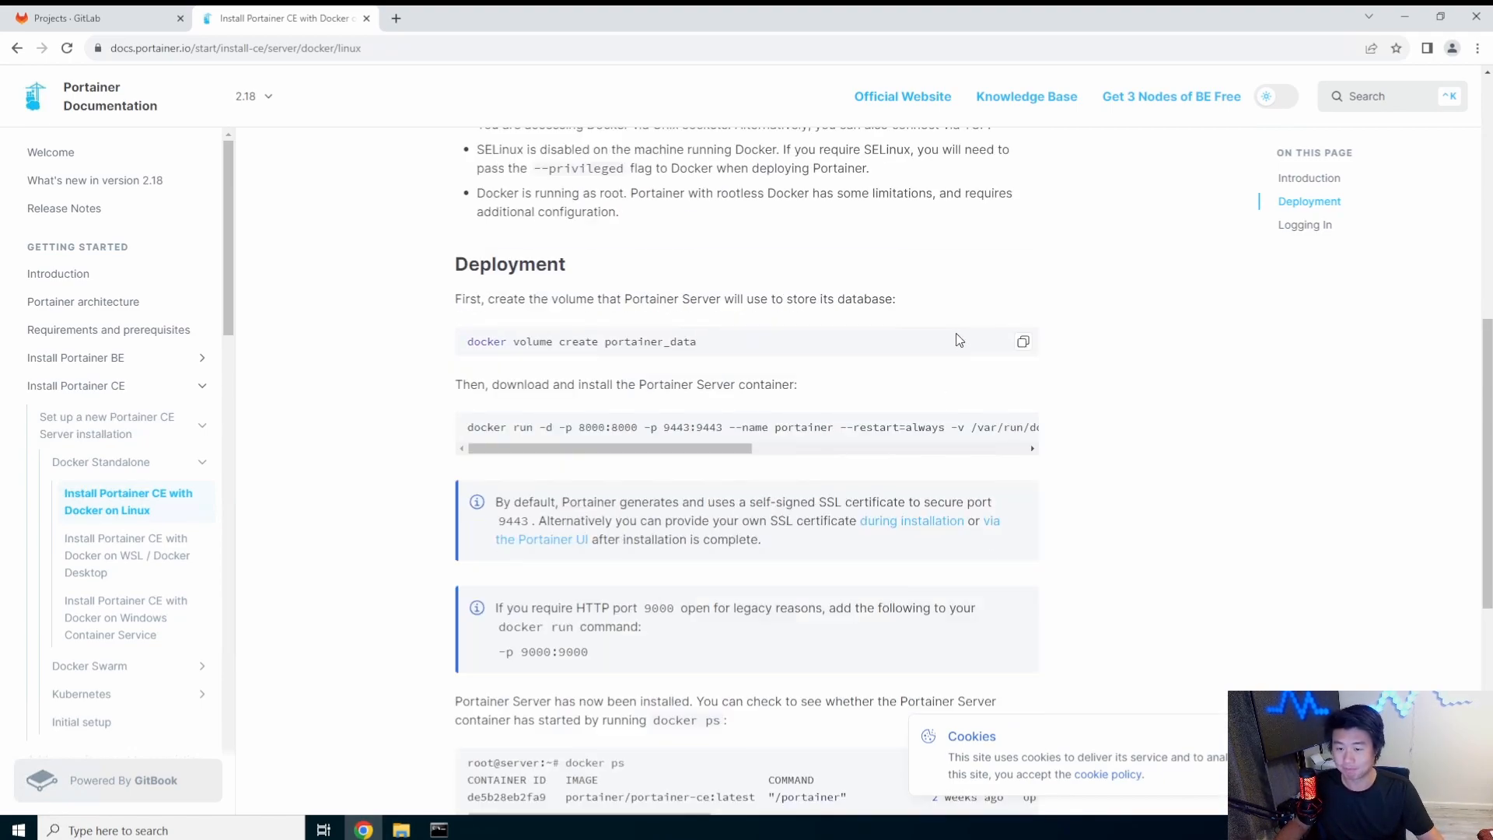
pyautogui.moveTo(1066, 449)
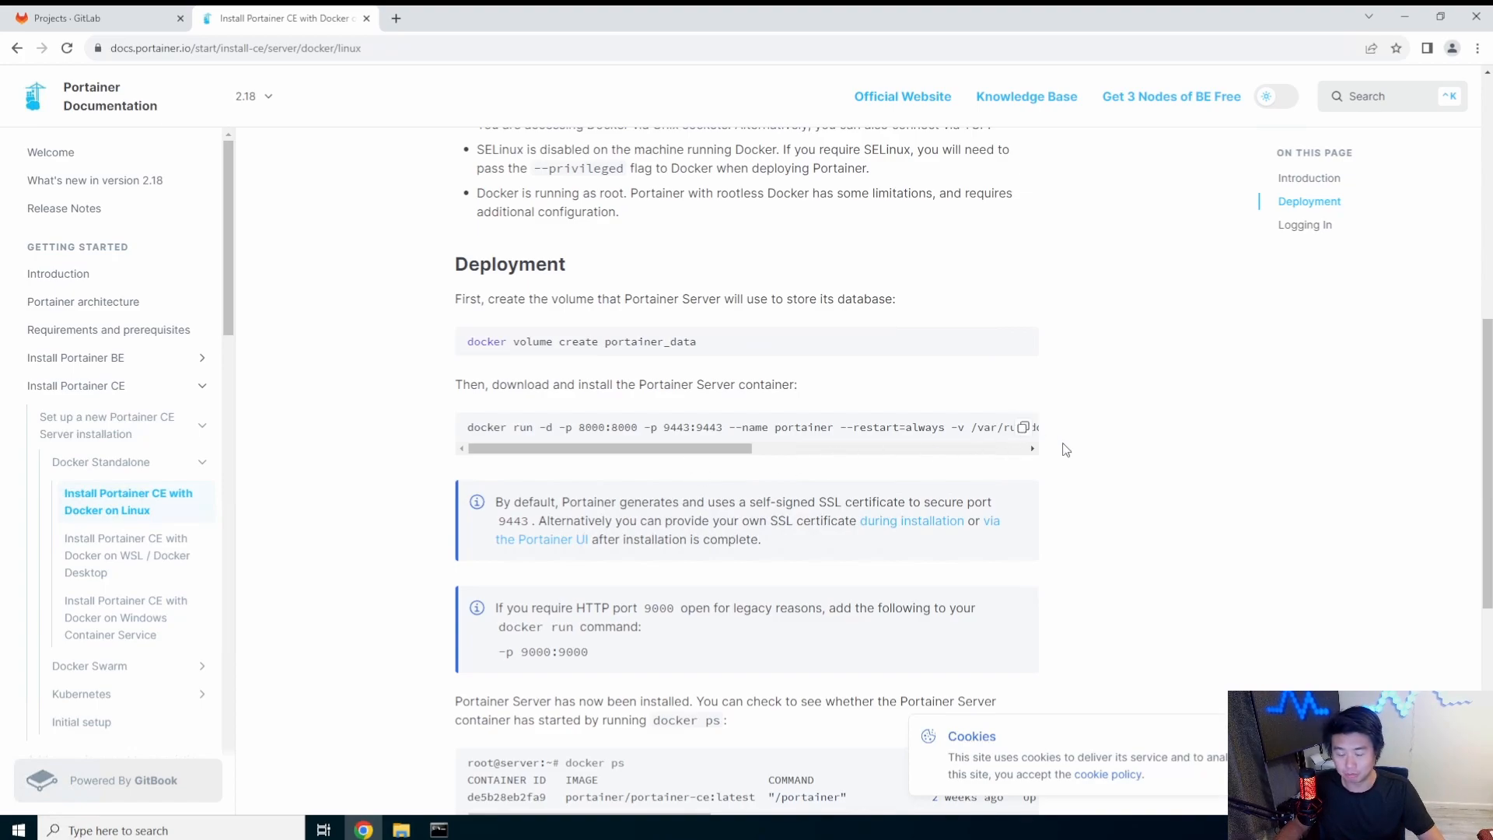
pyautogui.scroll(-3)
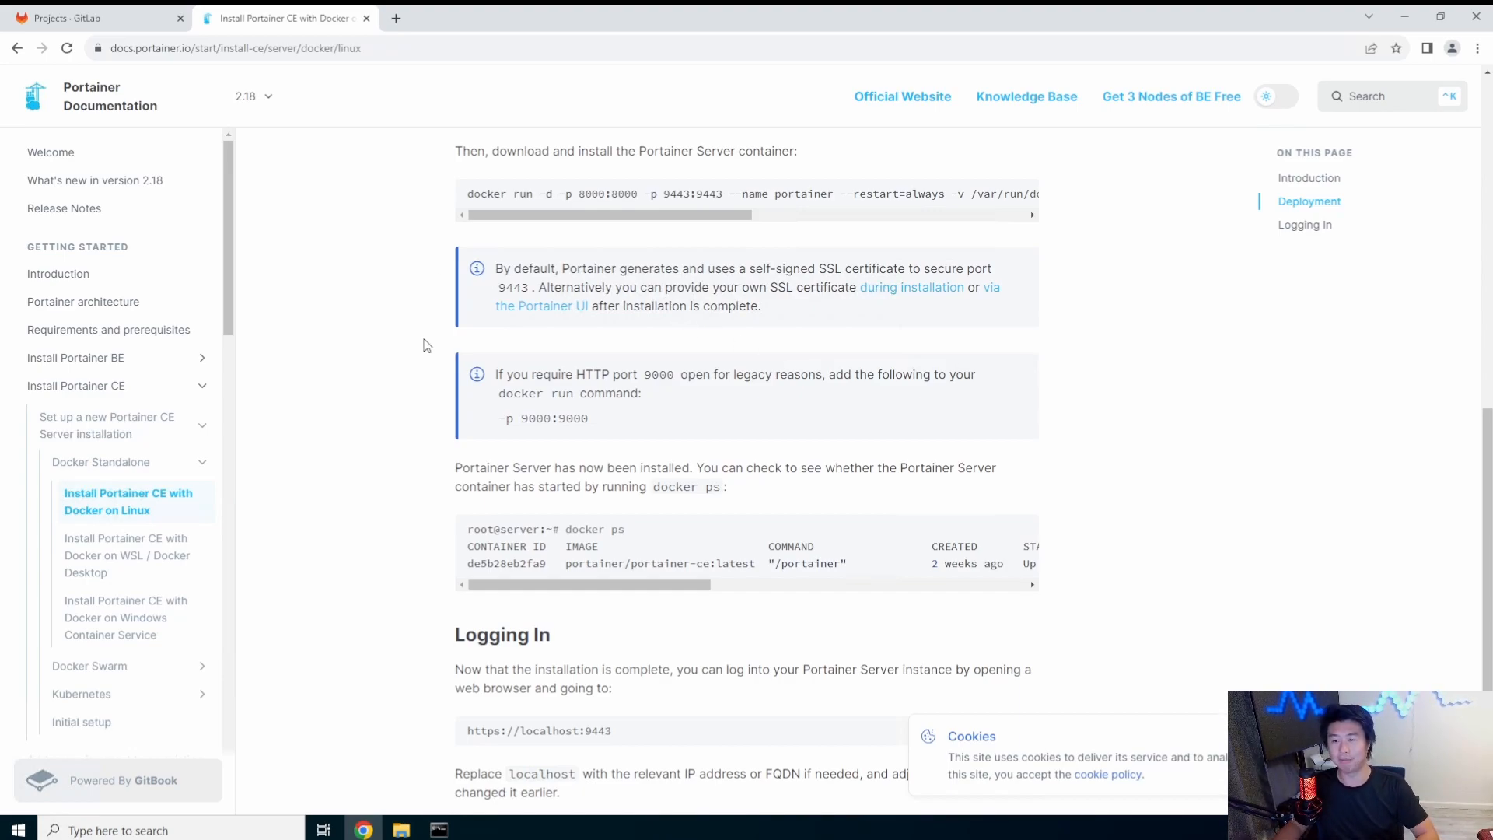
pyautogui.moveTo(669, 370)
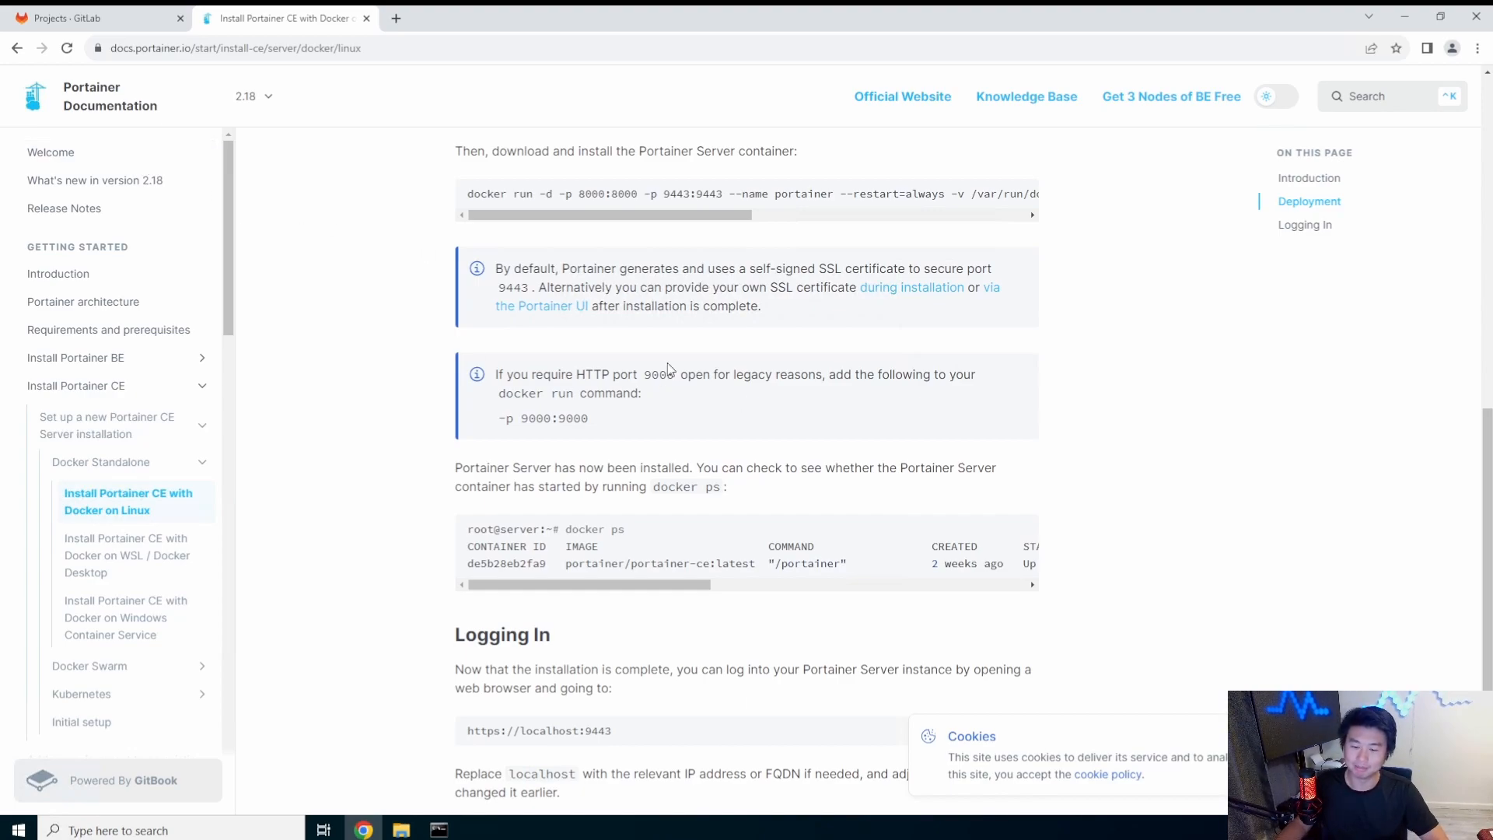
pyautogui.click(90, 19)
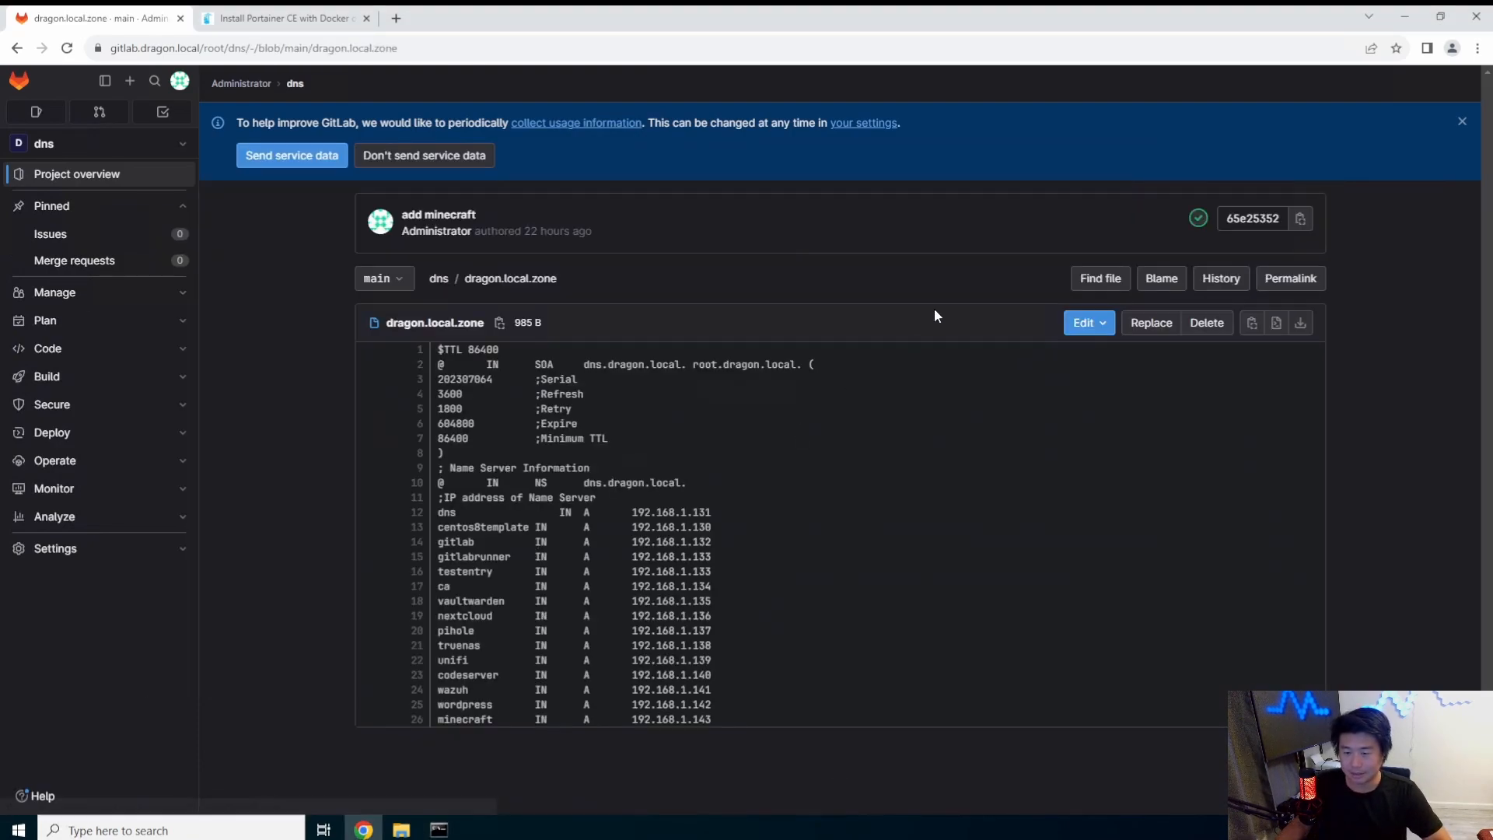
# Edit dragon.local.zone in the Web IDE, adding a portainer A record for 192.168.1.144 and bumping the serial
pyautogui.click(1083, 322)
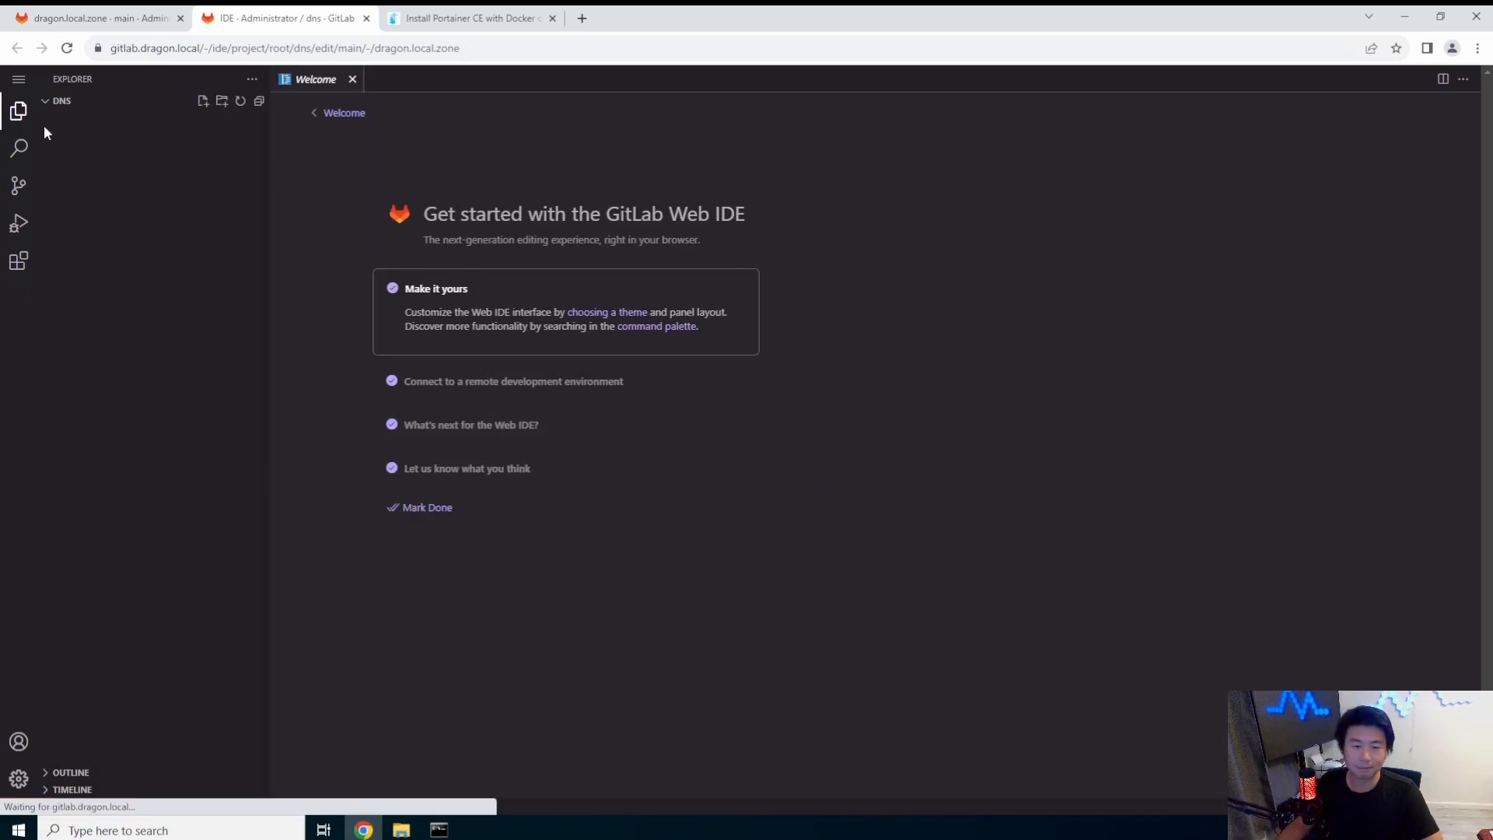
pyautogui.click(103, 135)
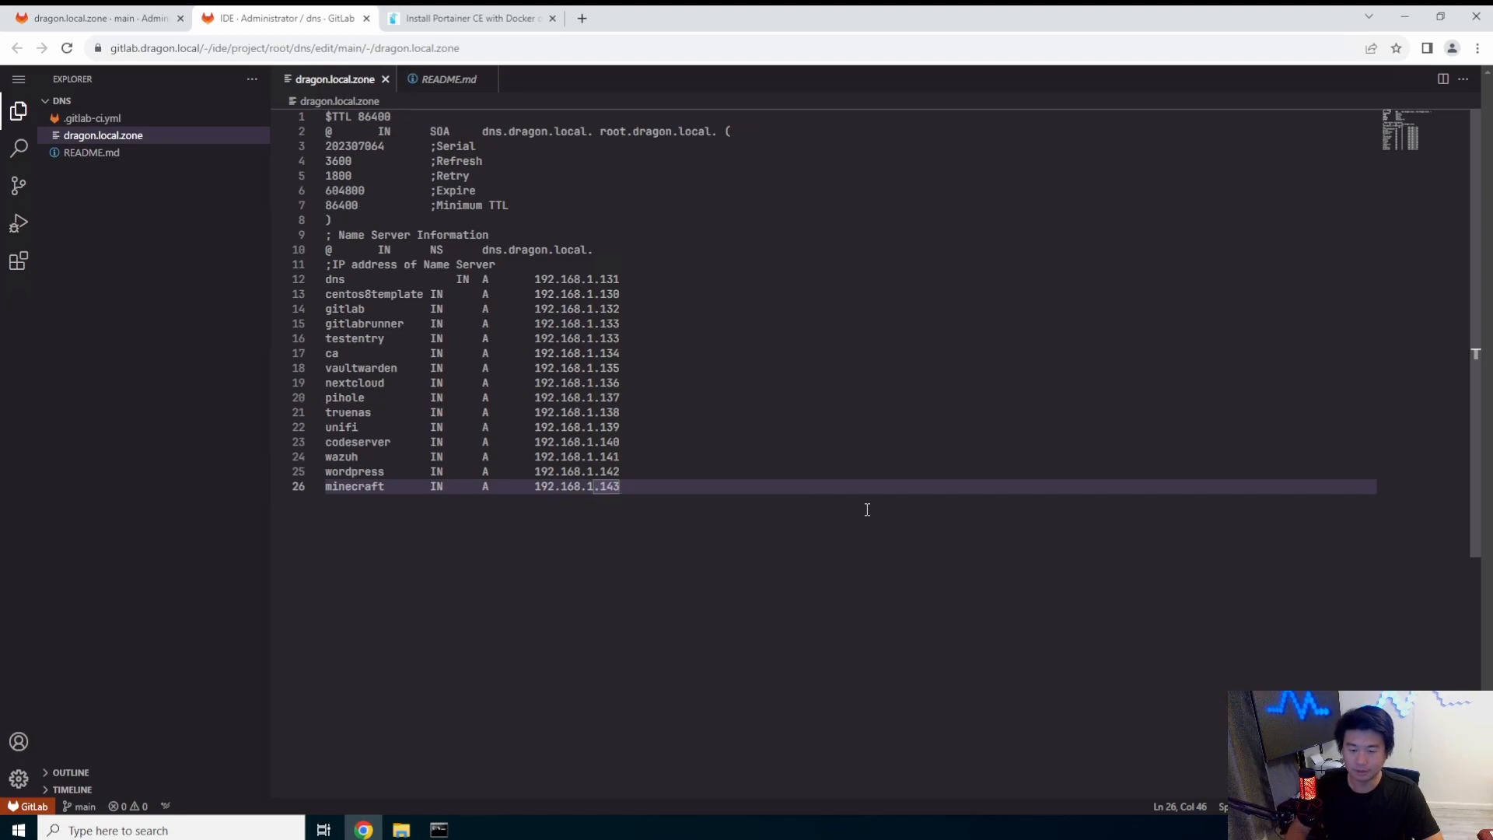
pyautogui.write('portainer       IN      A')
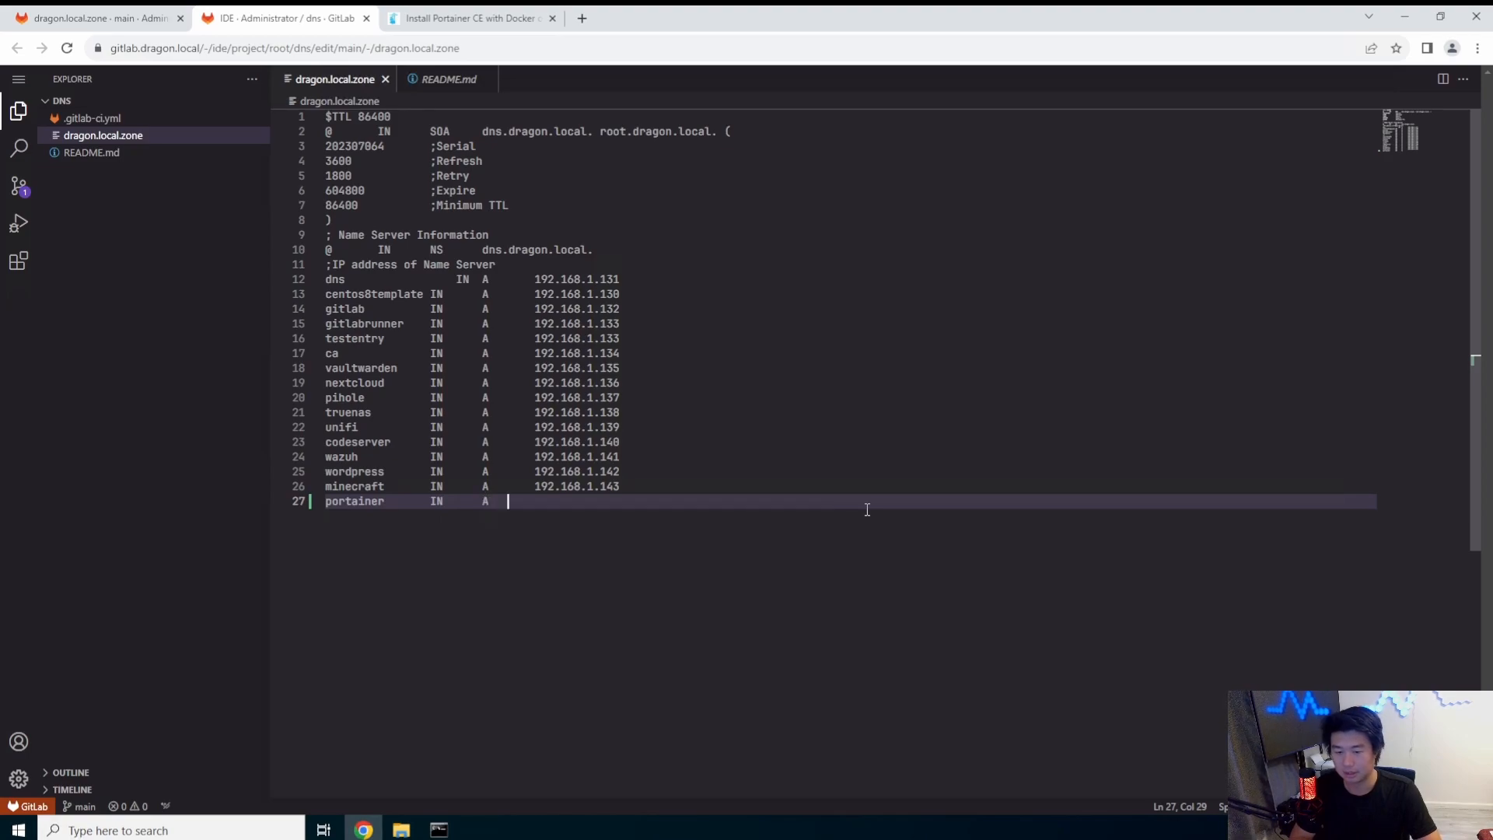
pyautogui.write('19')
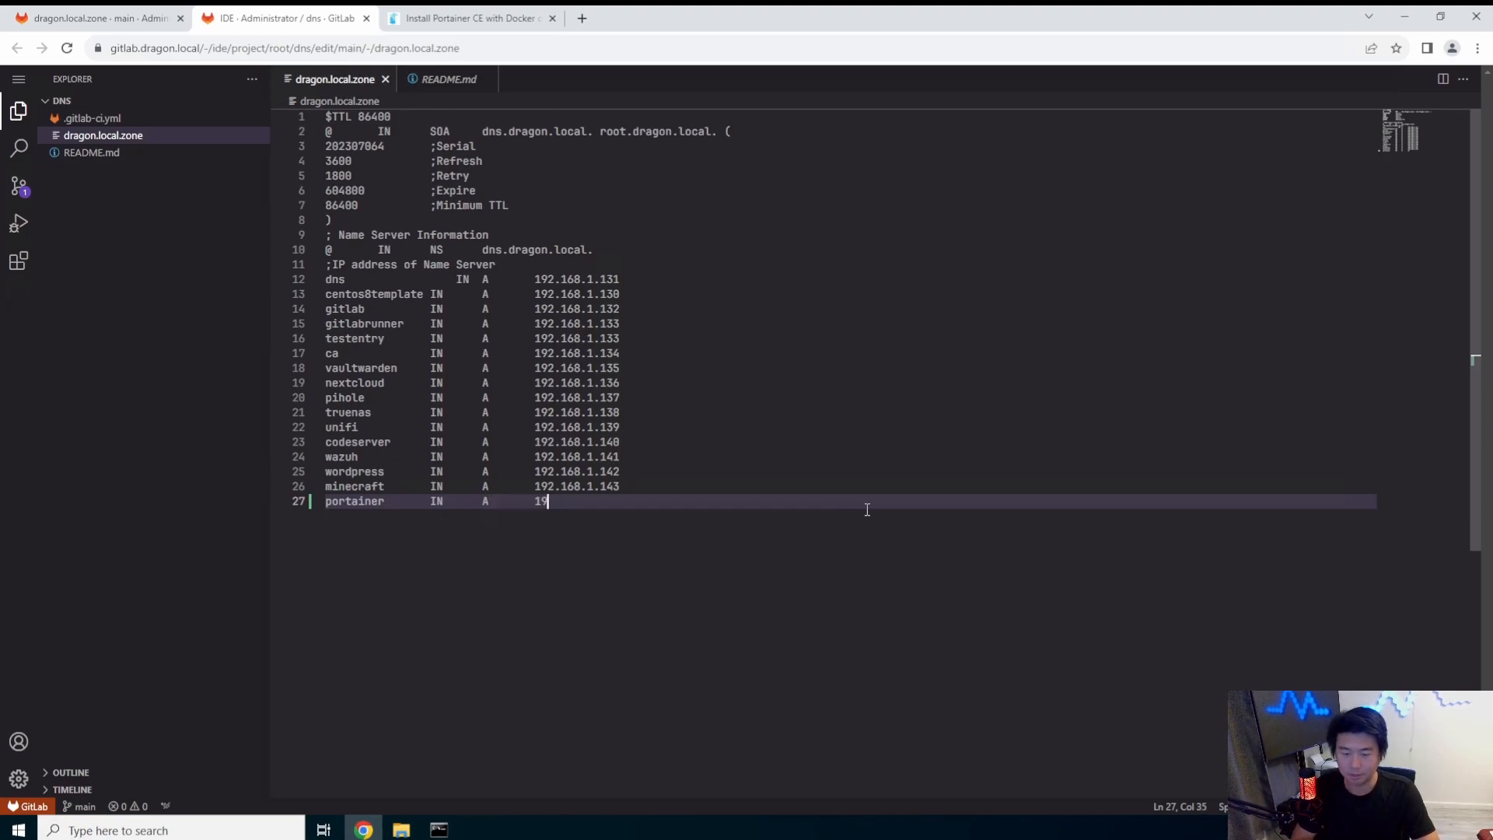
pyautogui.write('2.168.1.144')
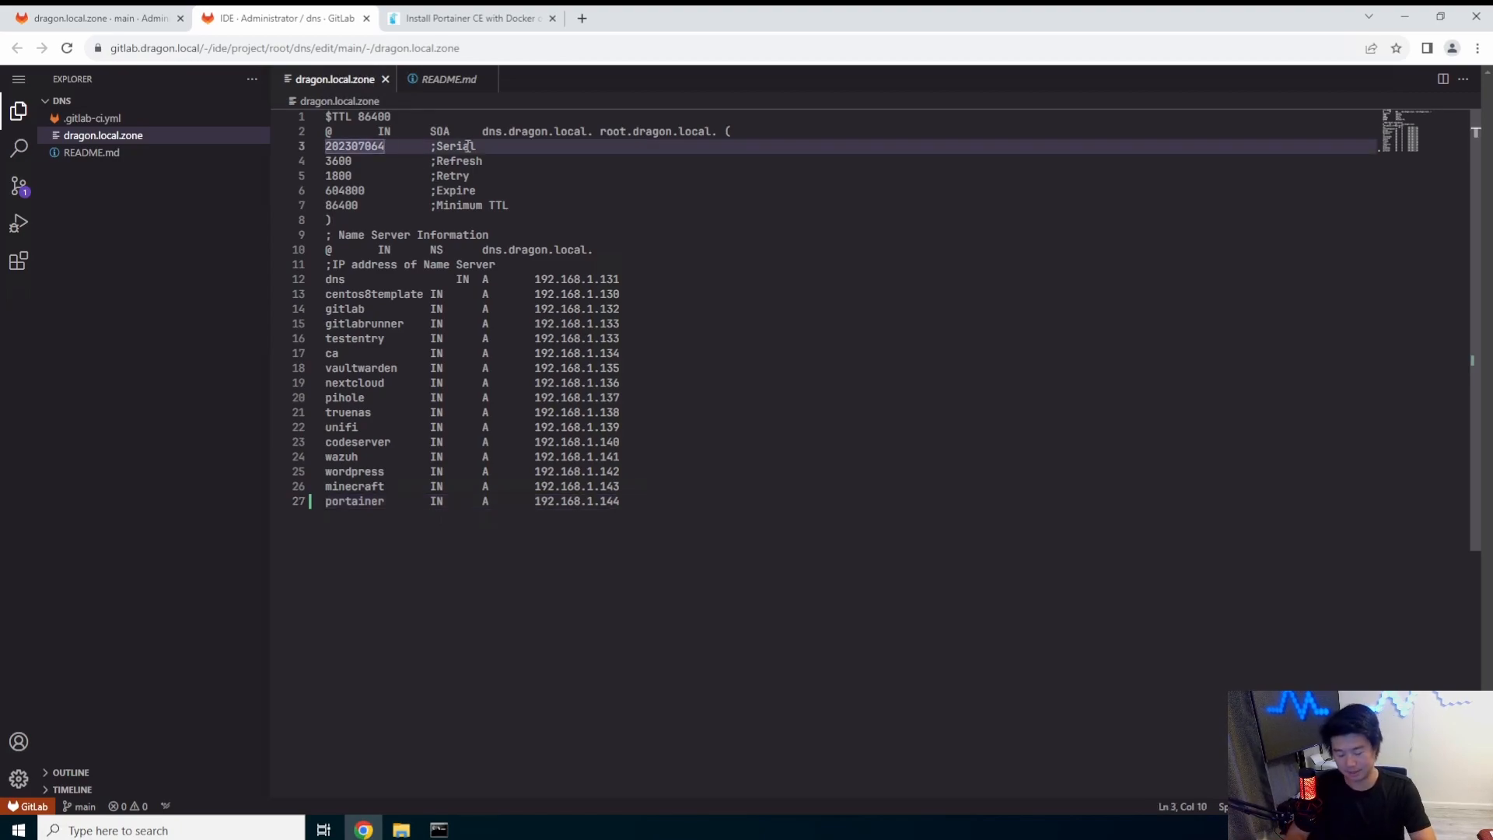
# Commit the zone change to main with an 'add portainer' message
pyautogui.click(18, 187)
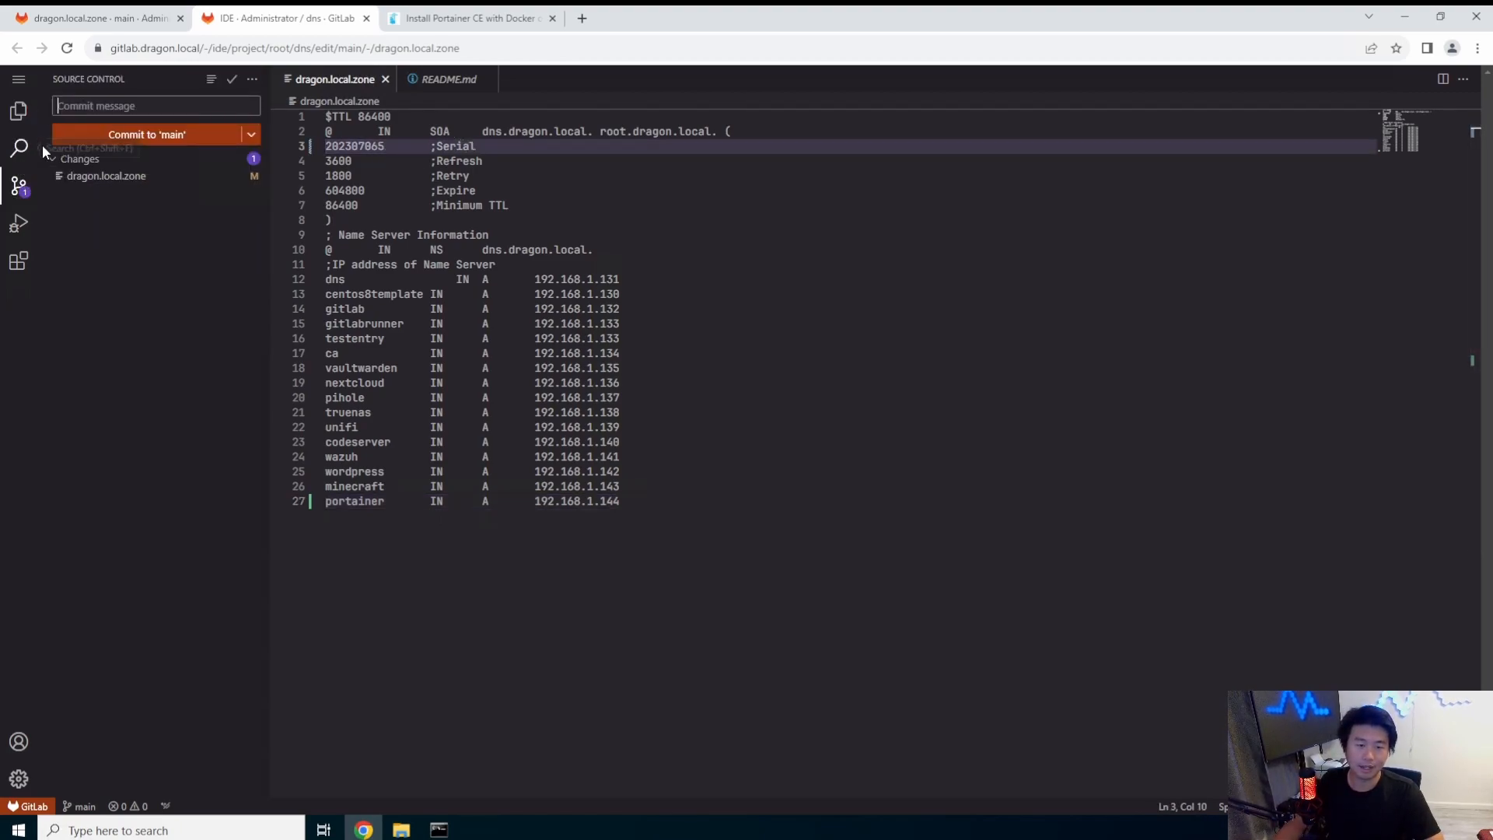
pyautogui.write('com')
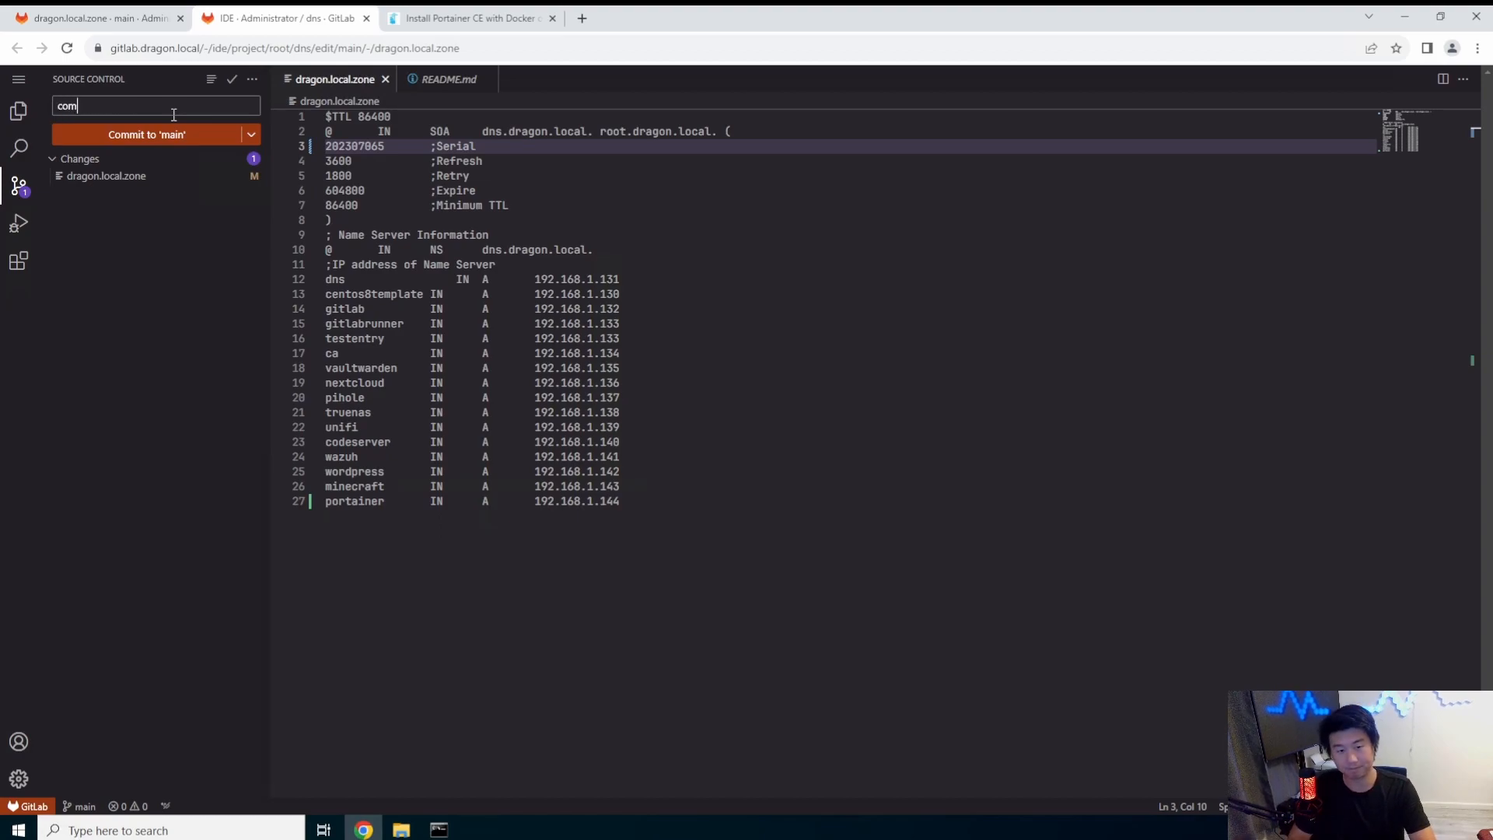
pyautogui.write('add portai')
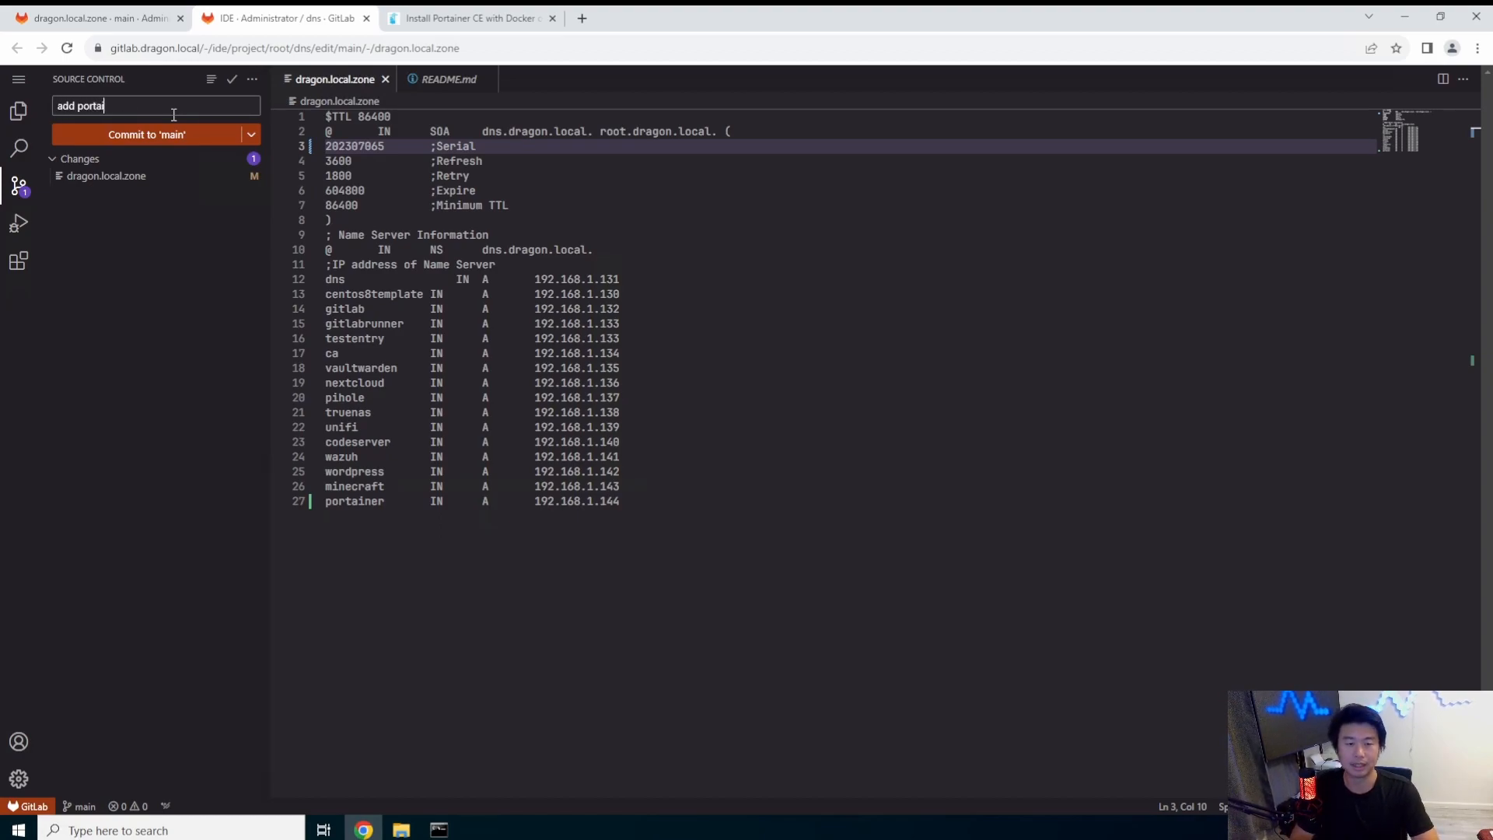
pyautogui.click(146, 134)
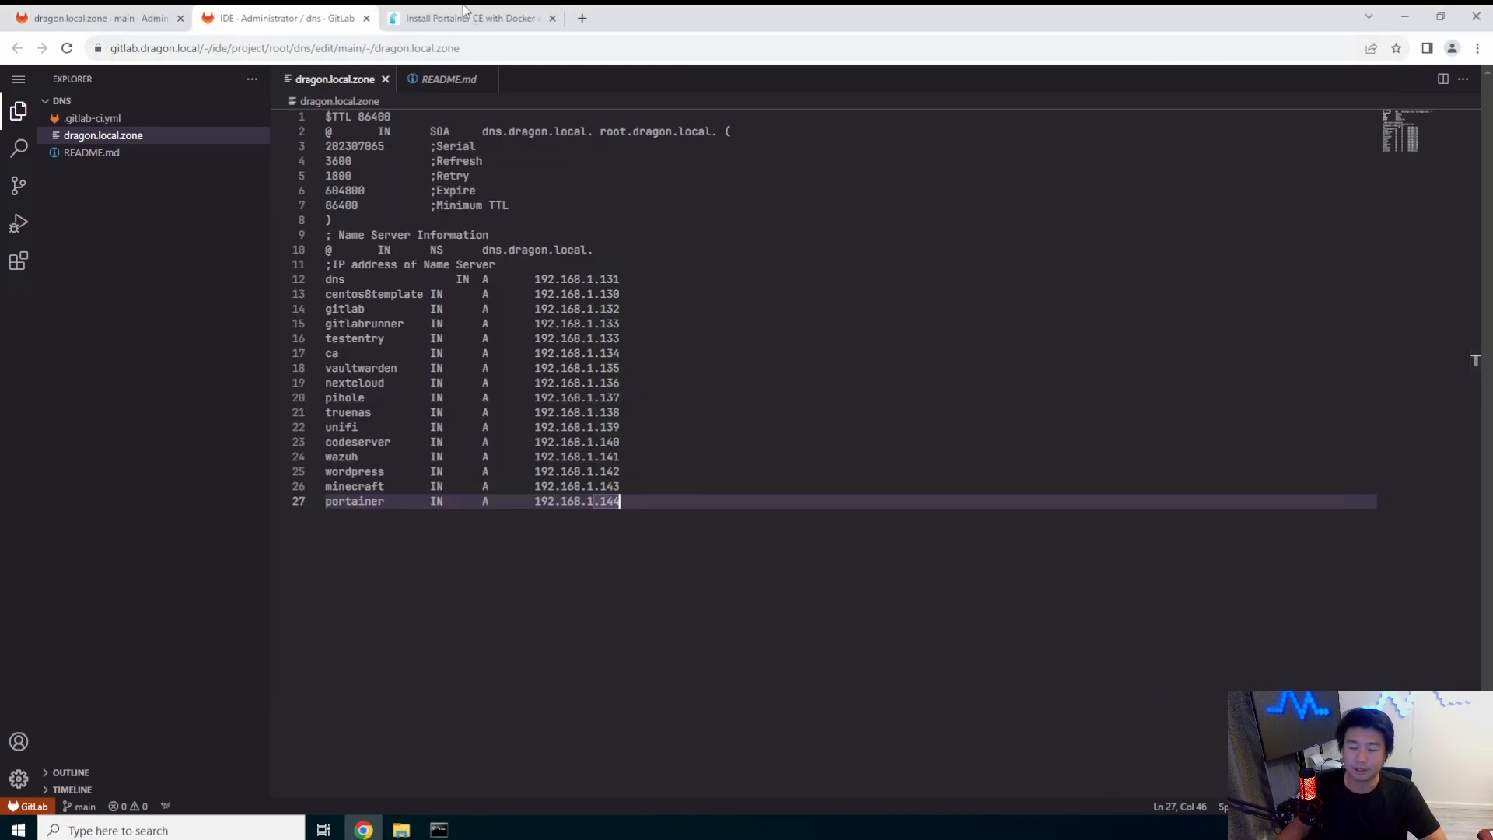
# Read the guide's prerequisites and SELinux note, scroll to Deployment, and return to the SSH terminal
pyautogui.click(472, 19)
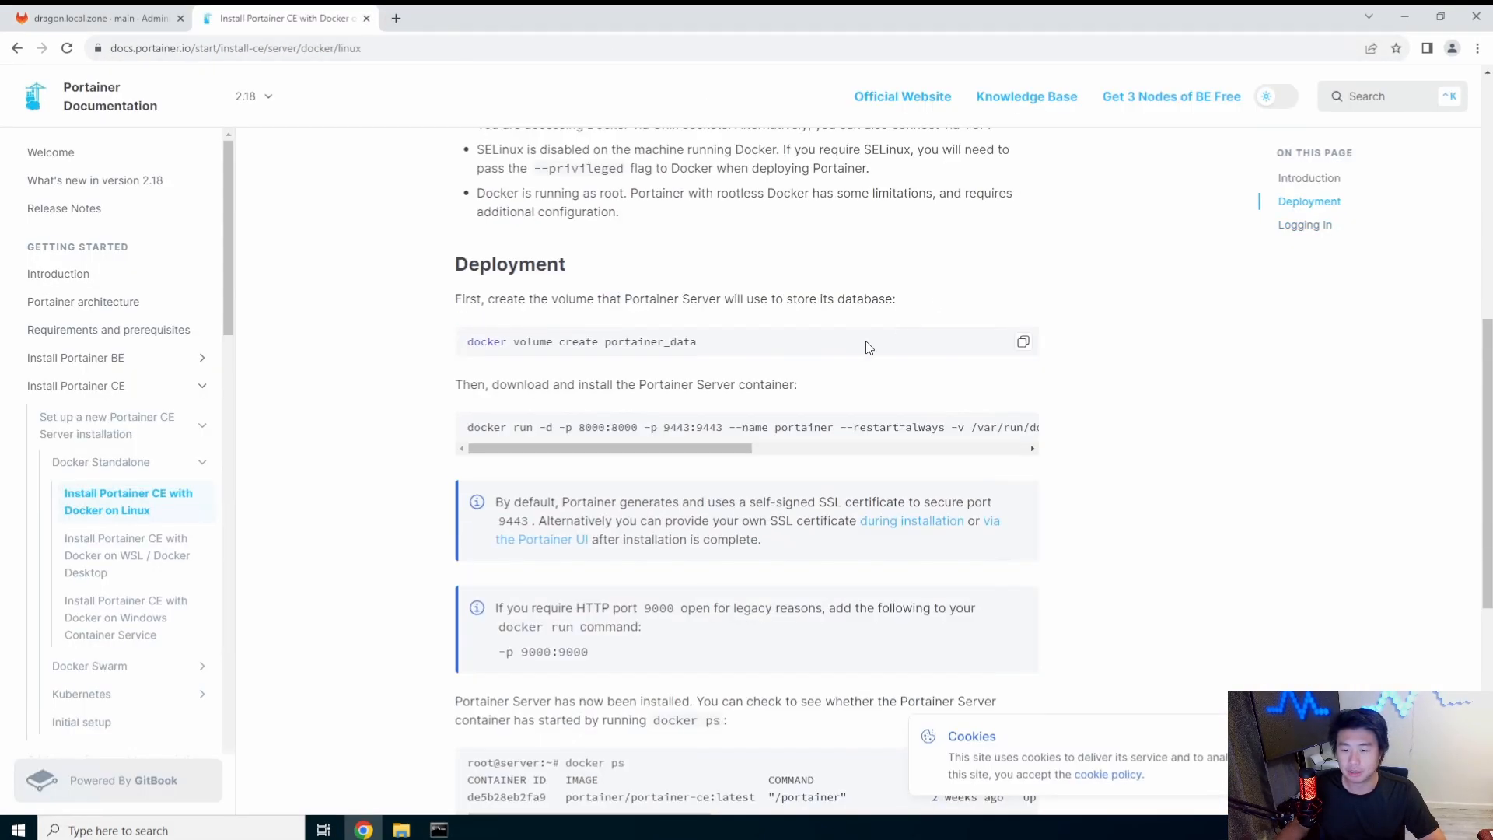
pyautogui.scroll(3)
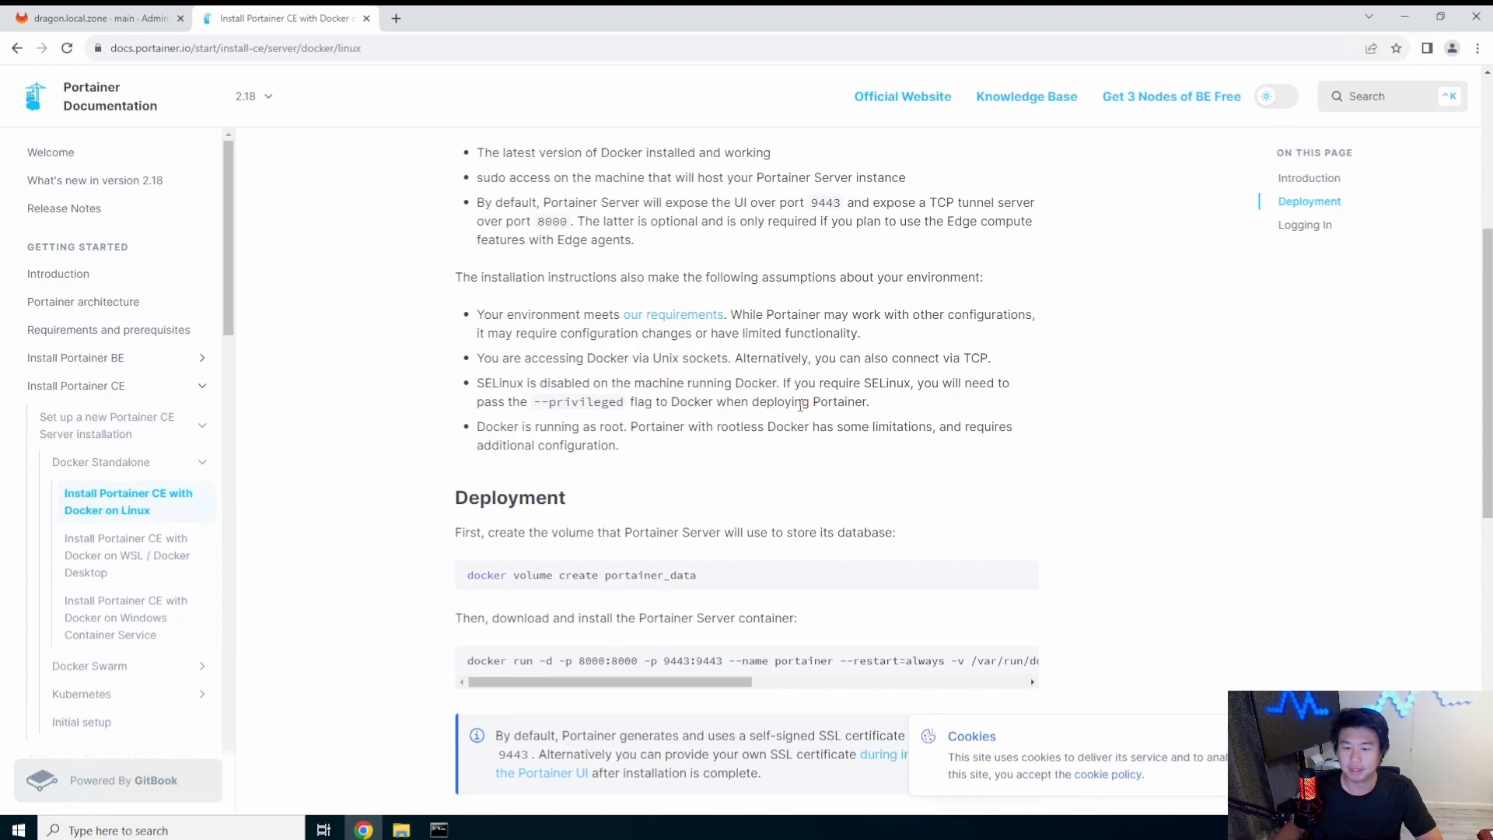
pyautogui.moveTo(492, 383); pyautogui.dragTo(868, 401)
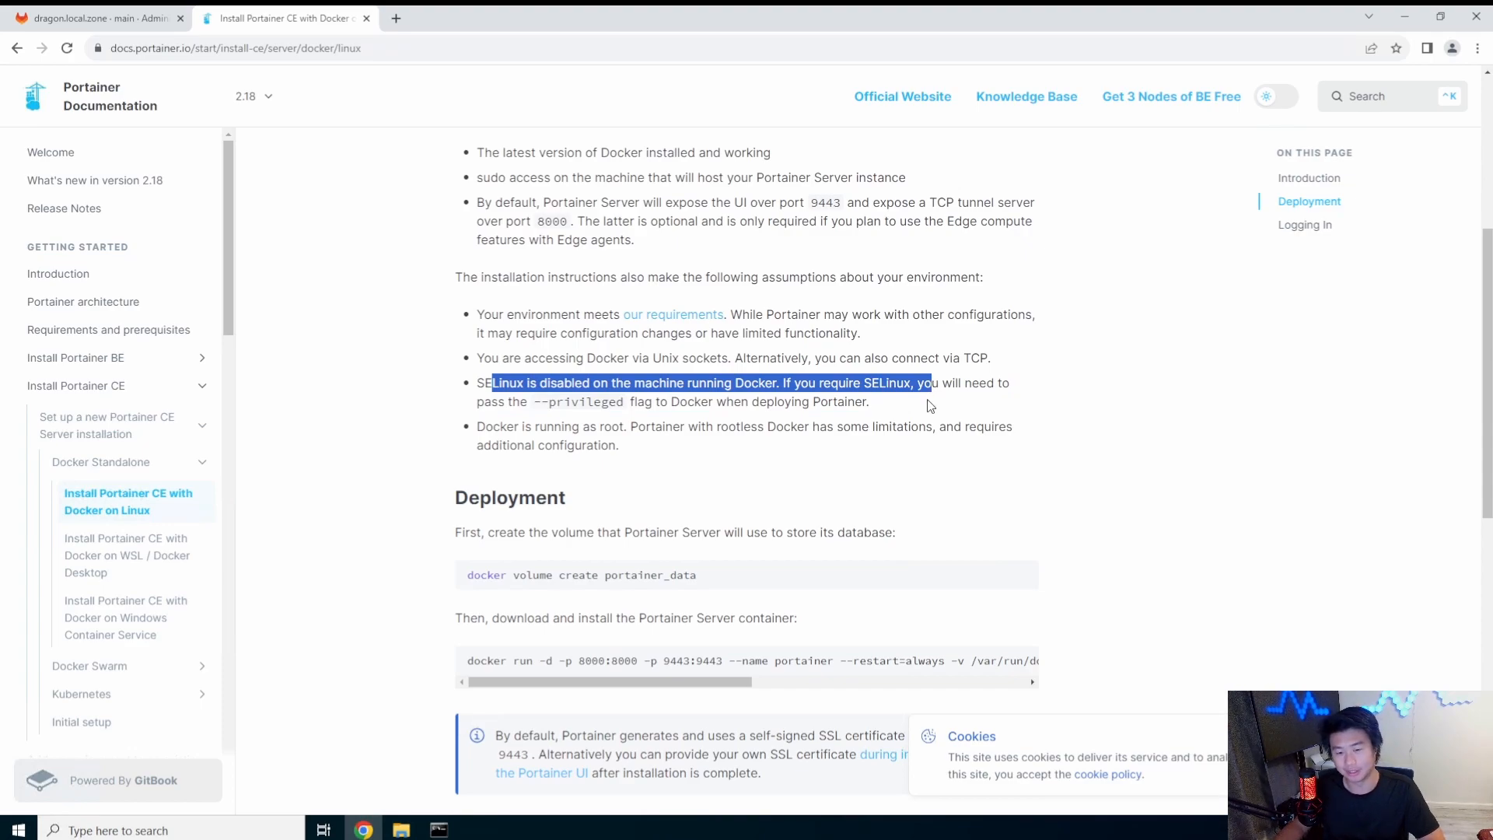
pyautogui.moveTo(852, 380)
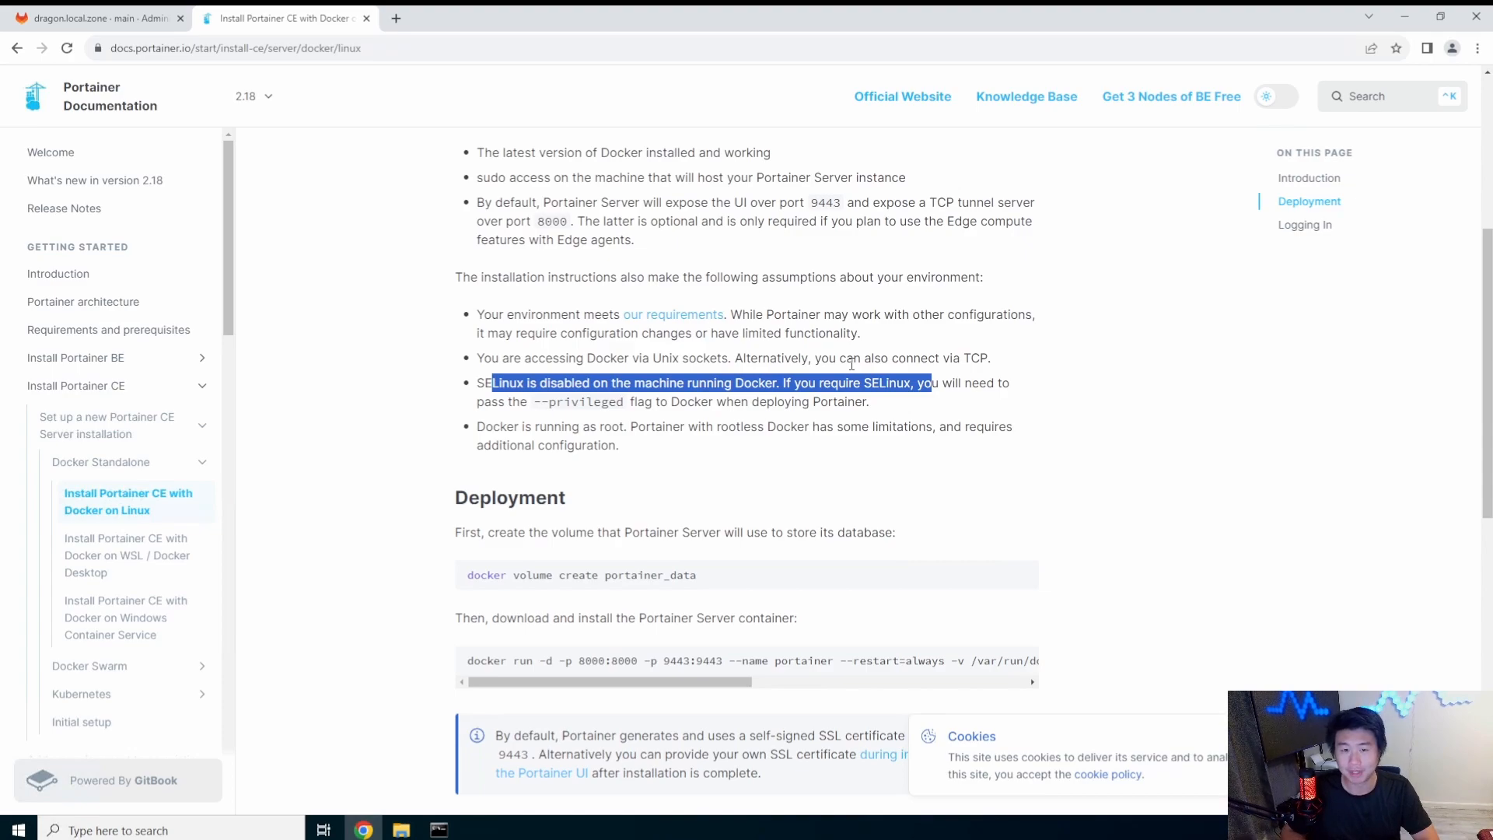
pyautogui.moveTo(635, 404)
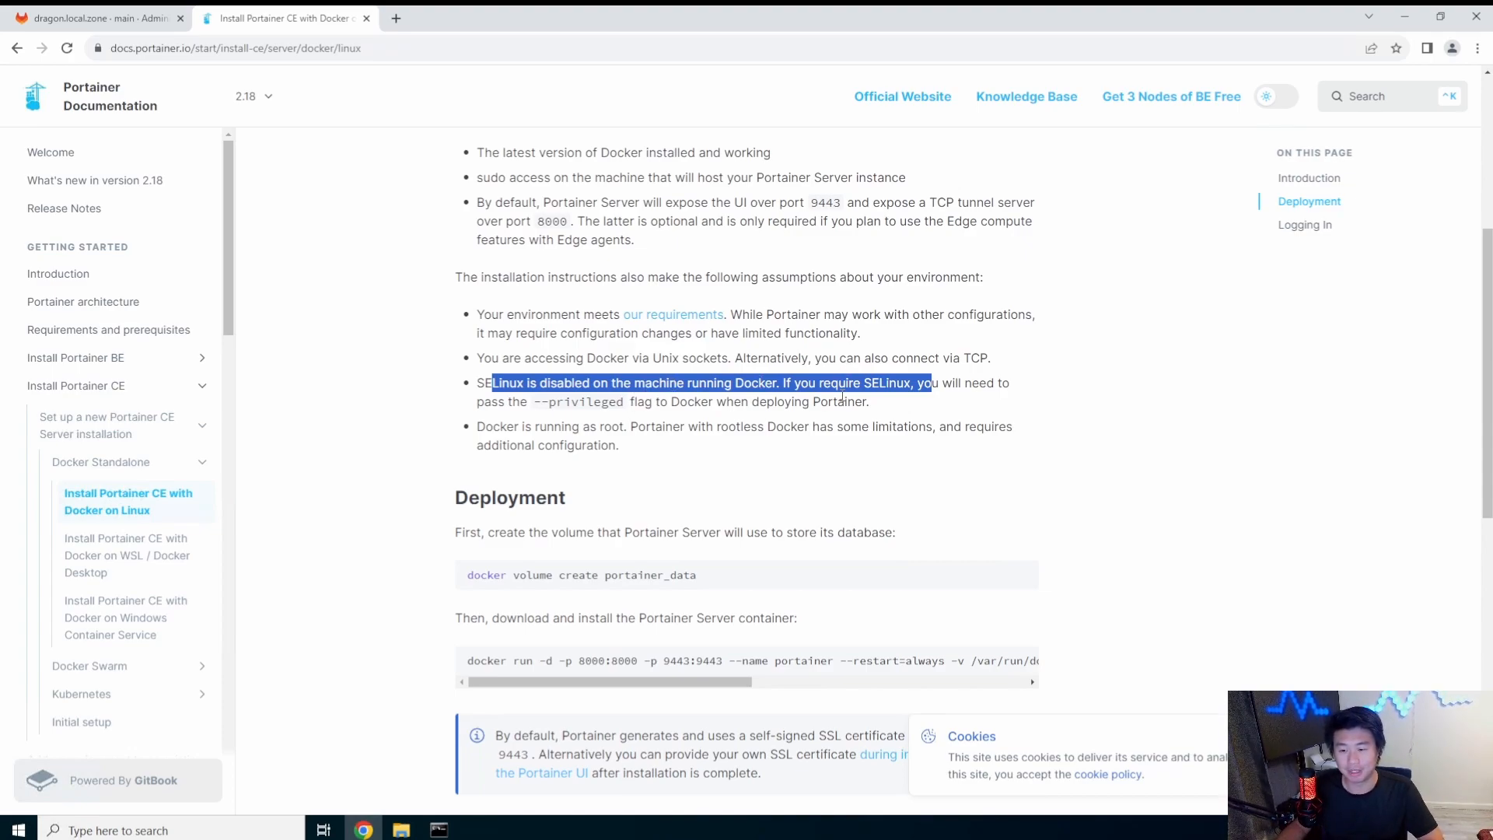
pyautogui.click(820, 379)
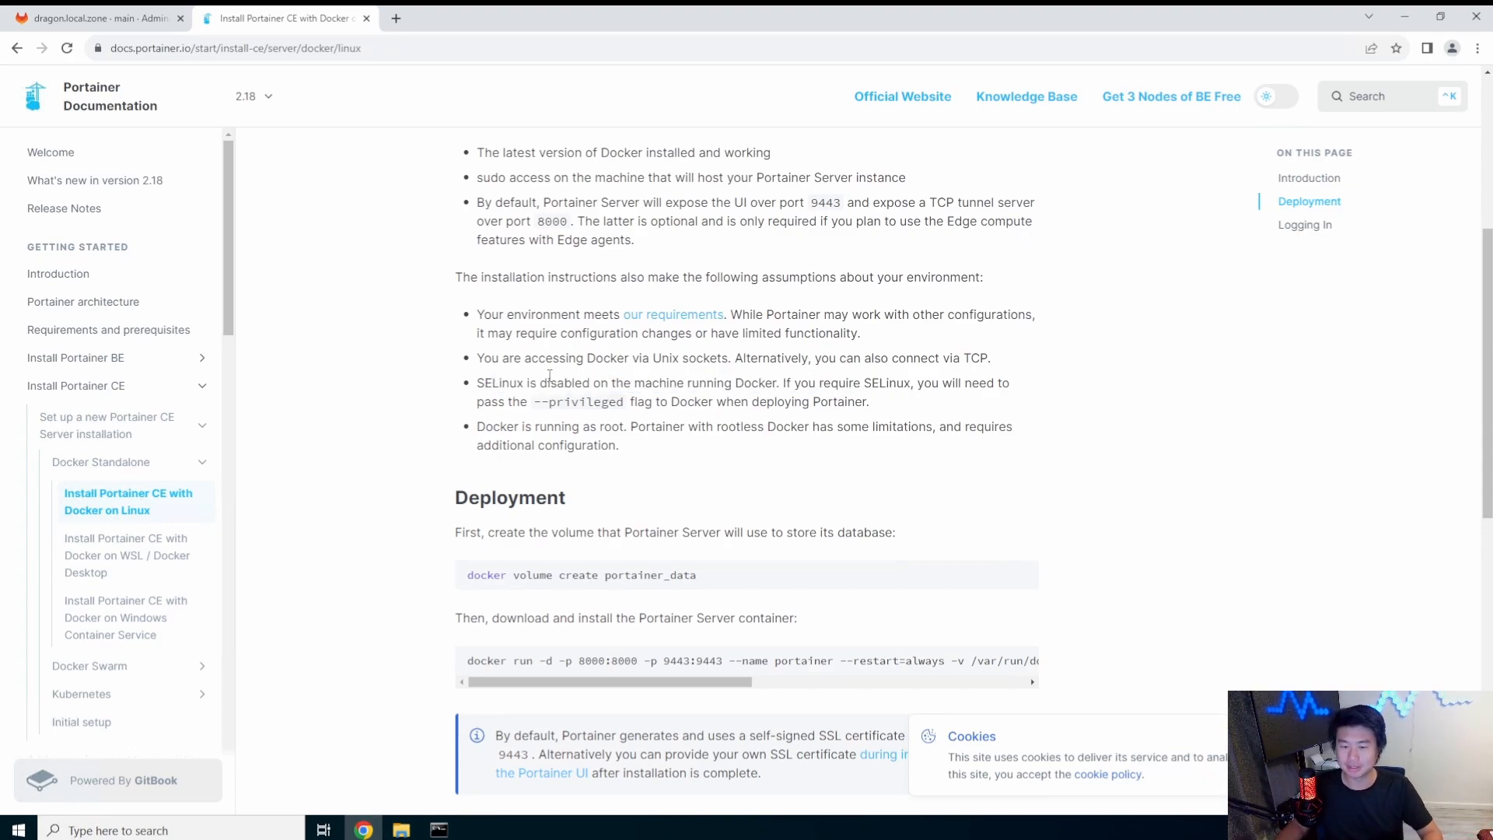
pyautogui.moveTo(736, 456)
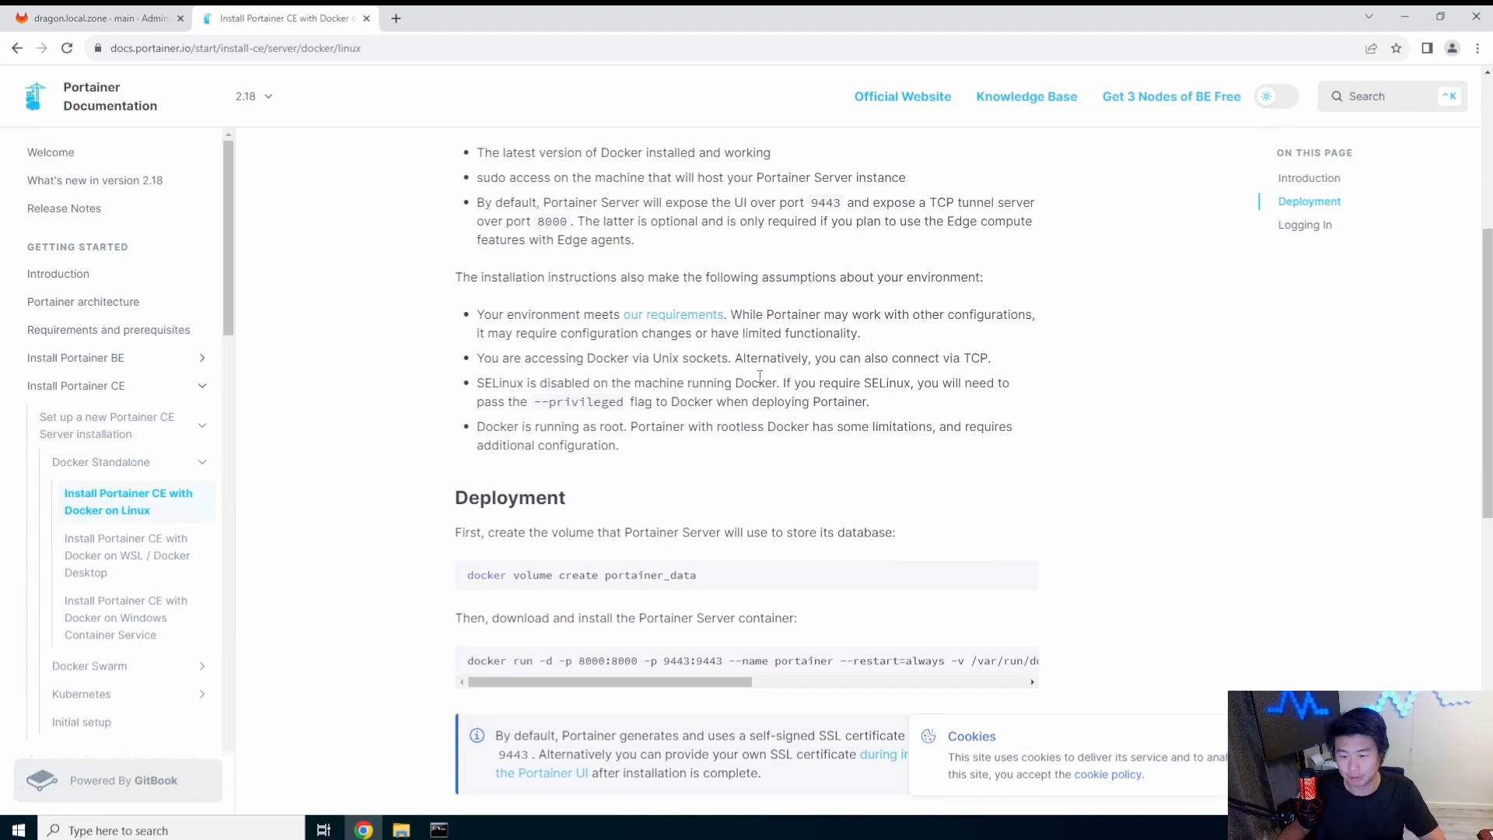
pyautogui.moveTo(791, 422)
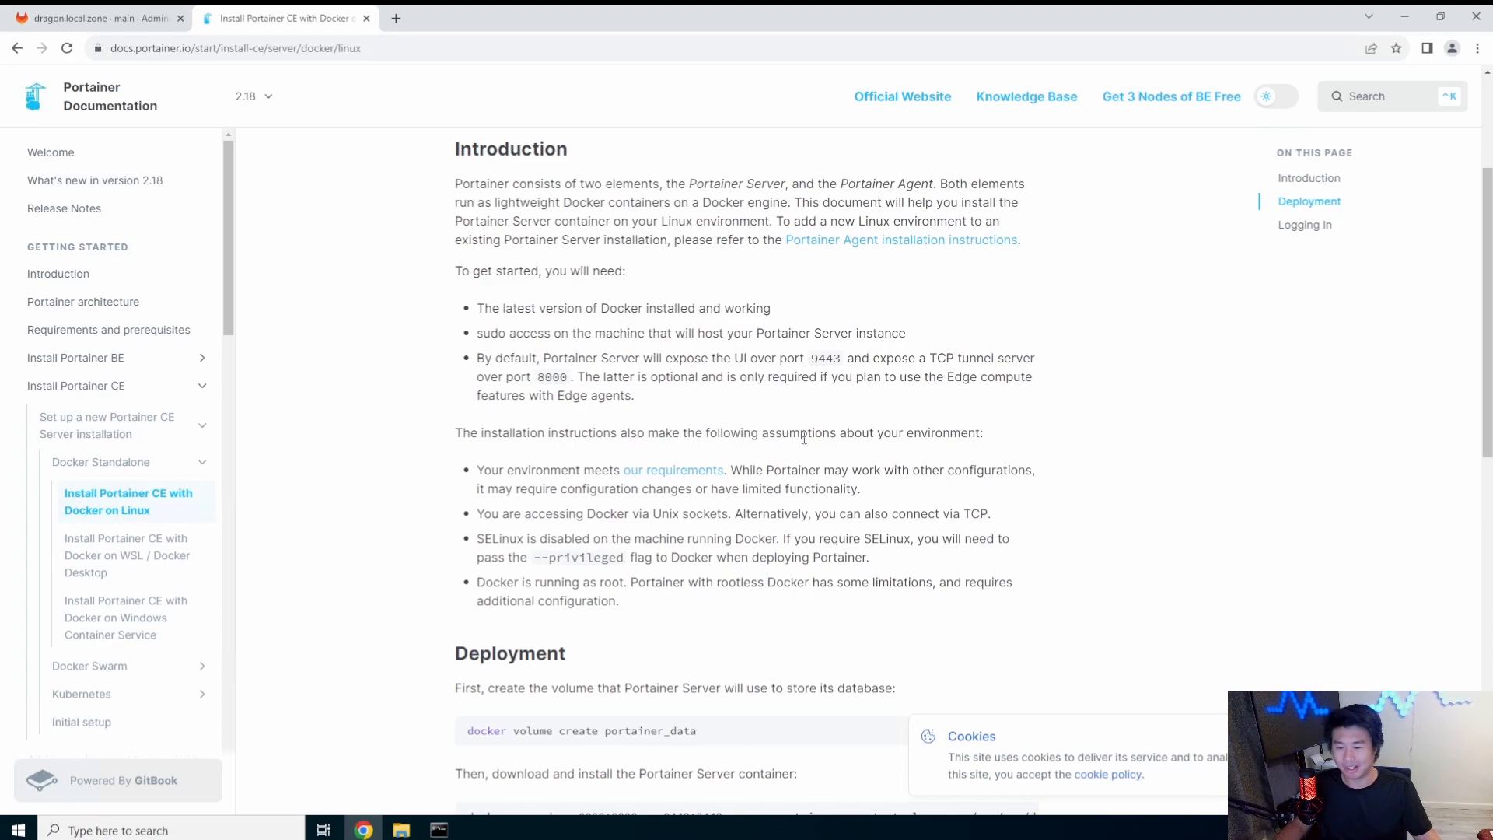
pyautogui.scroll(-3)
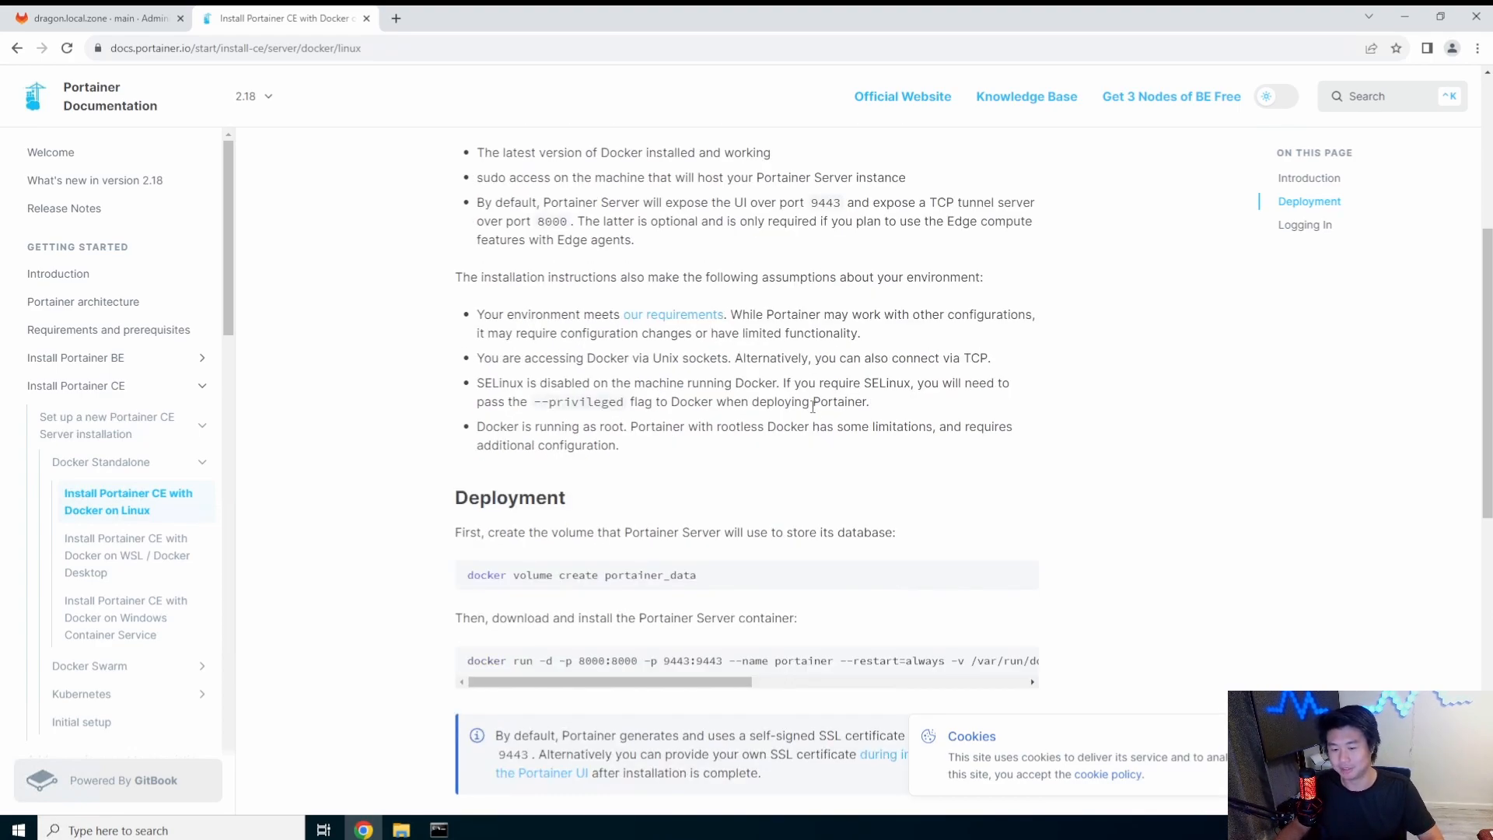
pyautogui.click(438, 829)
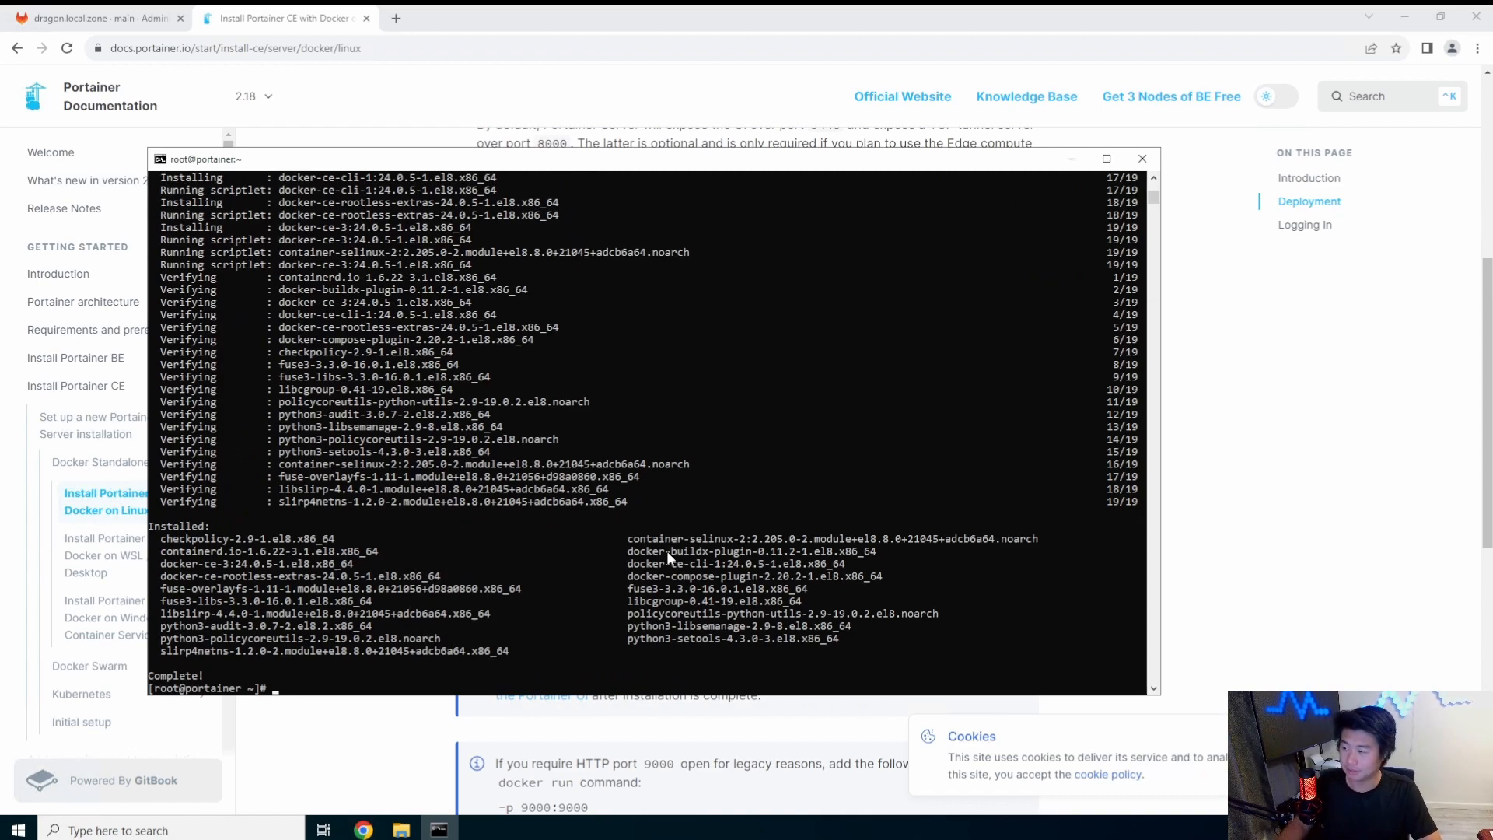
# Enable and start Docker with systemctl and copy the docs' docker run command
pyautogui.write('systemctl')
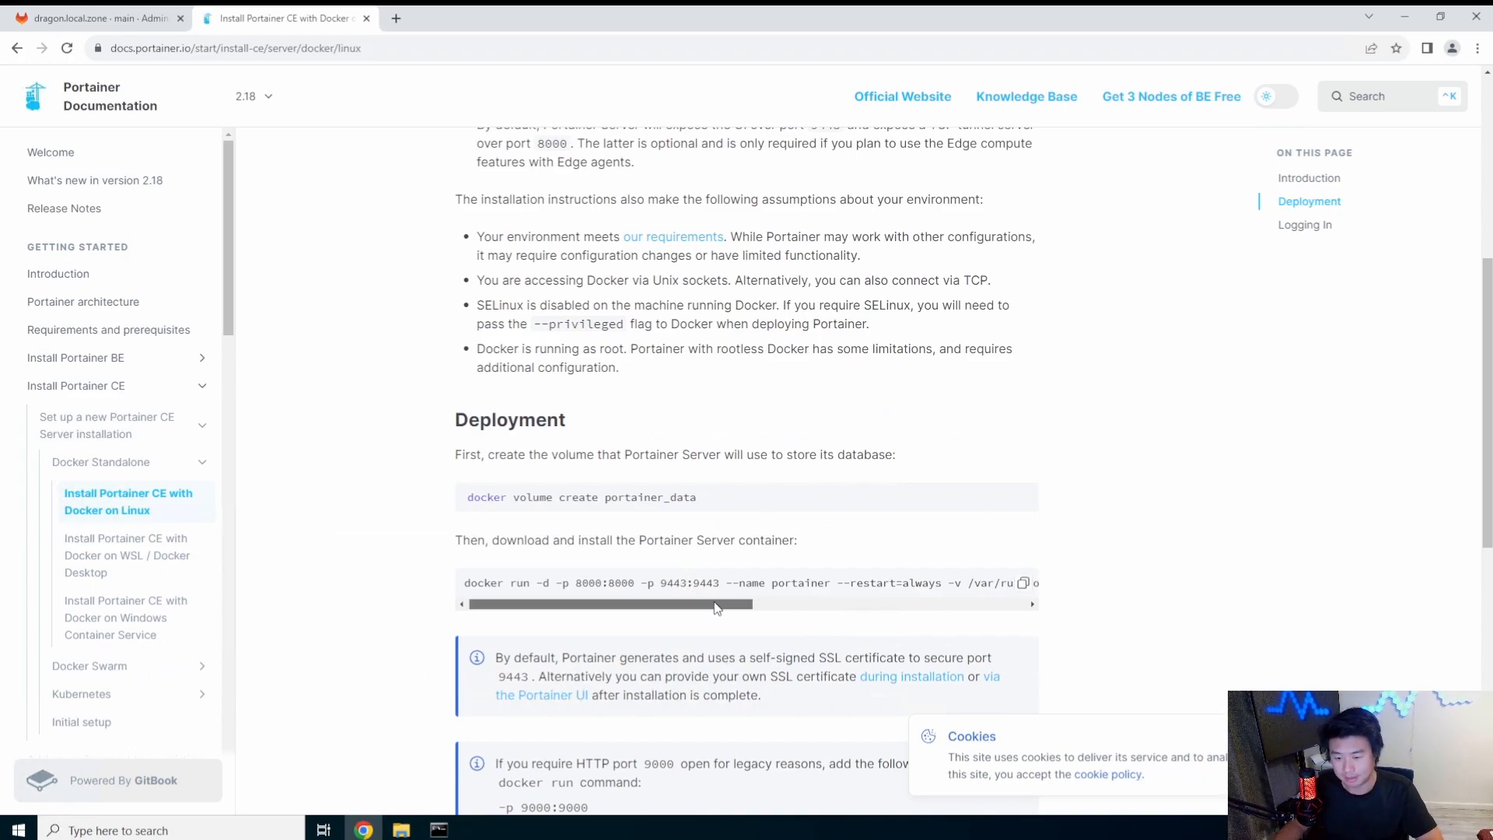
pyautogui.moveTo(610, 604); pyautogui.dragTo(753, 604)
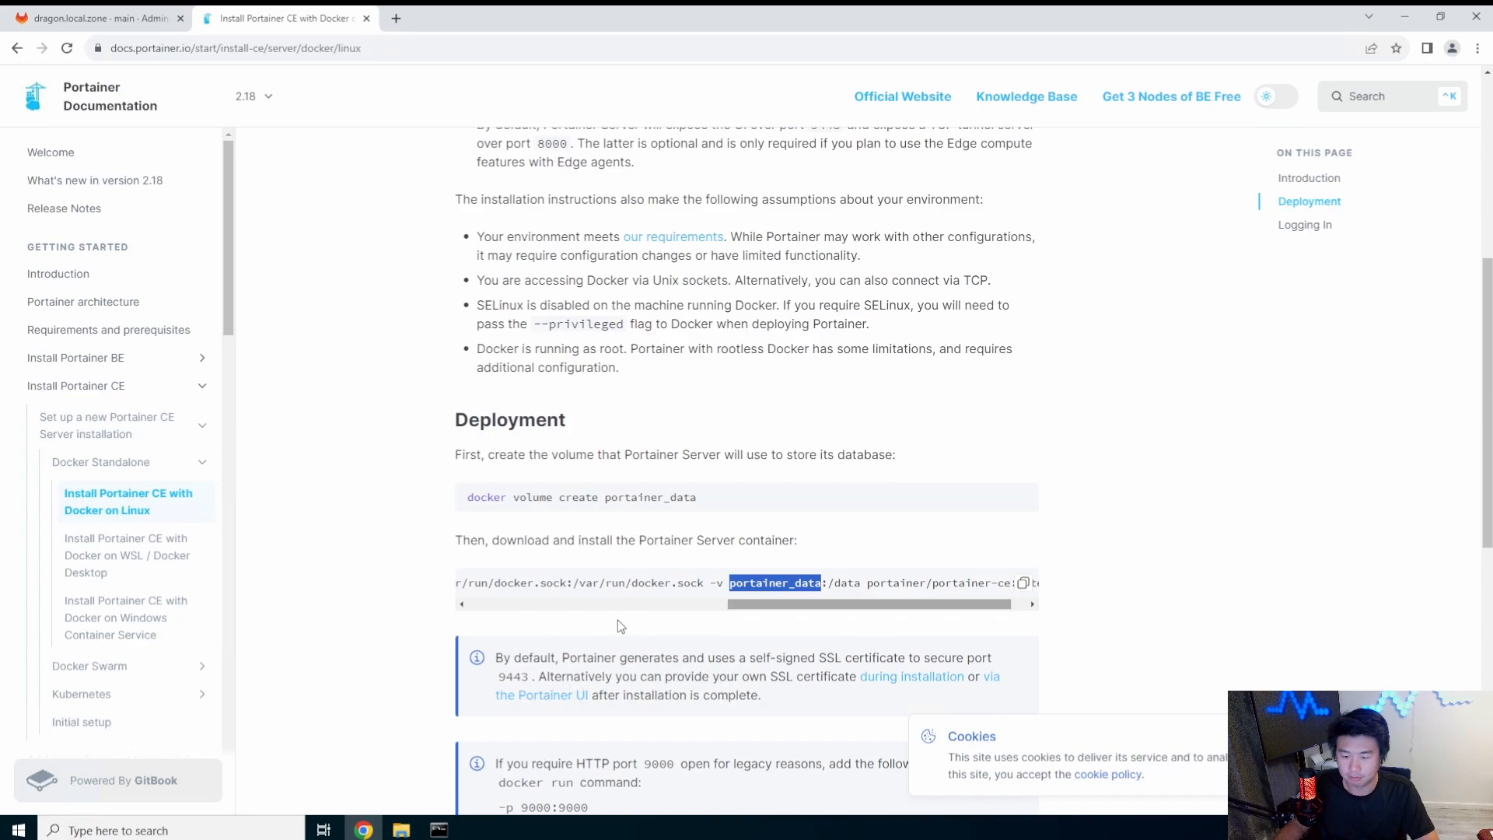
pyautogui.click(439, 829)
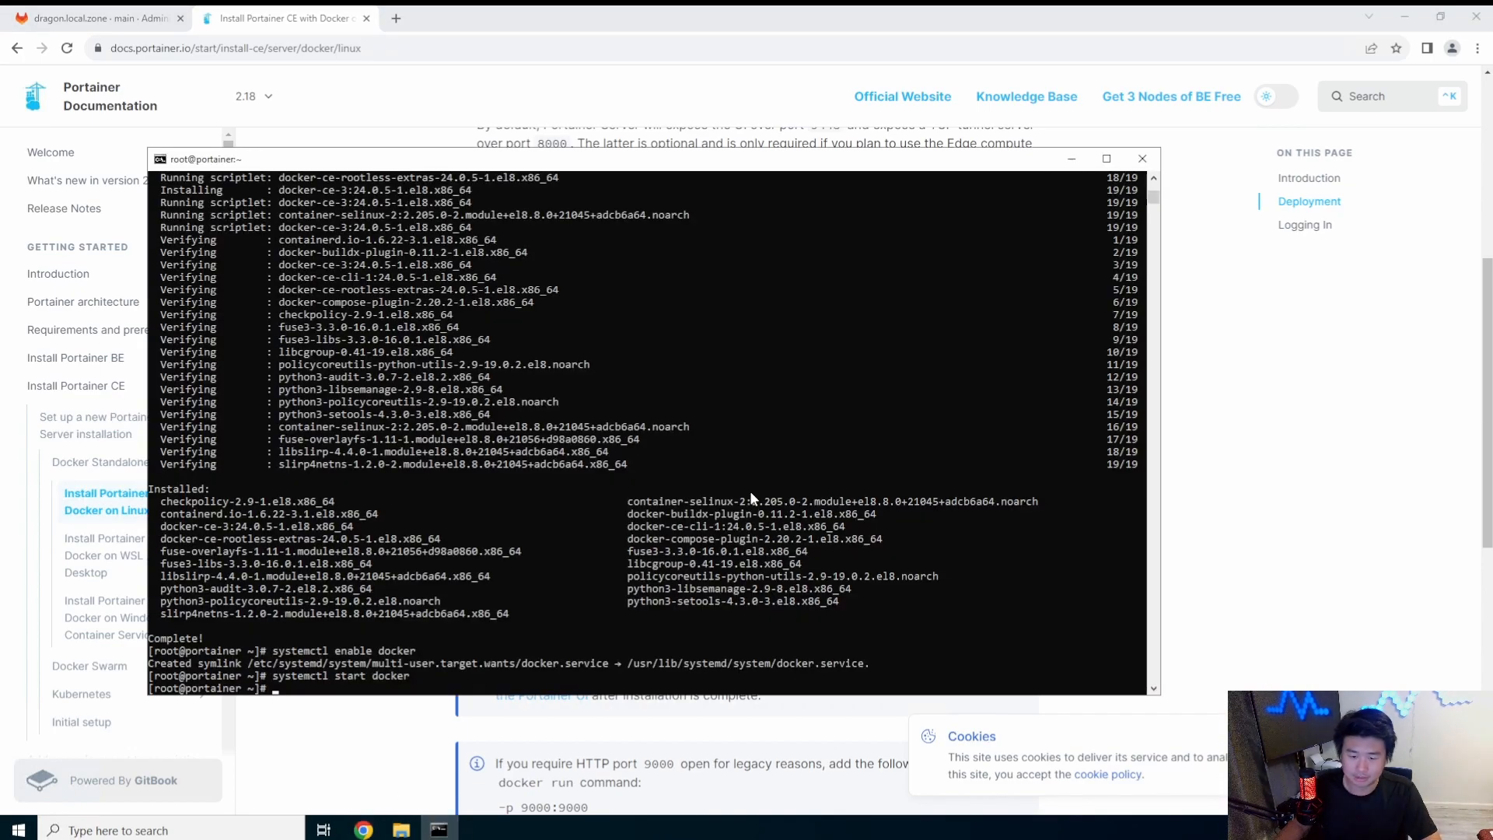
# Create portainer_data, run the Portainer CE container on ports 8000 and 9443, and verify with docker ps -a
pyautogui.write('mkdir')
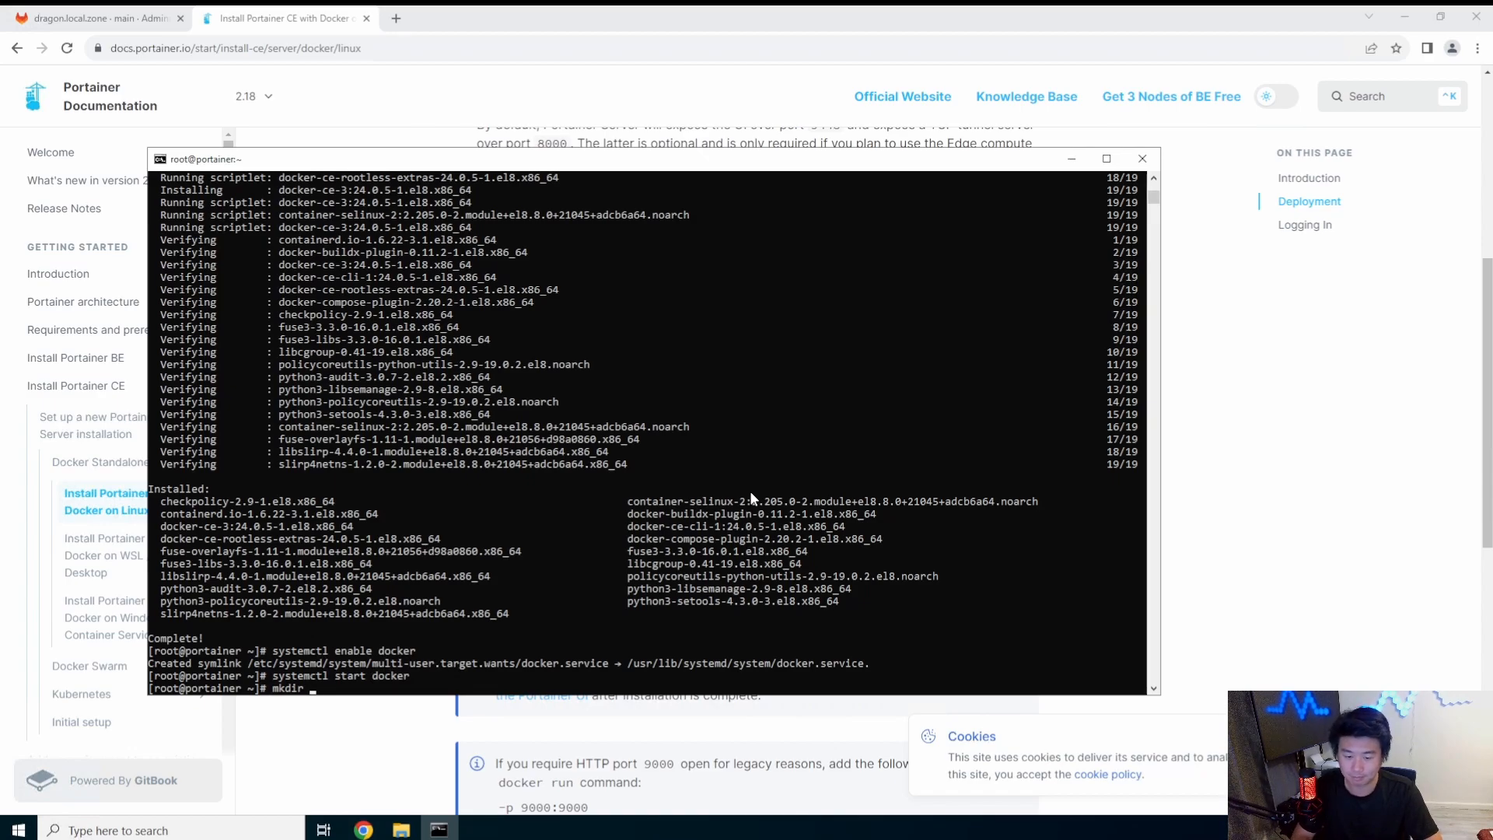
pyautogui.write('portainer_data')
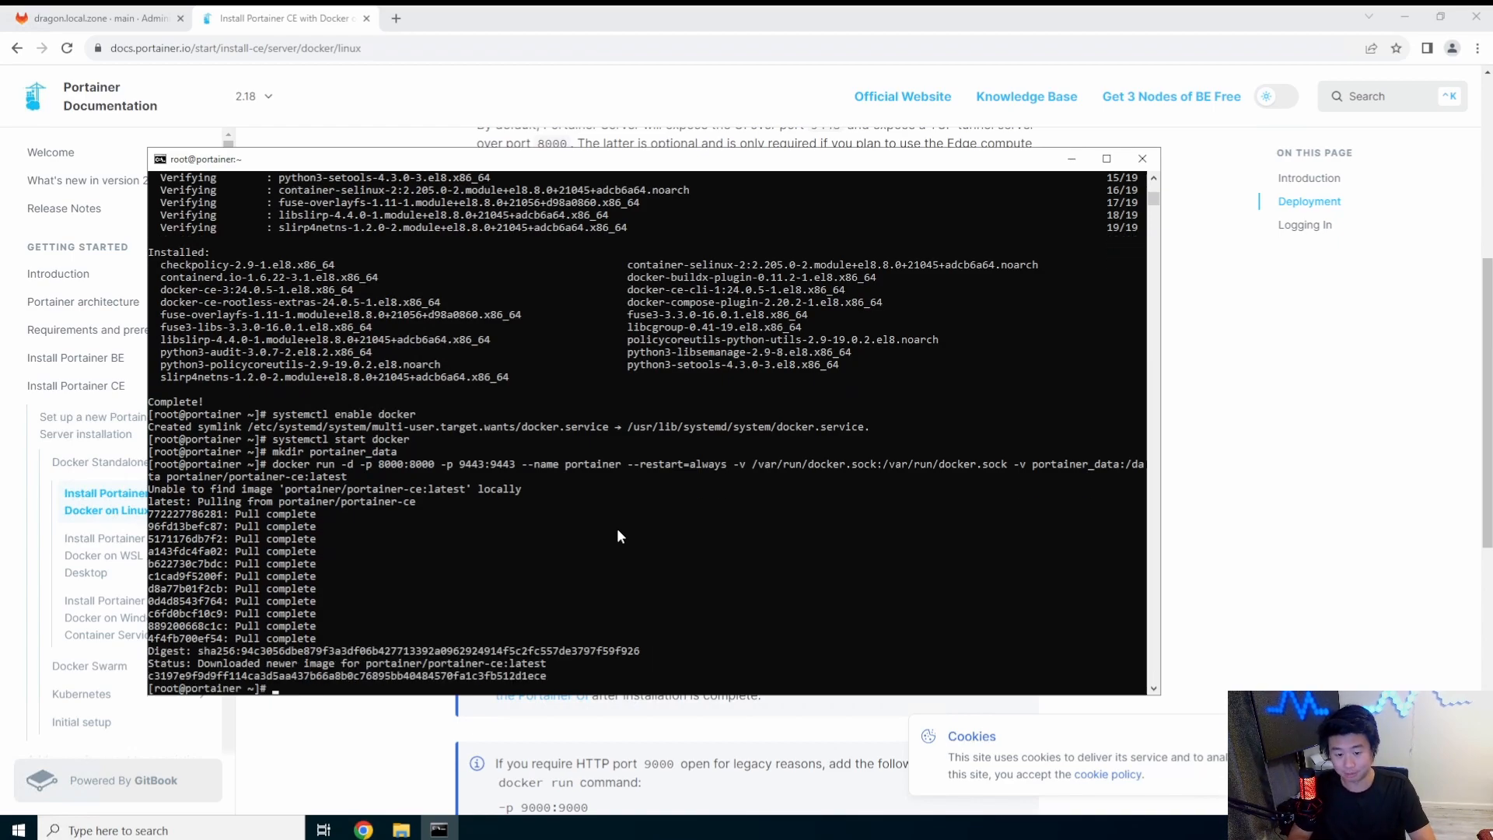
pyautogui.write('docker ps -a')
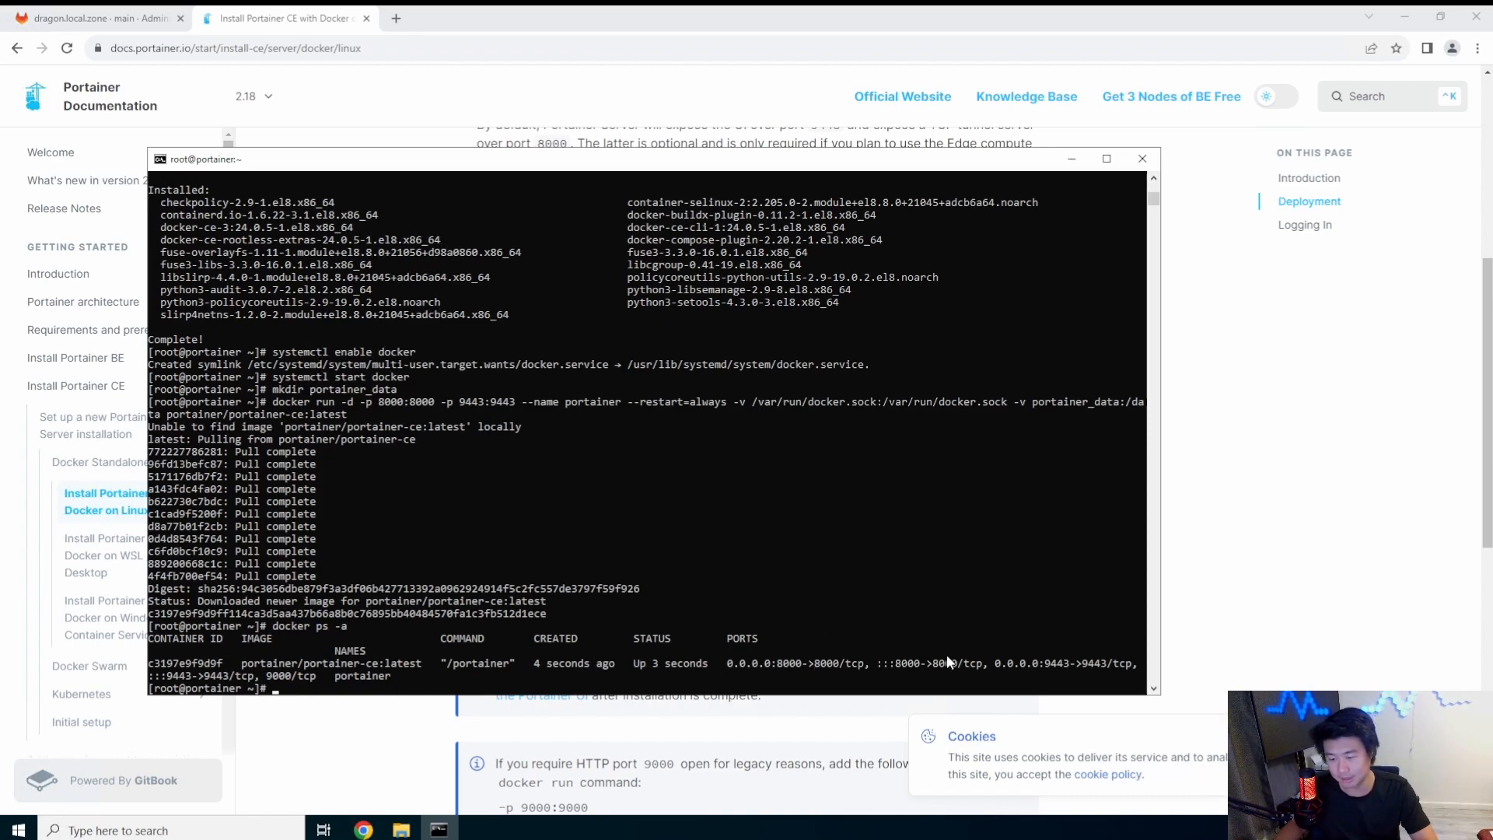
pyautogui.moveTo(961, 662)
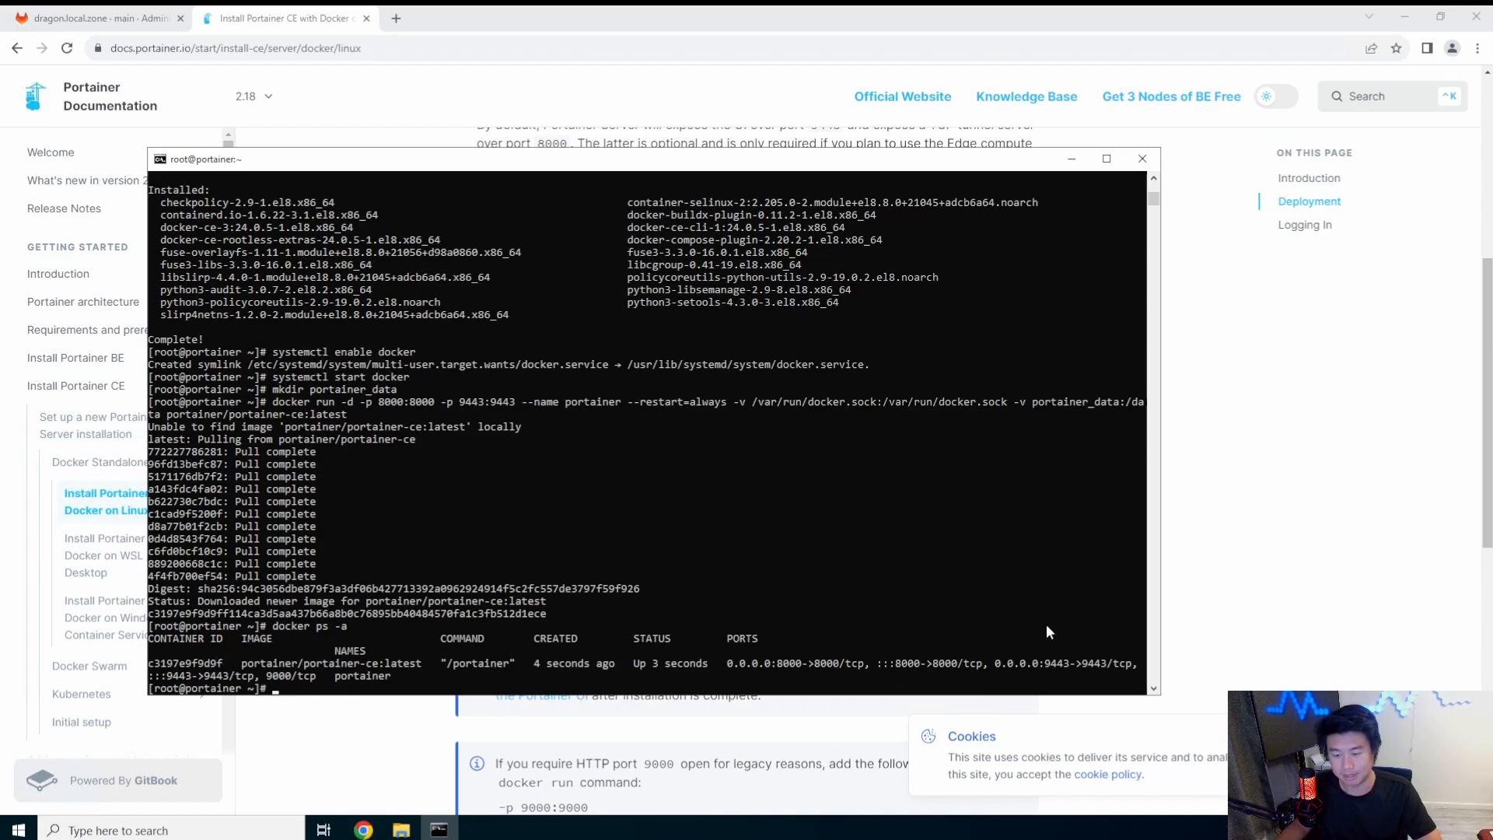
pyautogui.moveTo(1054, 696)
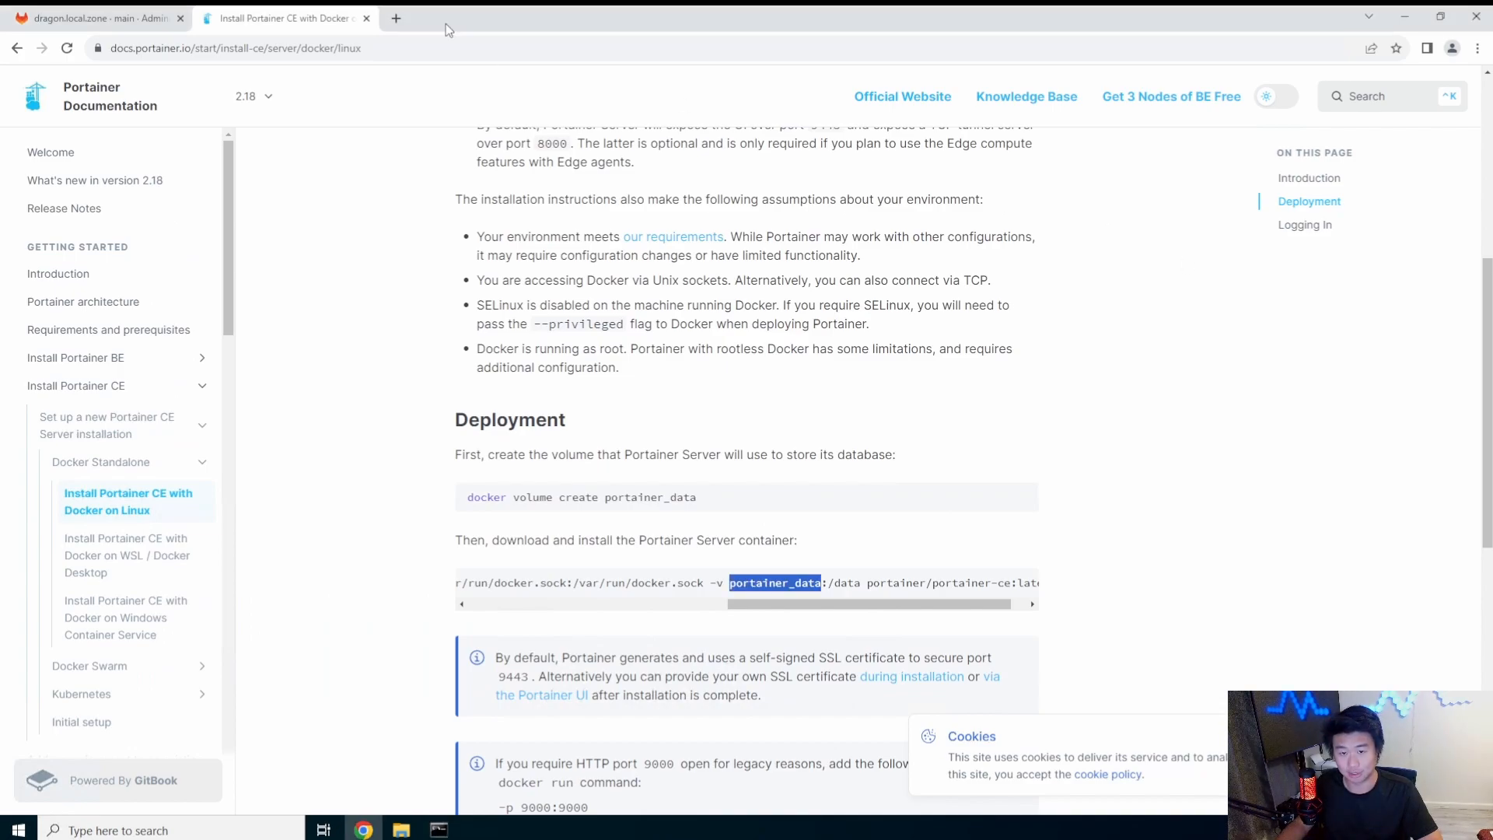
pyautogui.click(397, 17)
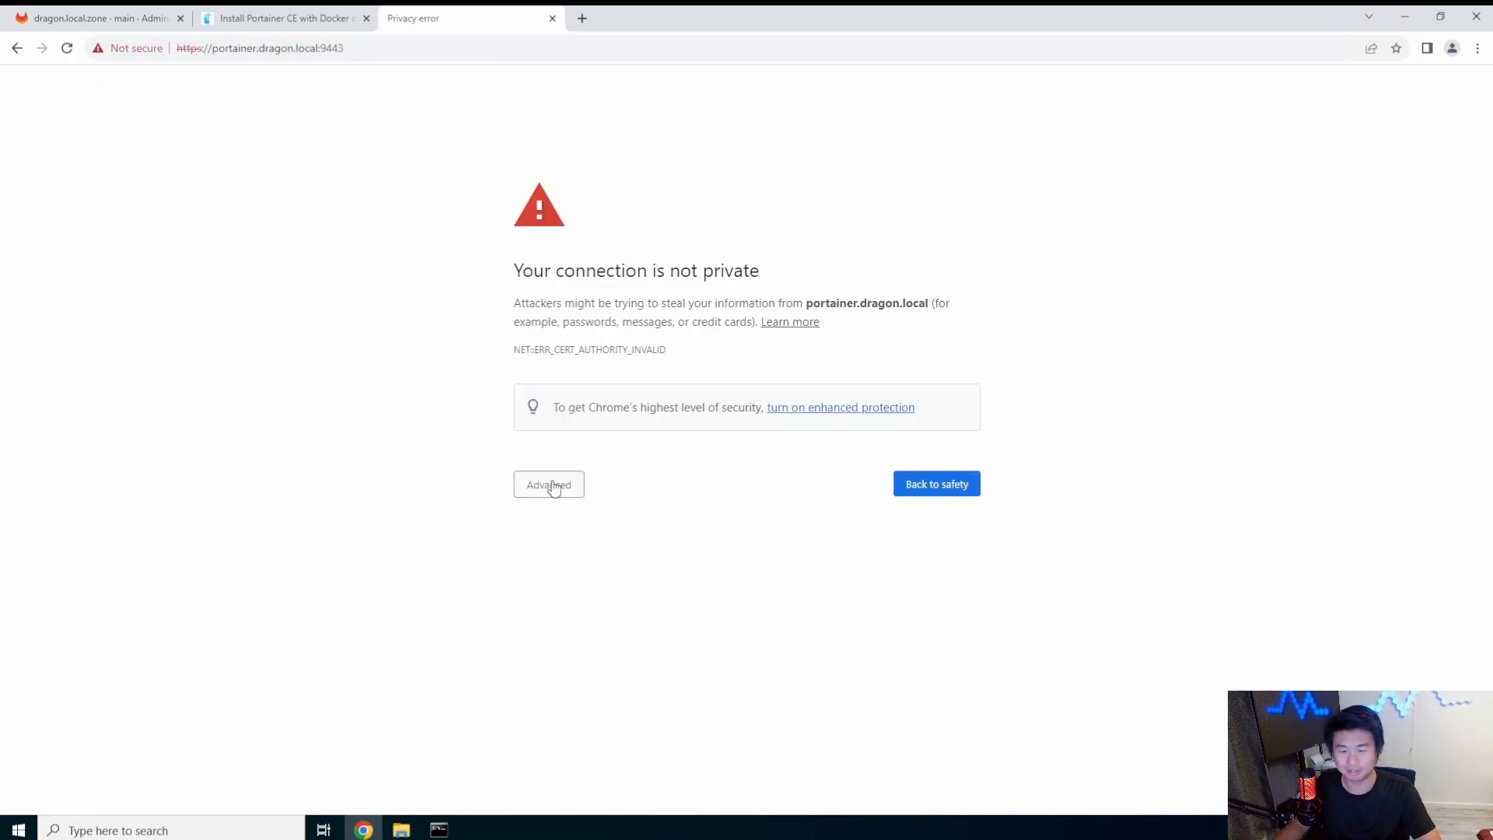
pyautogui.click(547, 486)
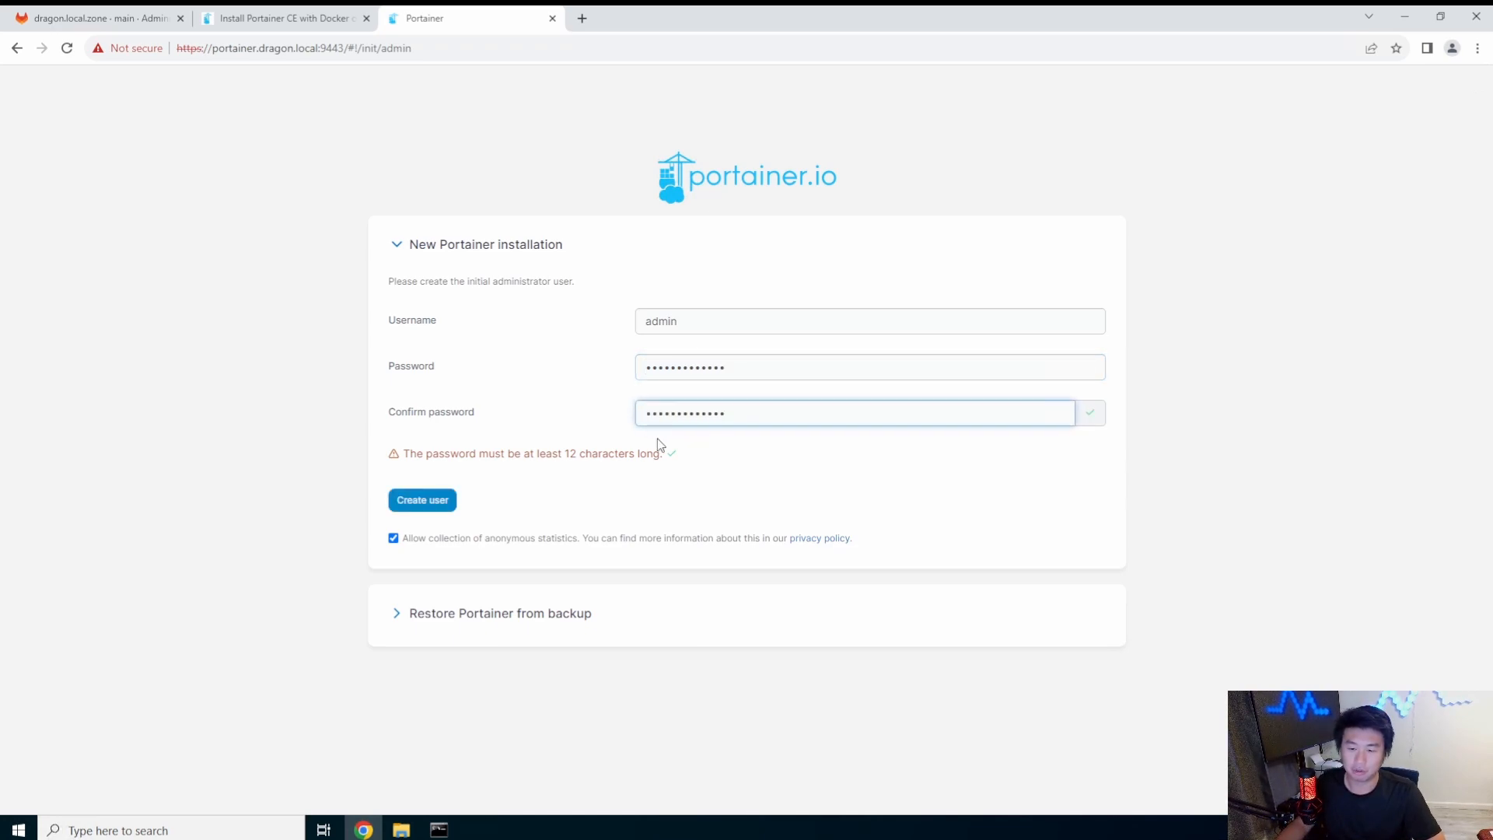
pyautogui.moveTo(290, 557)
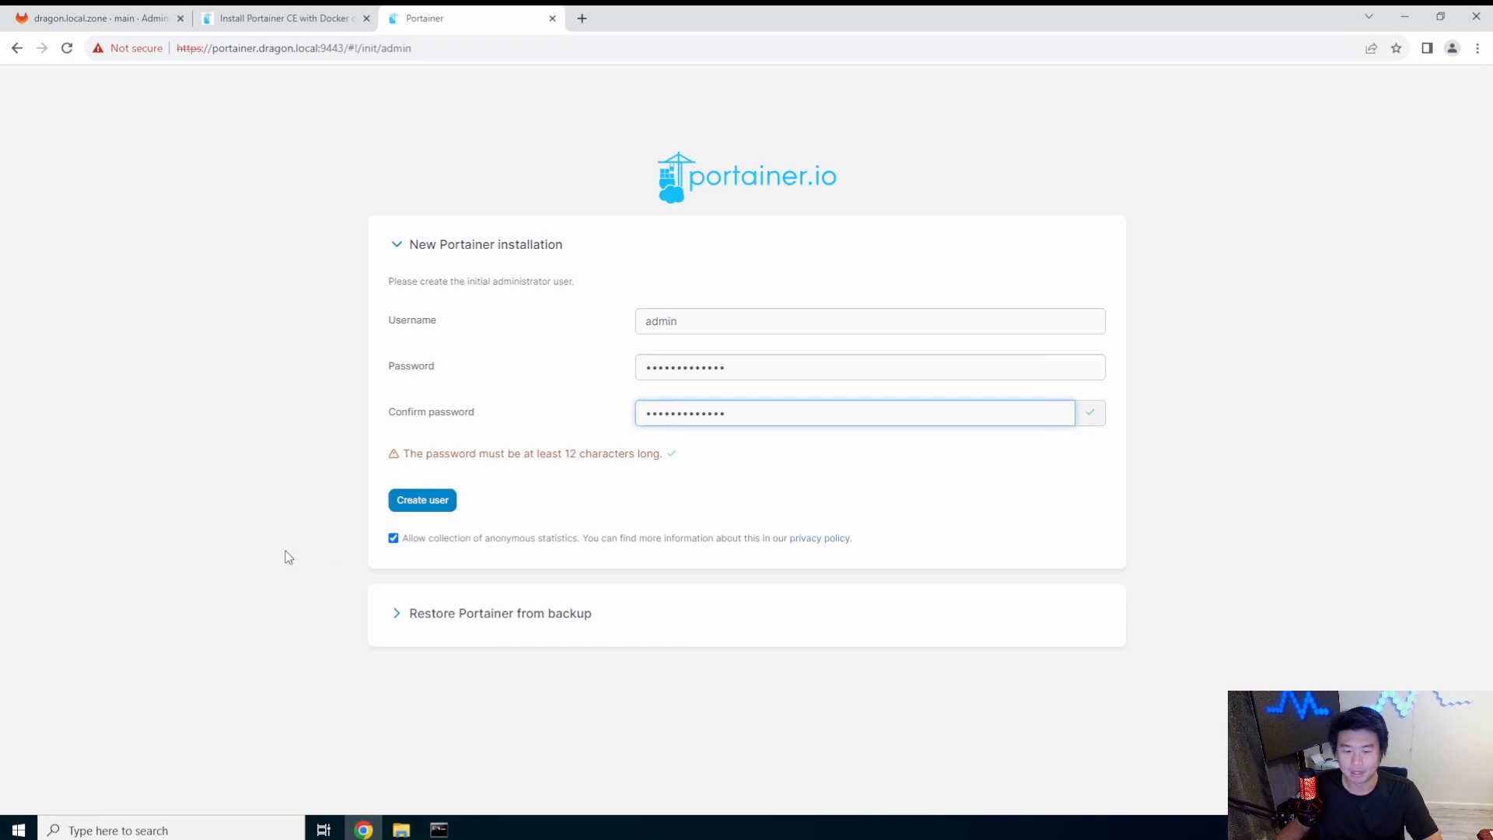
pyautogui.moveTo(487, 580)
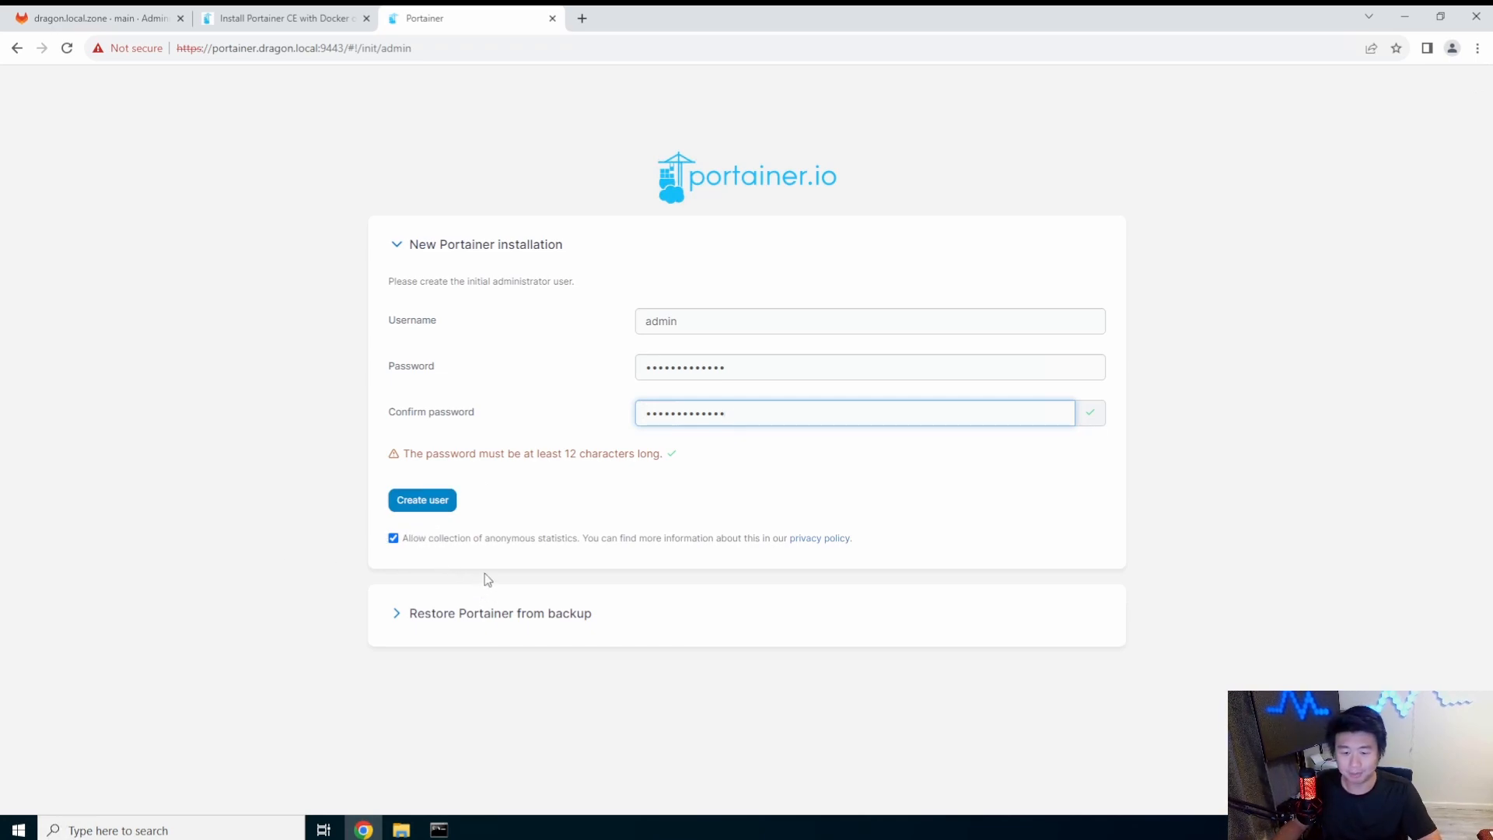
pyautogui.moveTo(510, 563)
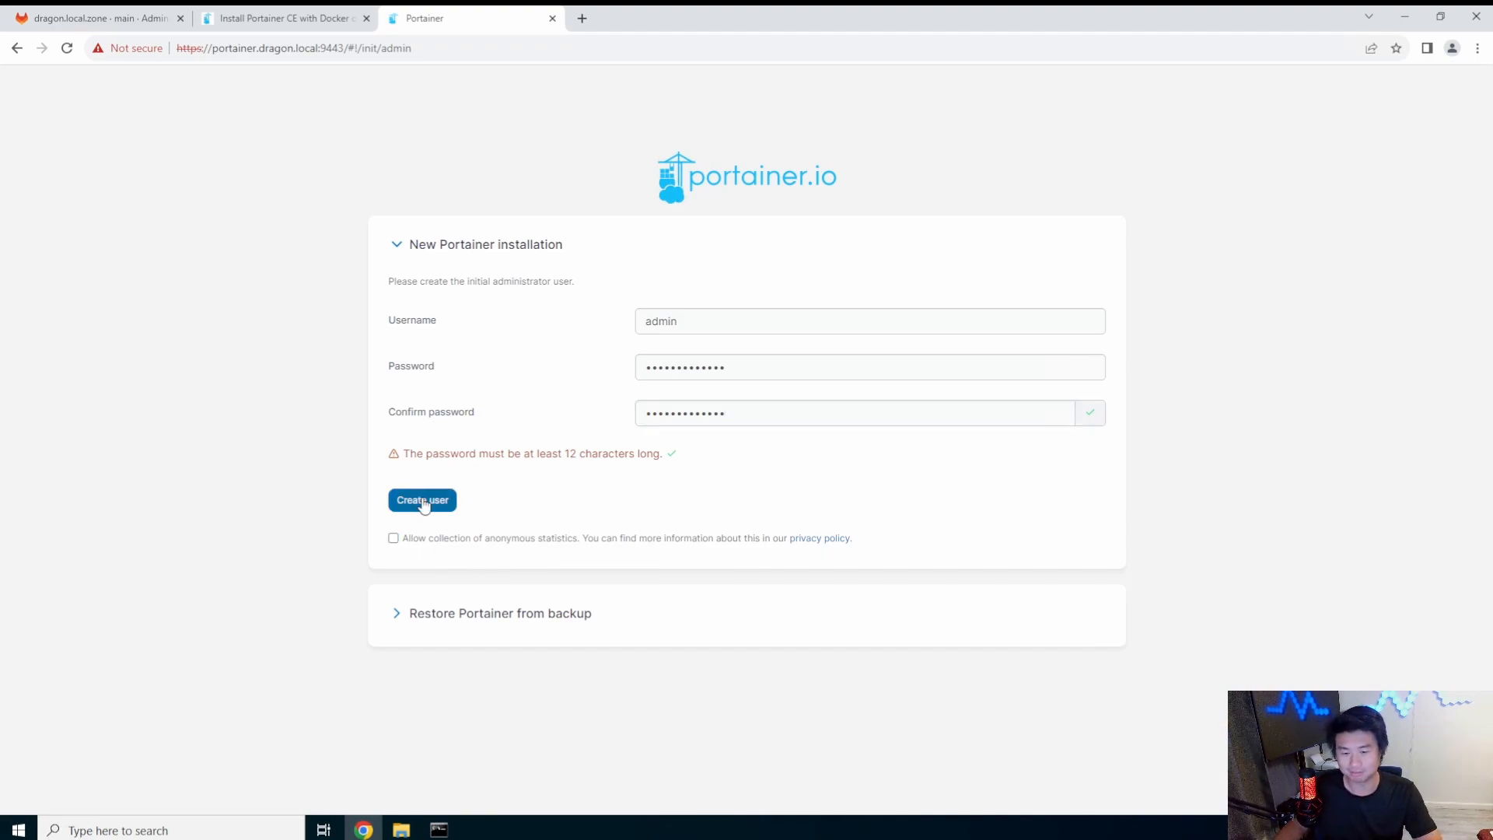
pyautogui.click(421, 499)
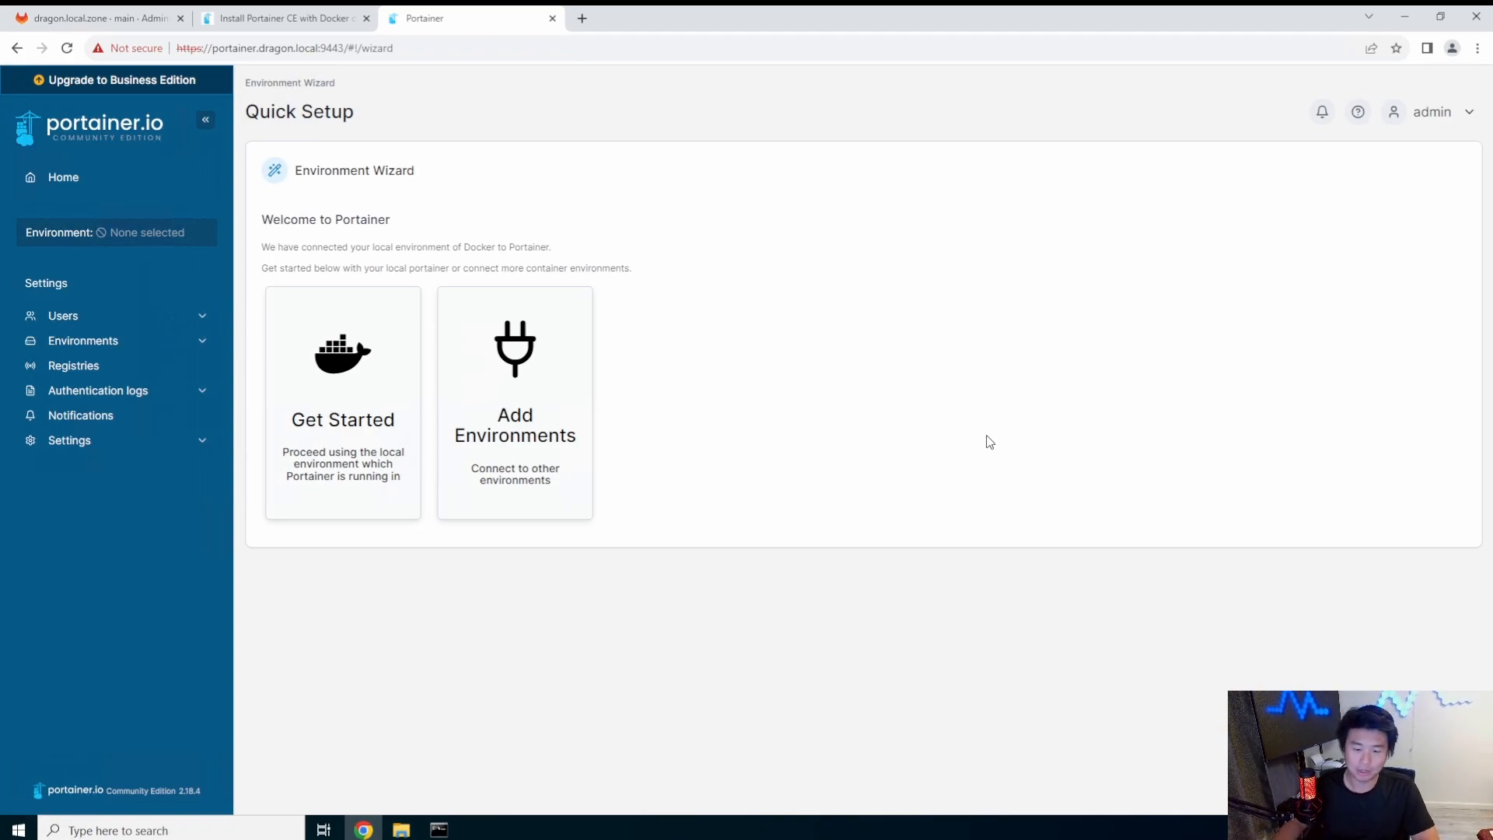
# Proceed with the local Docker environment and visit the admin account settings
pyautogui.click(62, 178)
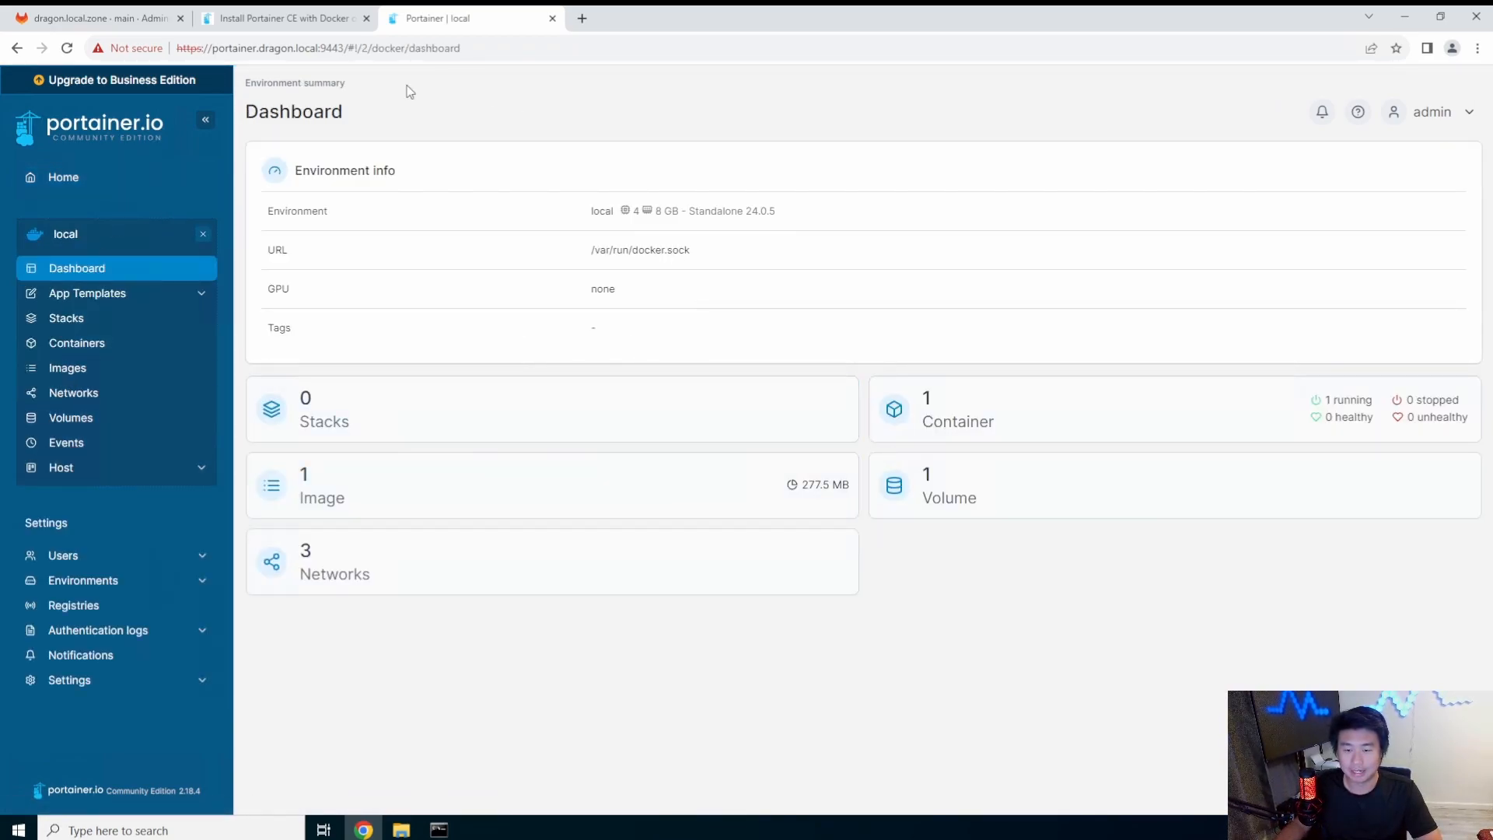
pyautogui.moveTo(1336, 155)
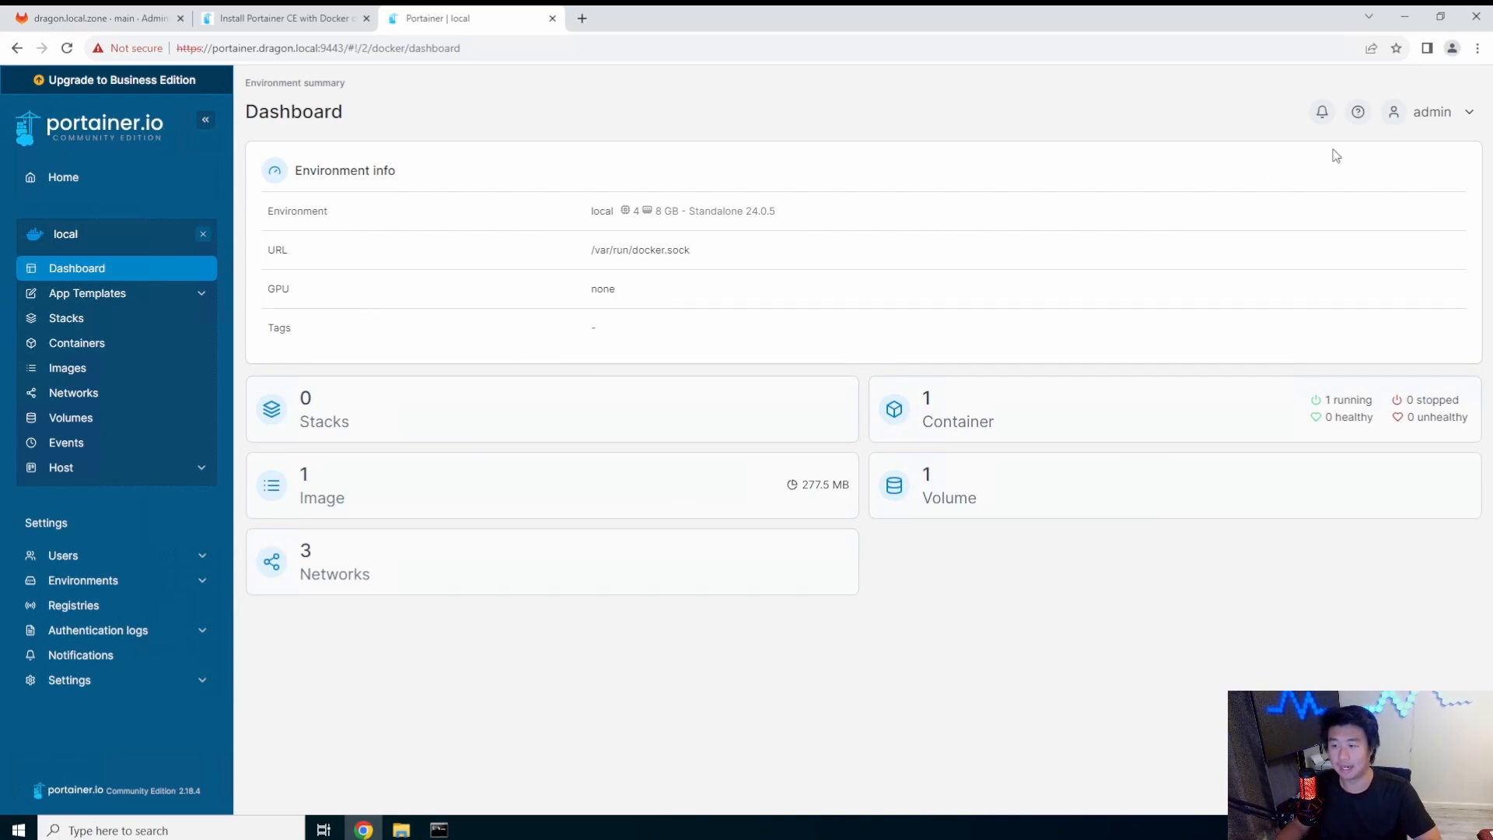
pyautogui.click(1432, 112)
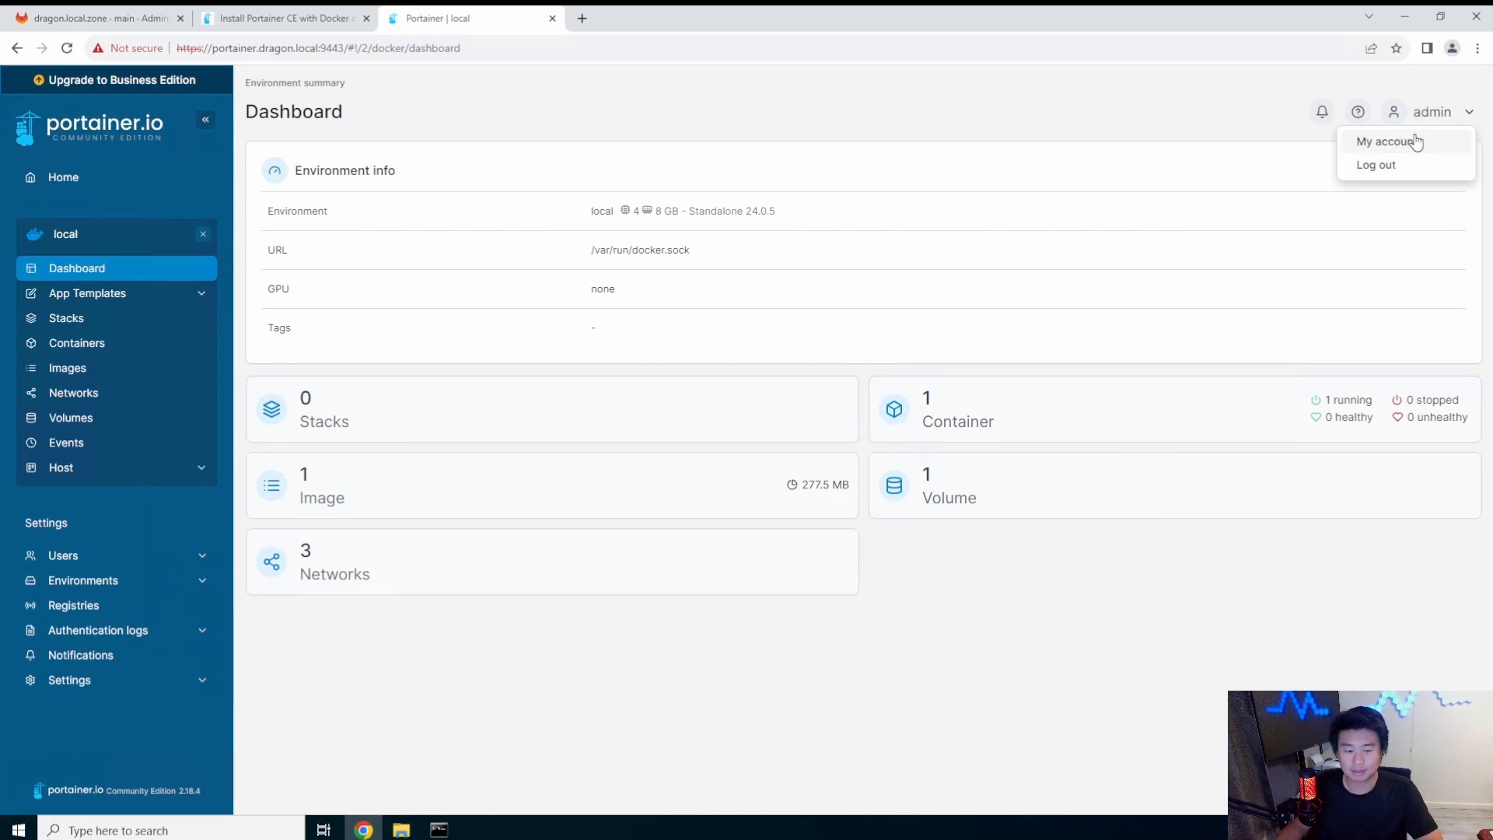
pyautogui.click(1388, 141)
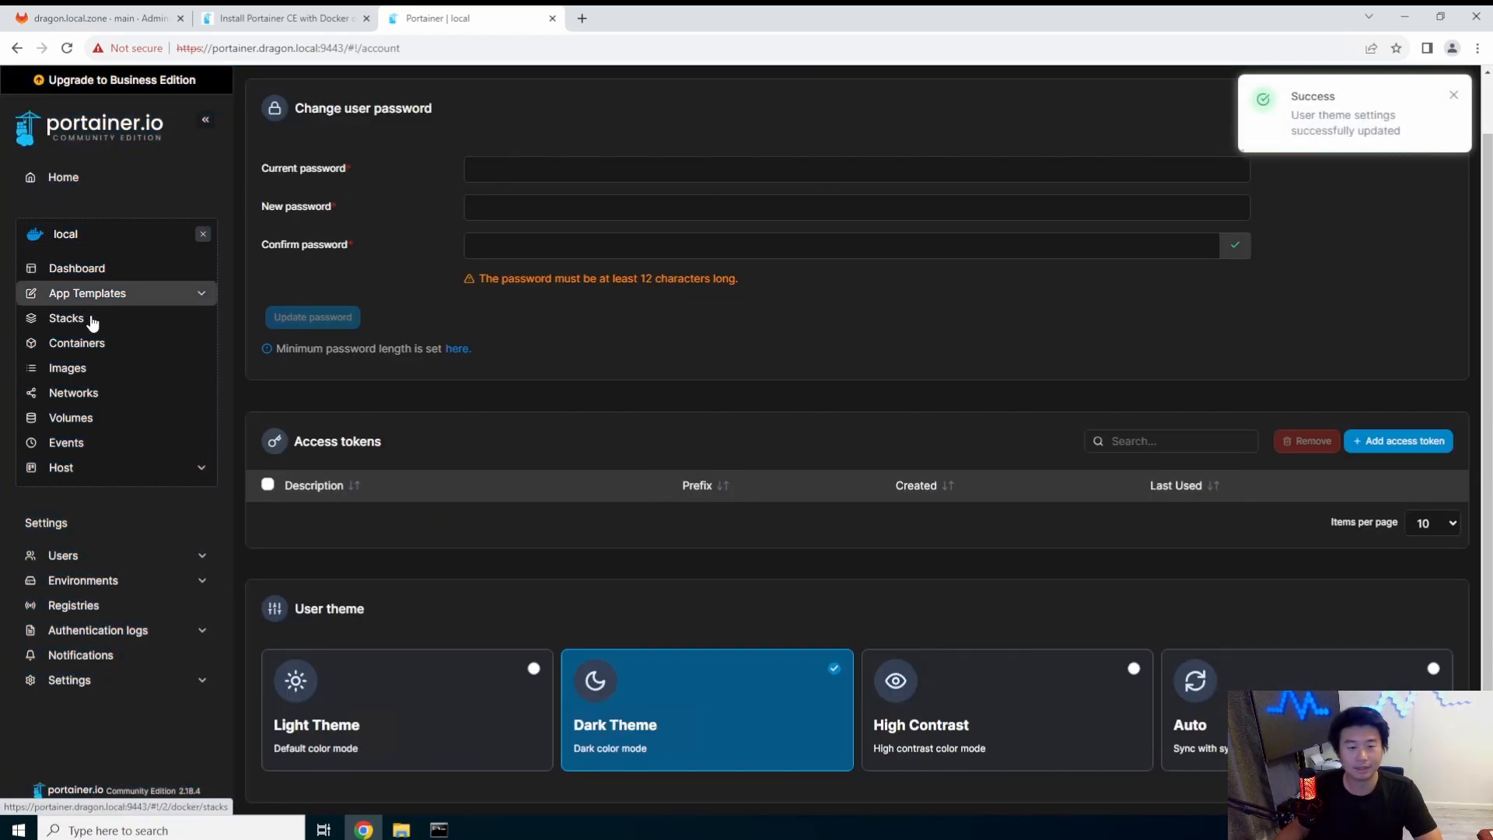
# Browse the Stacks and Containers lists, ending on the container list with portainer running
pyautogui.click(67, 318)
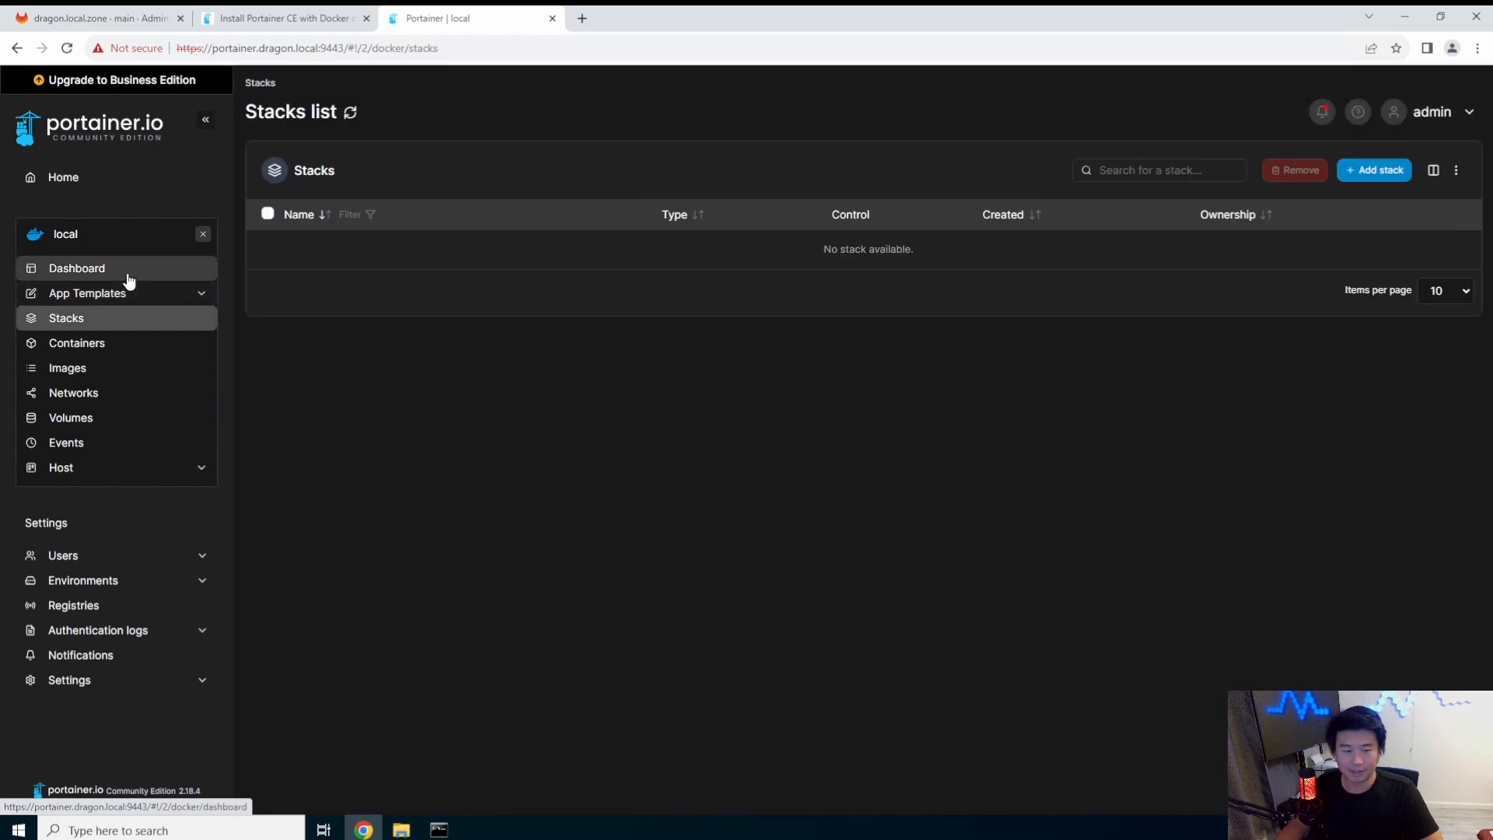
pyautogui.click(76, 342)
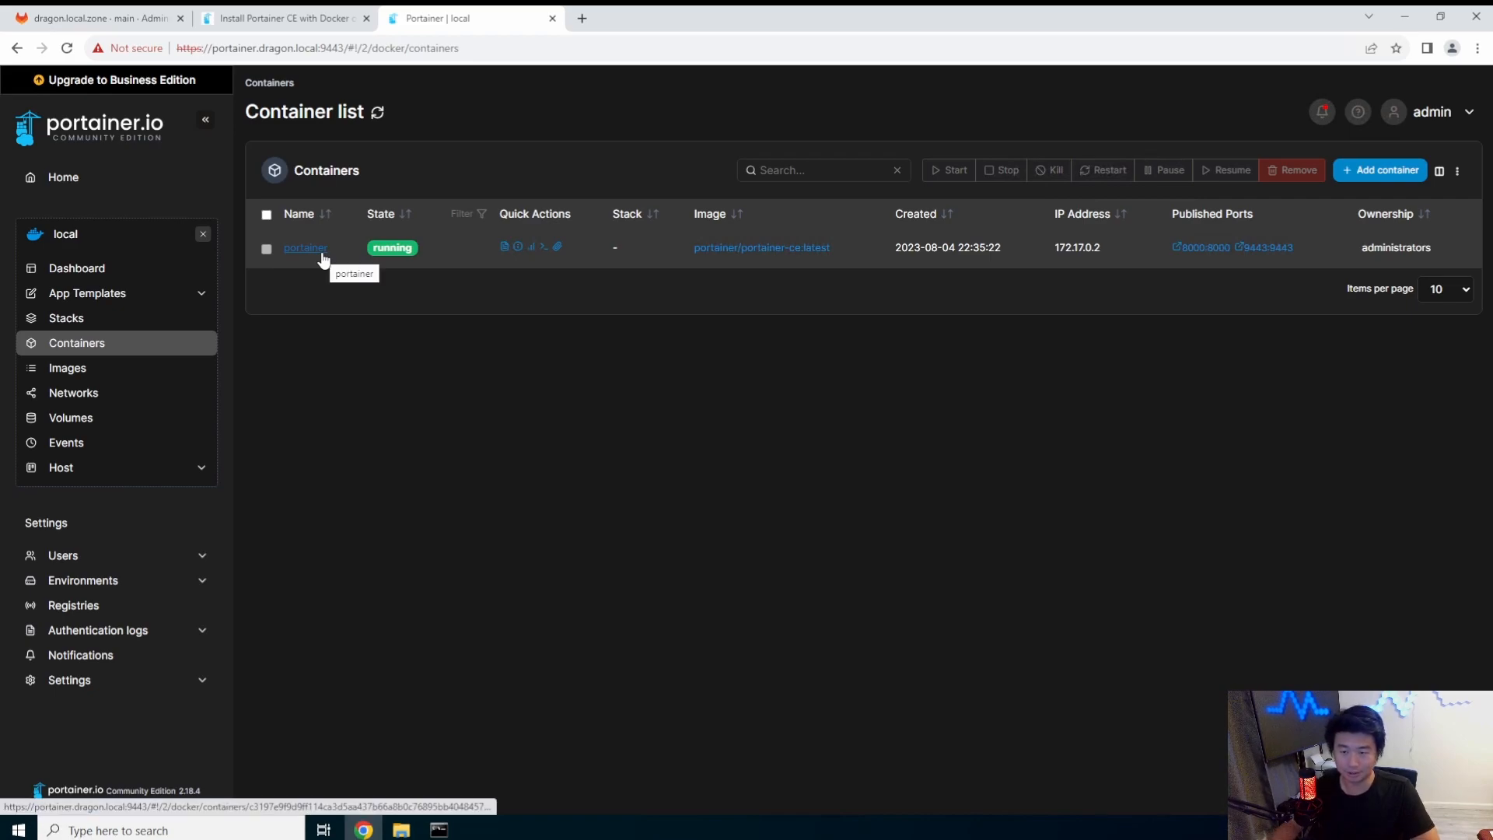
pyautogui.moveTo(329, 196)
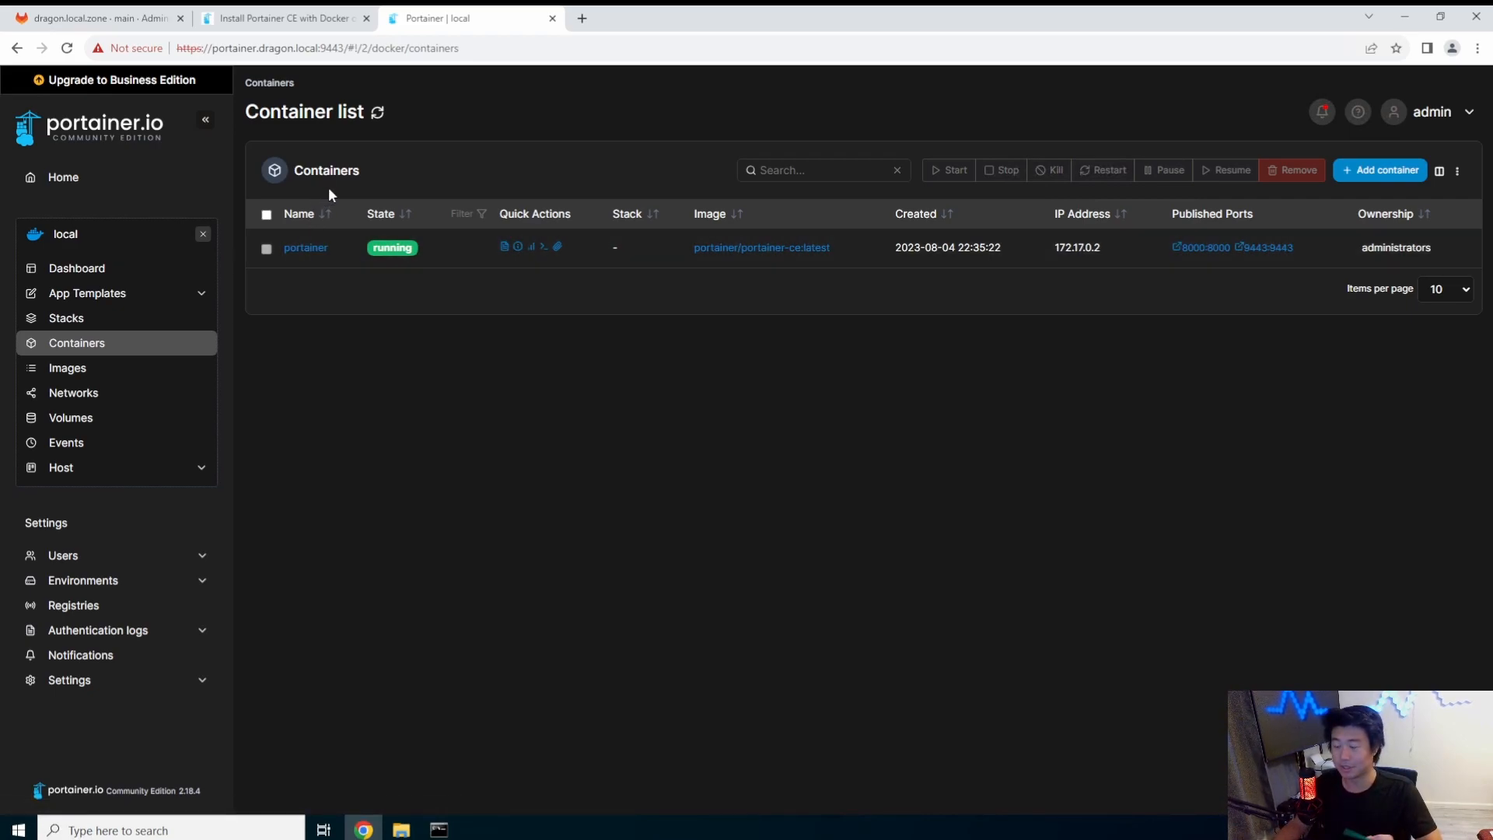
pyautogui.moveTo(467, 429)
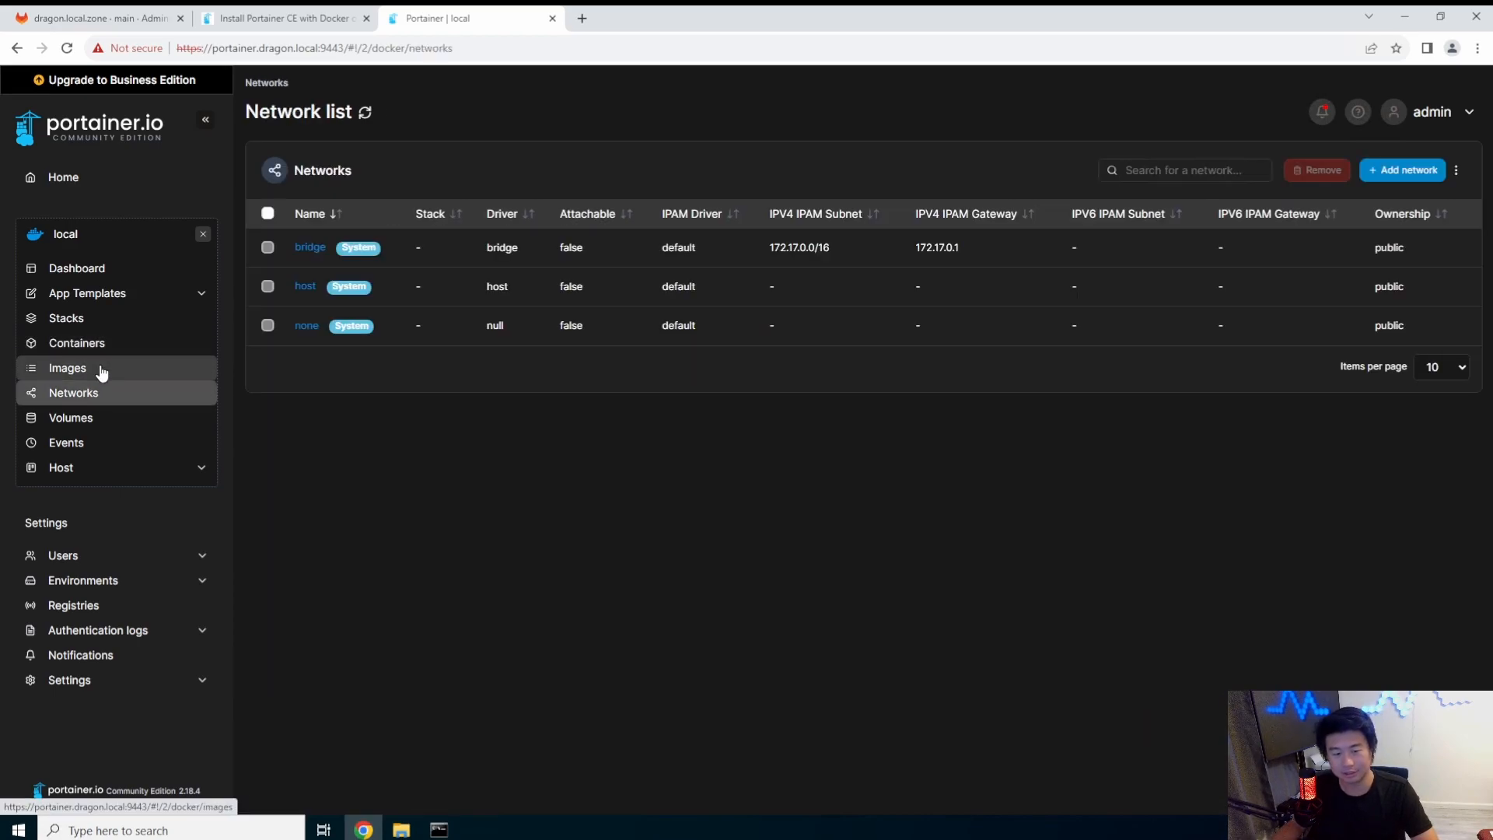
pyautogui.click(67, 317)
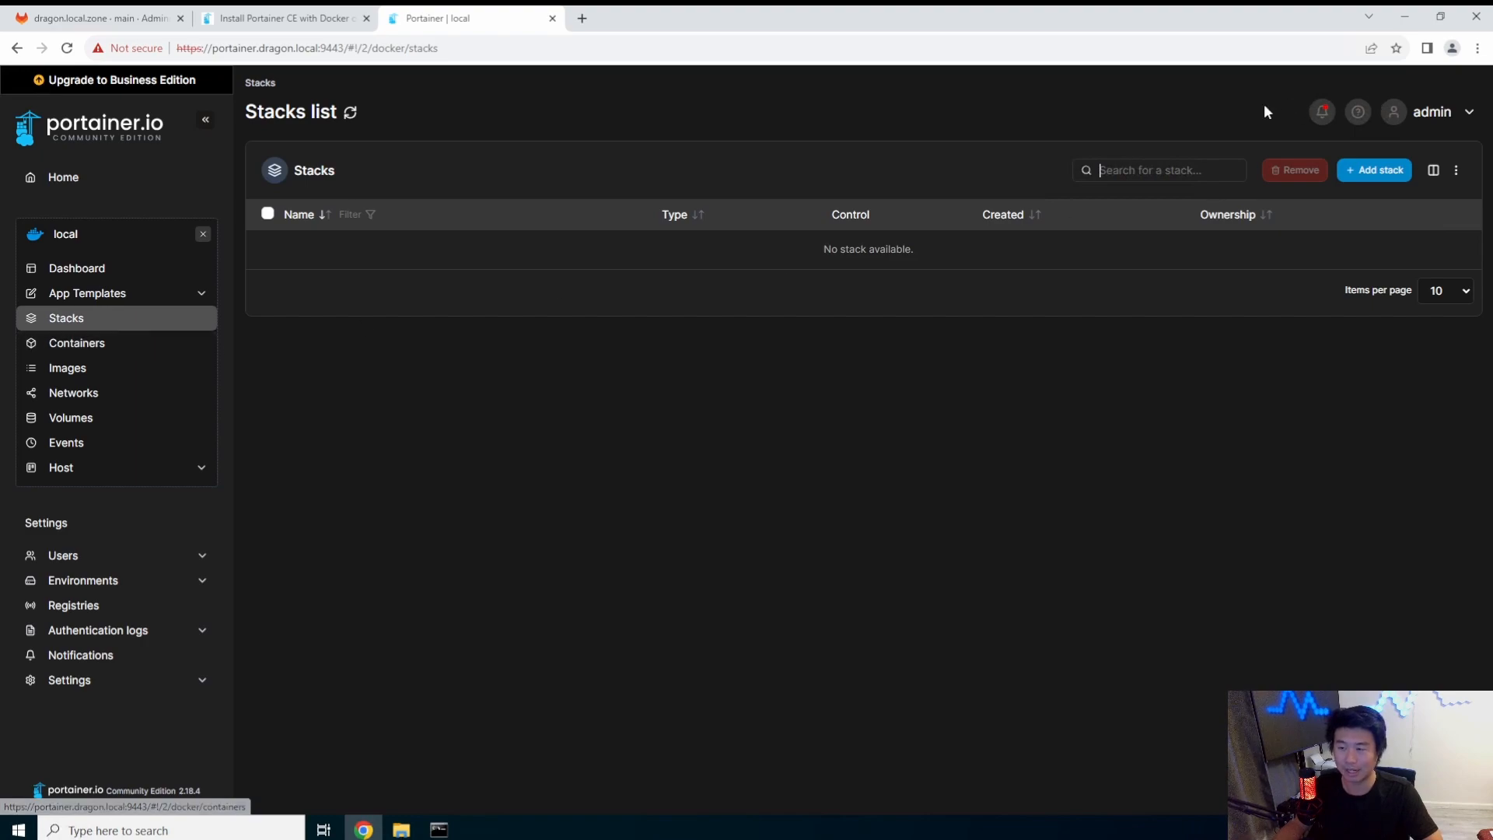
pyautogui.moveTo(850, 437)
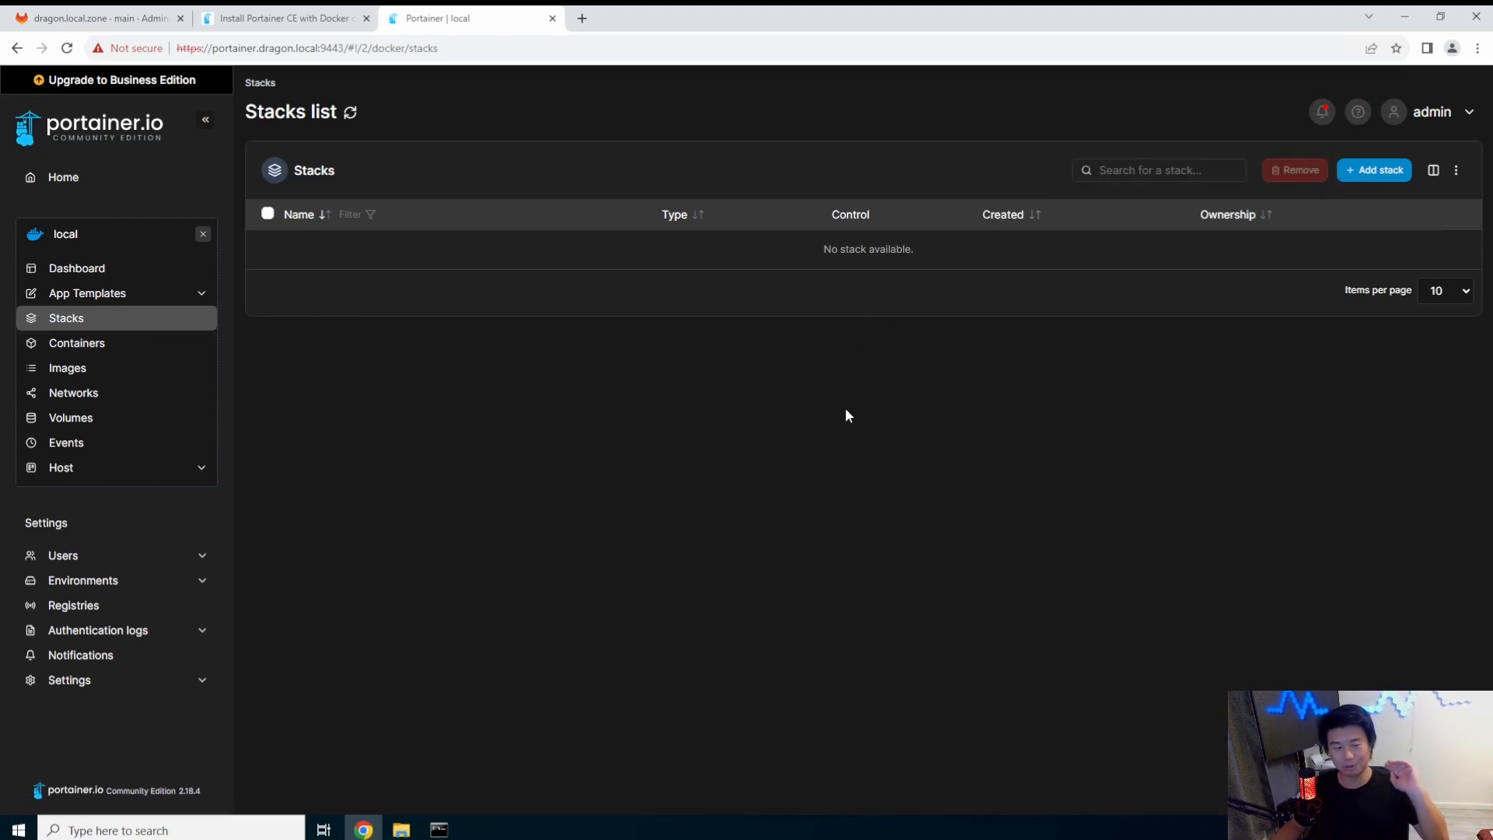
pyautogui.moveTo(641, 415)
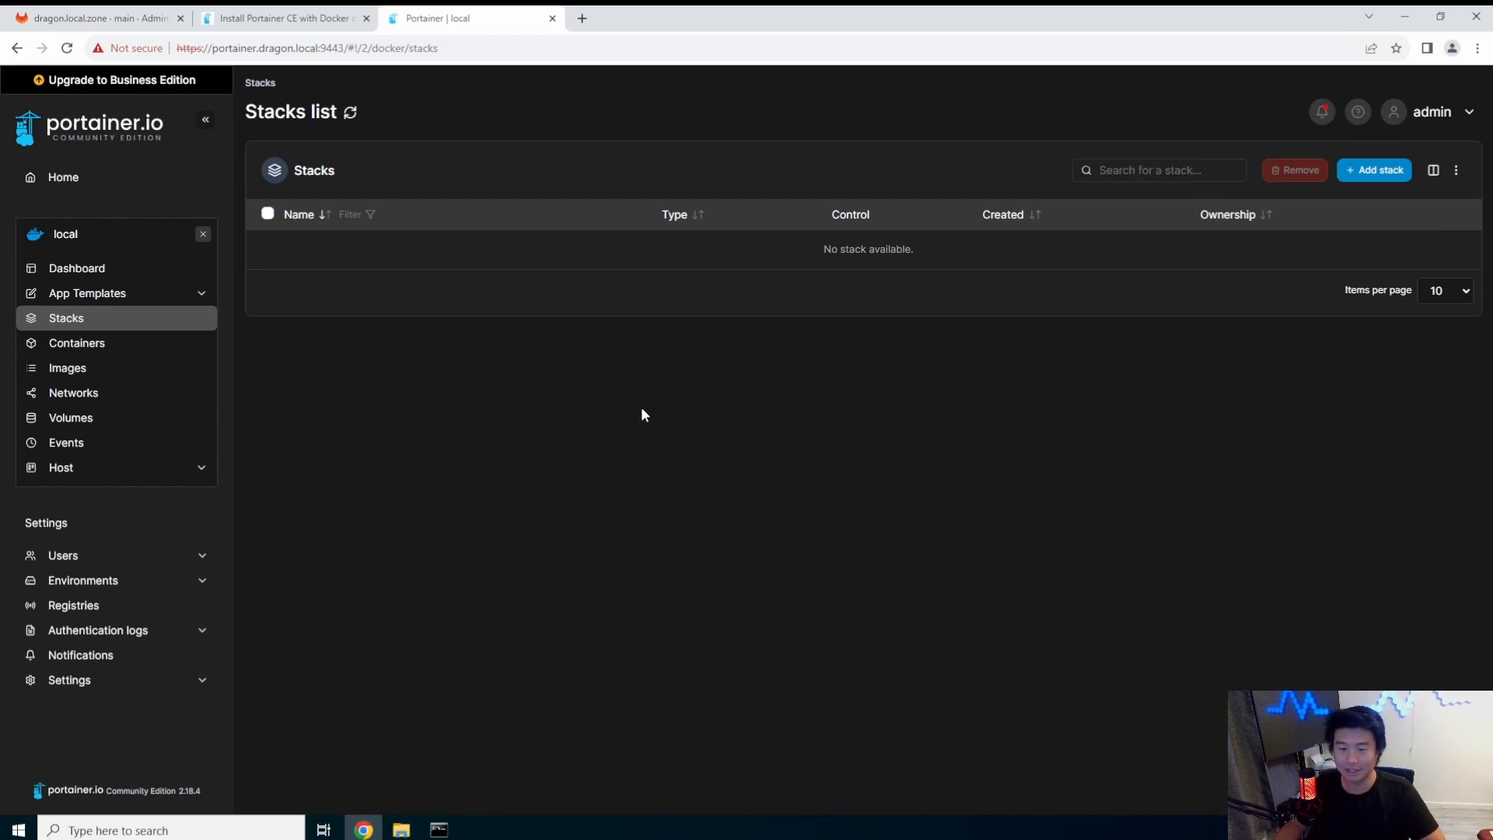
pyautogui.click(76, 342)
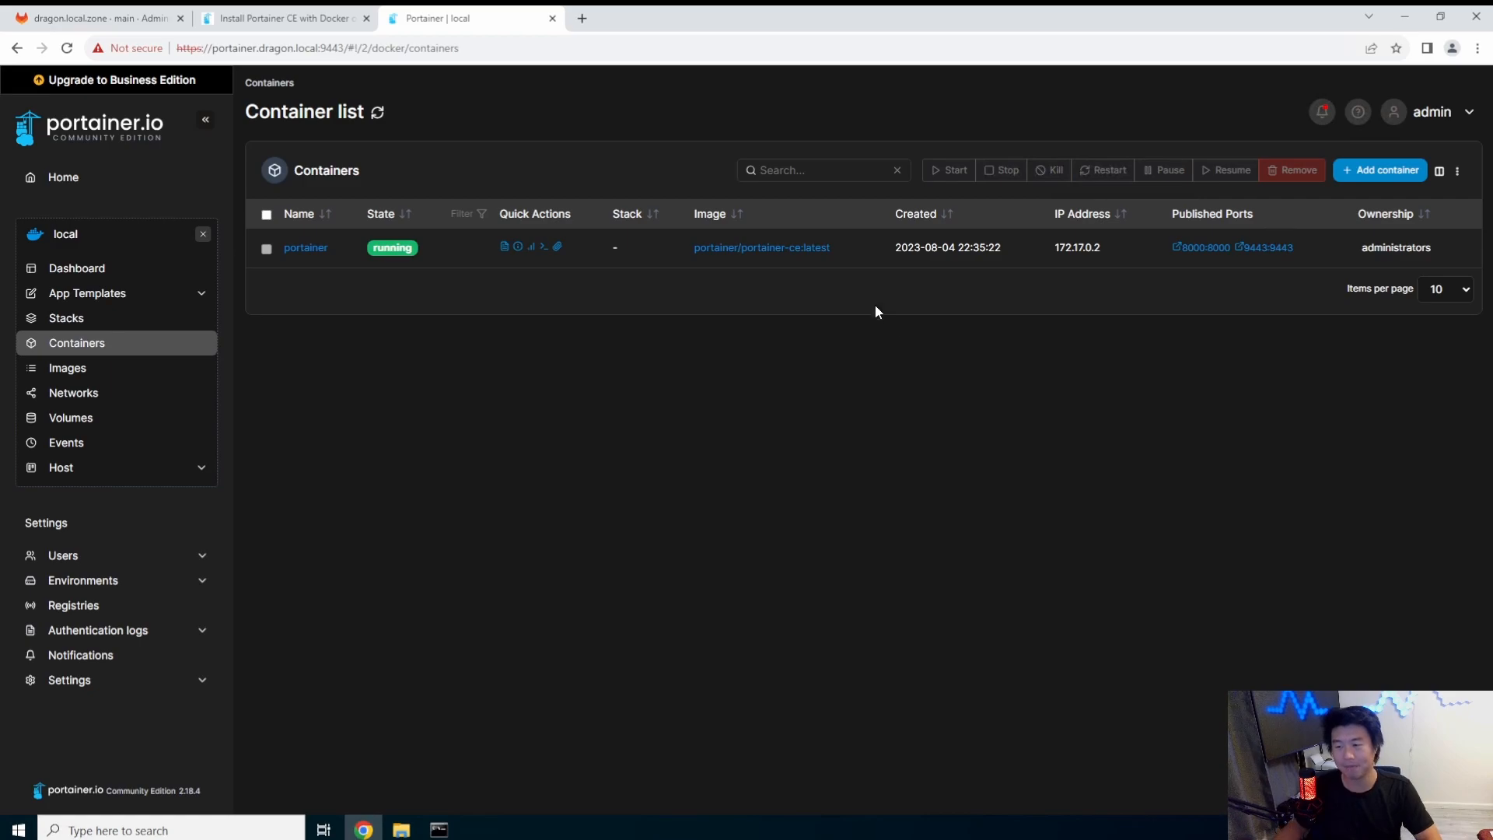
pyautogui.moveTo(991, 296)
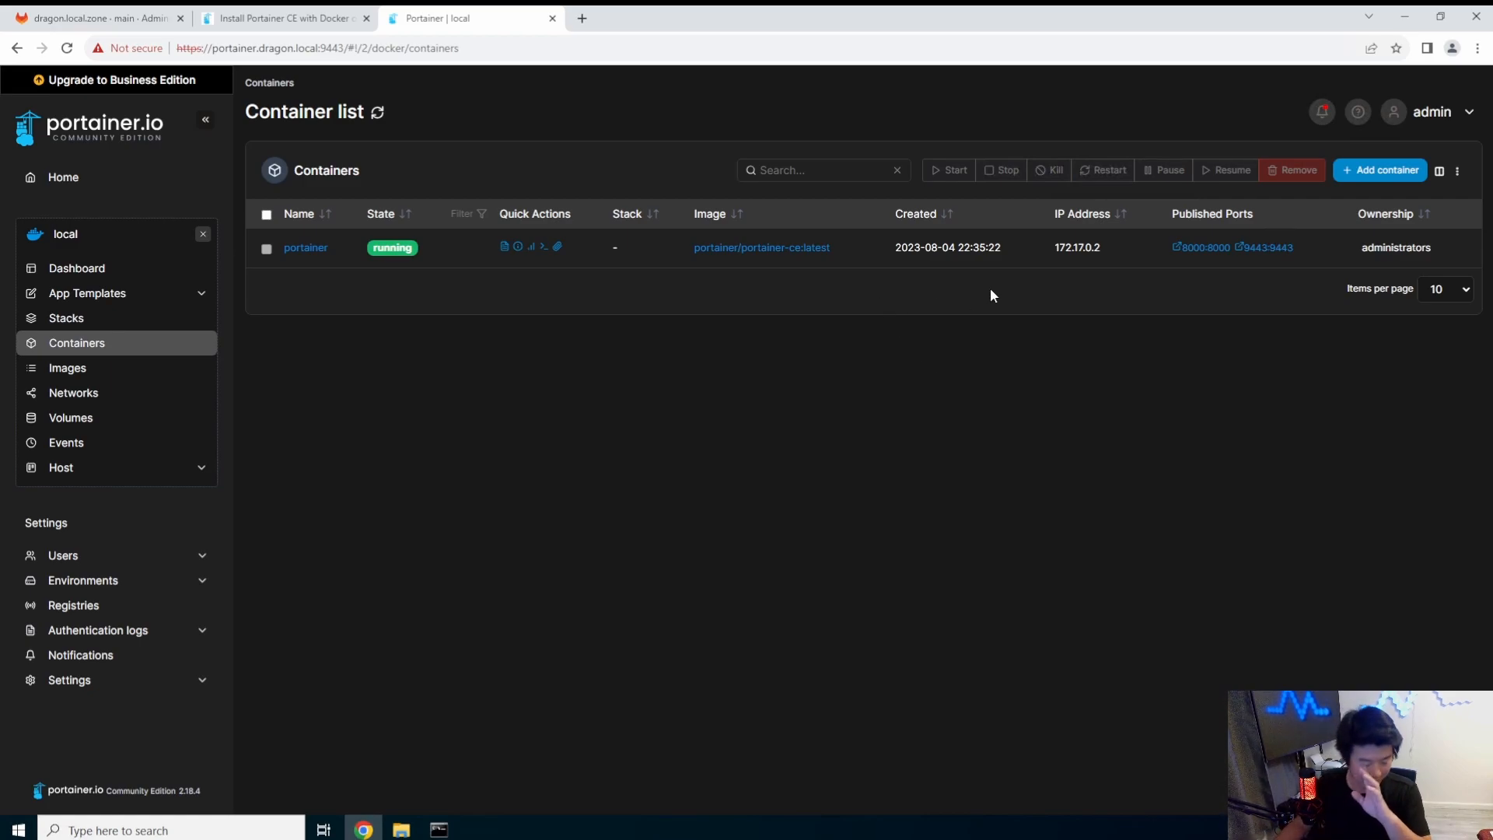
pyautogui.moveTo(994, 290)
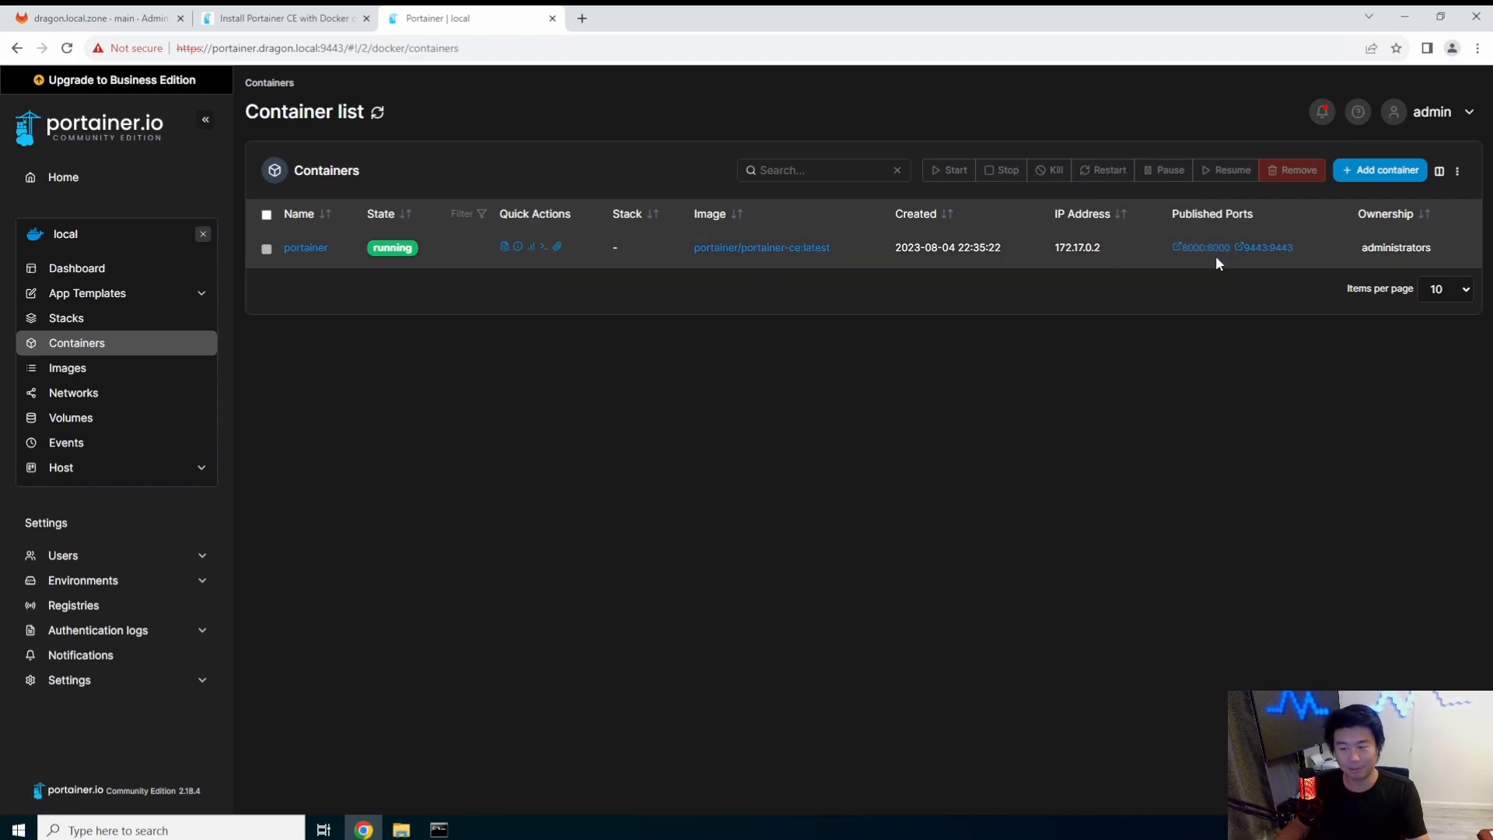
pyautogui.moveTo(1181, 285)
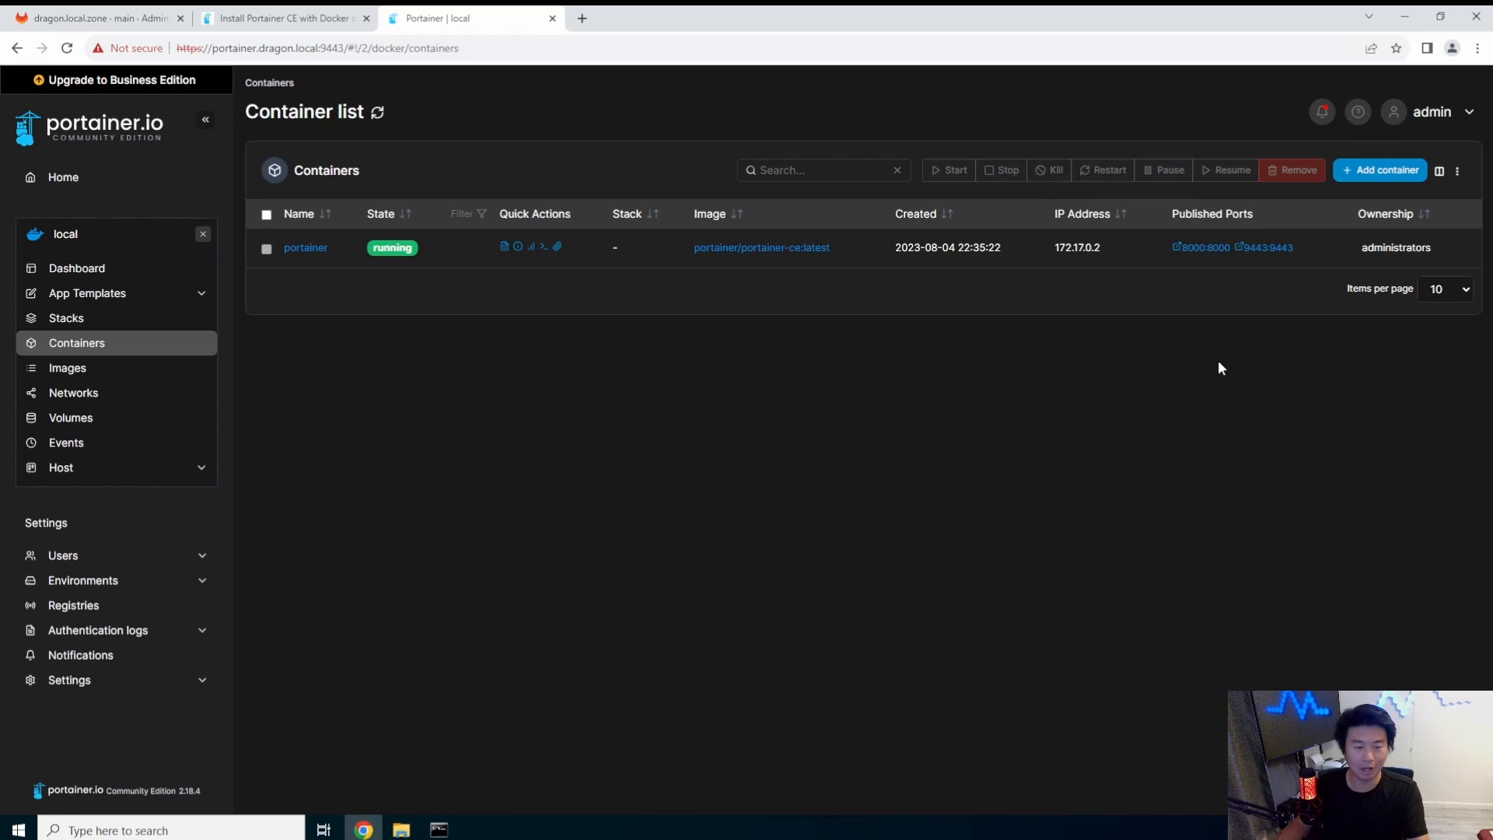
pyautogui.moveTo(1229, 370)
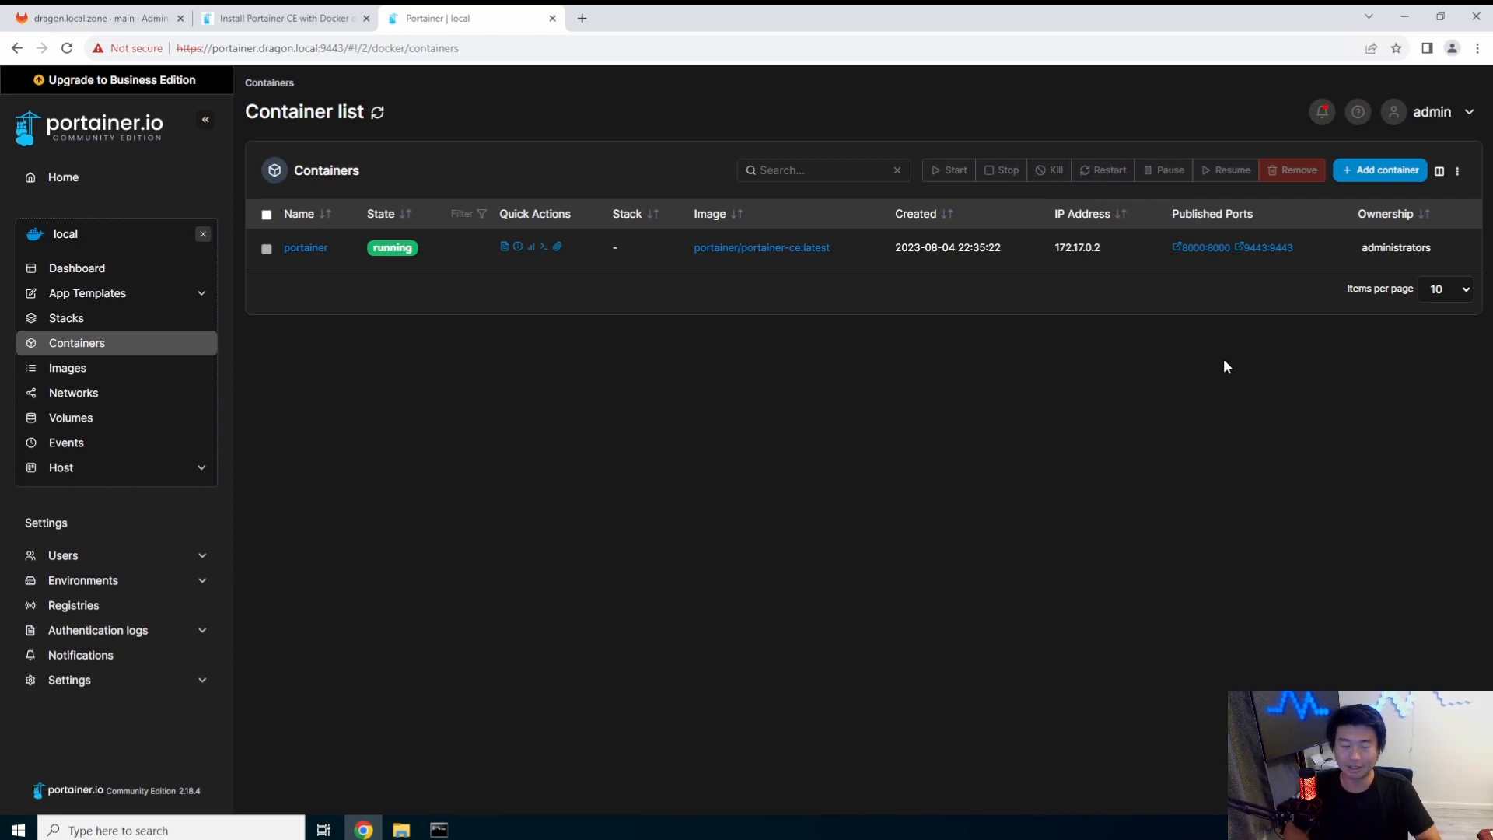
pyautogui.moveTo(1220, 367)
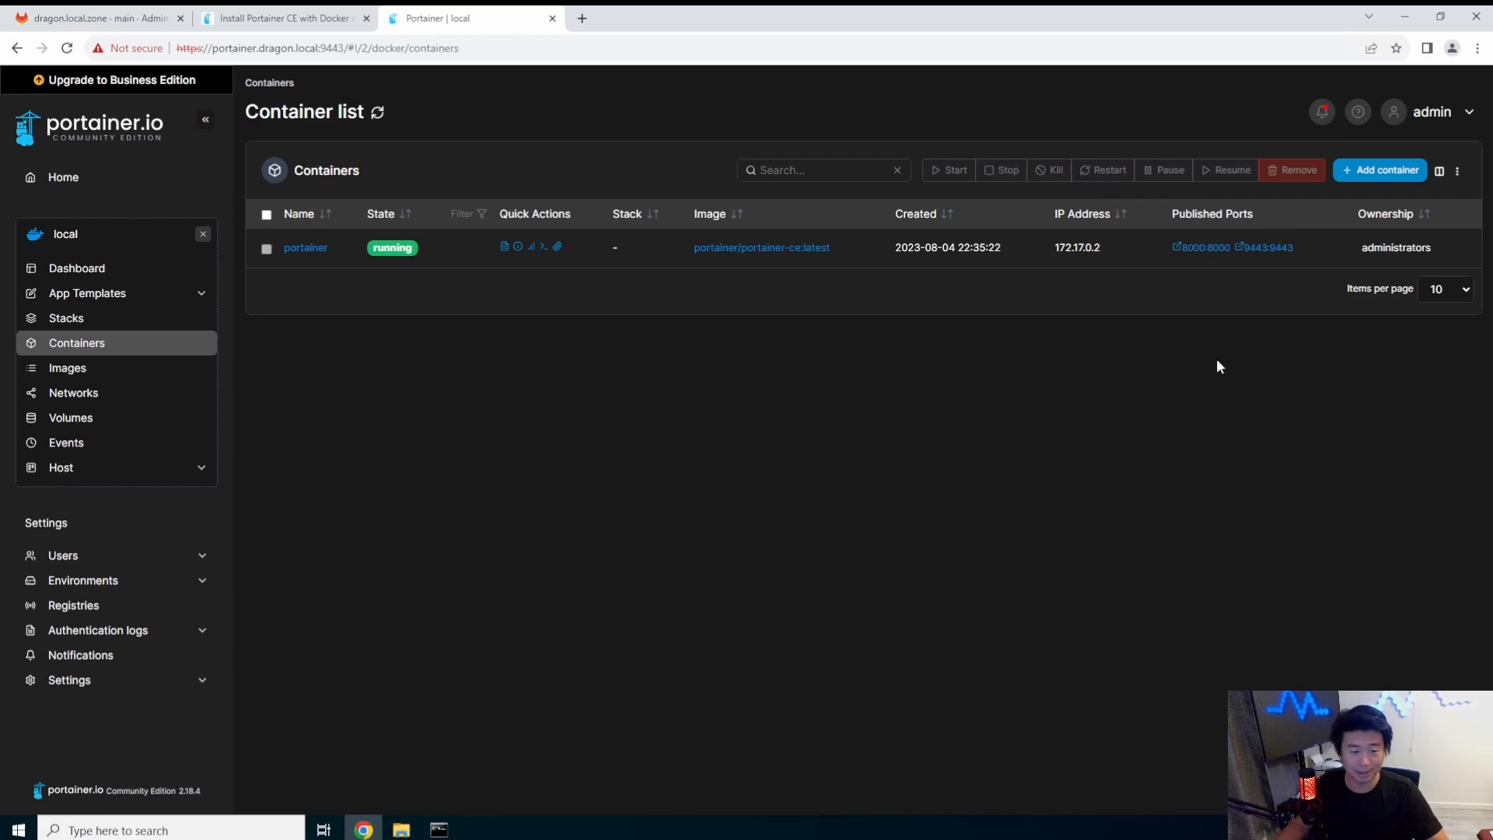
pyautogui.moveTo(1216, 359)
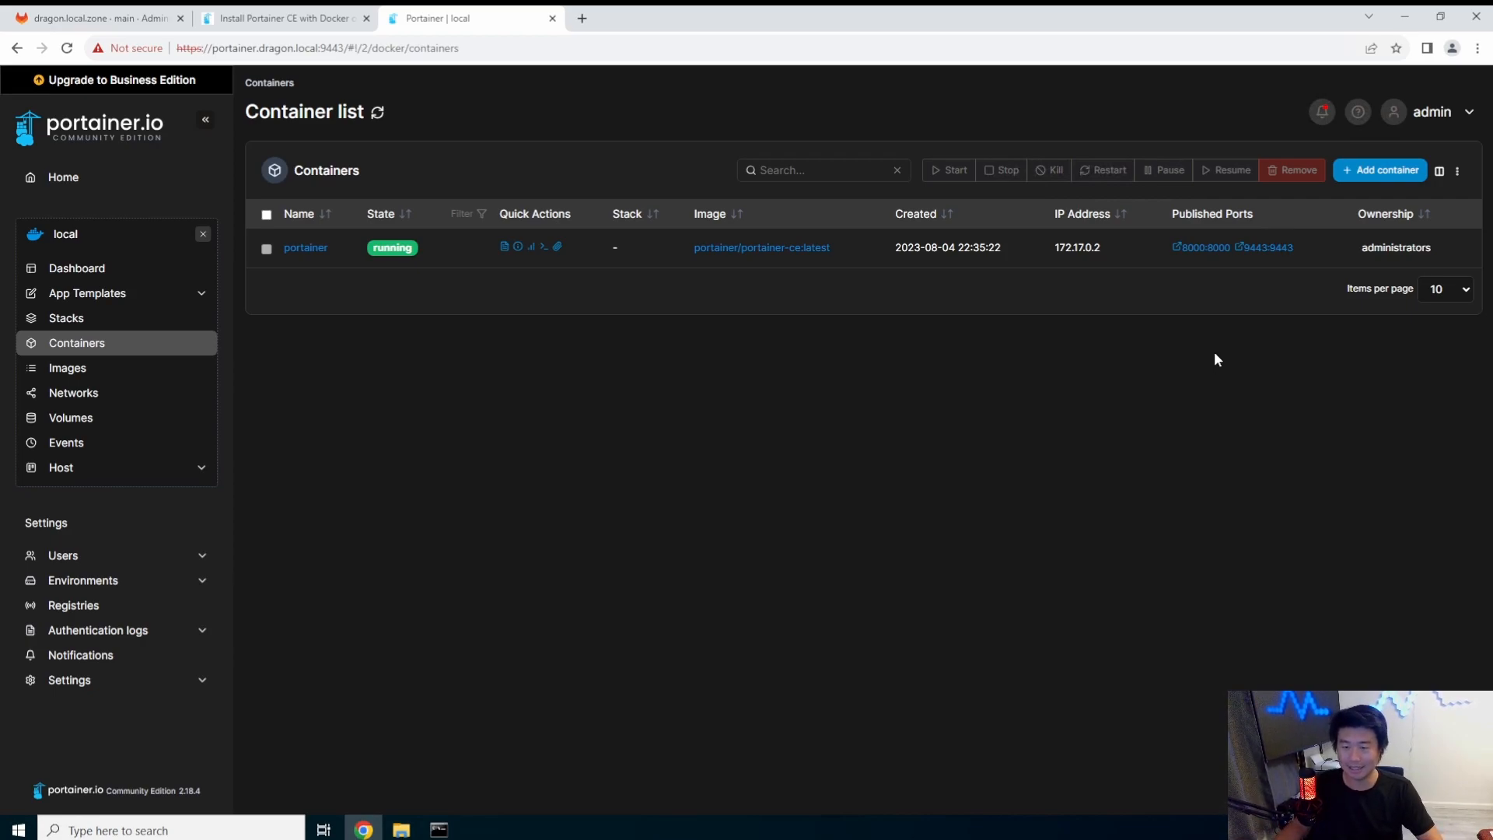
pyautogui.moveTo(1223, 347)
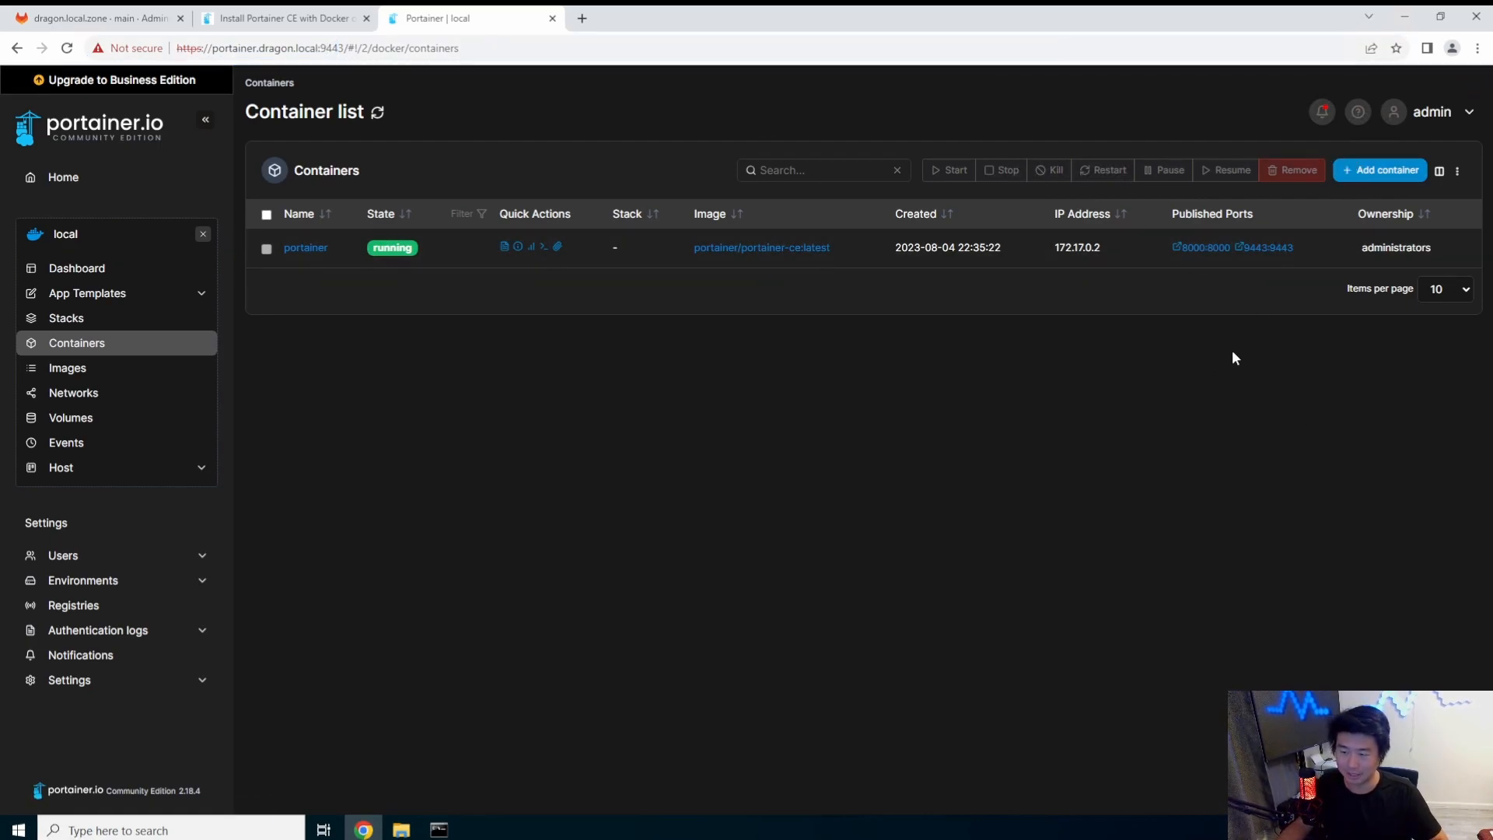
# Start a new container named pihole using image pihole/pihole:latest, checking it on Docker Hub
pyautogui.click(1380, 170)
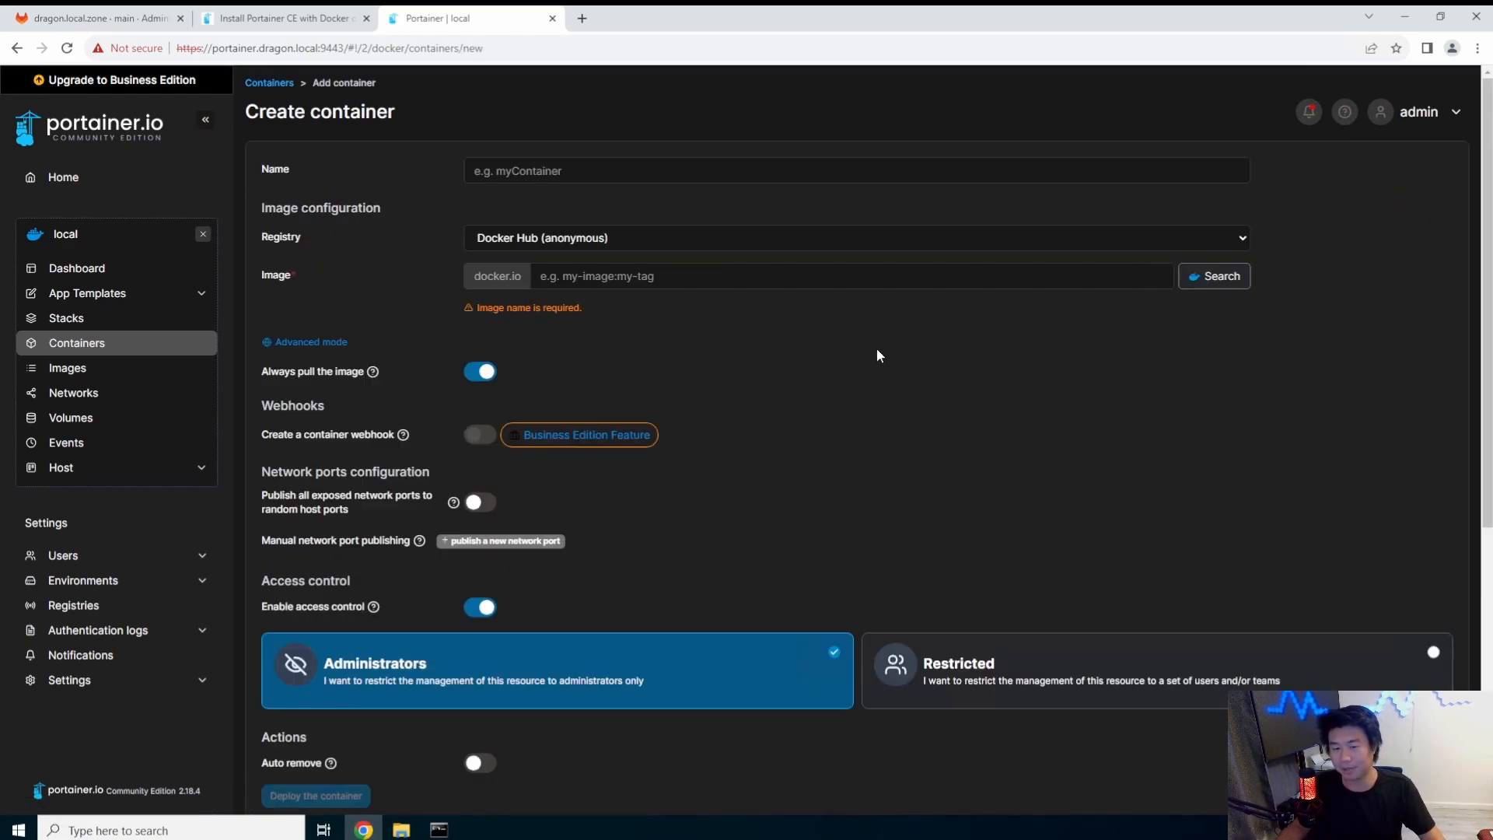
pyautogui.click(855, 171)
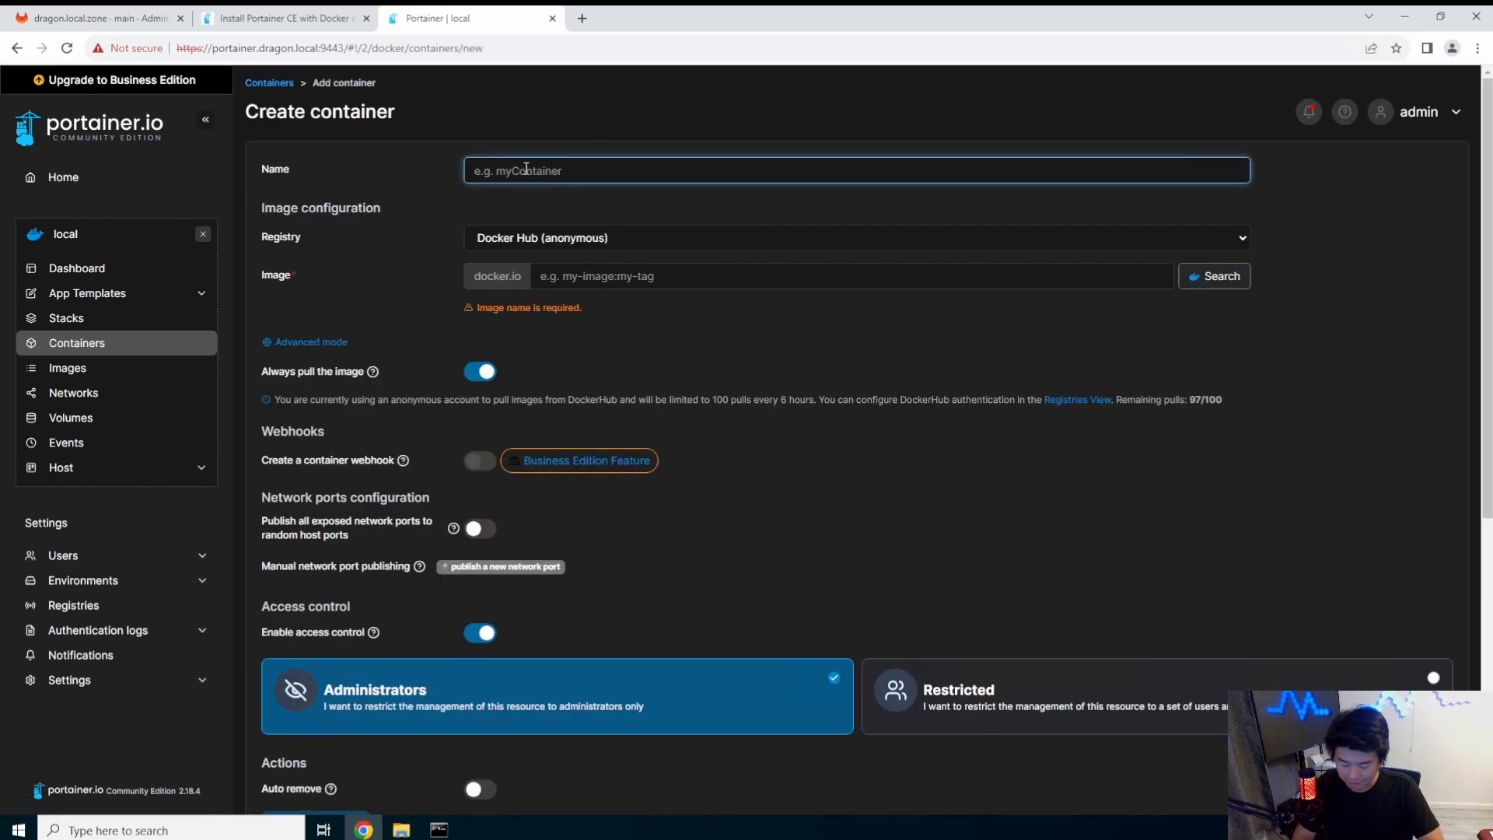
pyautogui.write('pihole')
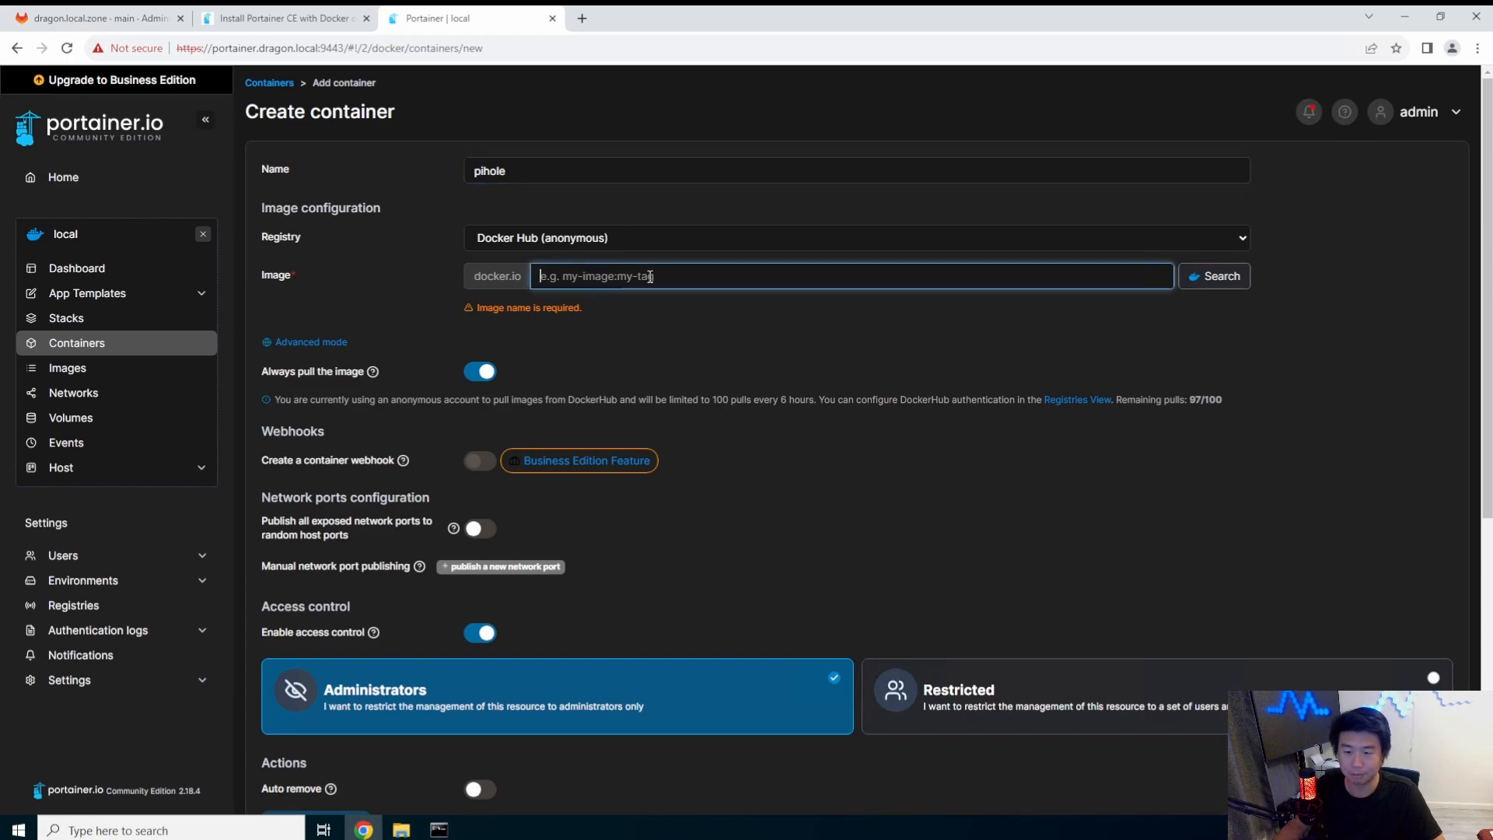
pyautogui.write('pihole/pihole:latest')
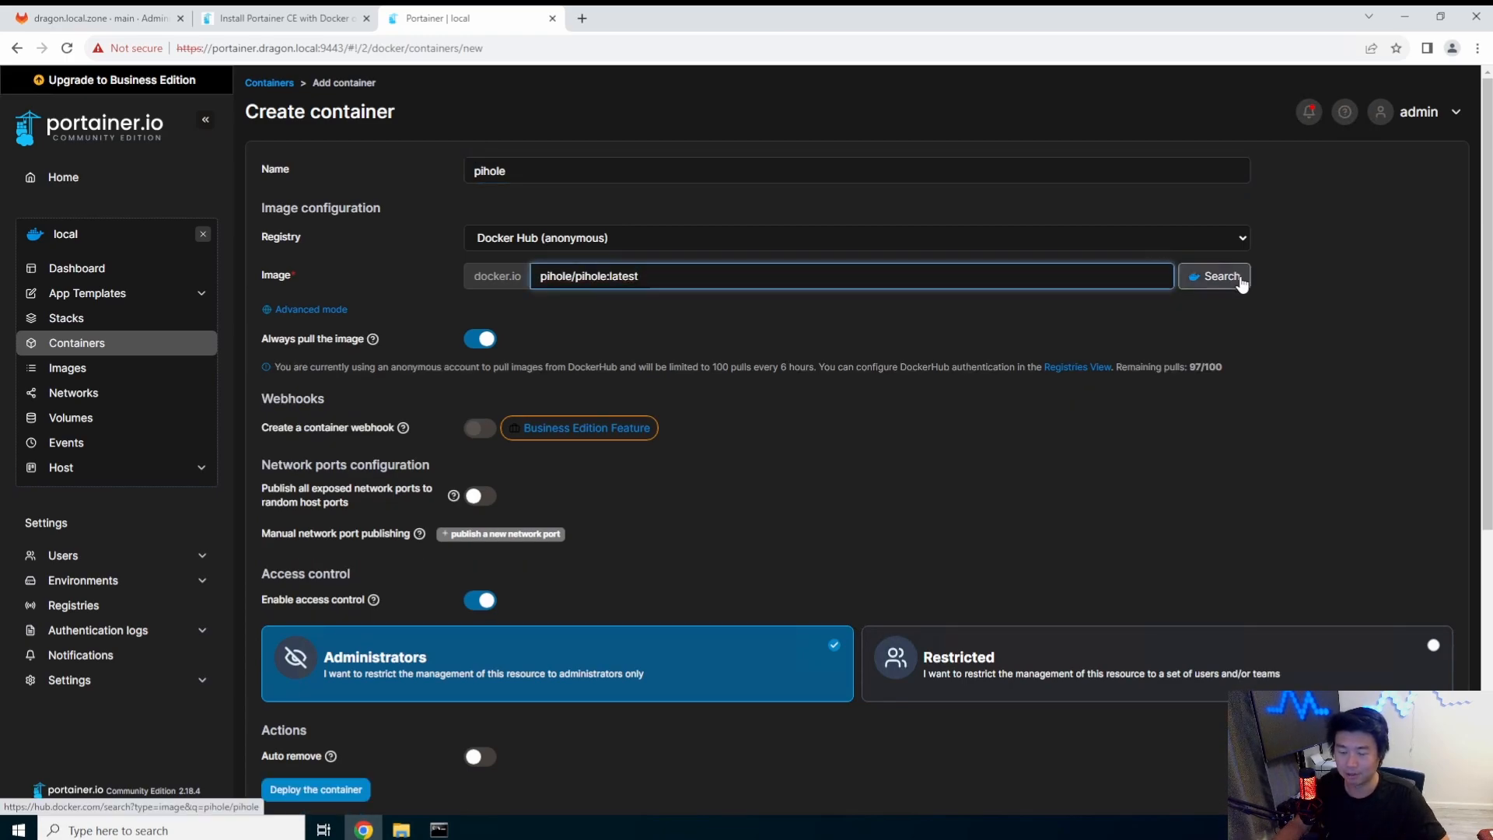
pyautogui.click(1222, 277)
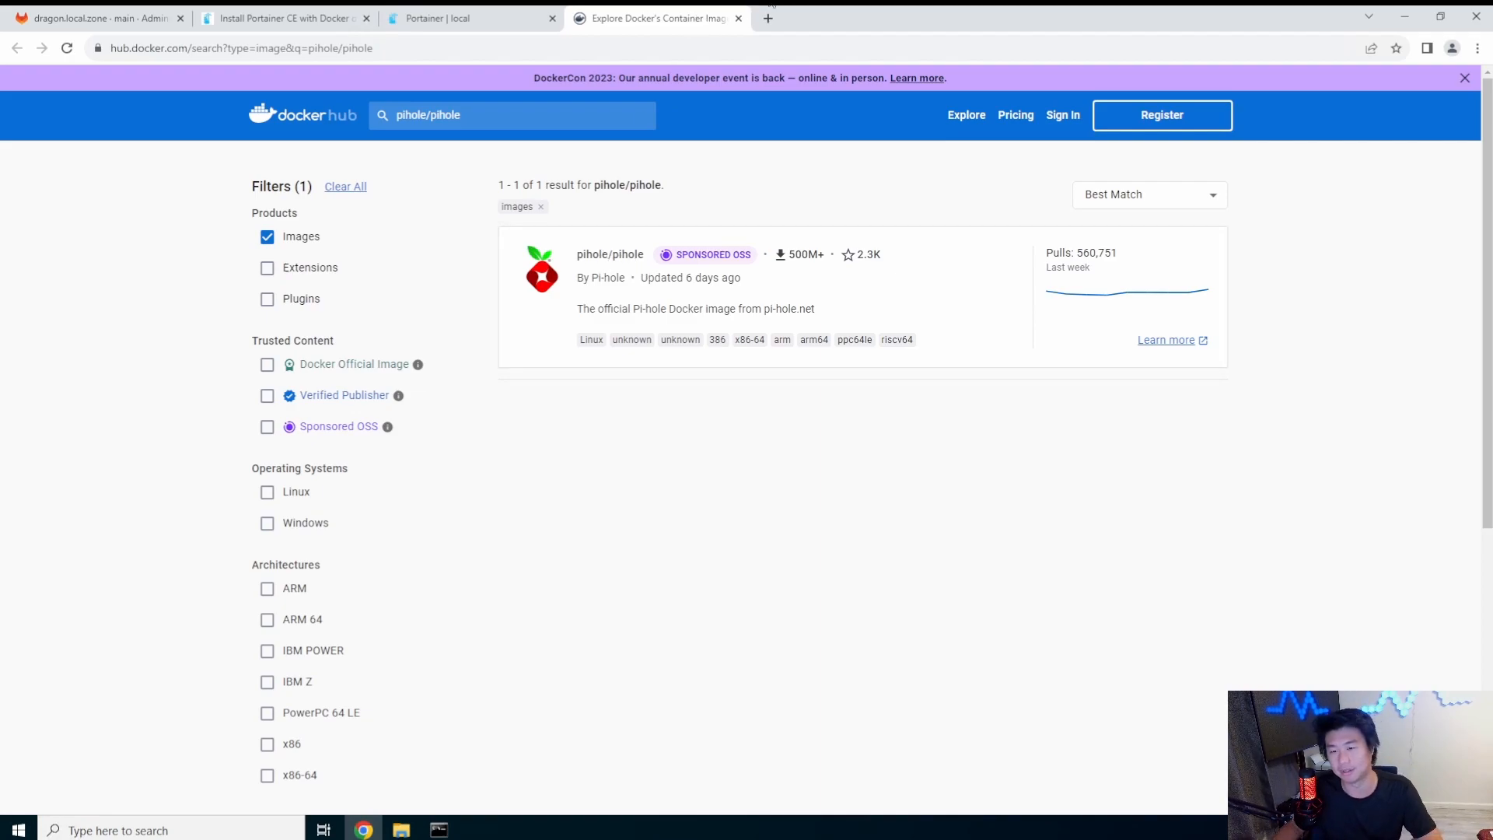
pyautogui.click(468, 19)
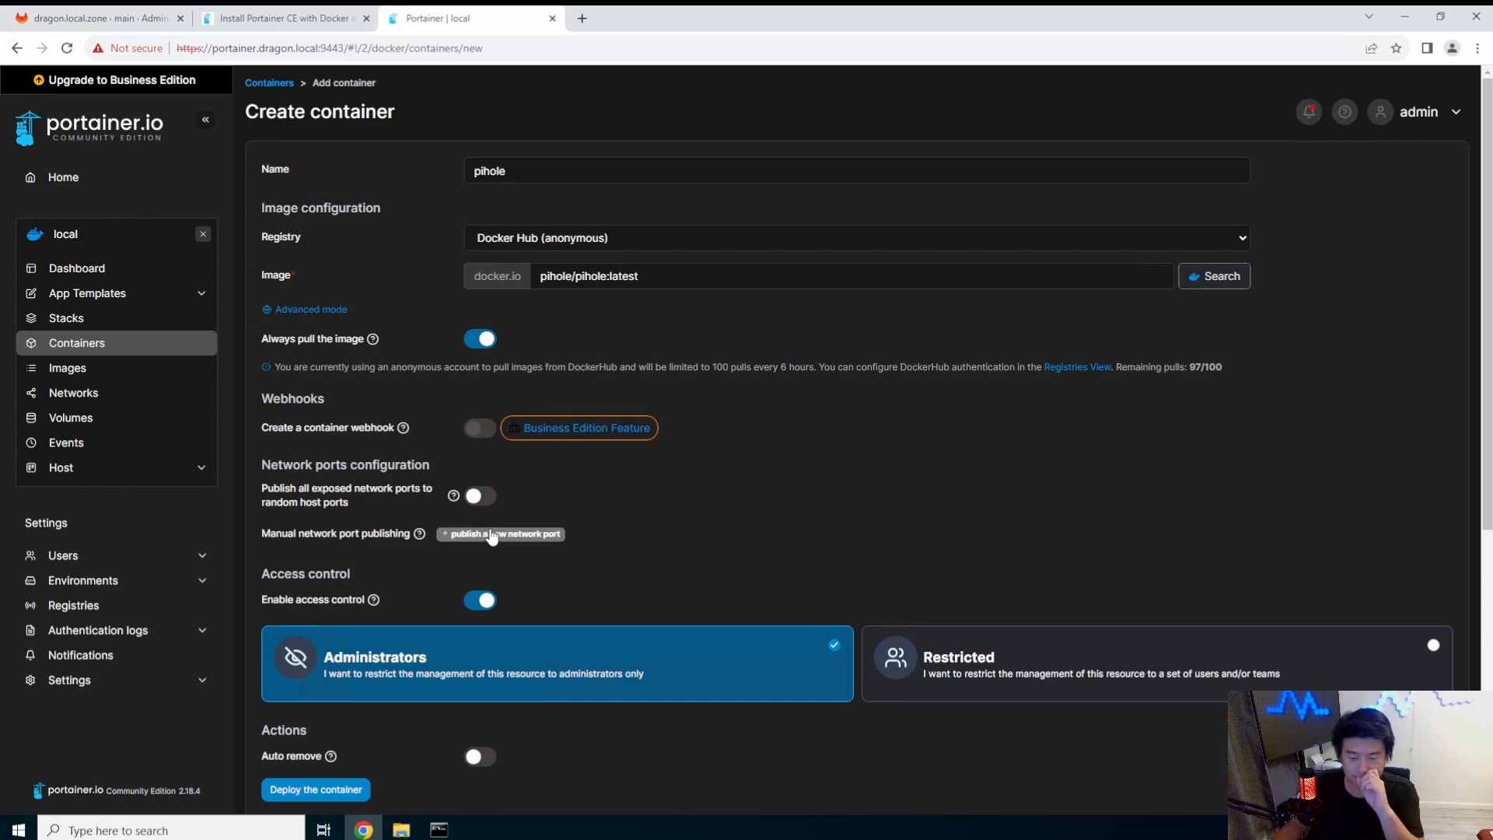
# Publish host port 80 to container port 80 and deploy the pihole container
pyautogui.click(501, 533)
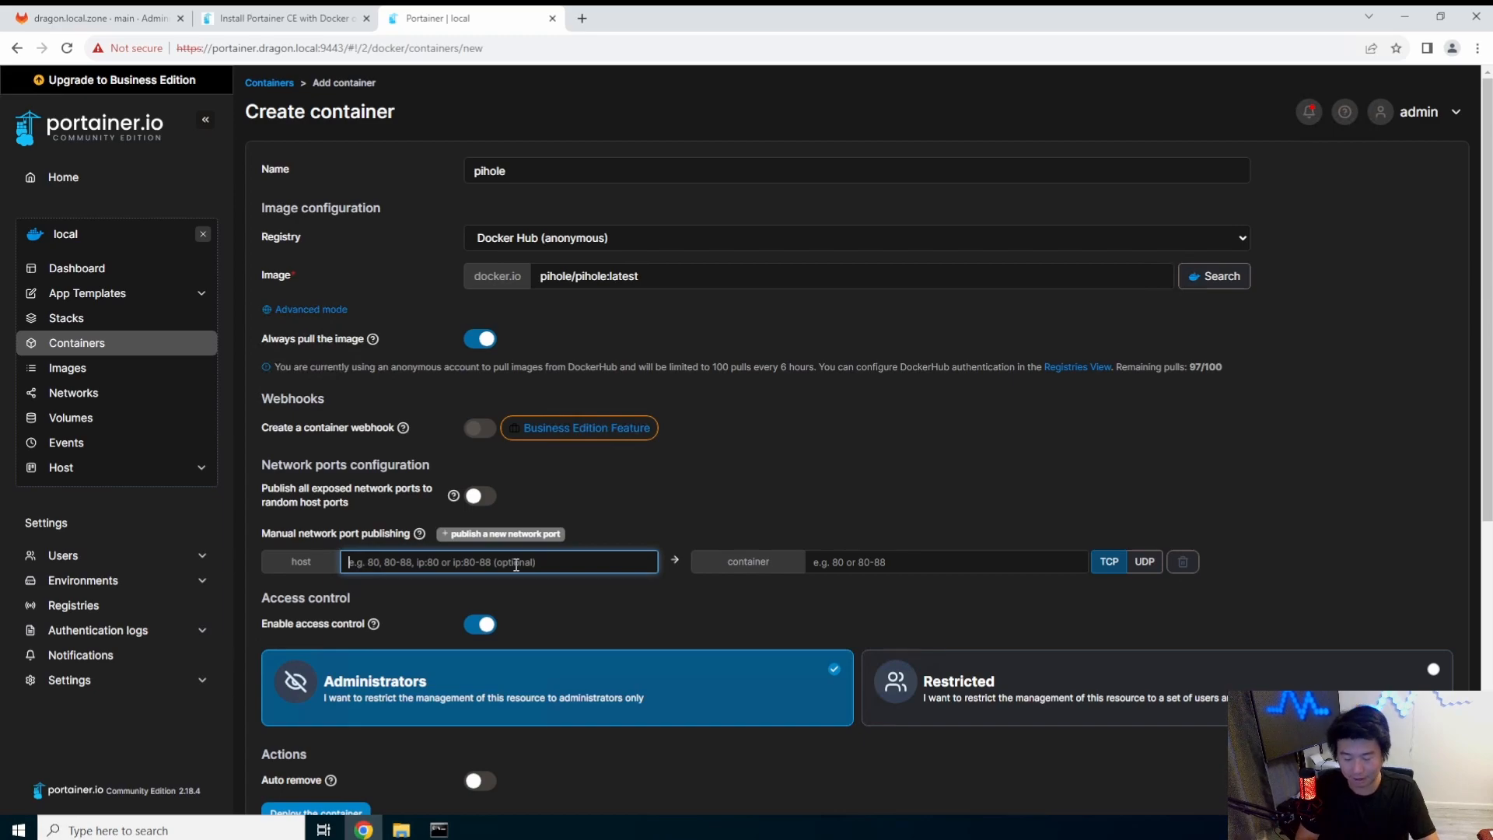
pyautogui.write('80')
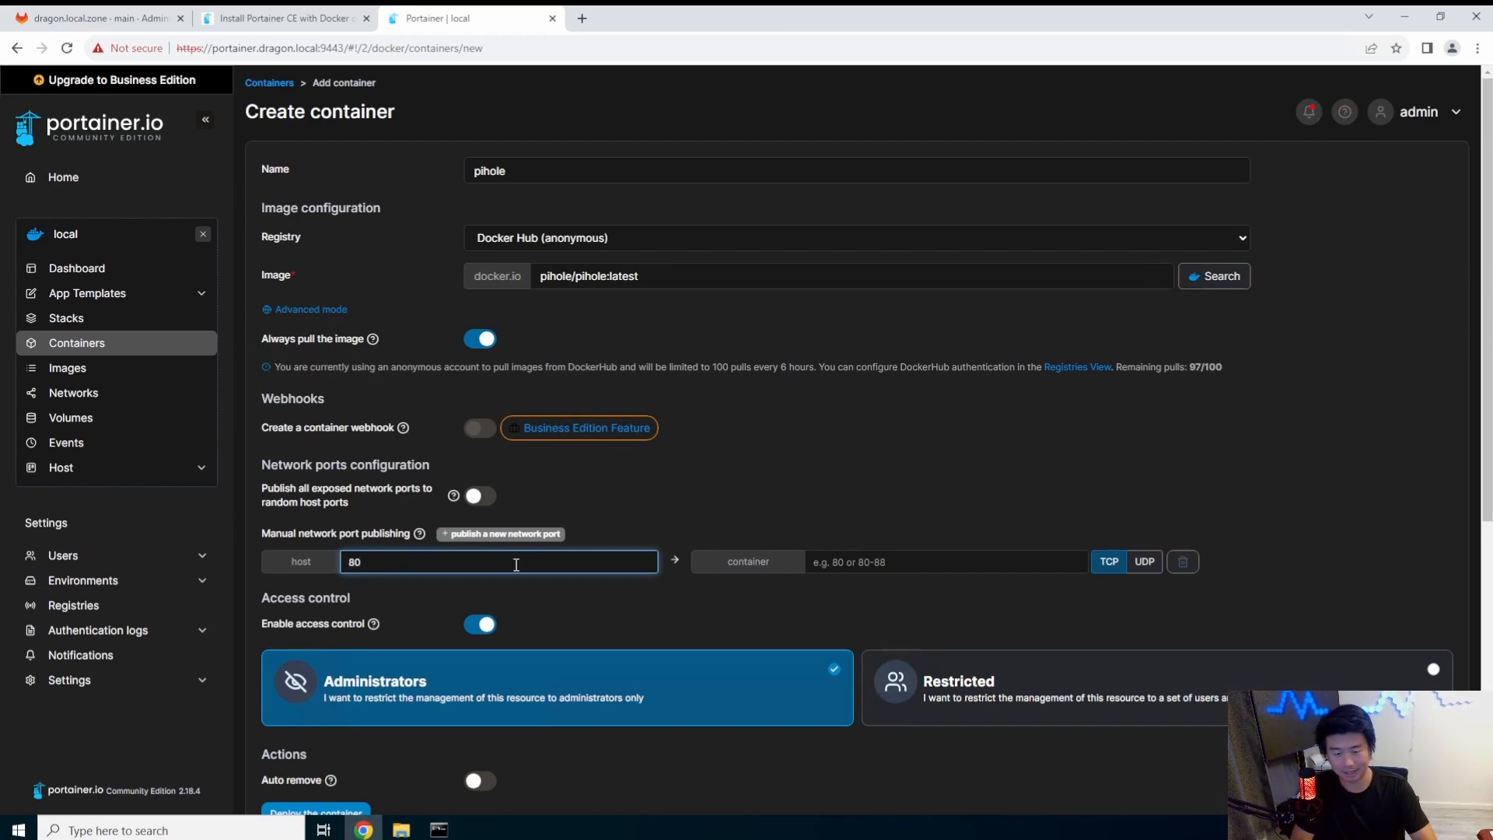
pyautogui.write('80')
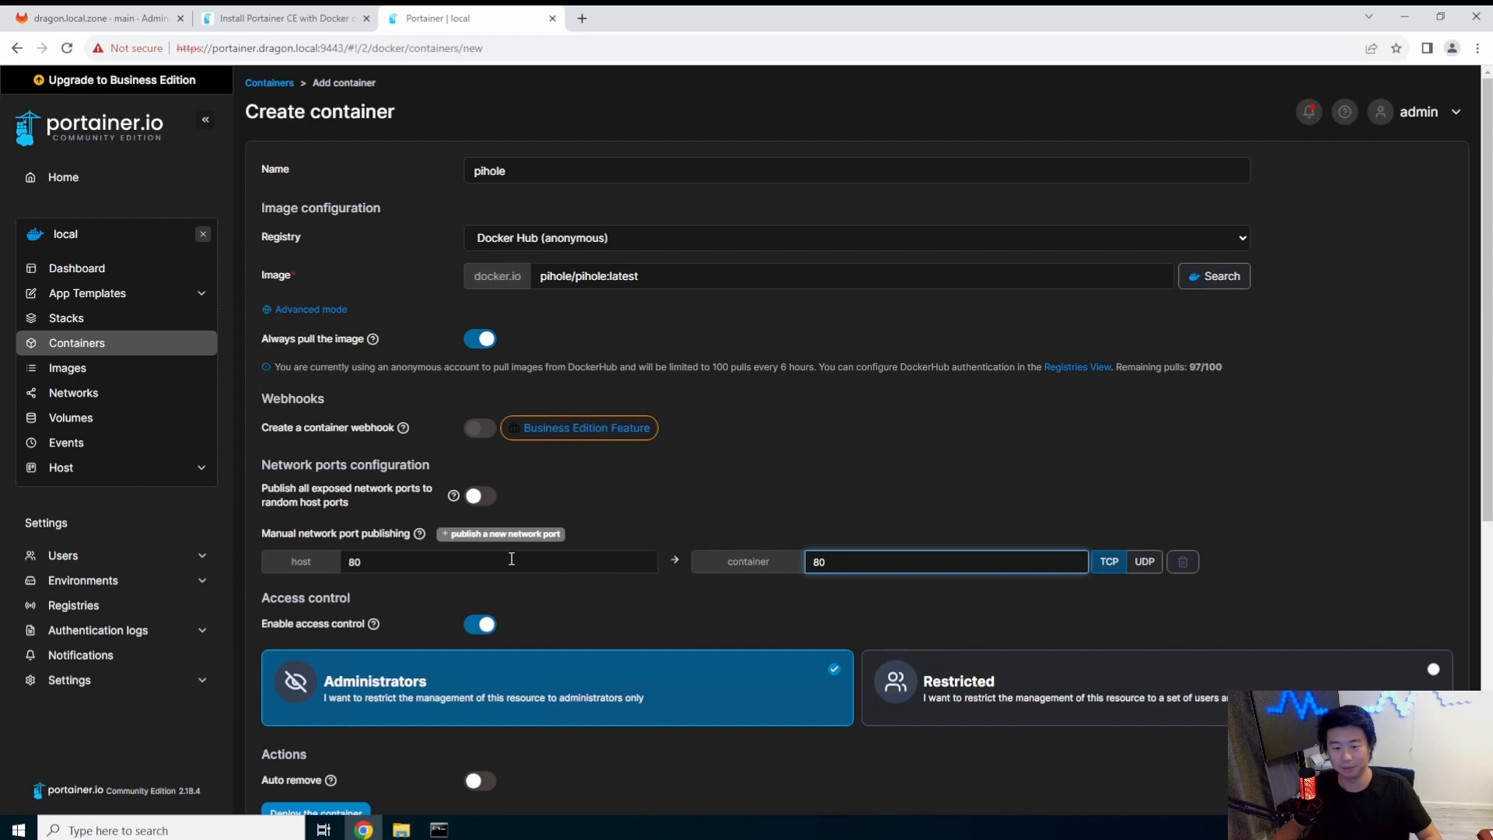
pyautogui.click(457, 562)
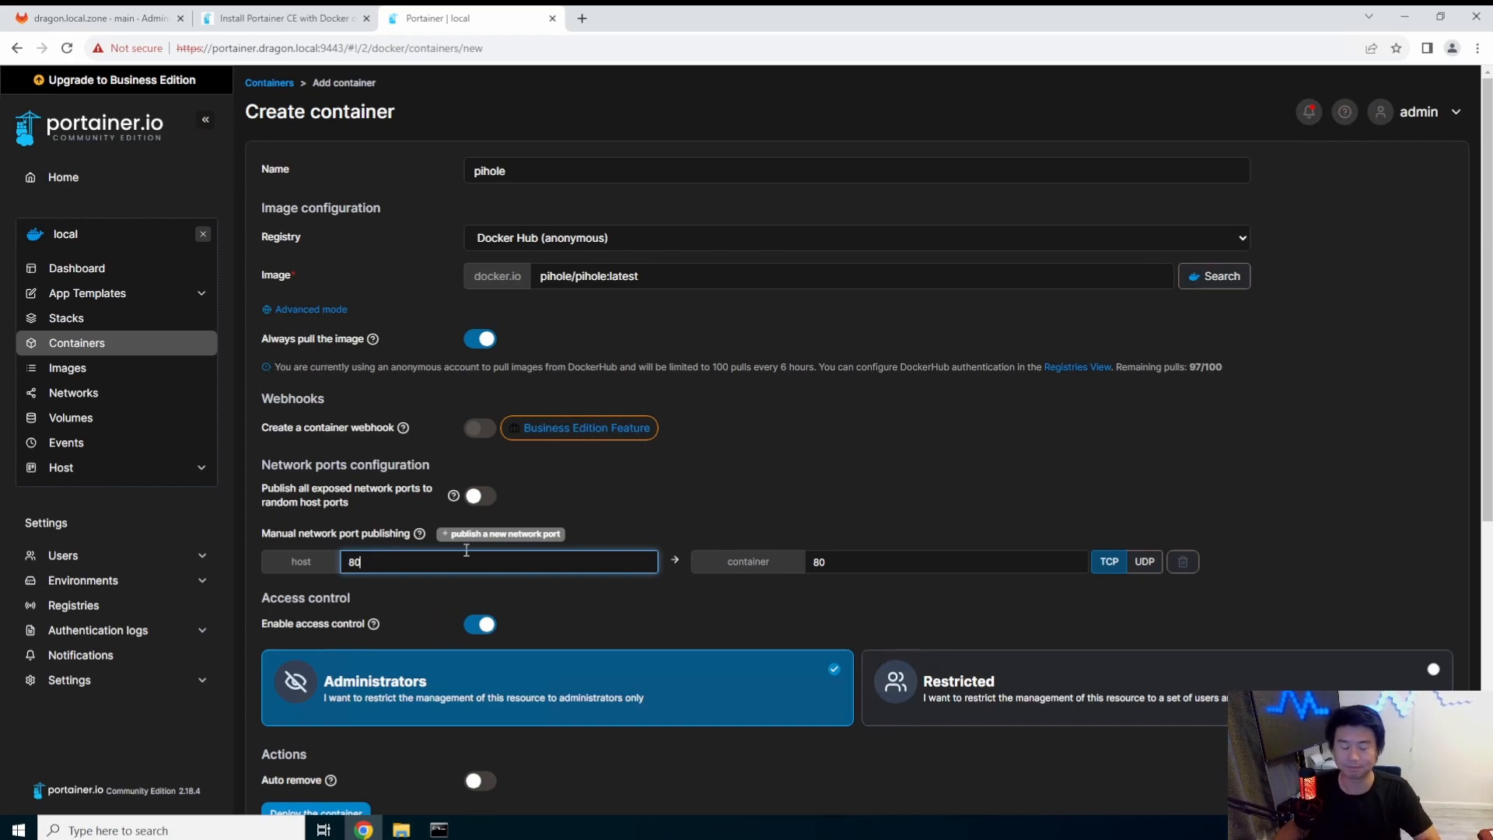
pyautogui.scroll(-3)
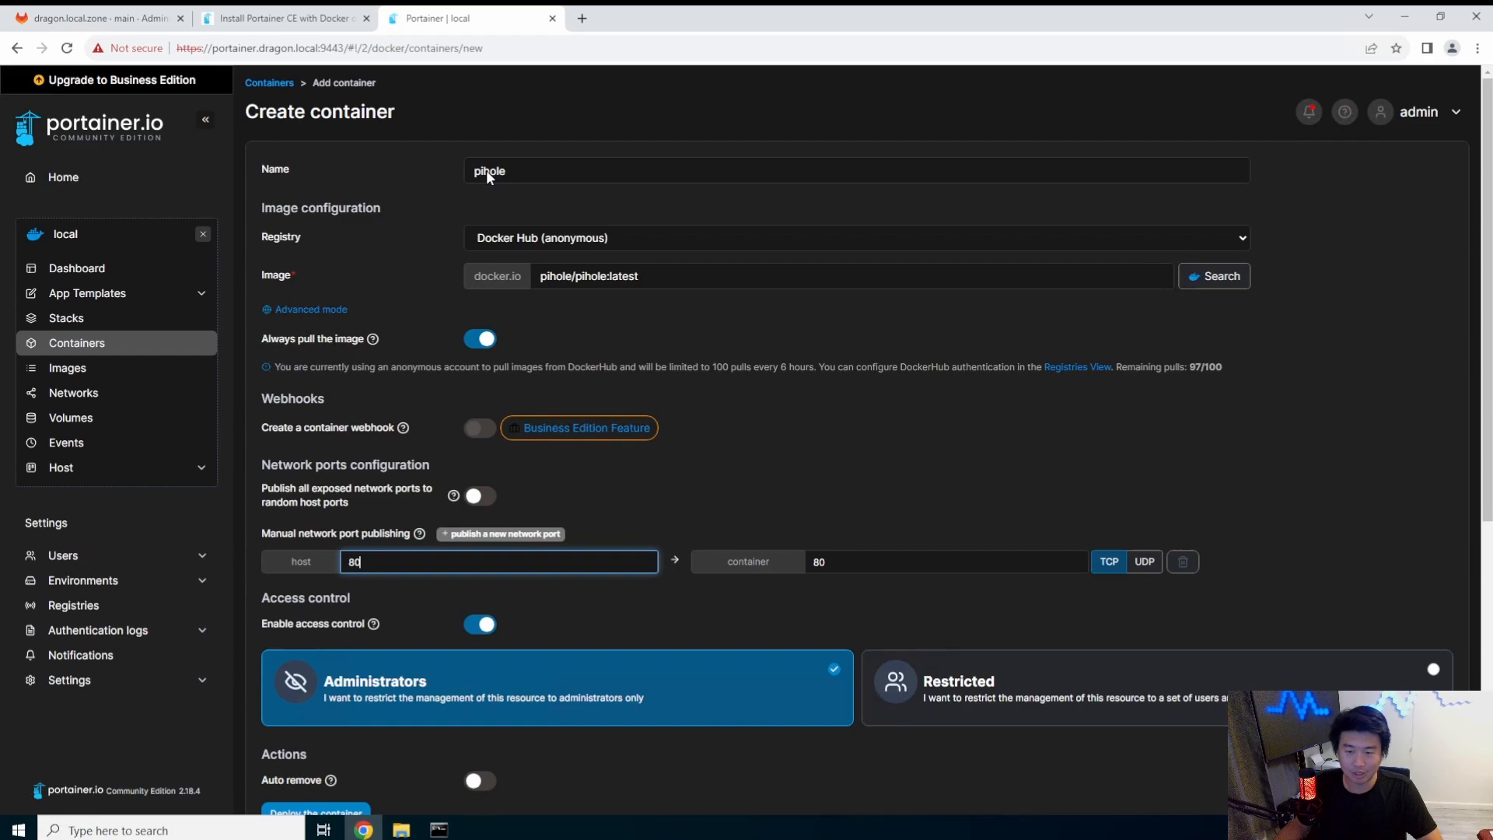
pyautogui.scroll(-3)
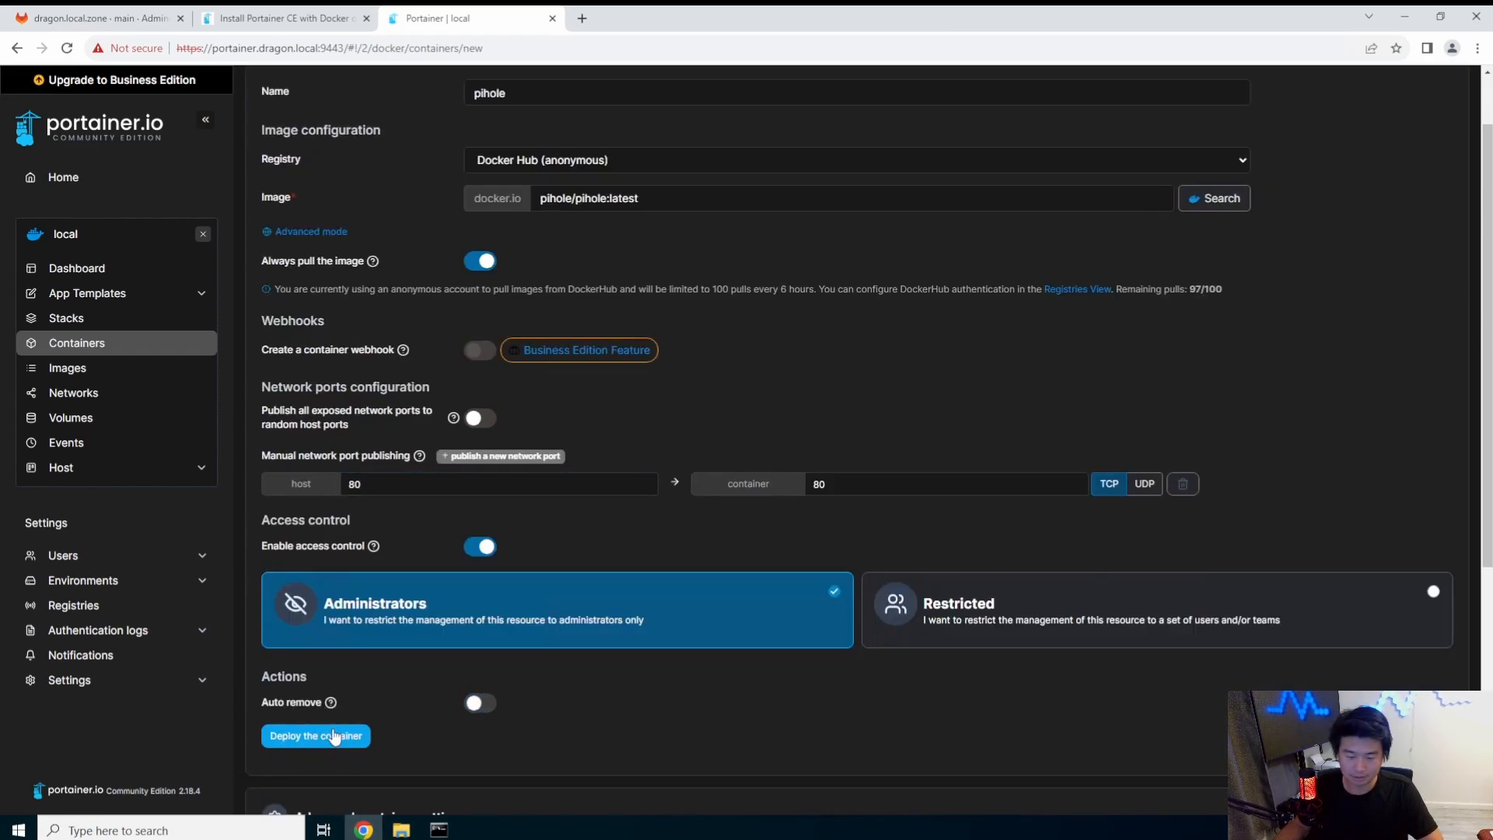
pyautogui.click(316, 736)
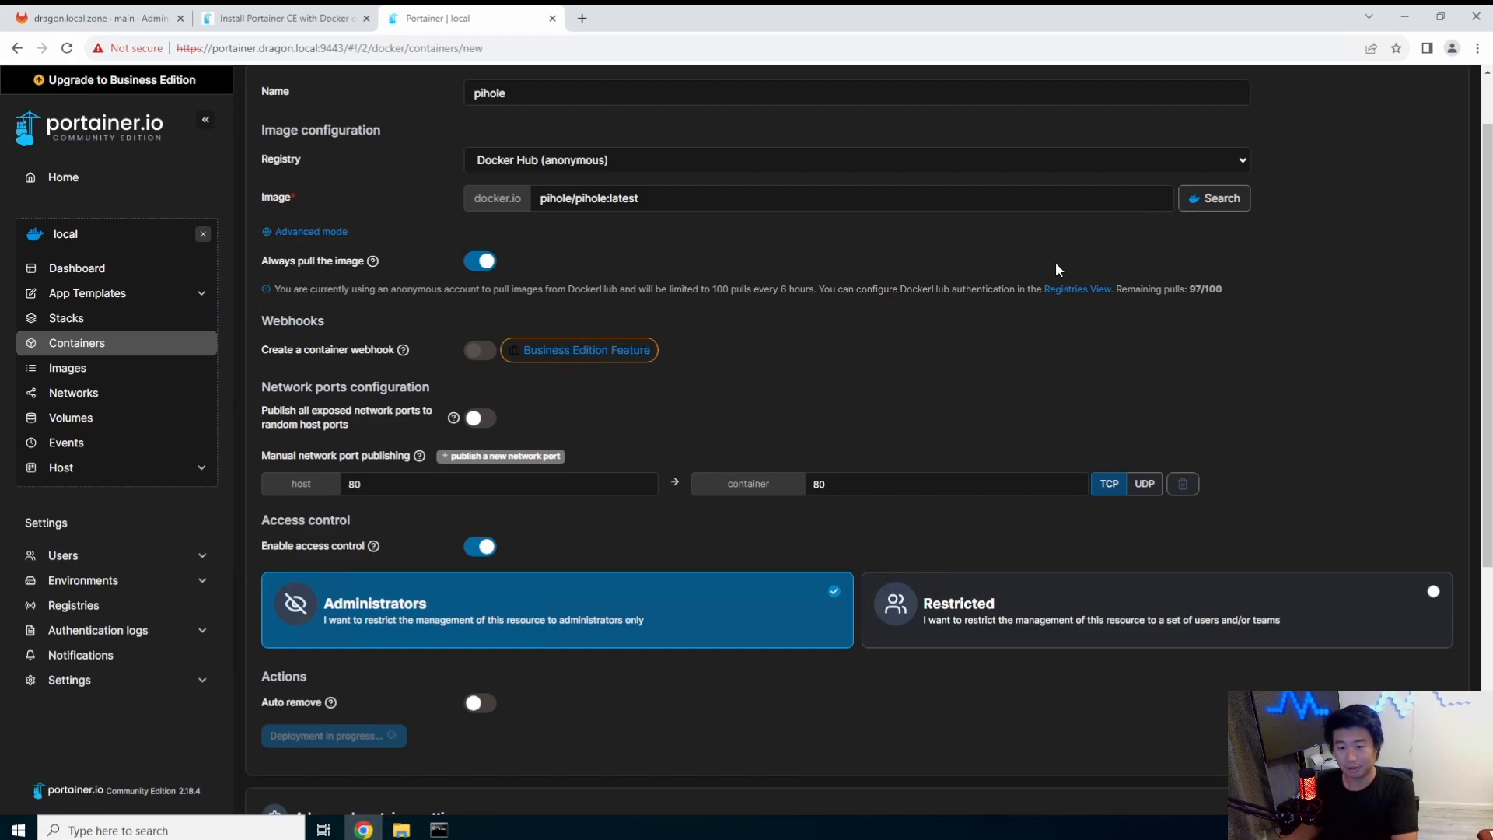
pyautogui.click(333, 735)
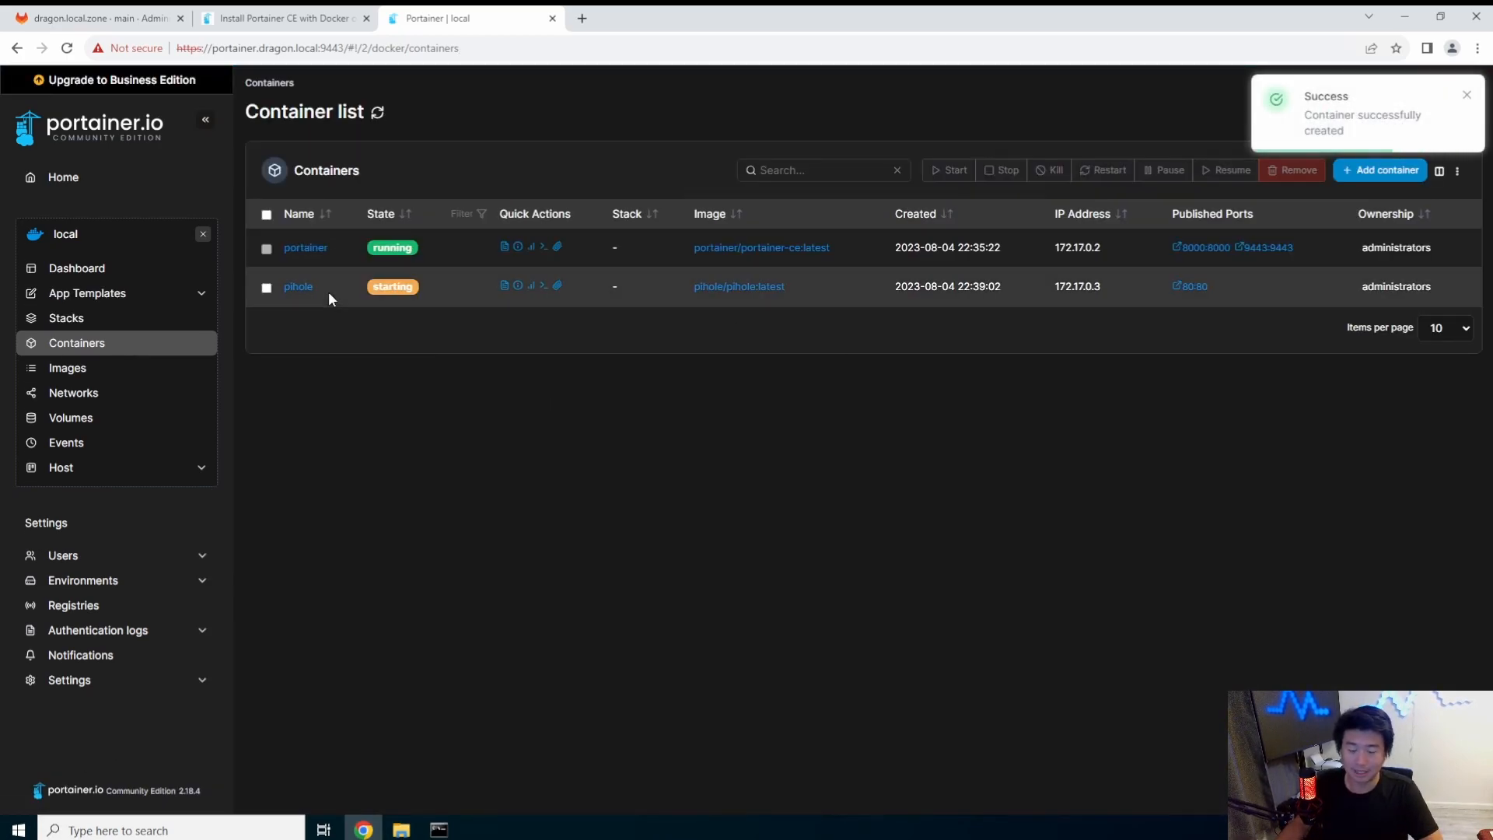
# View the pihole container's startup logs showing blocking enabled and download them
pyautogui.click(299, 287)
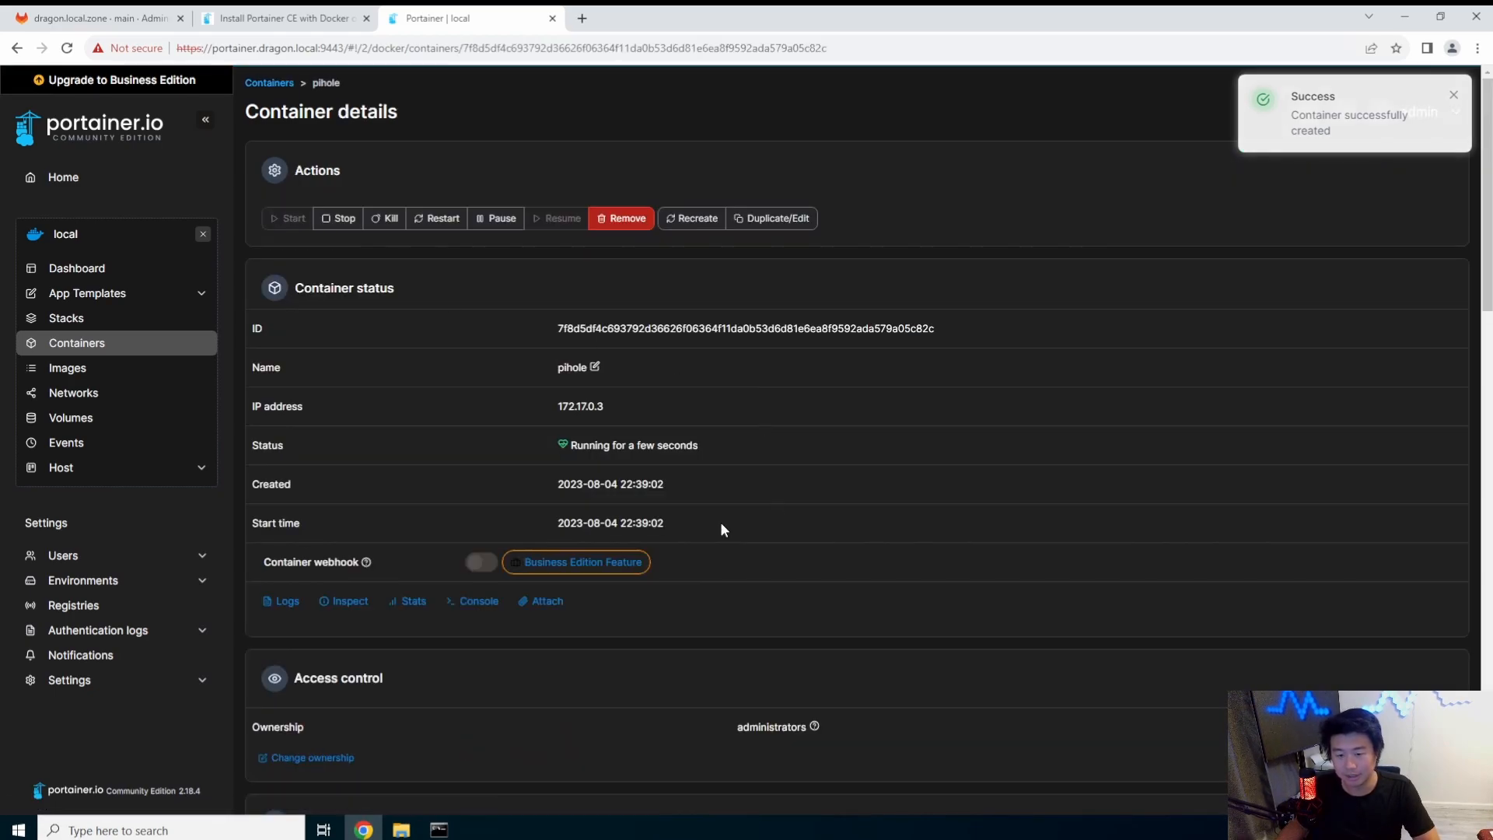
pyautogui.scroll(-3)
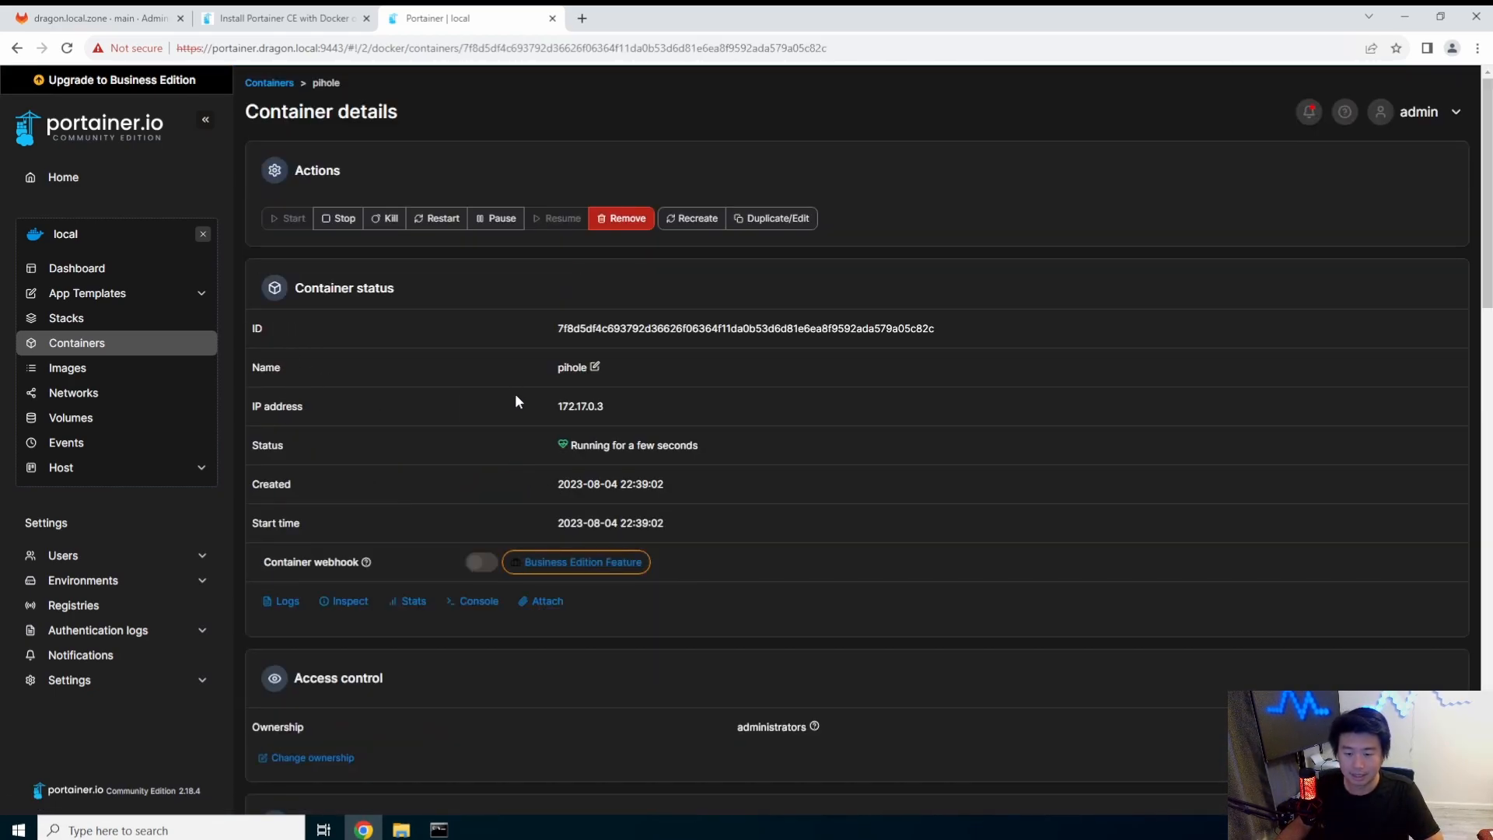
pyautogui.click(282, 601)
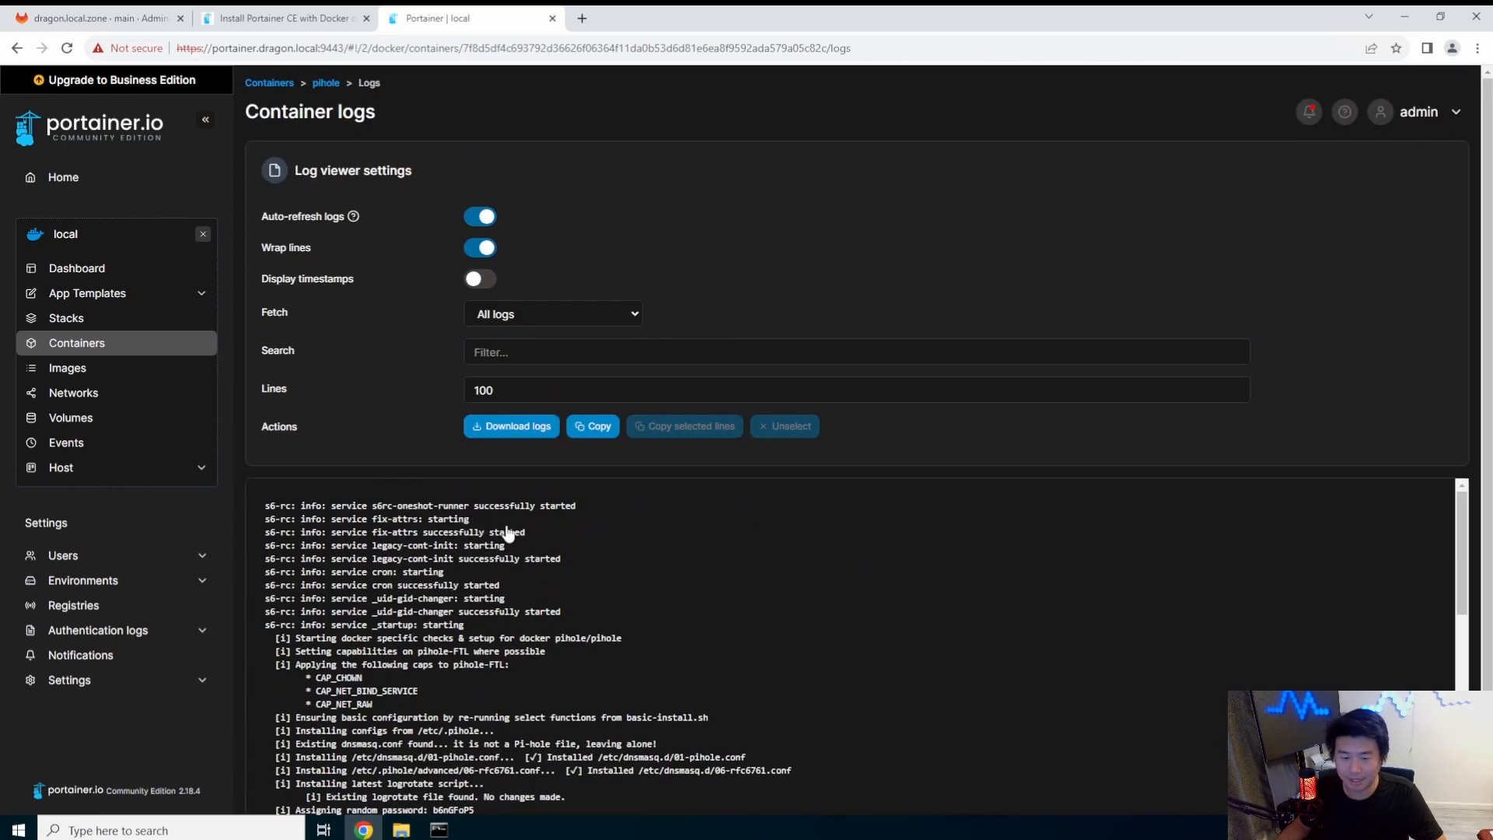
pyautogui.scroll(-3)
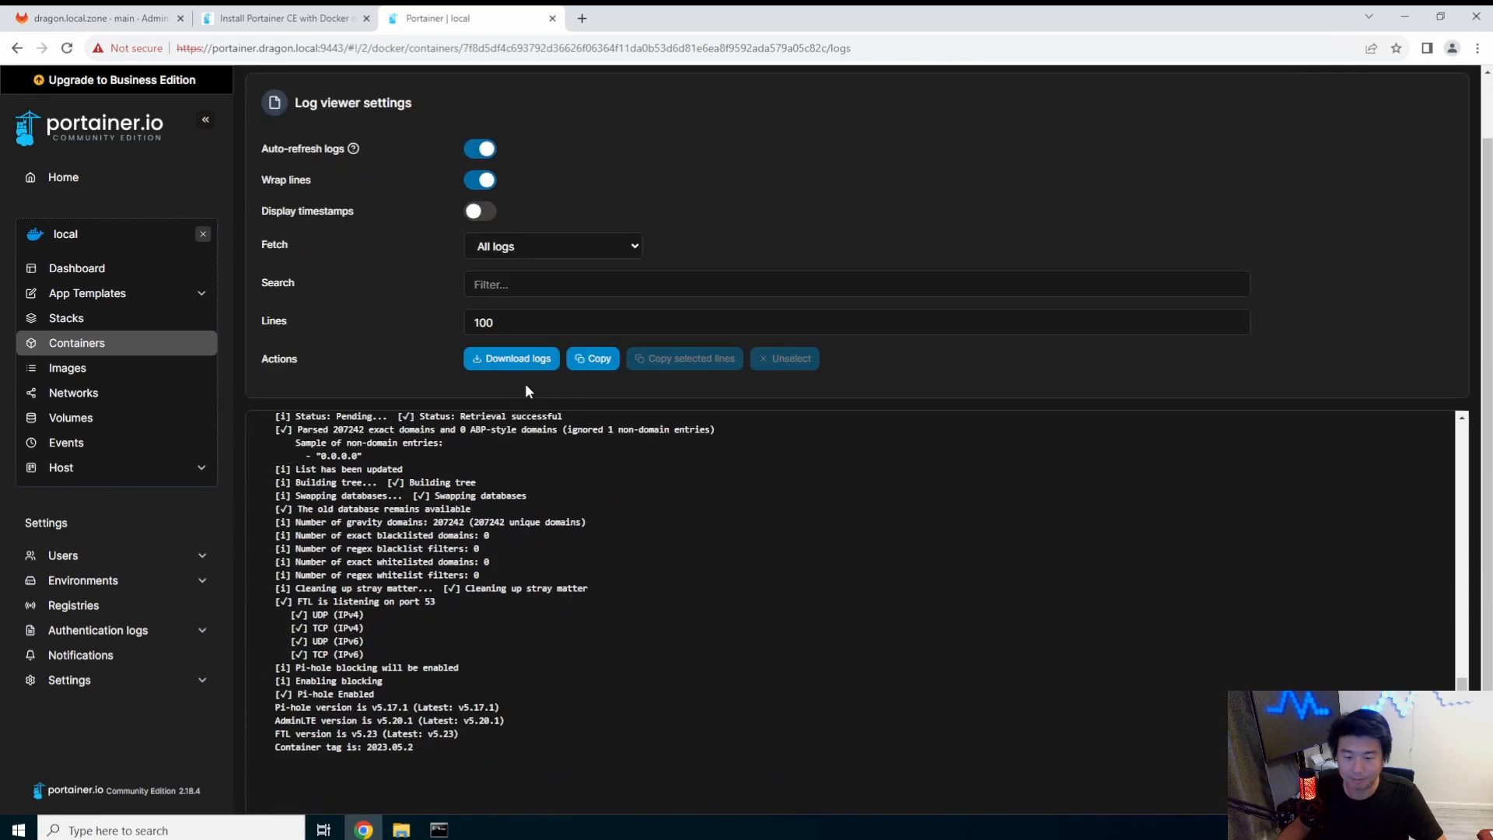
pyautogui.click(512, 358)
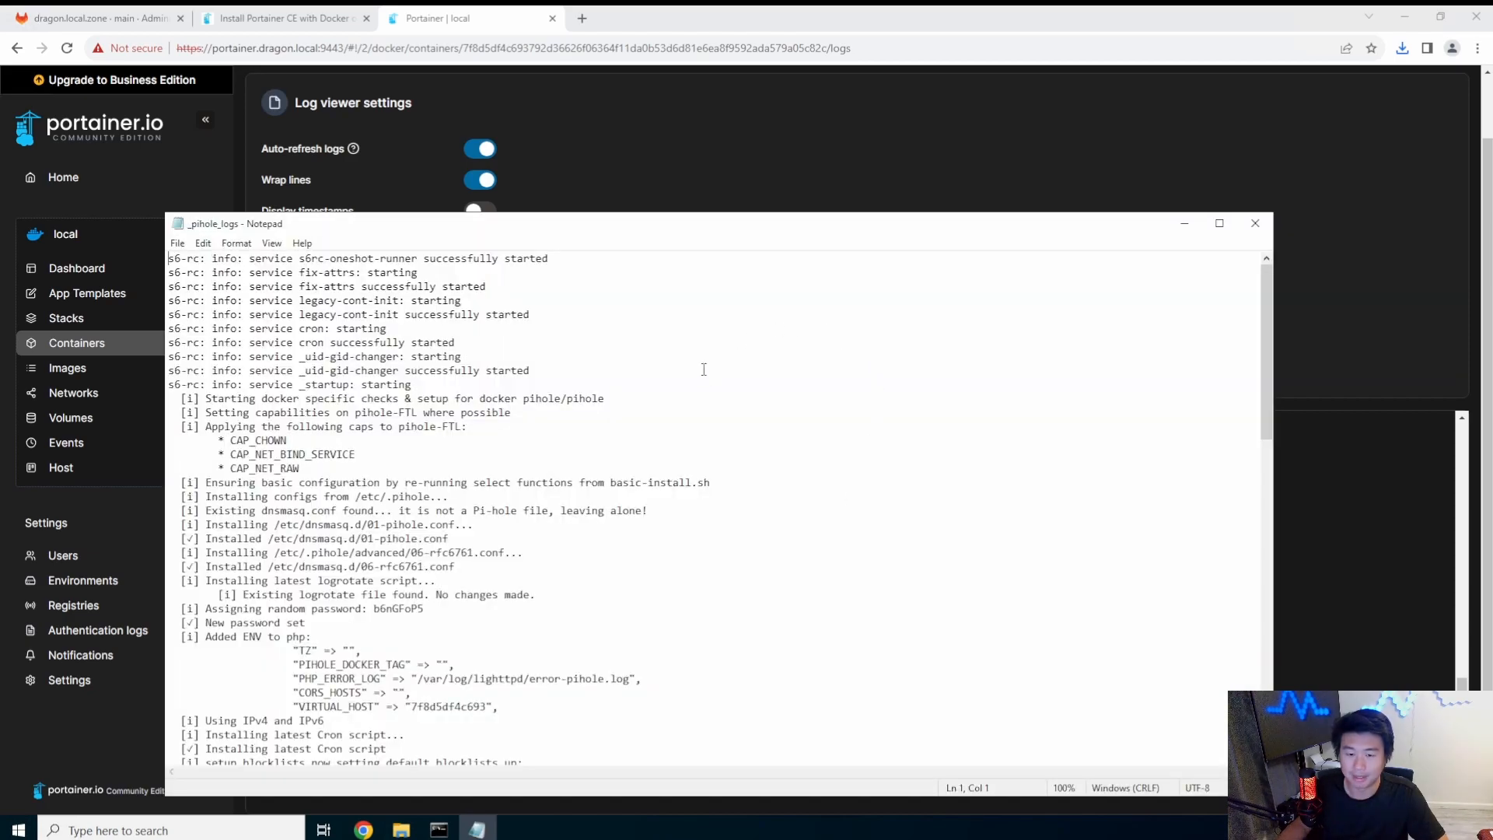
# Find the 'password' line with the random admin password in the Notepad logs
pyautogui.press('ctrl+f')
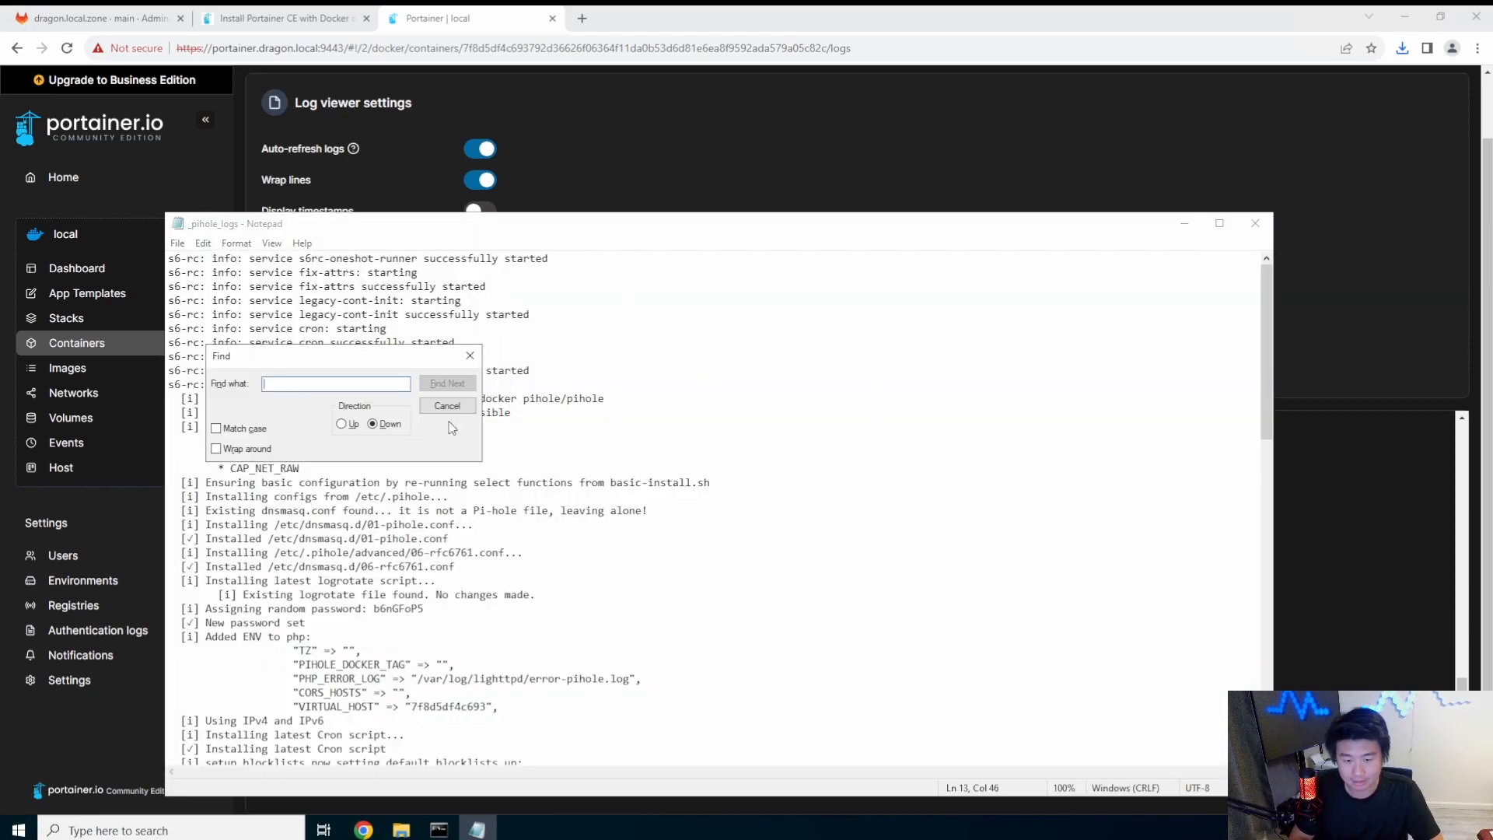
pyautogui.write('password')
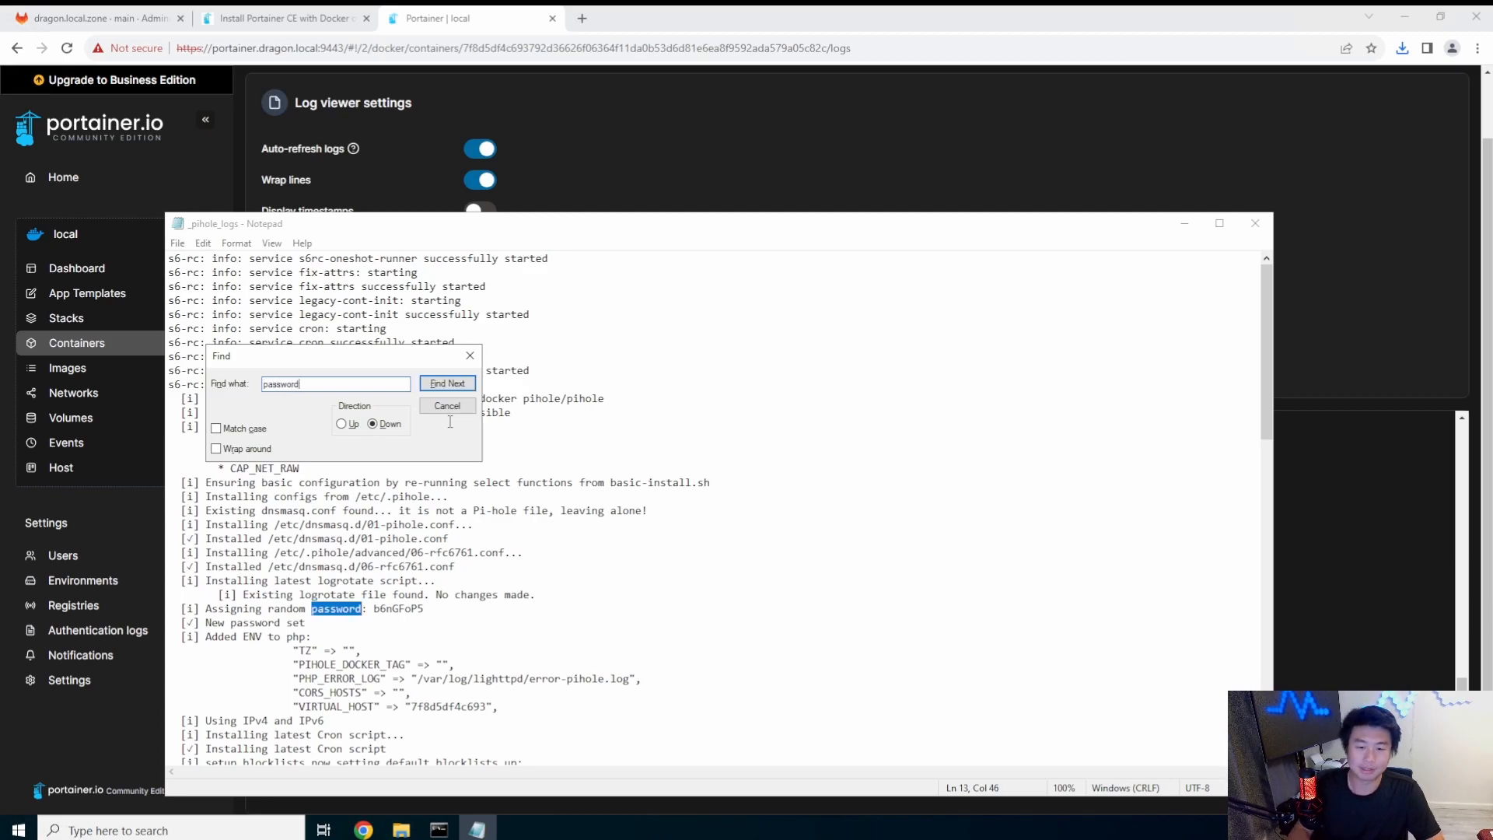
pyautogui.click(446, 383)
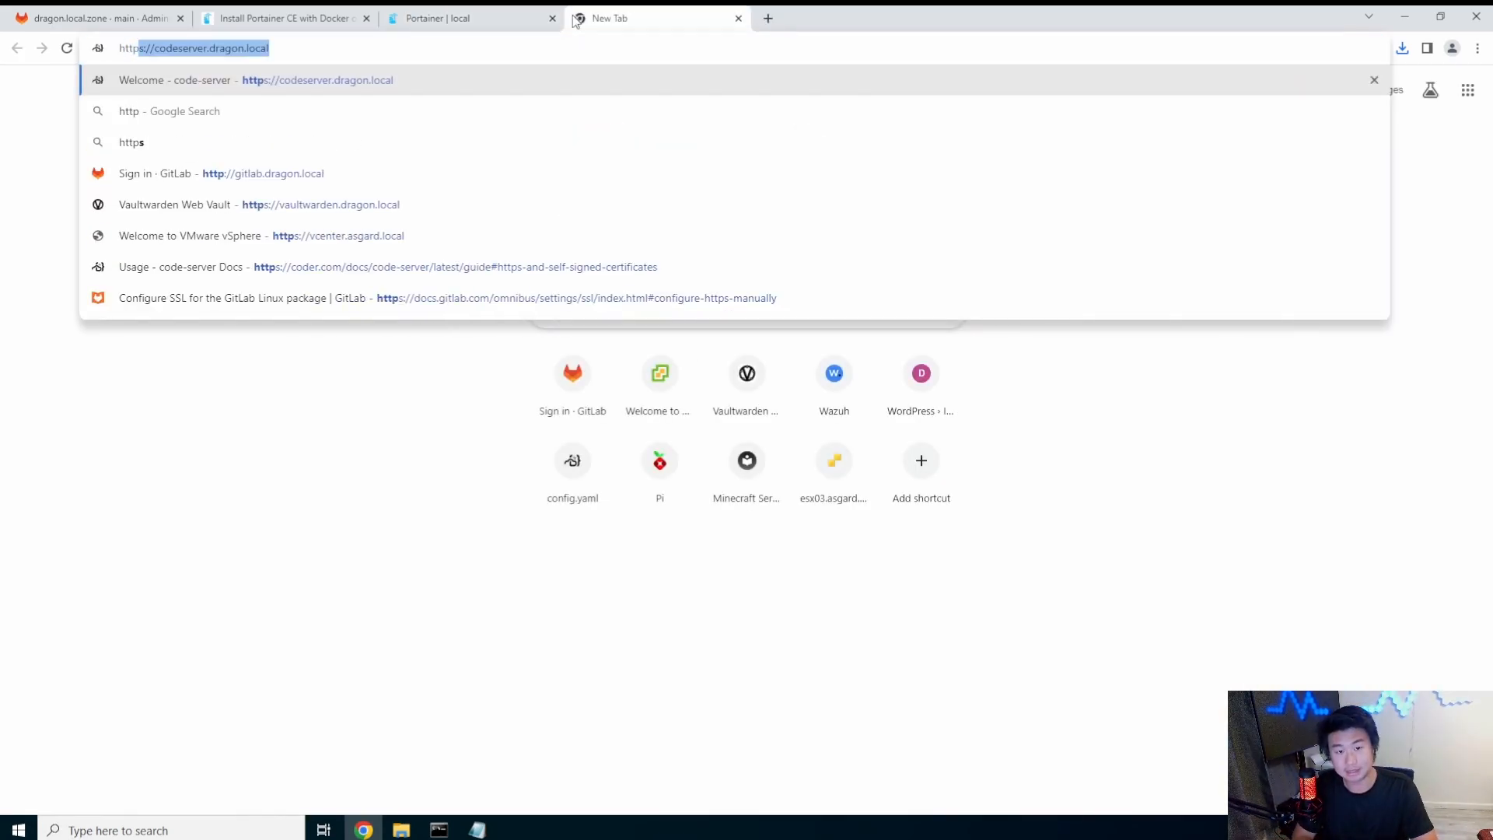
pyautogui.write('http://portainer')
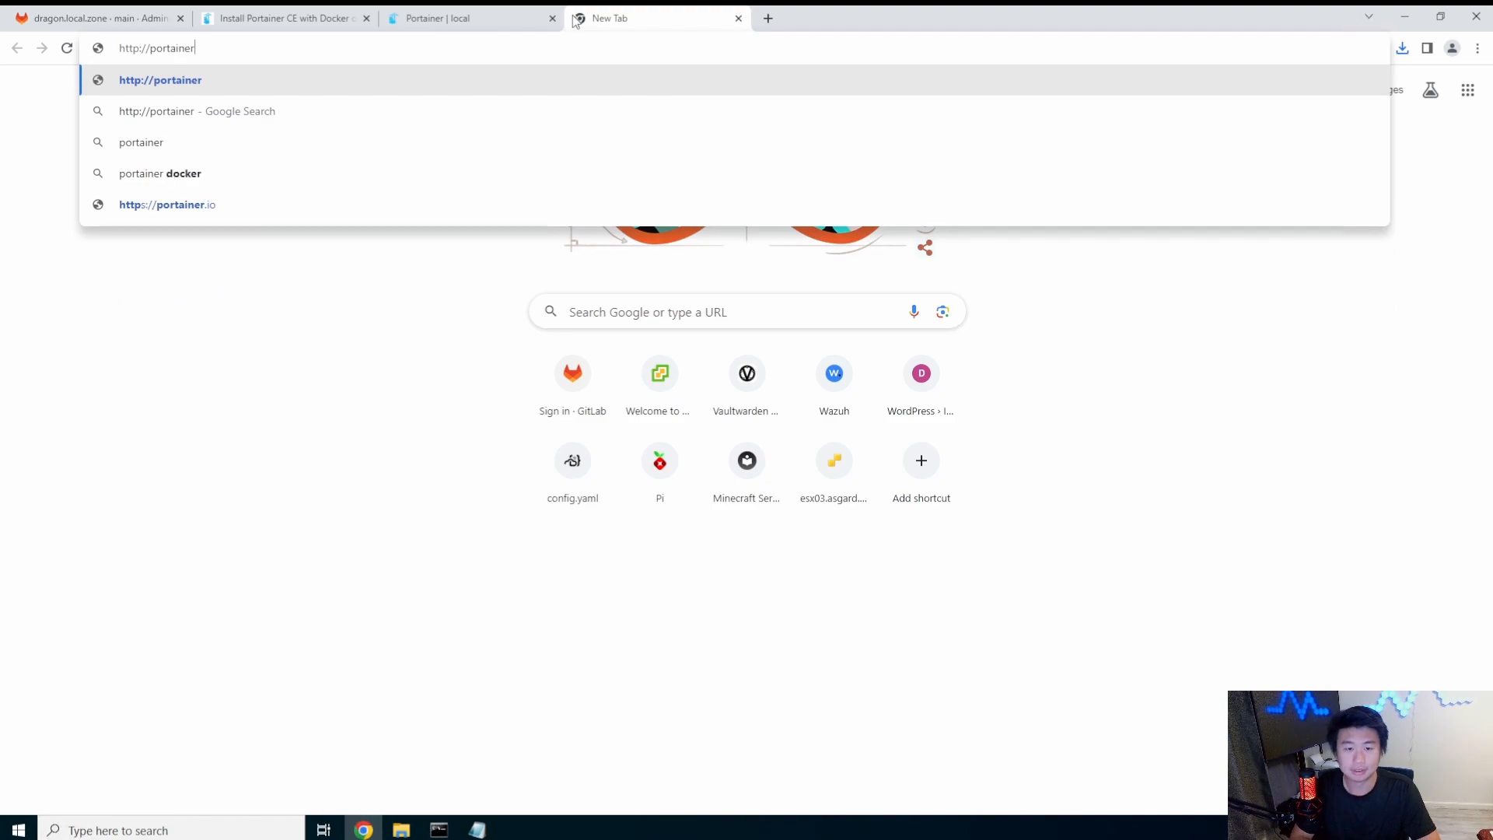
pyautogui.write('.dragon.local/admin/')
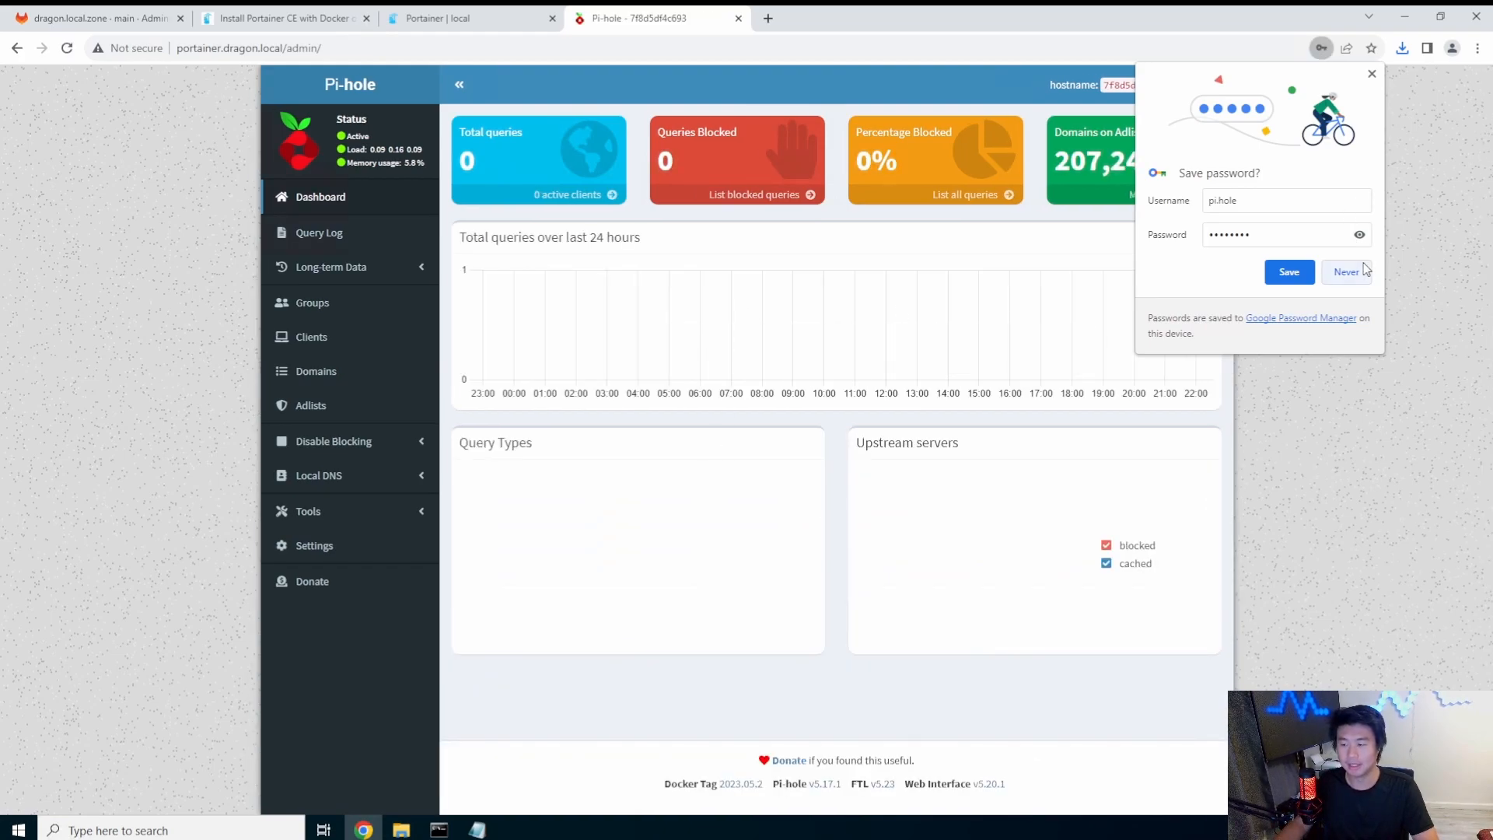
pyautogui.click(1347, 270)
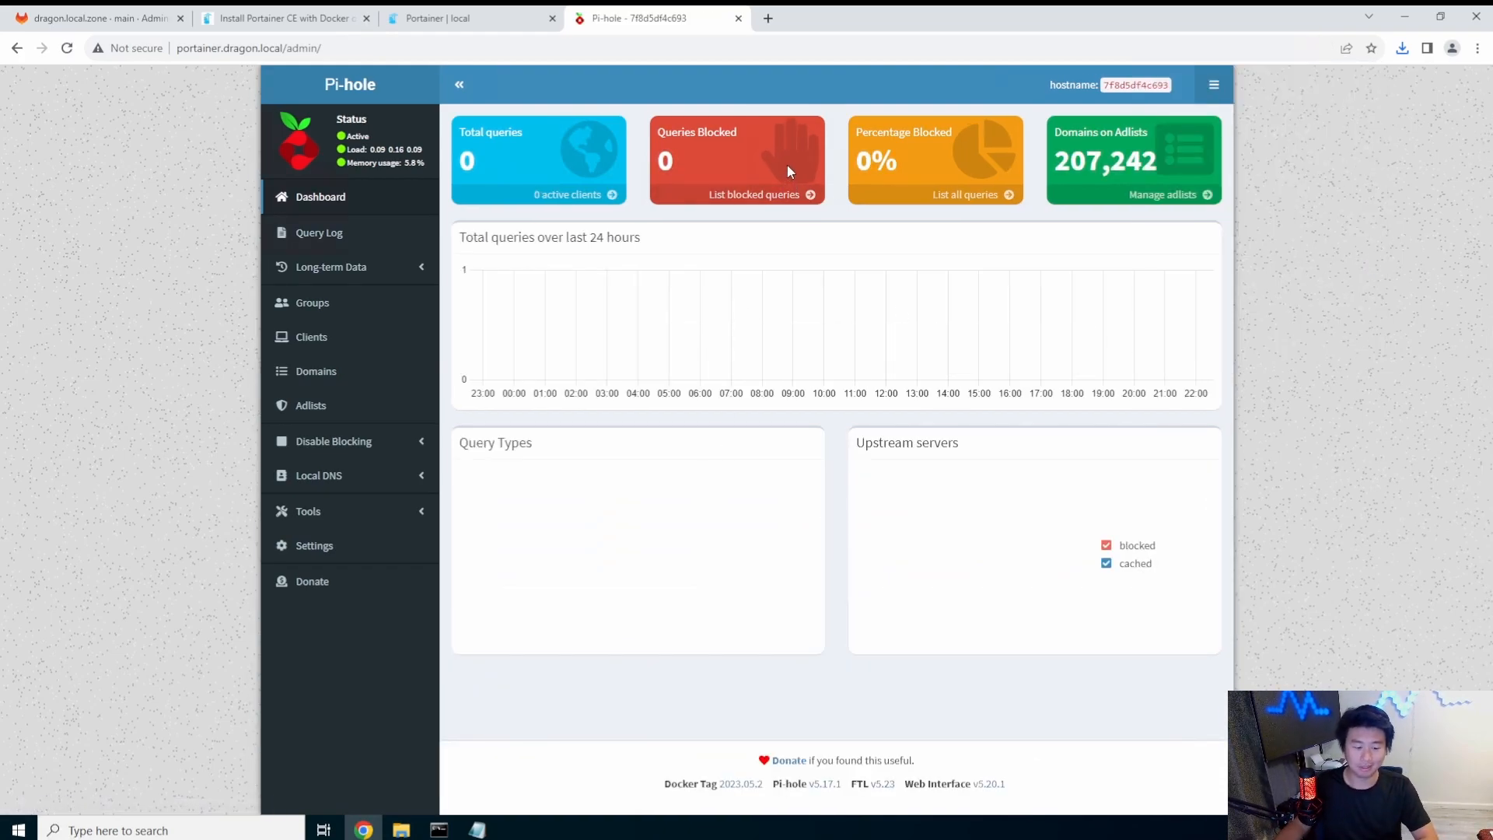
pyautogui.click(467, 17)
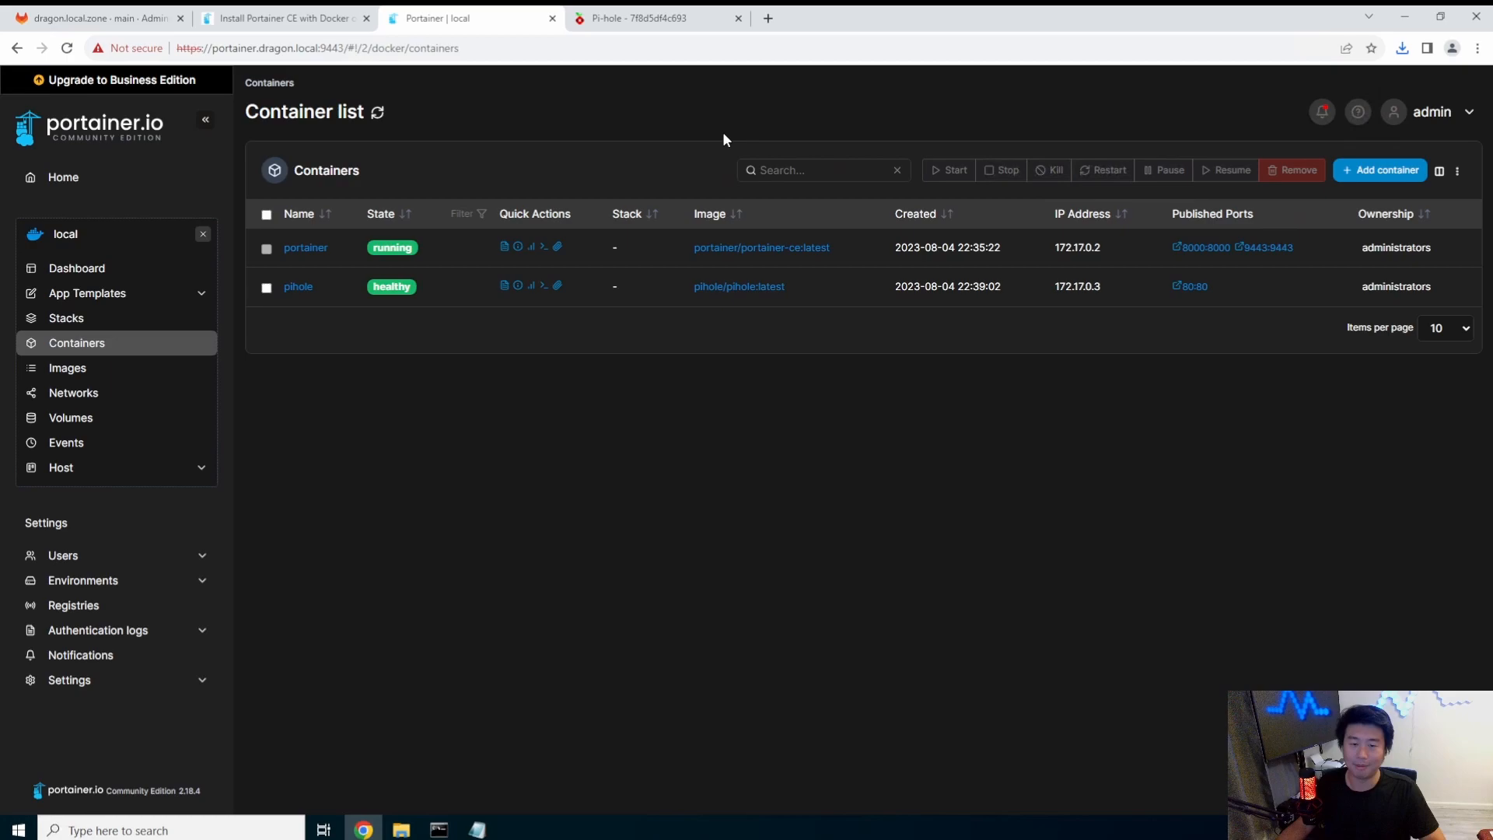
pyautogui.moveTo(716, 106)
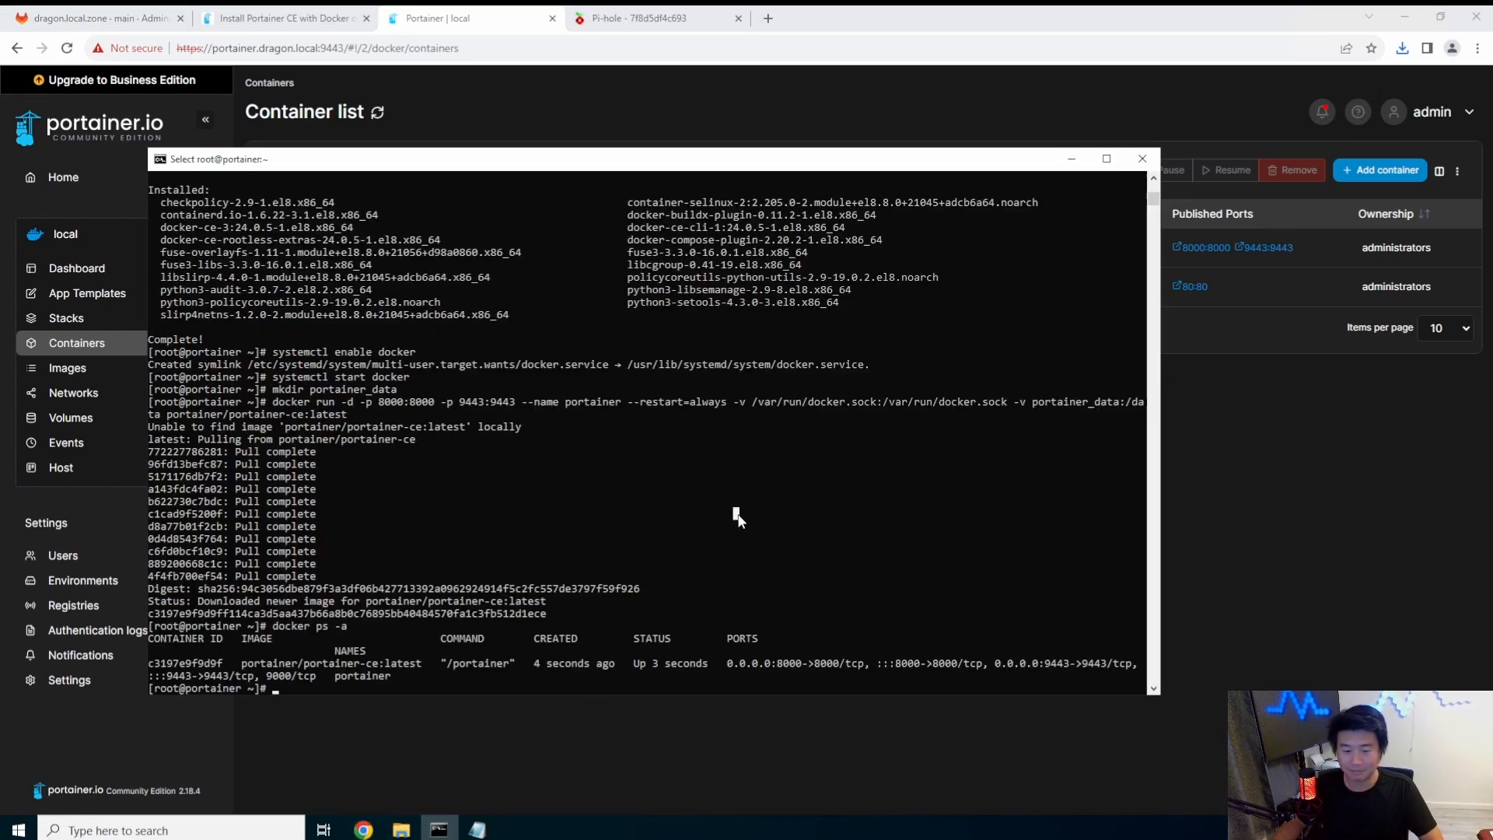
# Run docker ps in the SSH session to confirm pihole is healthy beside portainer
pyautogui.write('docker')
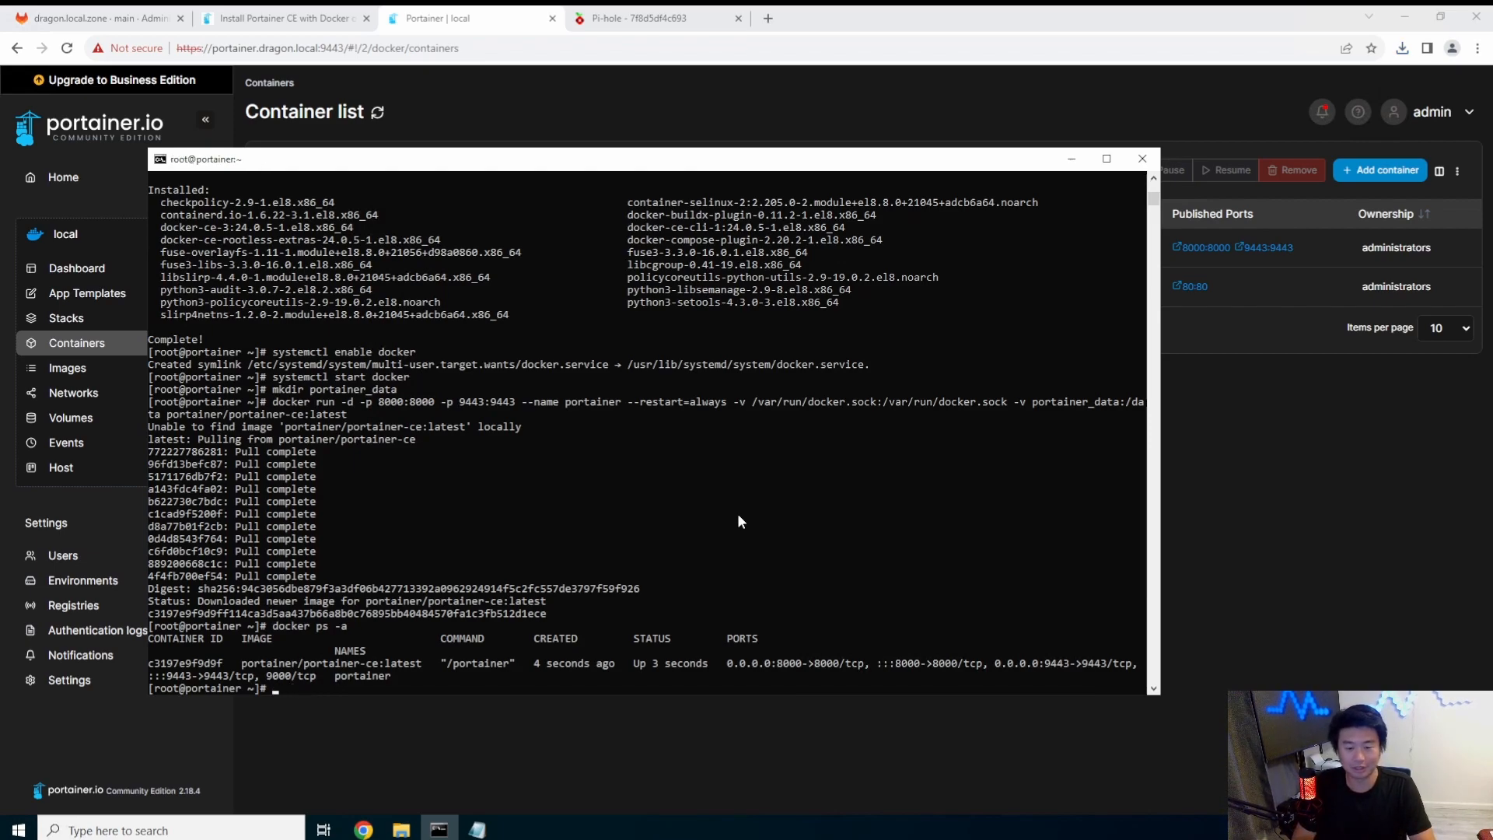
pyautogui.write('docker ps -a')
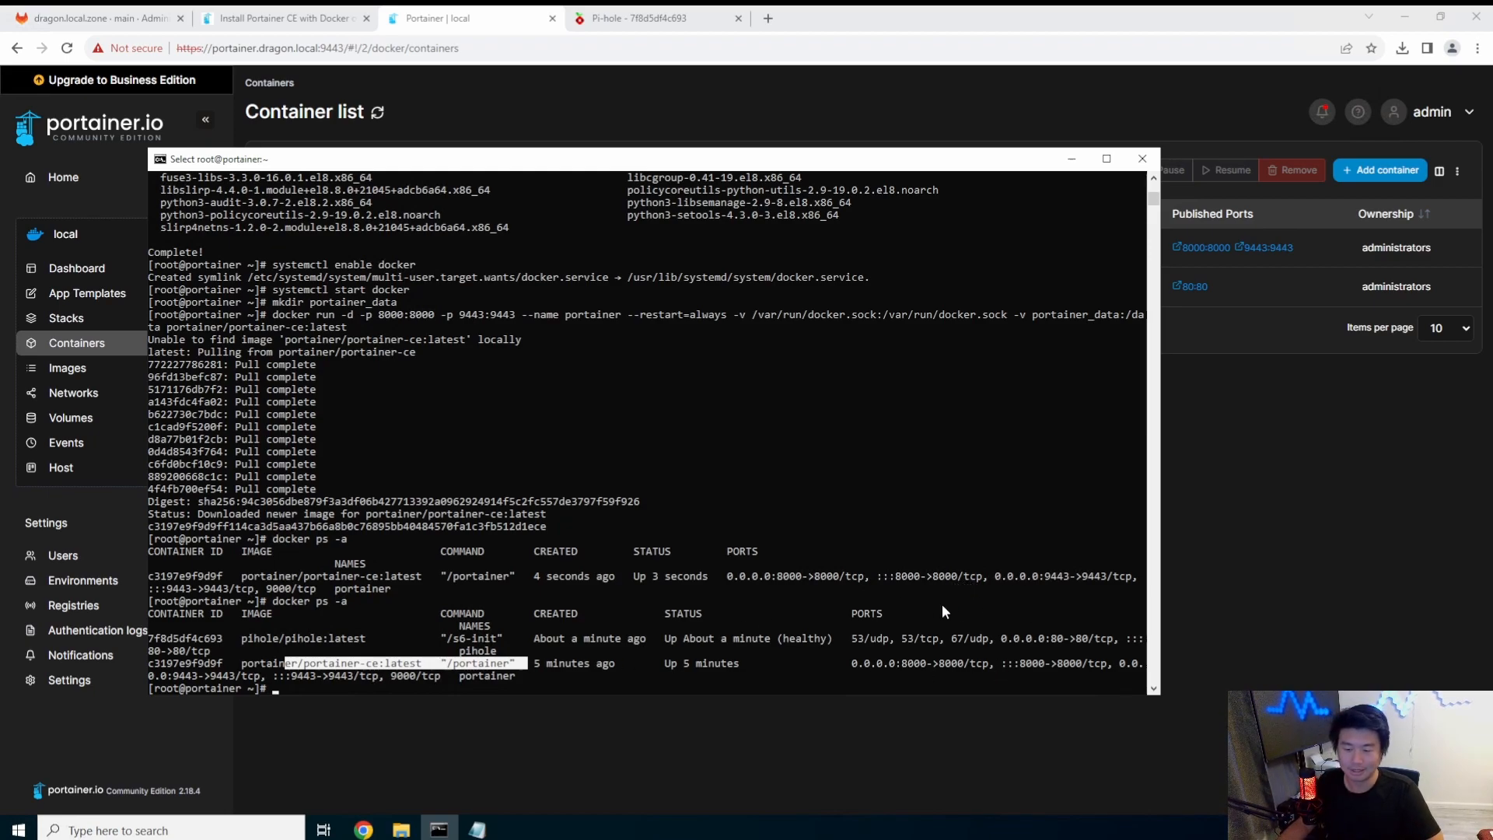
pyautogui.moveTo(1269, 444)
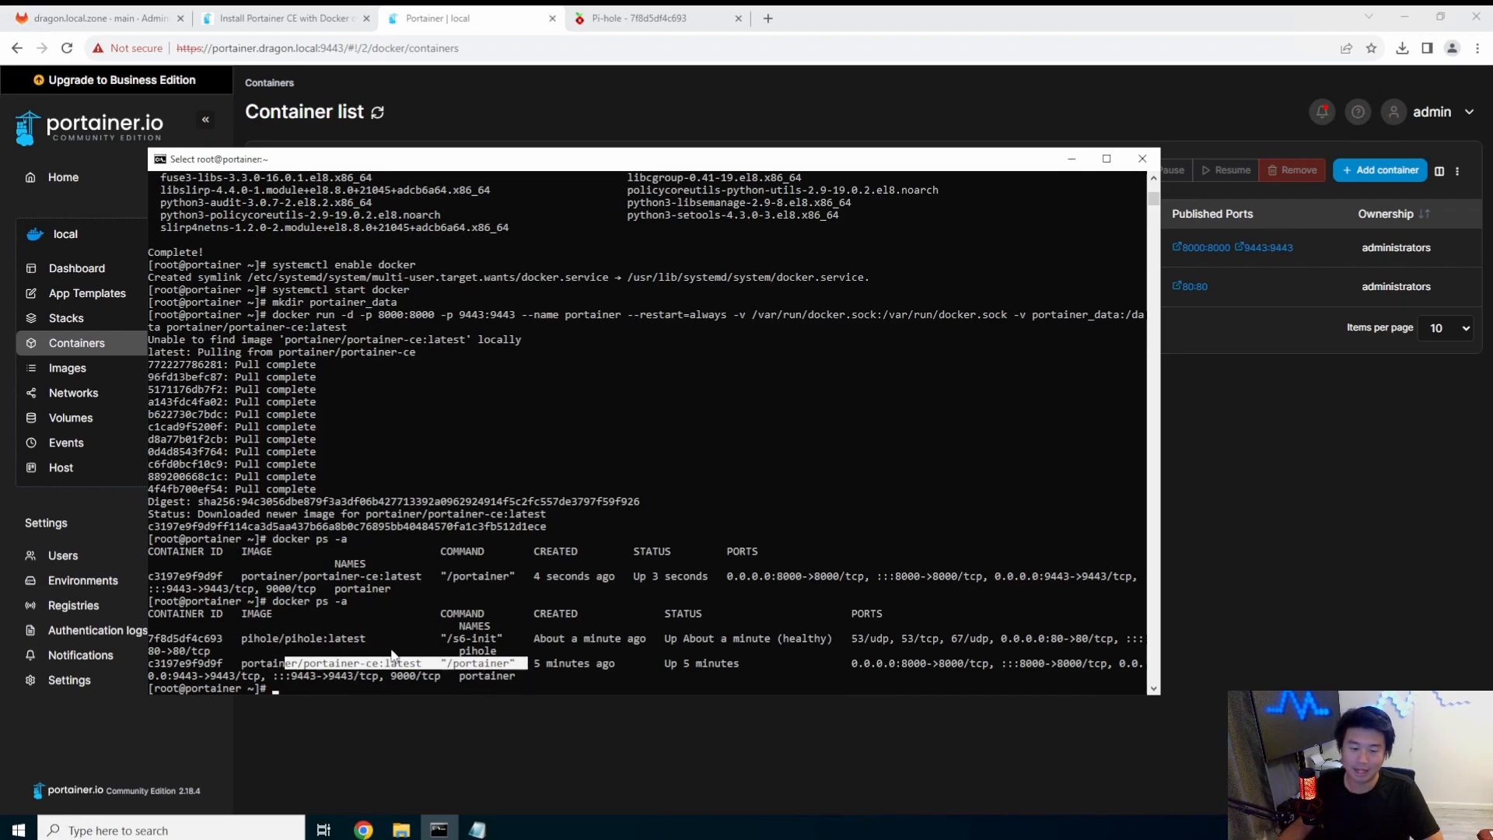
pyautogui.click(1142, 158)
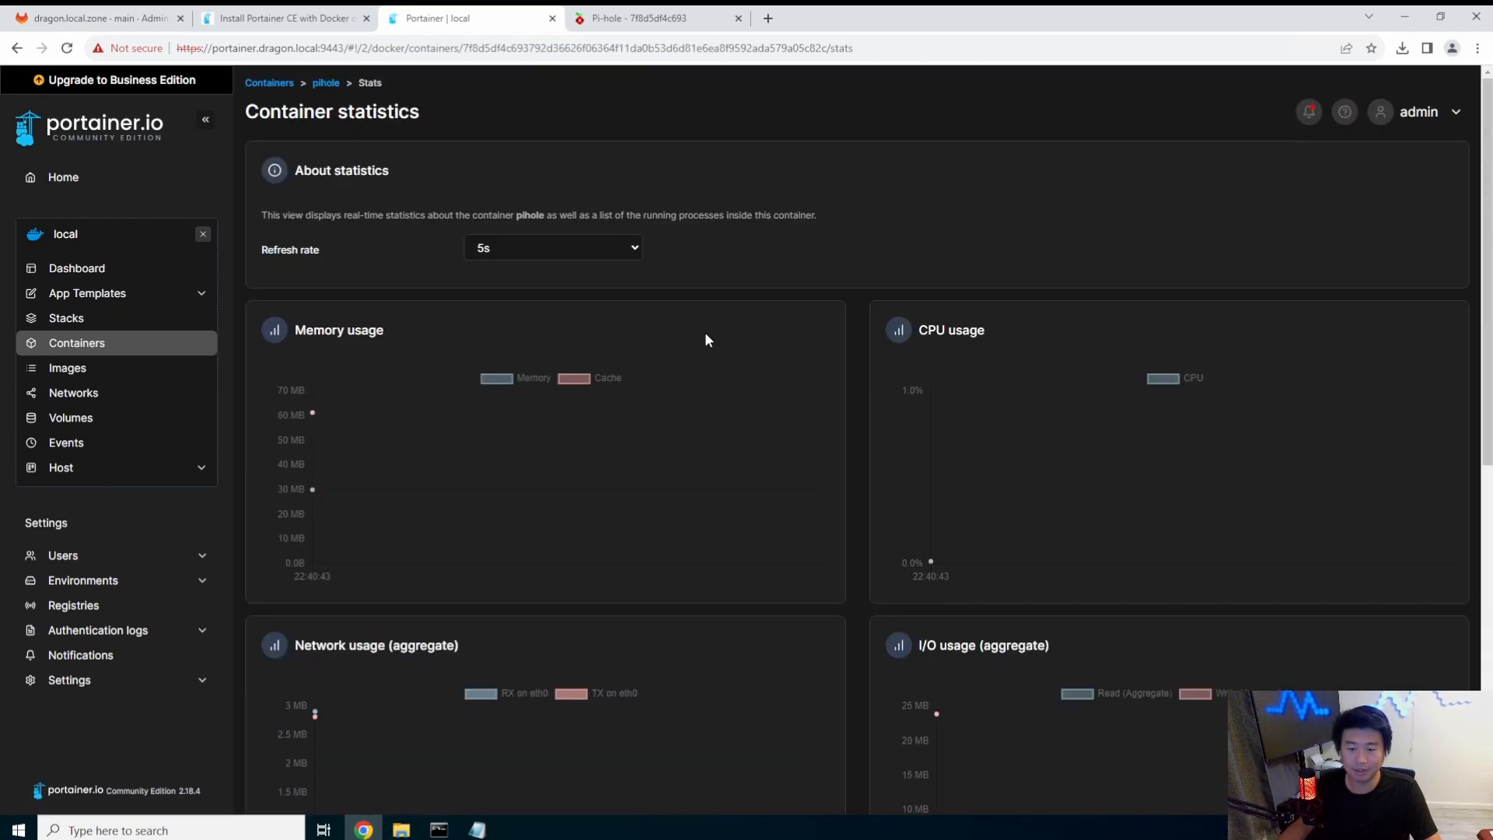
pyautogui.moveTo(122, 215)
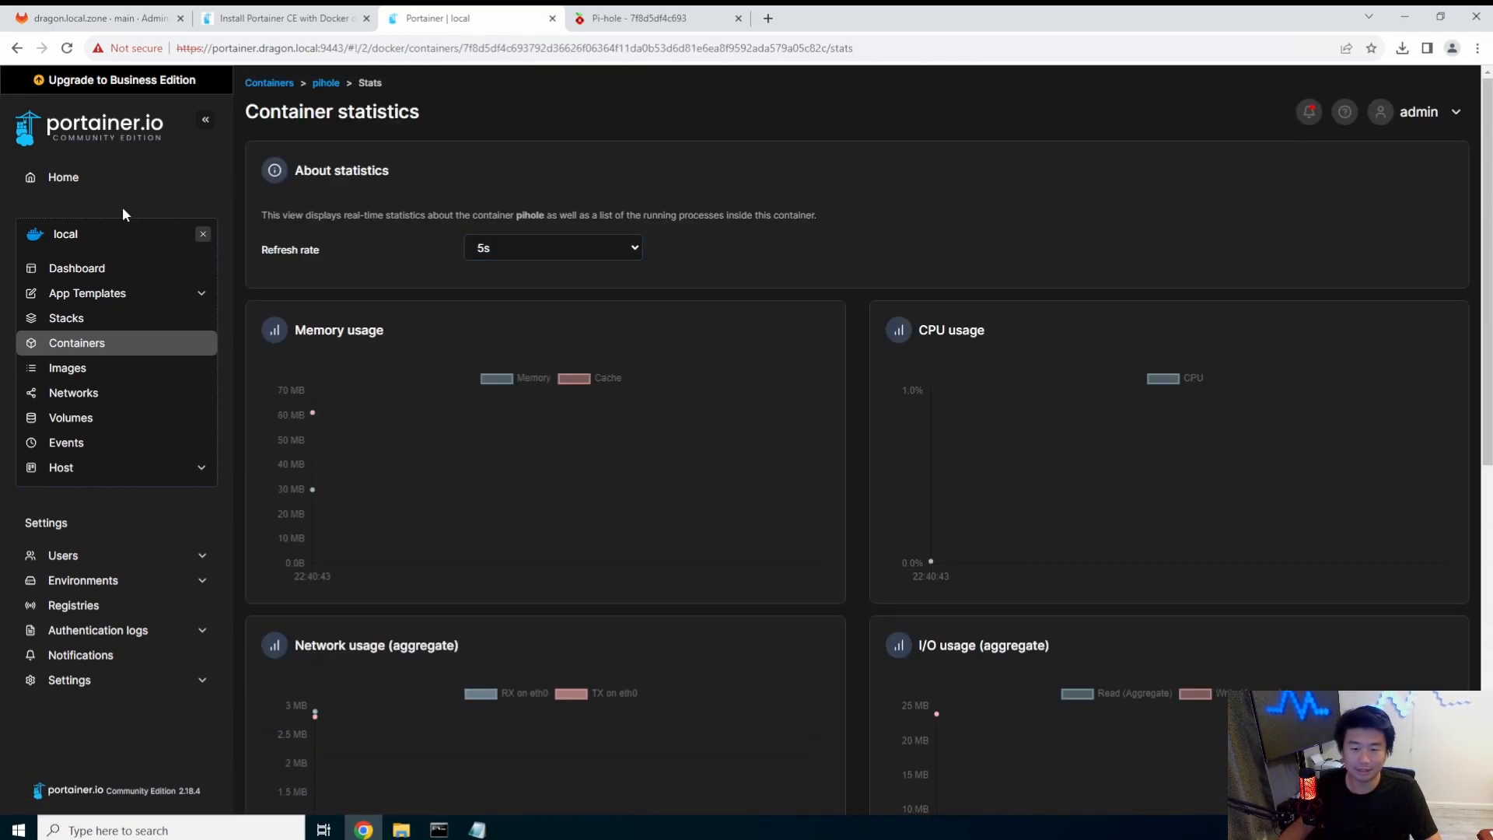
# Review the pihole container's details, then view the empty Stacks list
pyautogui.click(269, 82)
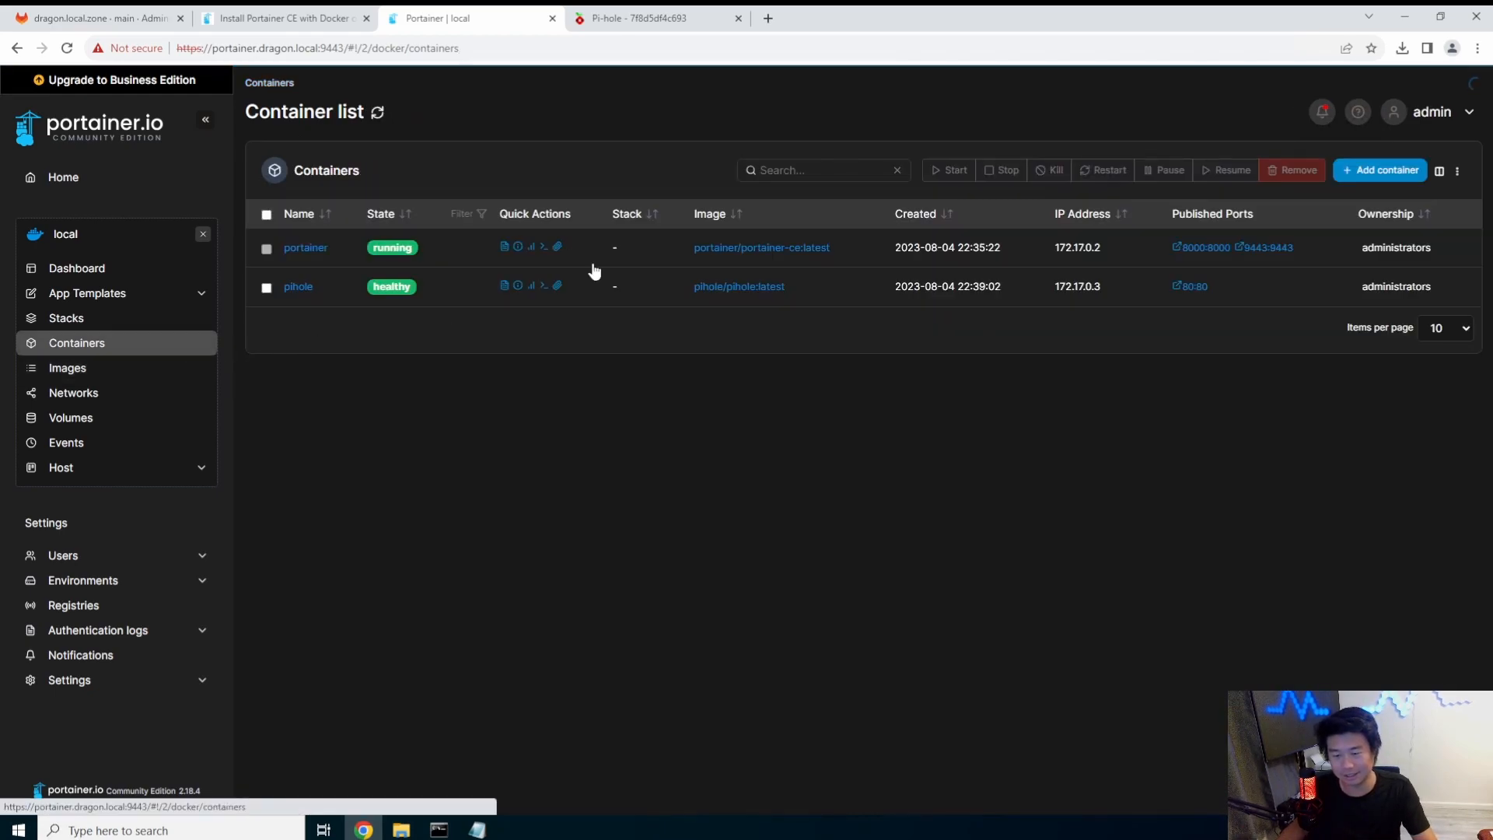
pyautogui.click(297, 286)
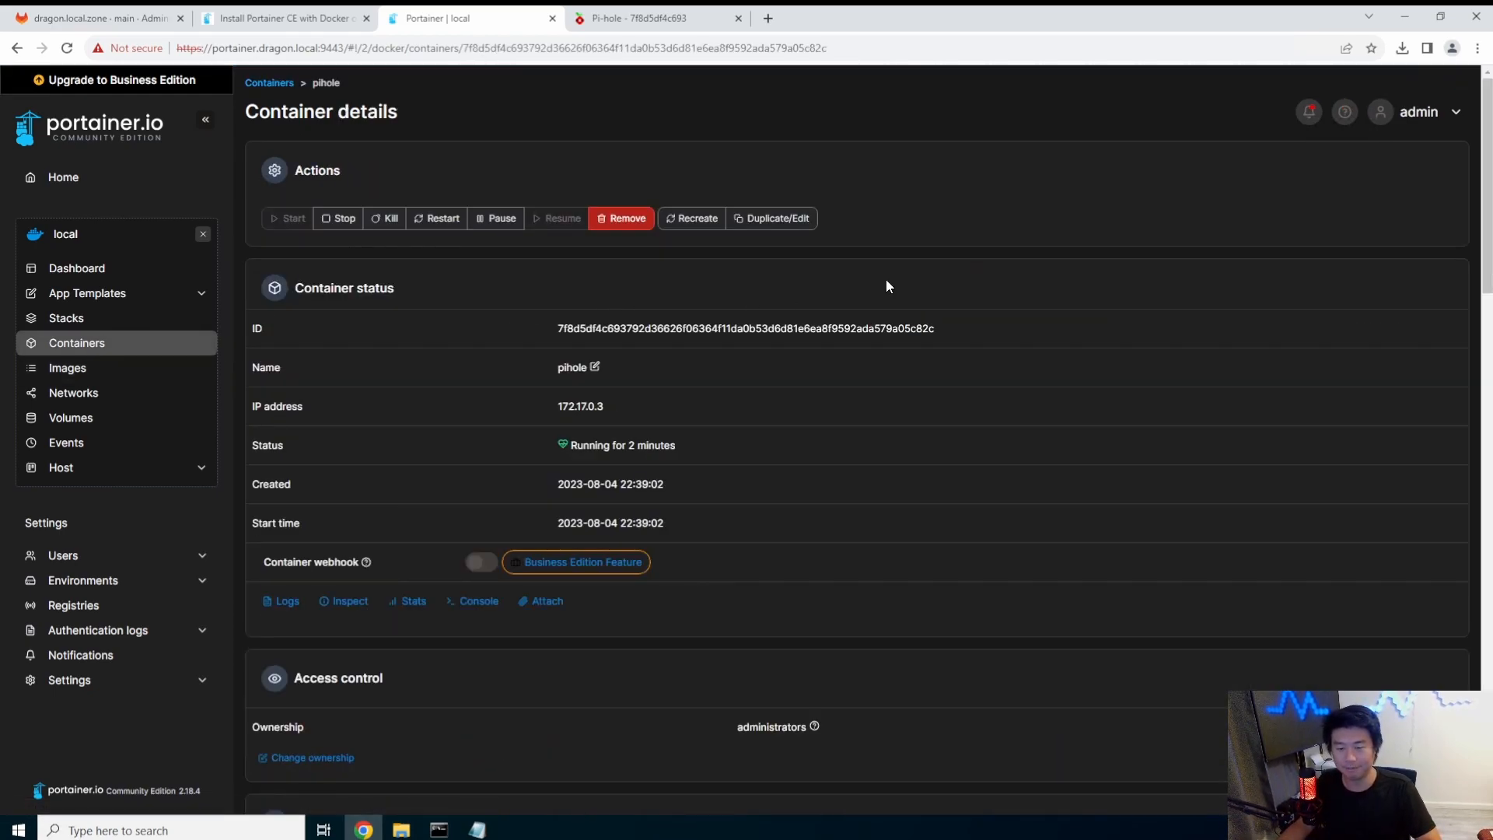
pyautogui.moveTo(814, 284)
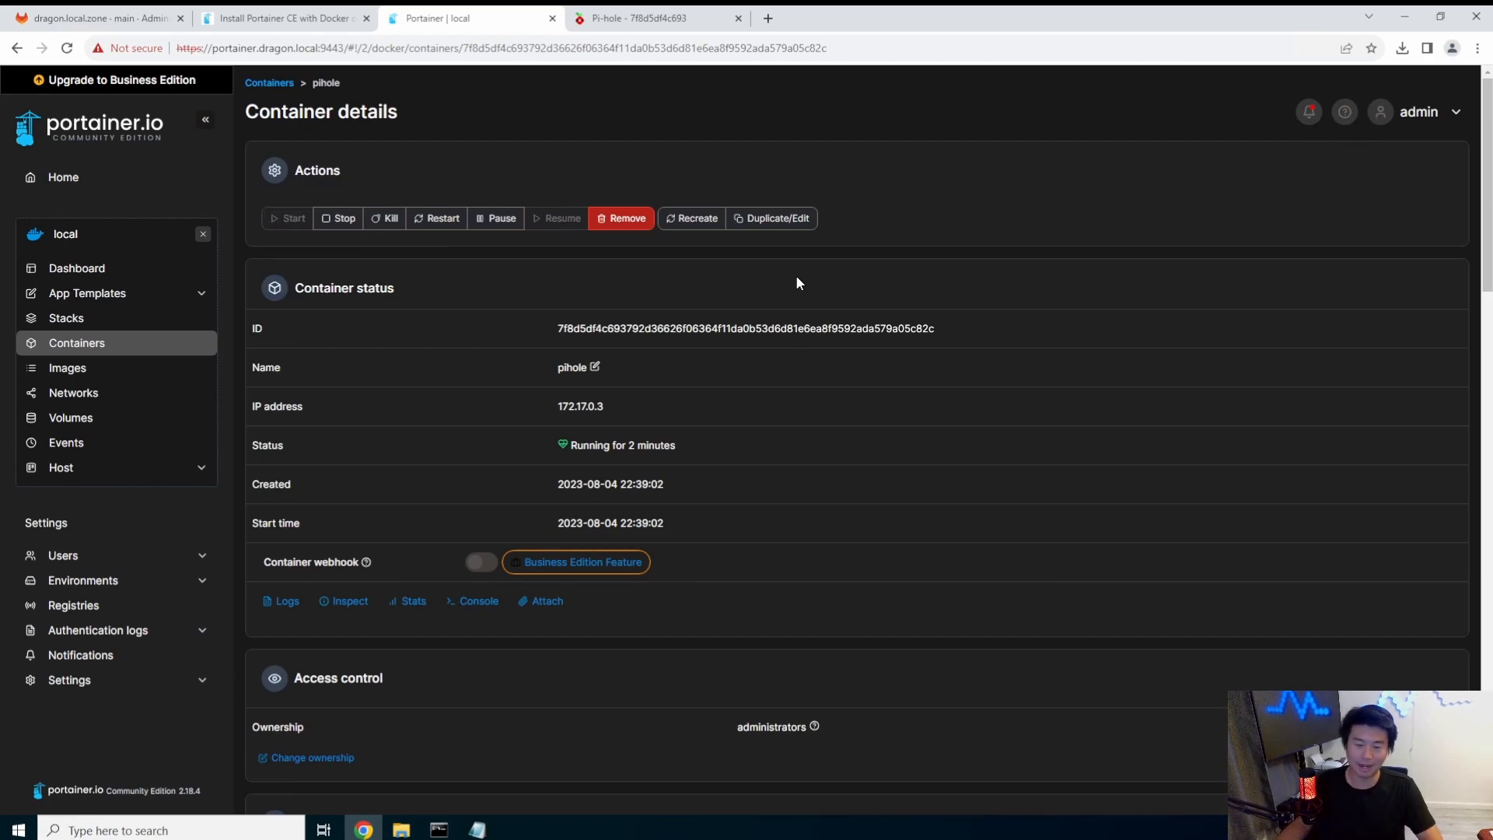
pyautogui.click(65, 318)
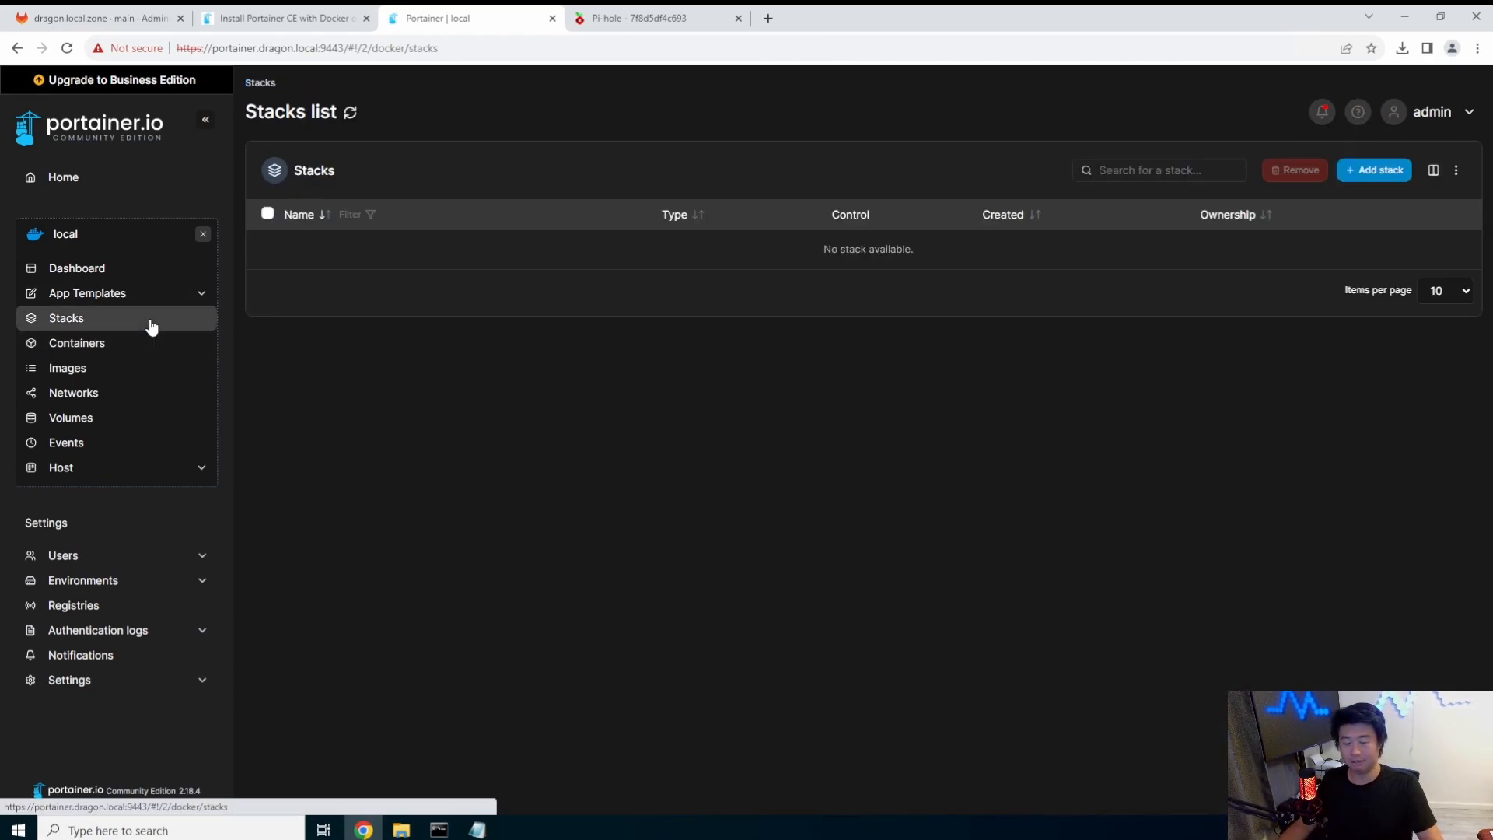
# Browse Custom Templates, then the App Templates list from Registry and Ubuntu down to WordPress and back up
pyautogui.click(87, 292)
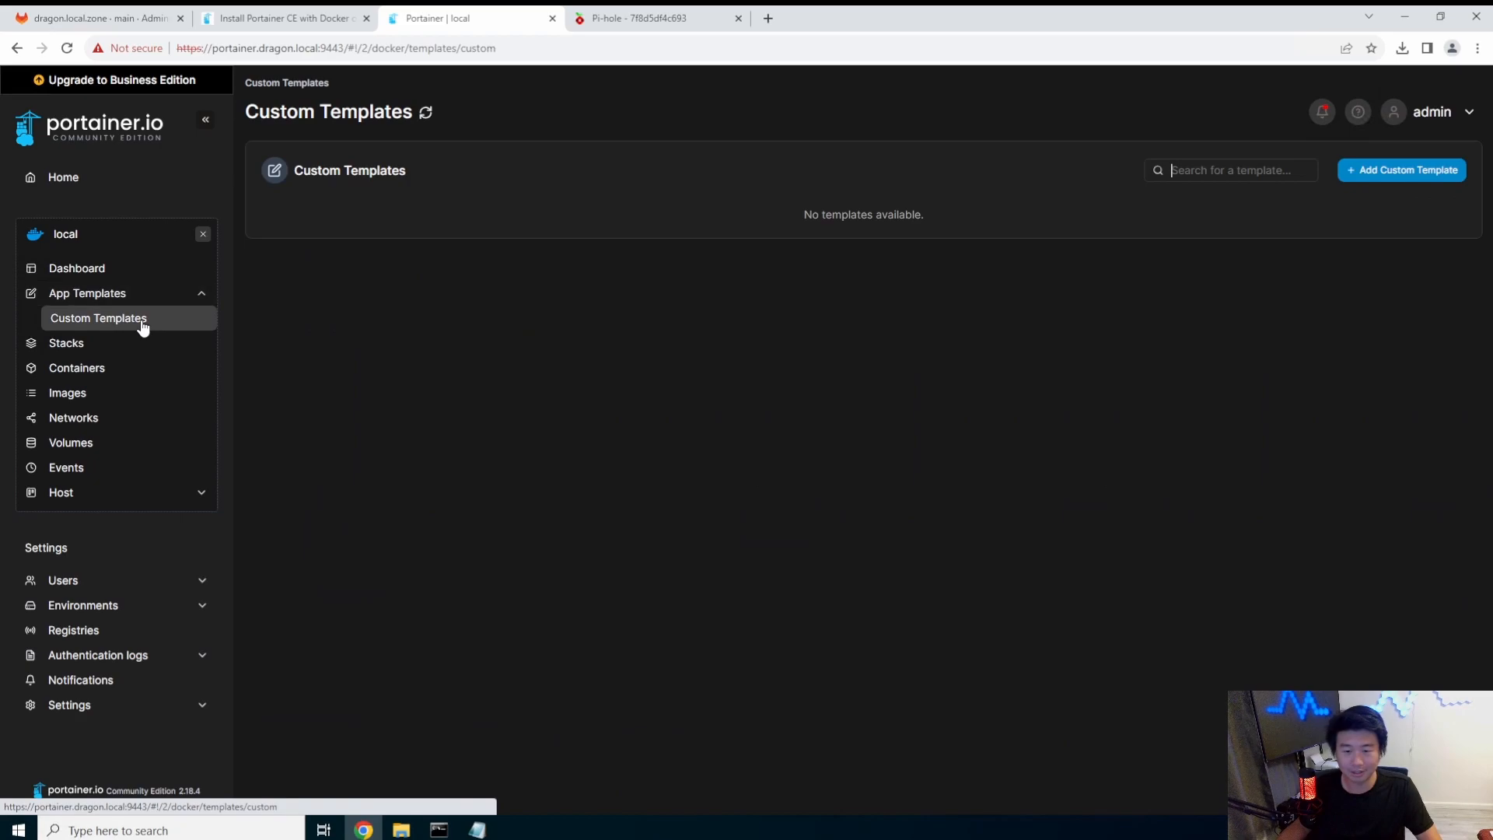
pyautogui.click(87, 293)
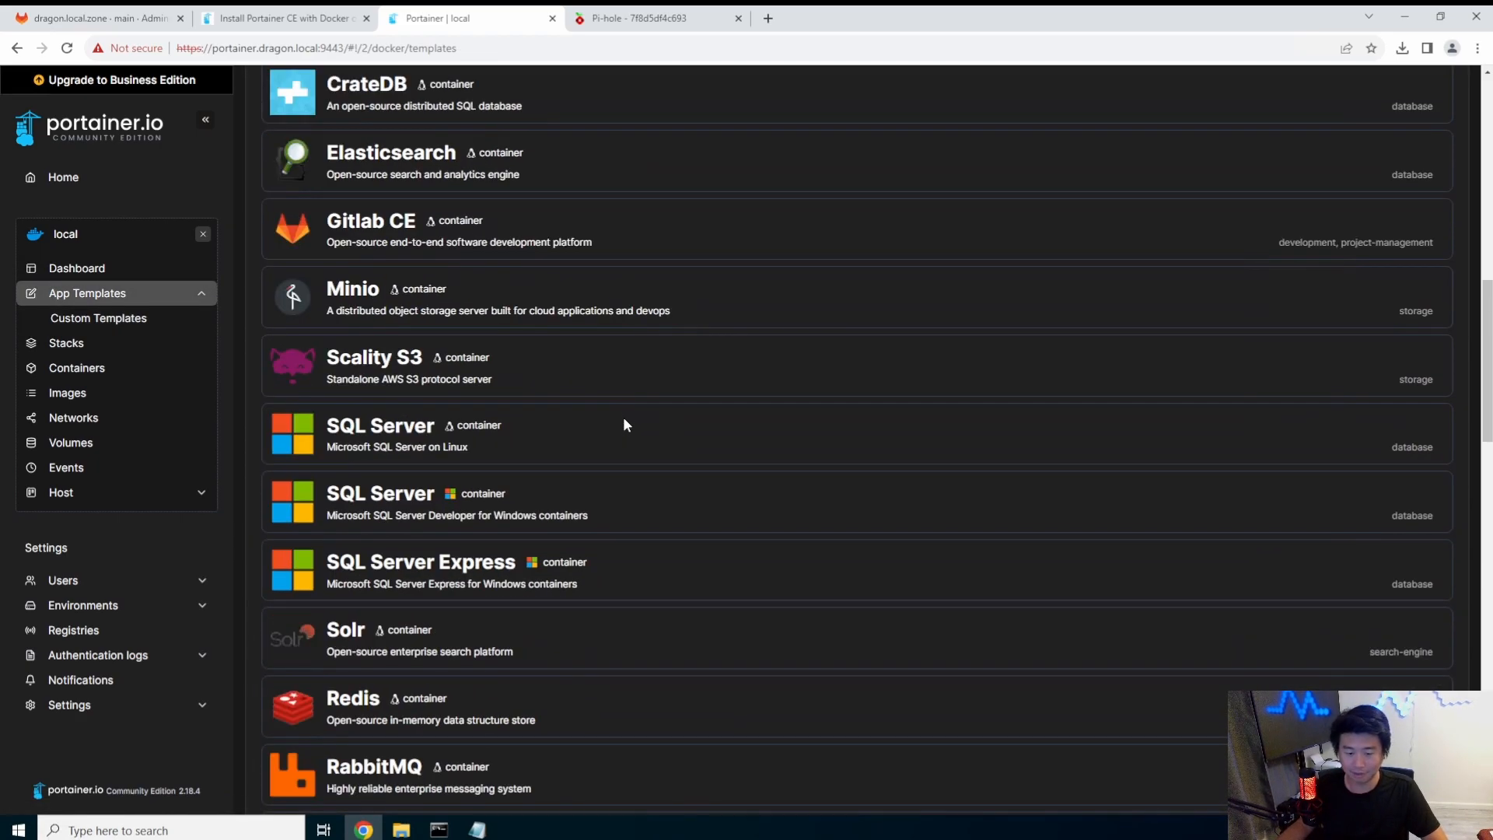
pyautogui.scroll(-3)
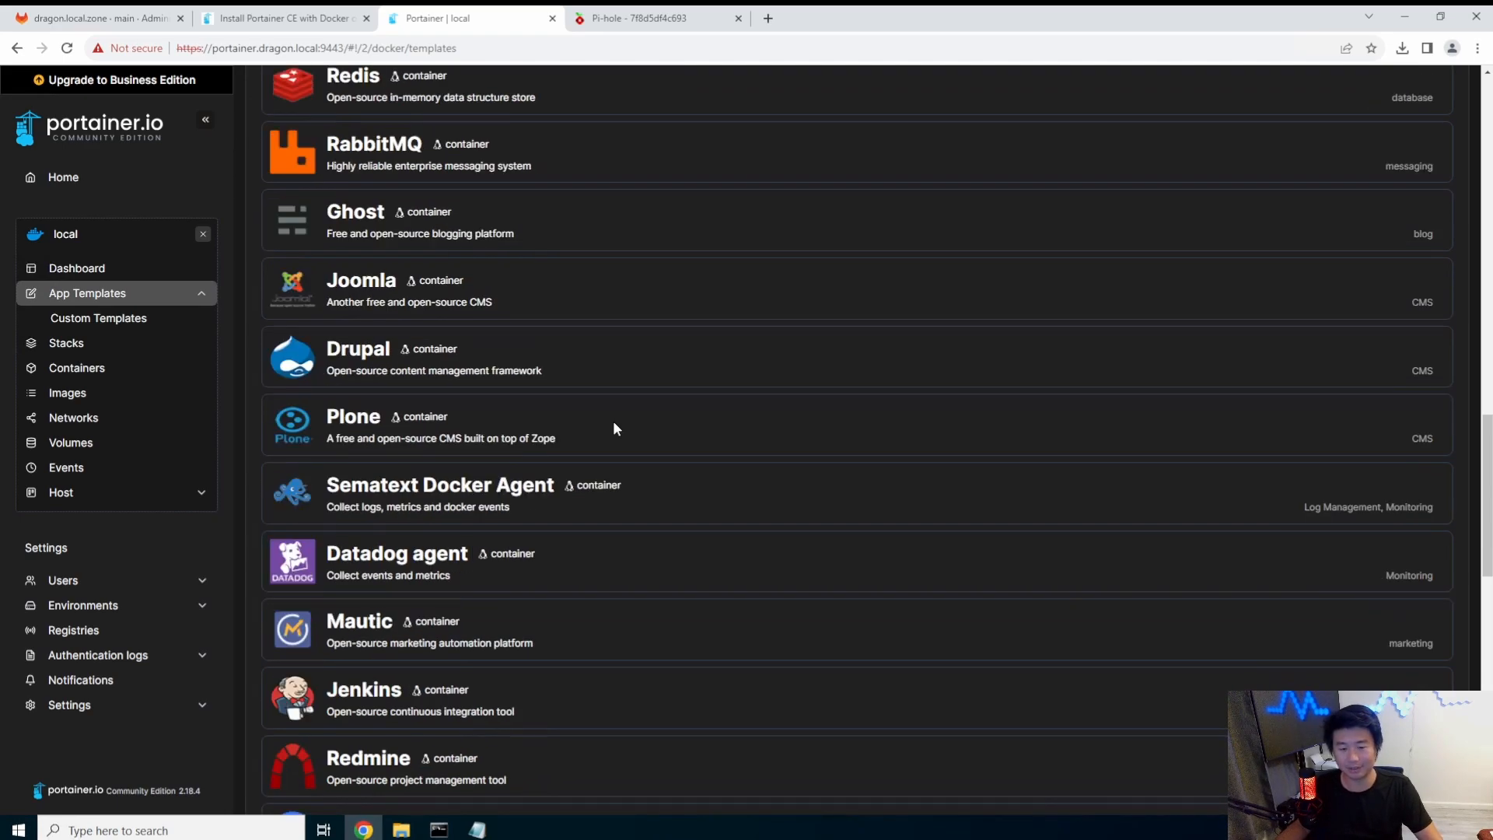
pyautogui.scroll(-3)
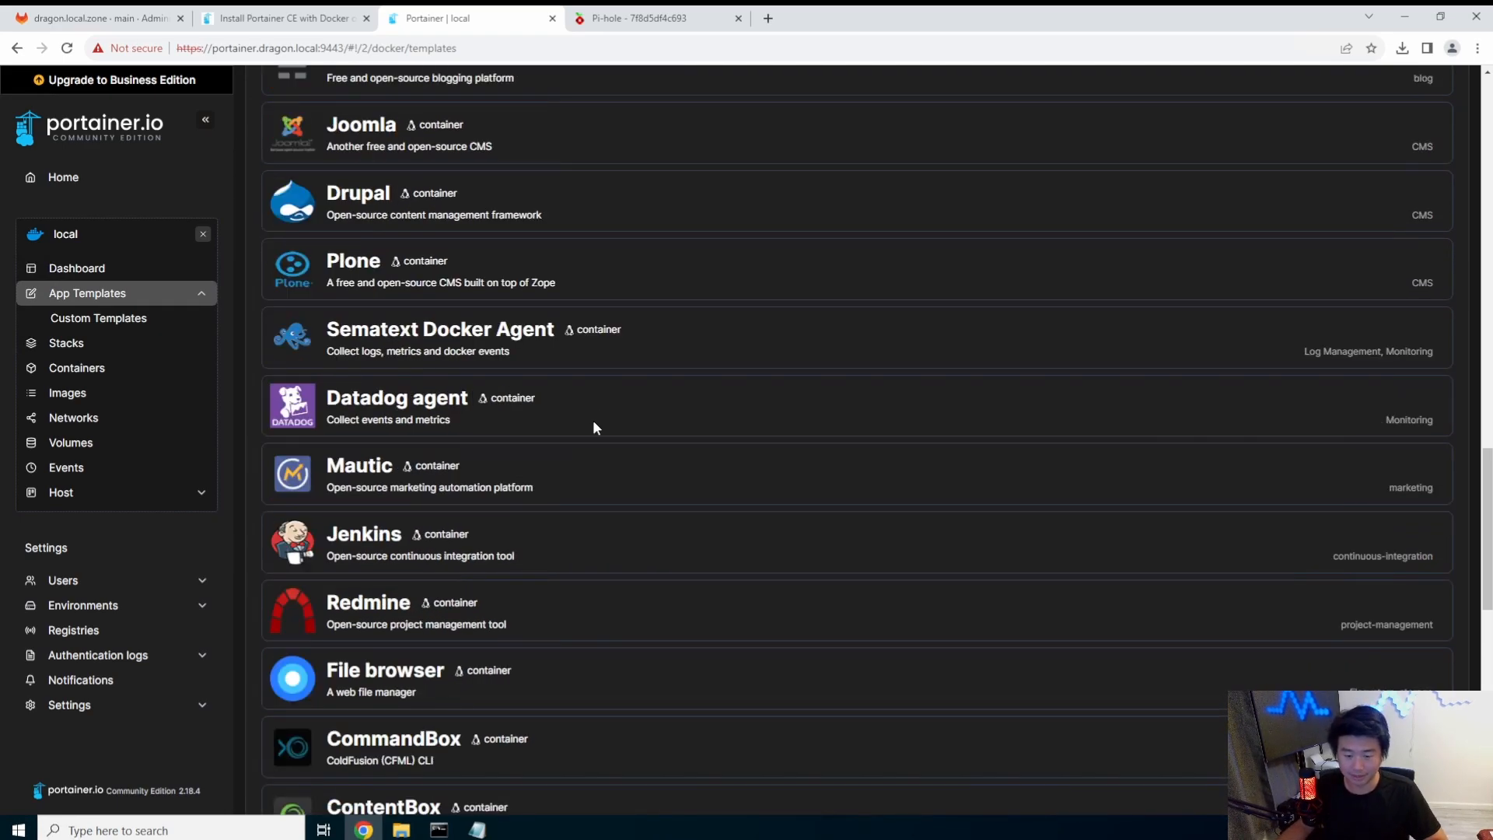
pyautogui.scroll(-3)
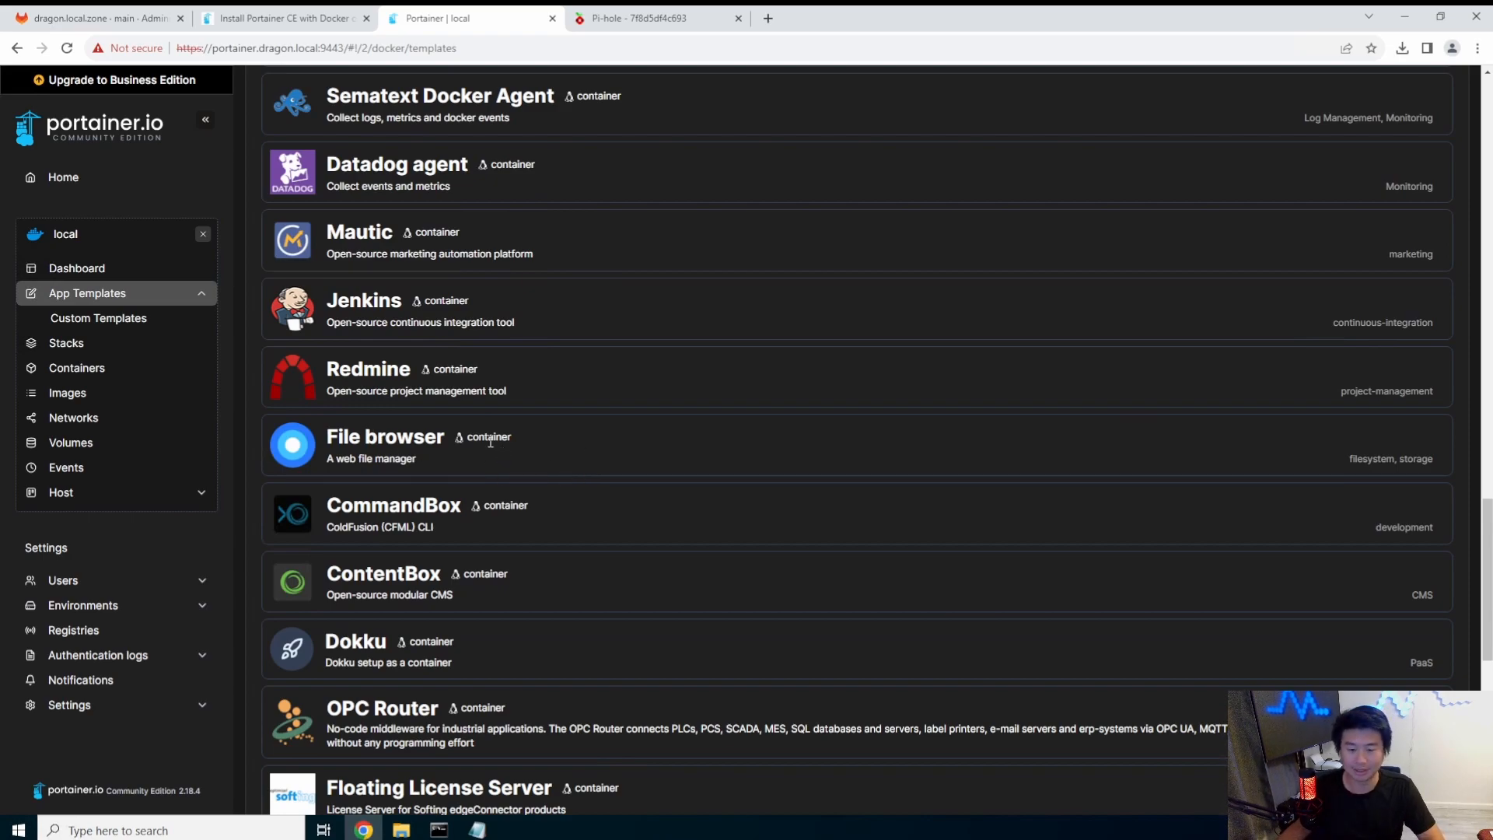
pyautogui.scroll(-3)
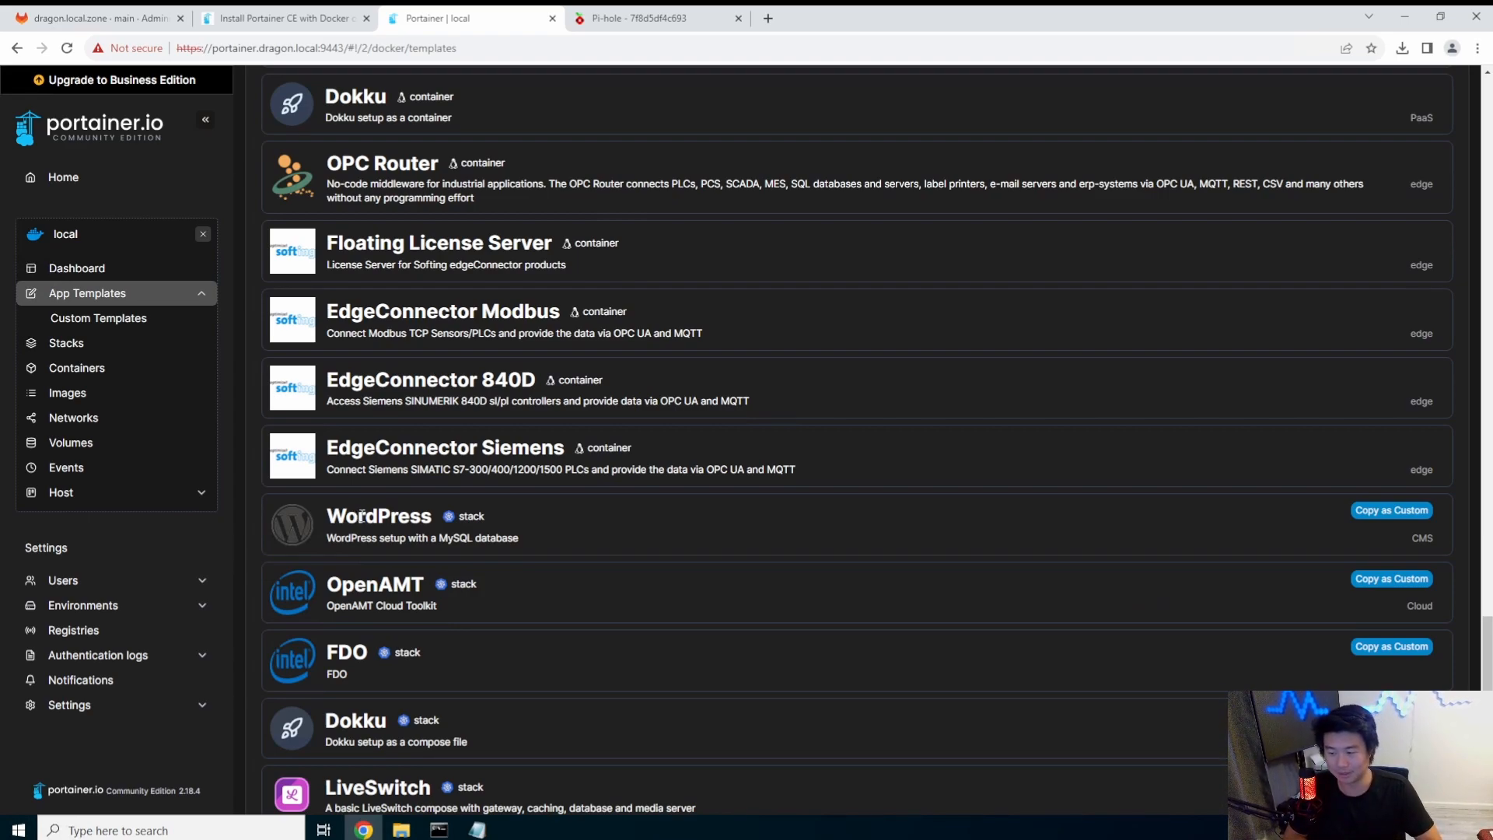
pyautogui.scroll(-3)
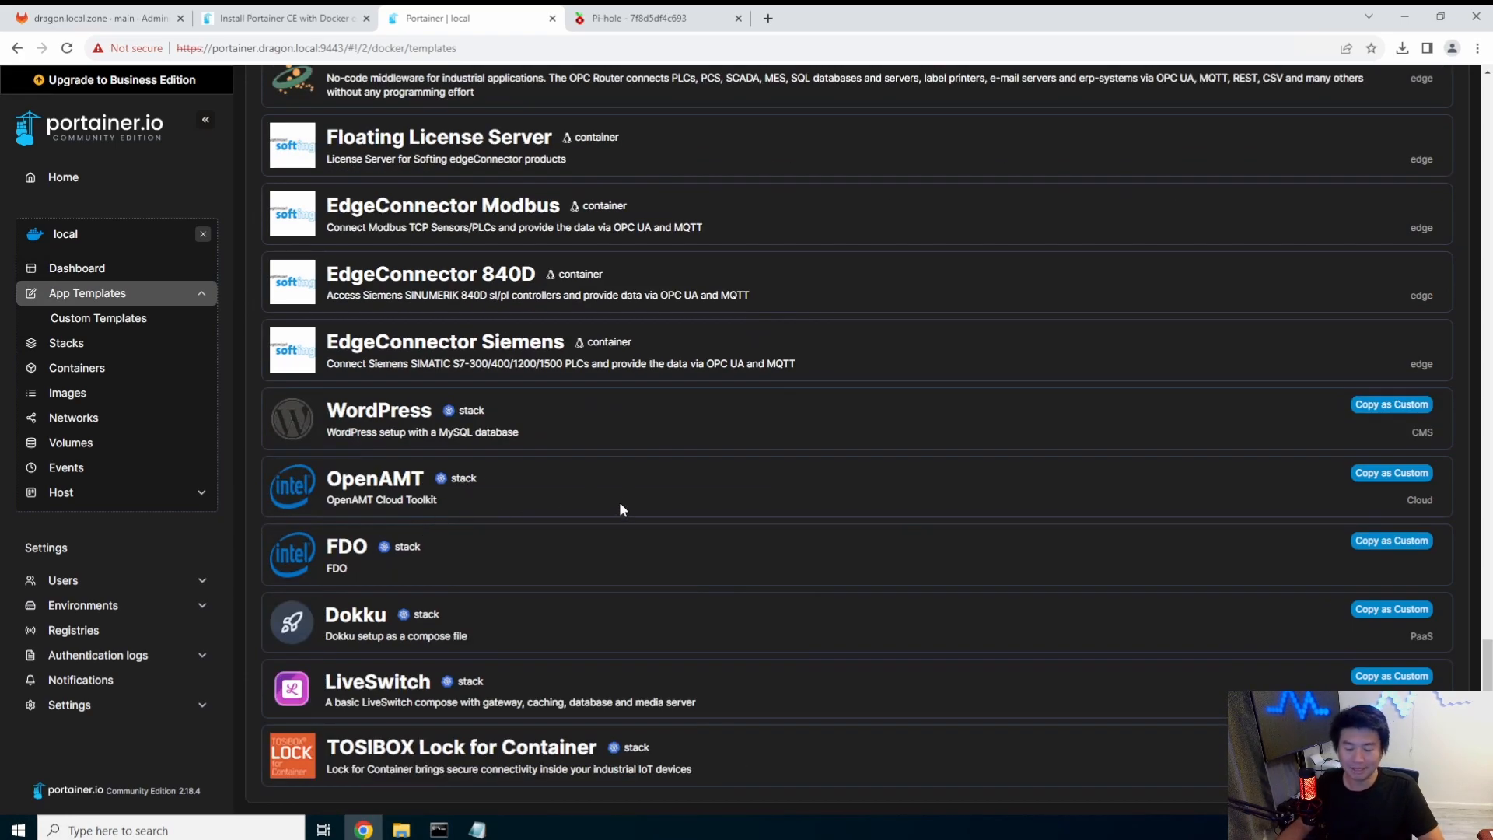
pyautogui.scroll(-3)
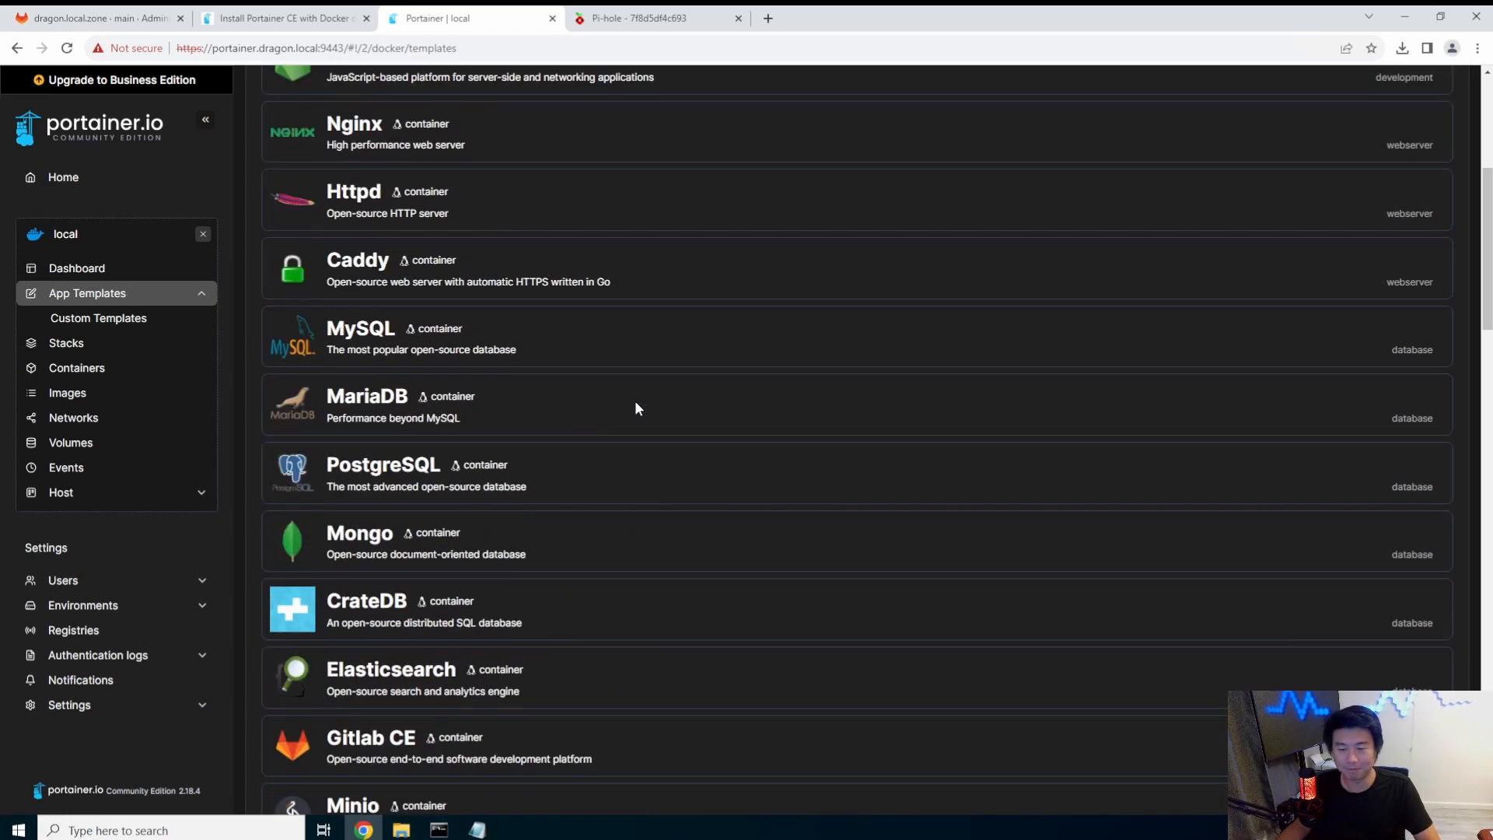
pyautogui.scroll(-3)
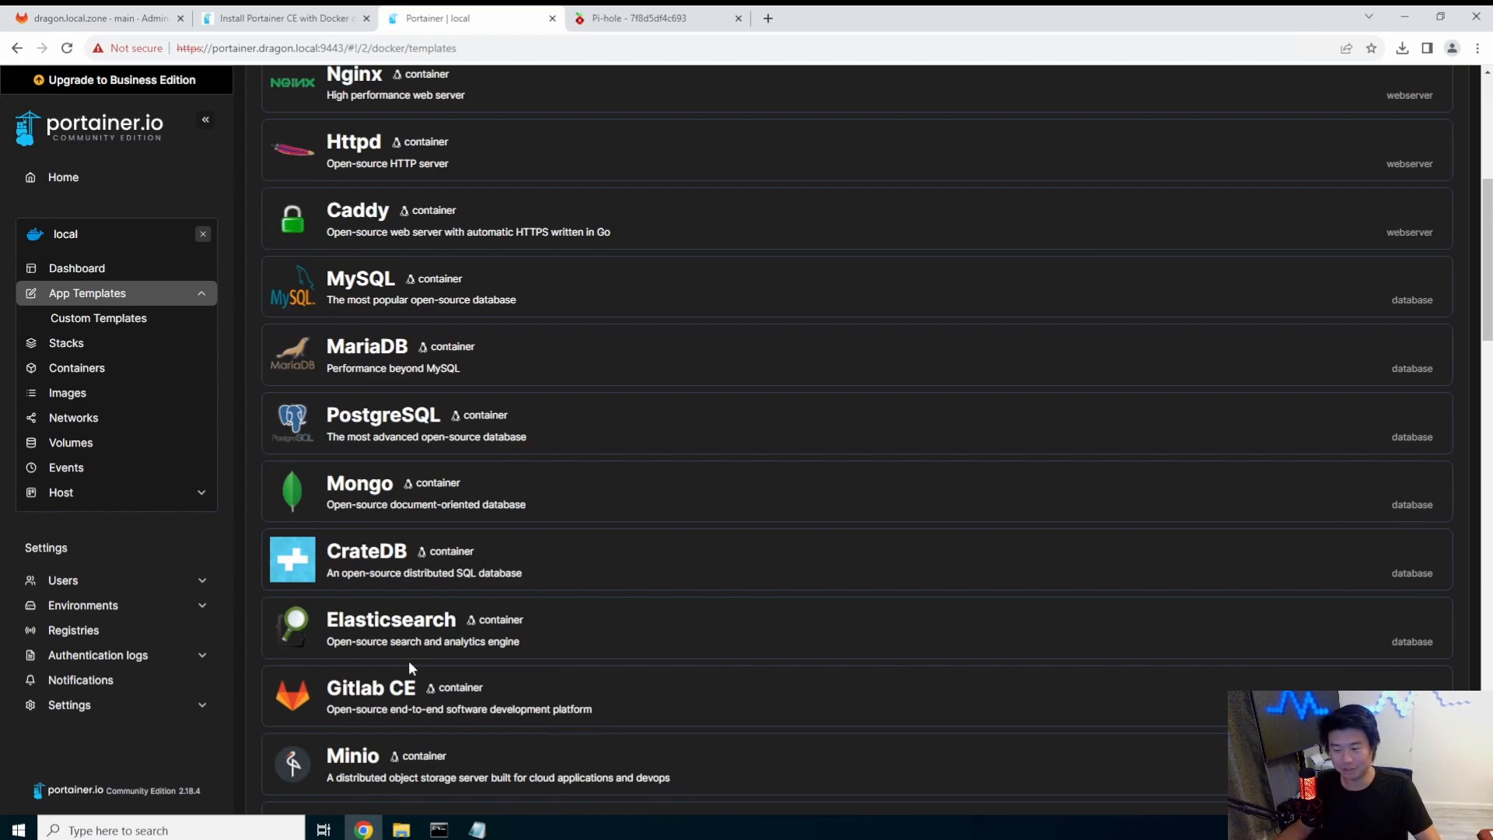
pyautogui.scroll(3)
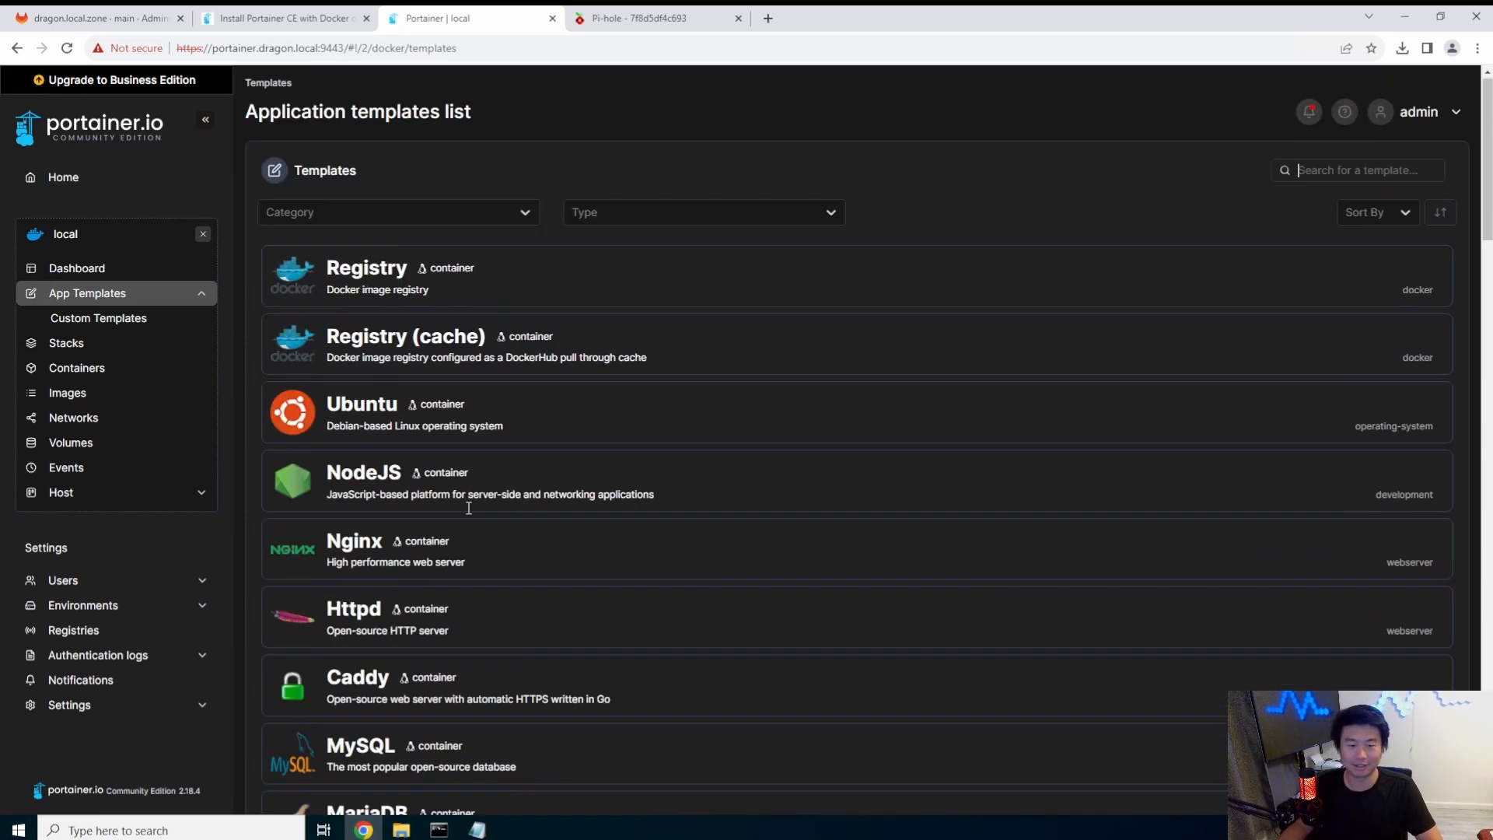
pyautogui.moveTo(508, 493)
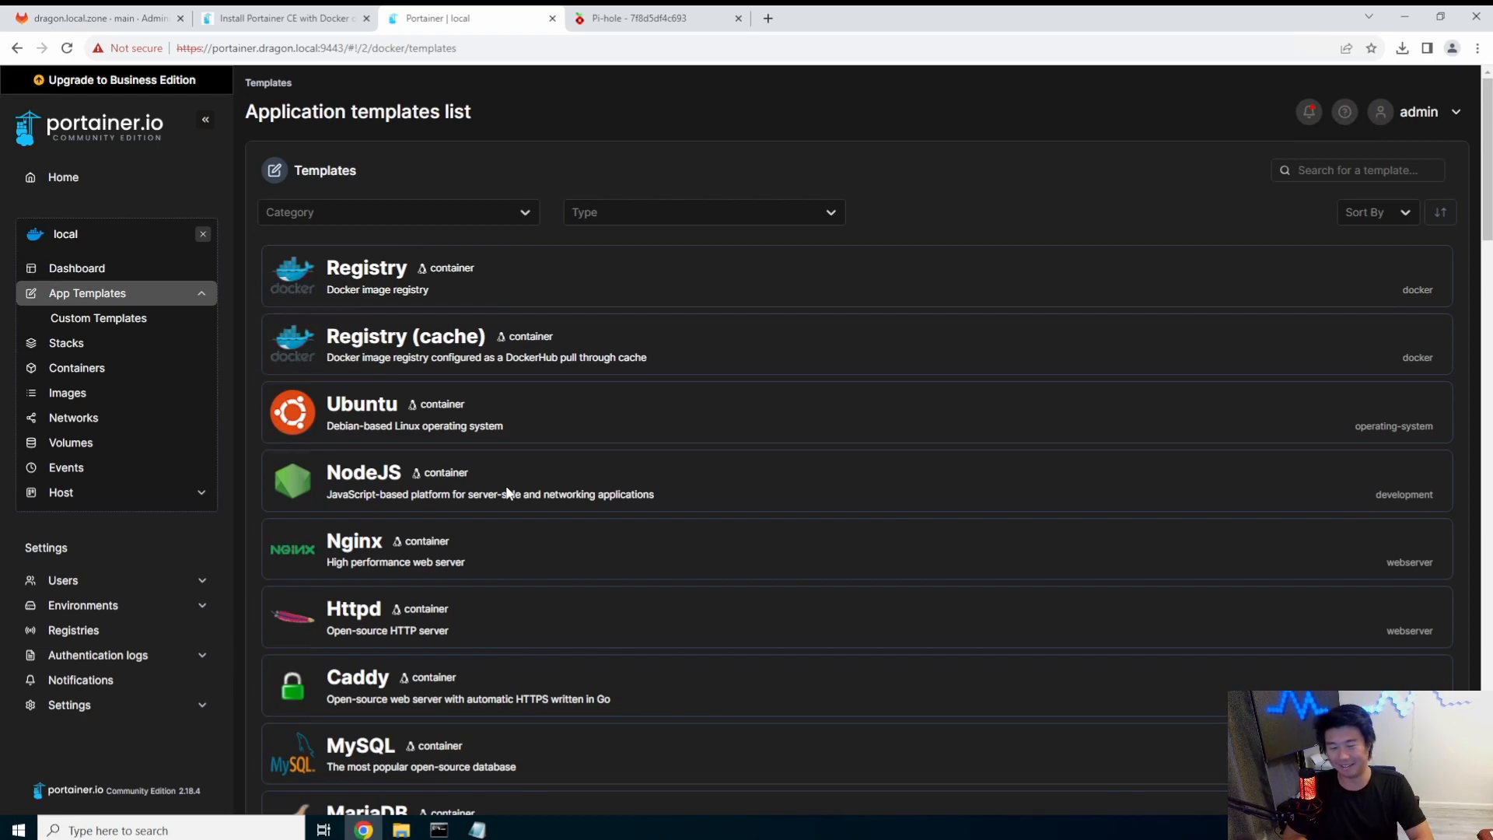